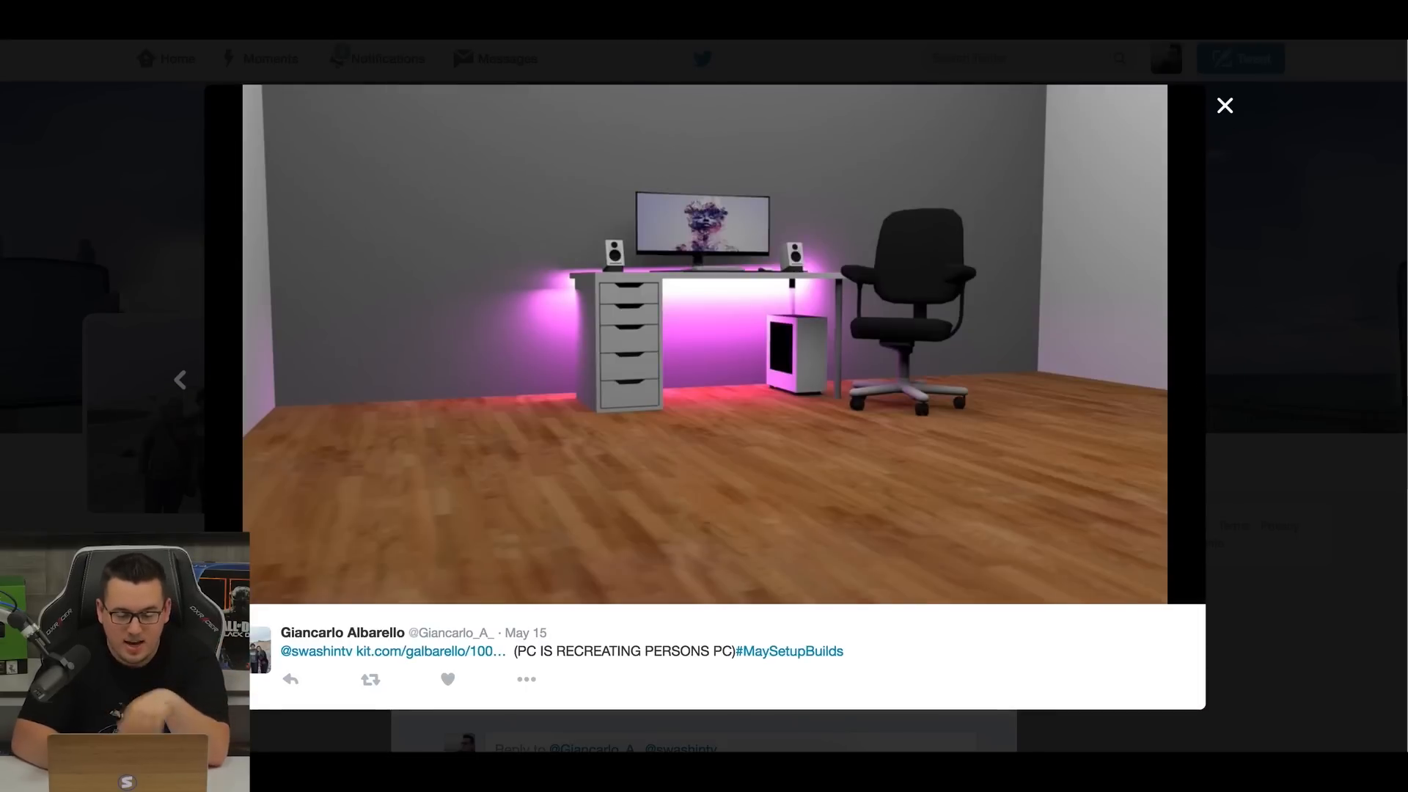
# Open the $1000 gaming/productivity kit linked in the #MaySetupBuilds tweet.
pyautogui.click(391, 651)
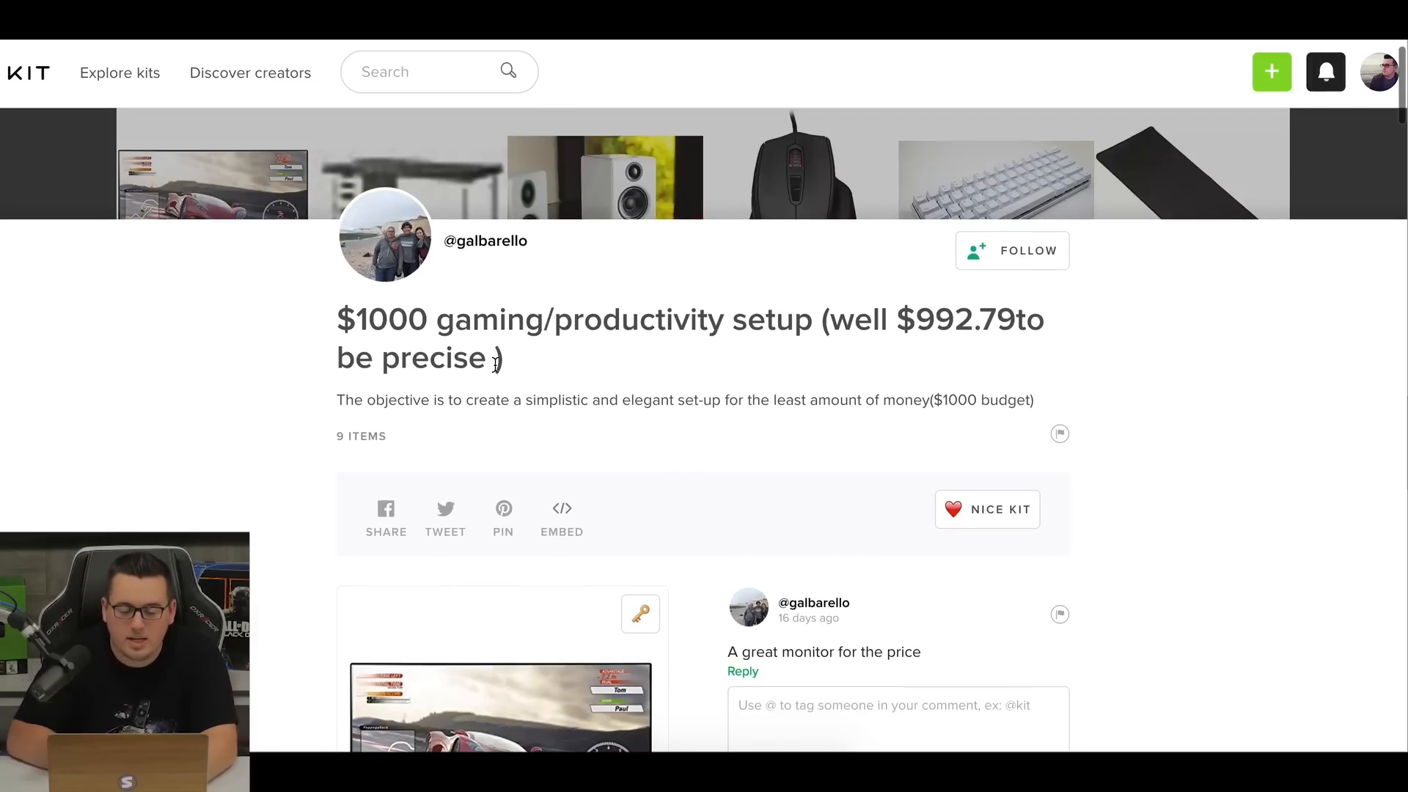
# Scroll past the LG UltraWide monitor, Audioengine speakers and LINNMON/ALEX table cards.
pyautogui.scroll(-3)
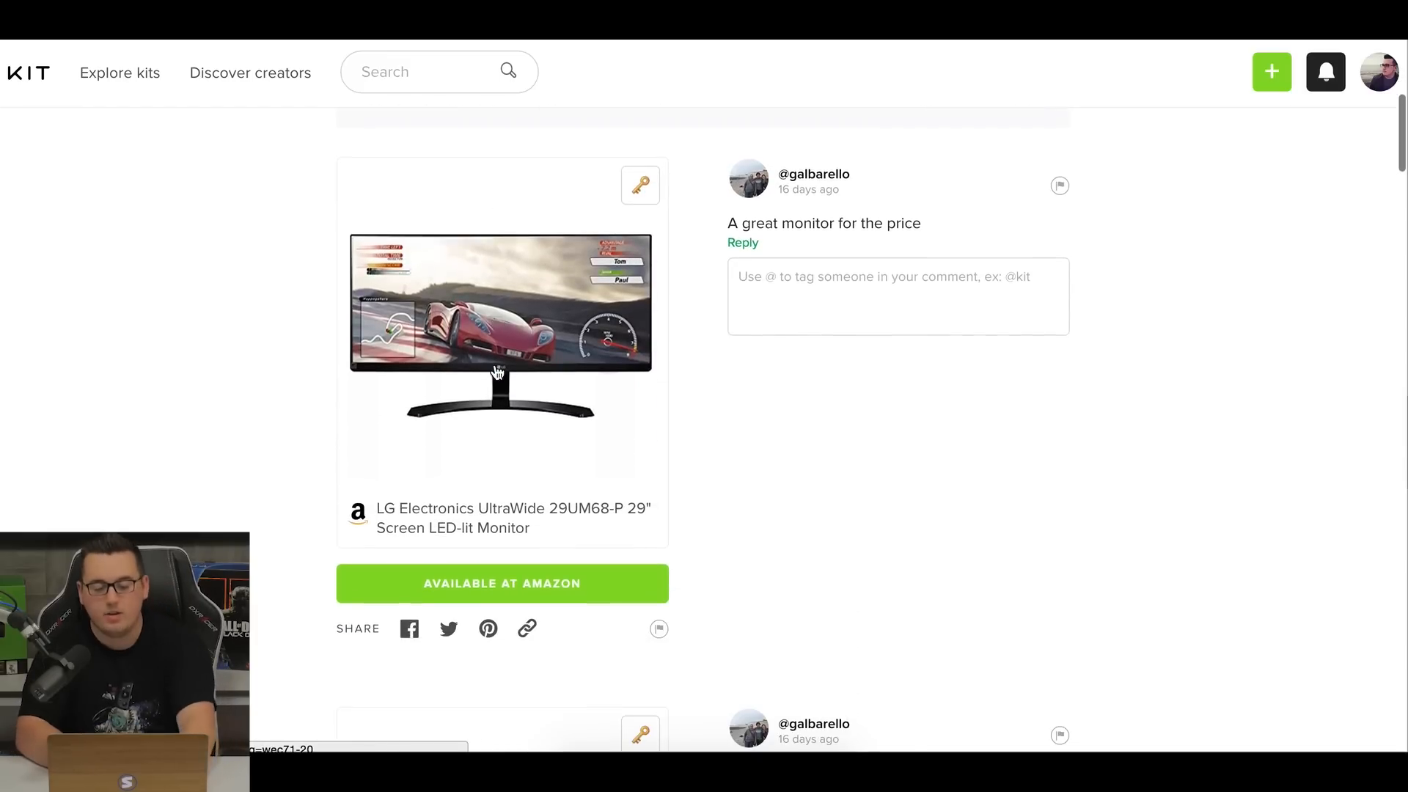
pyautogui.moveTo(187, 398)
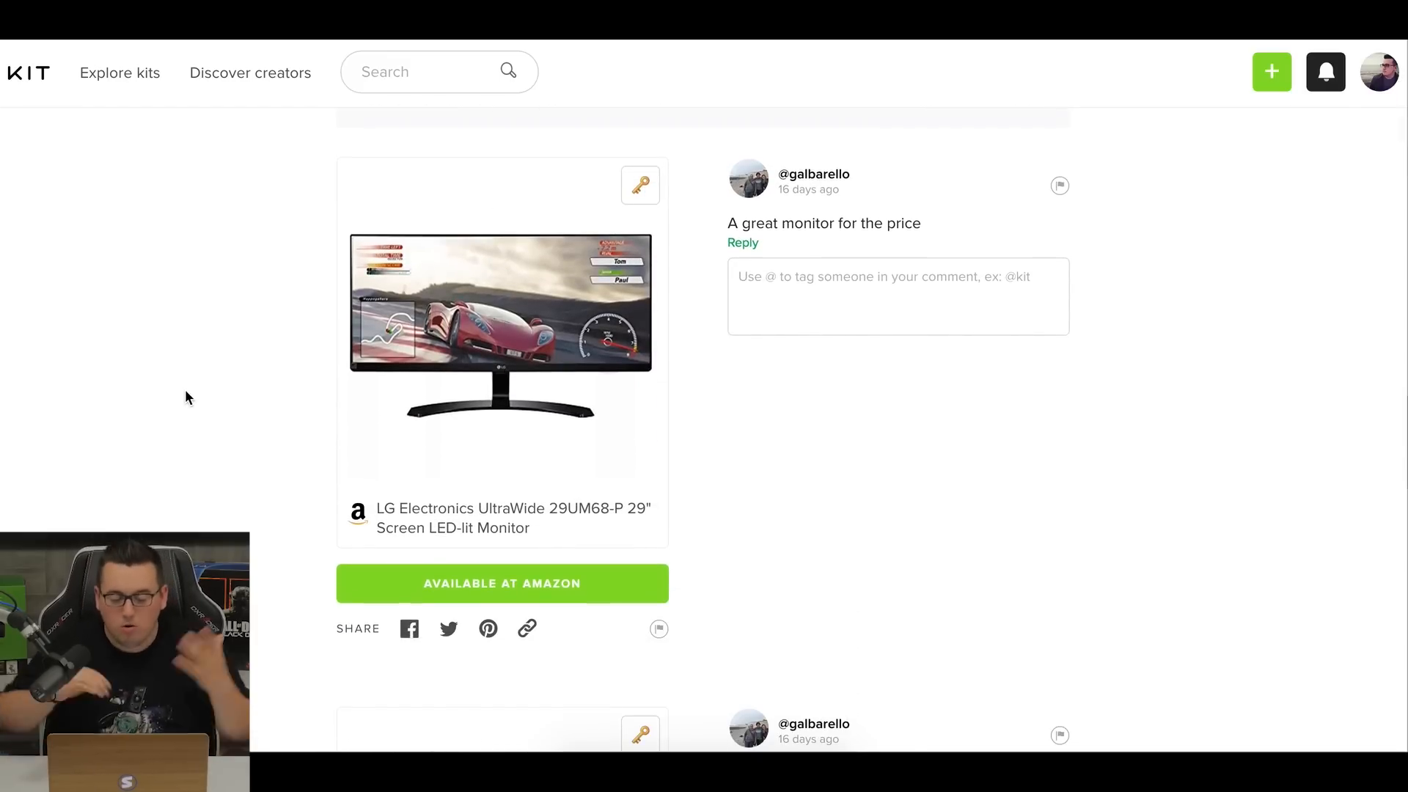
pyautogui.moveTo(239, 402)
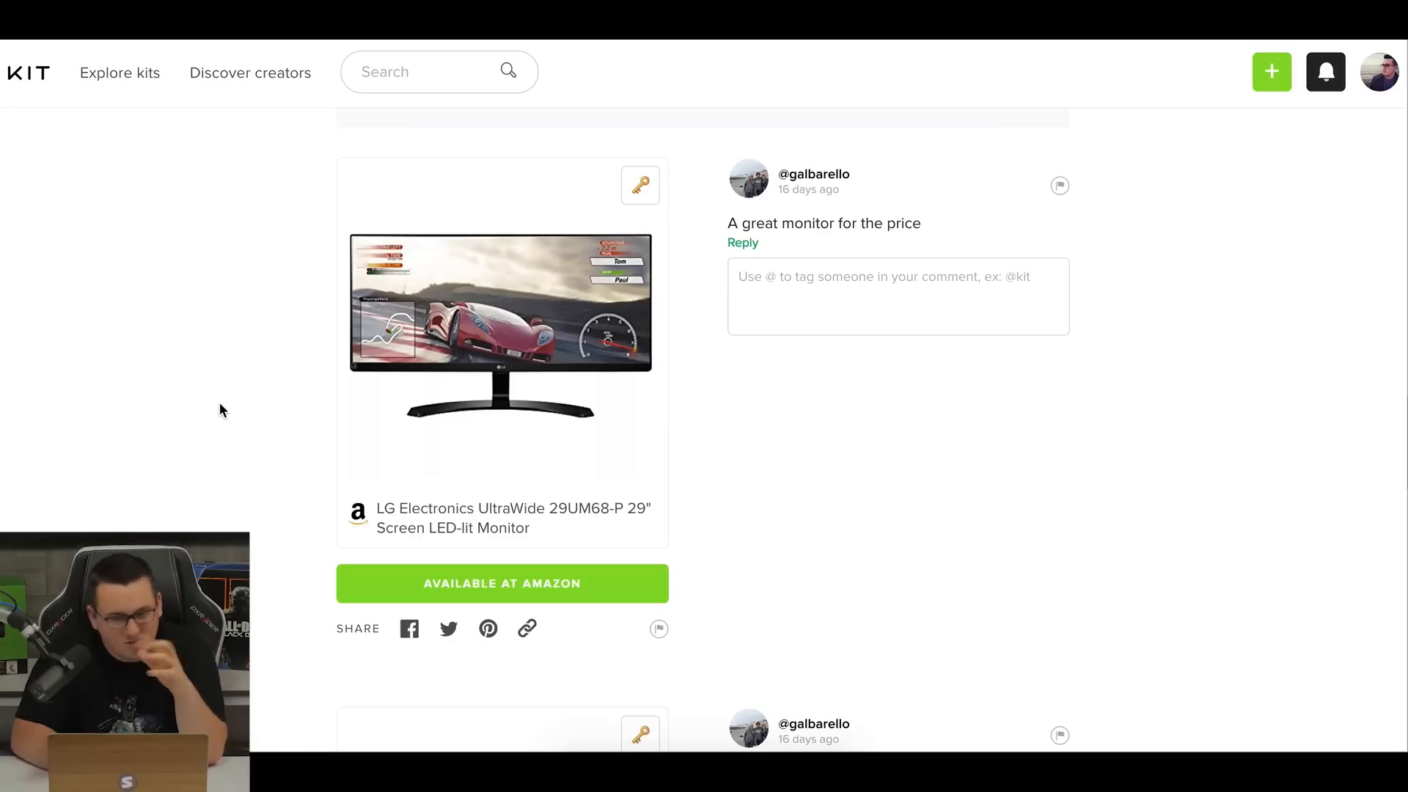
pyautogui.scroll(-3)
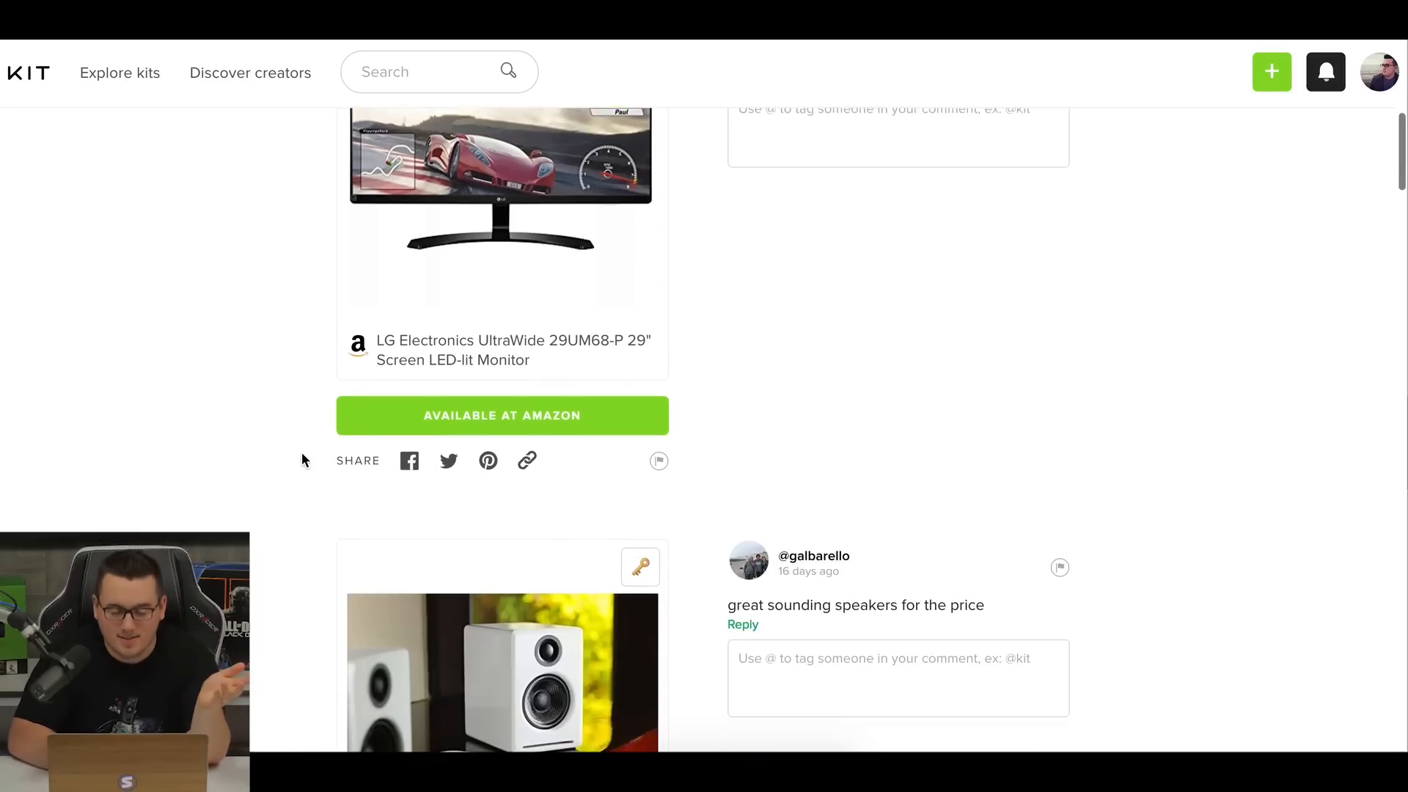
pyautogui.scroll(-3)
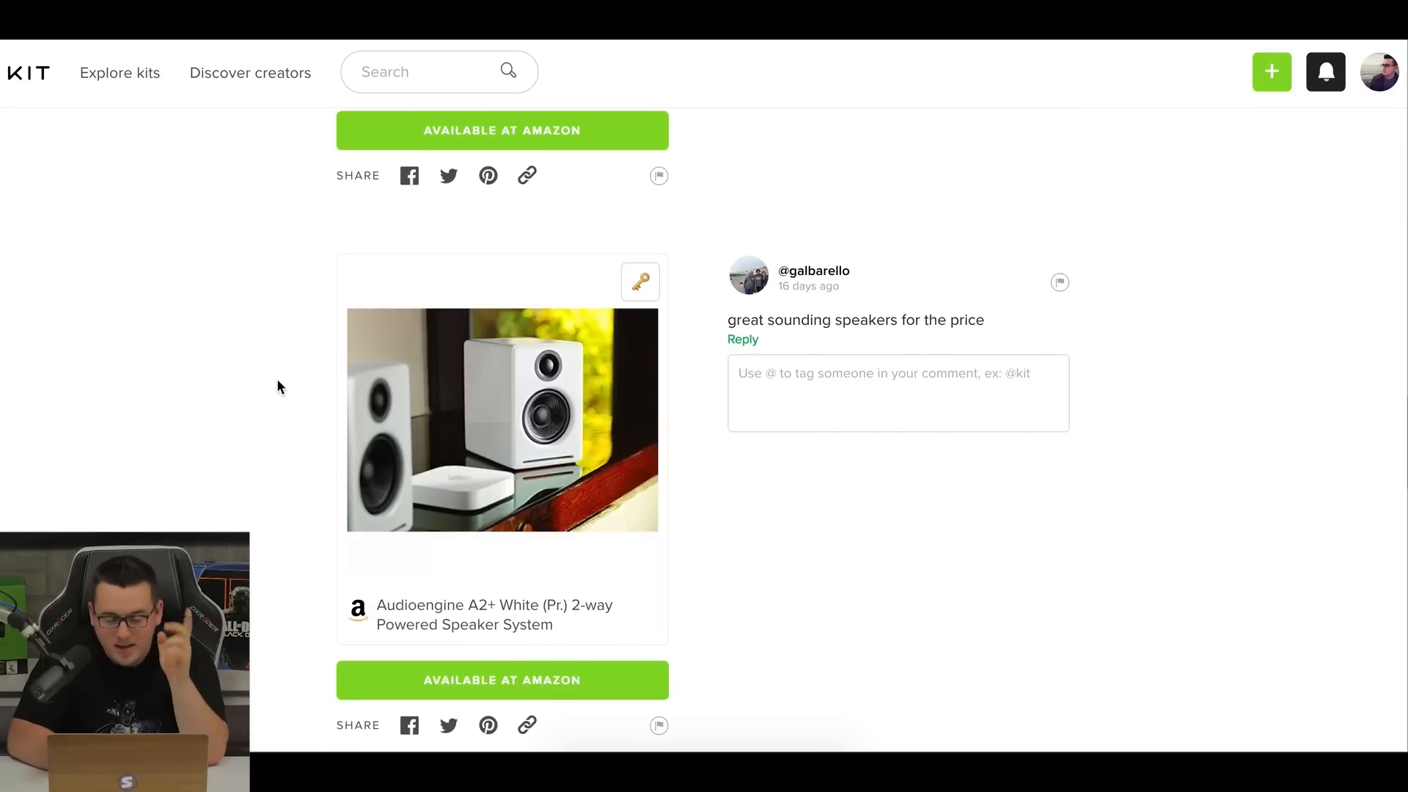
pyautogui.scroll(-3)
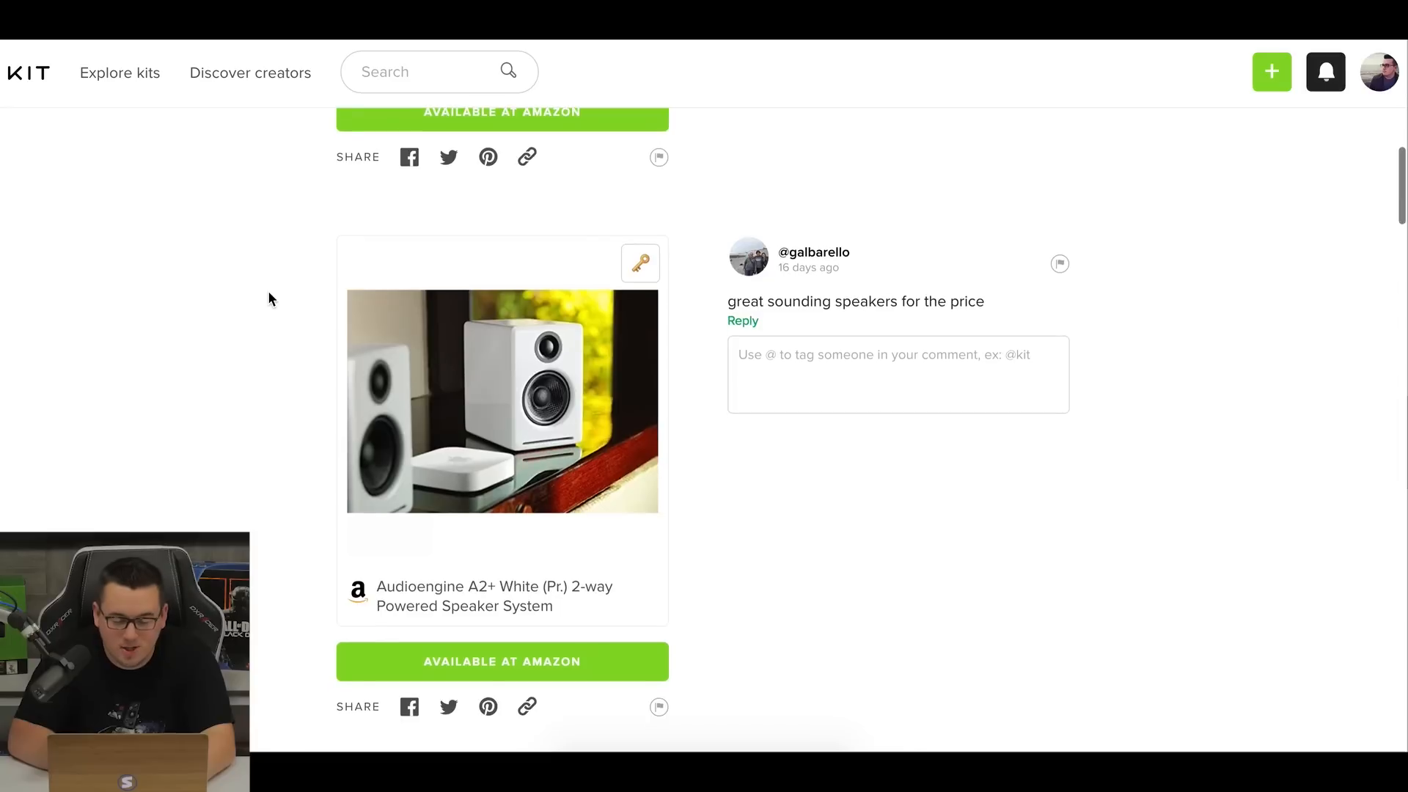
pyautogui.scroll(-3)
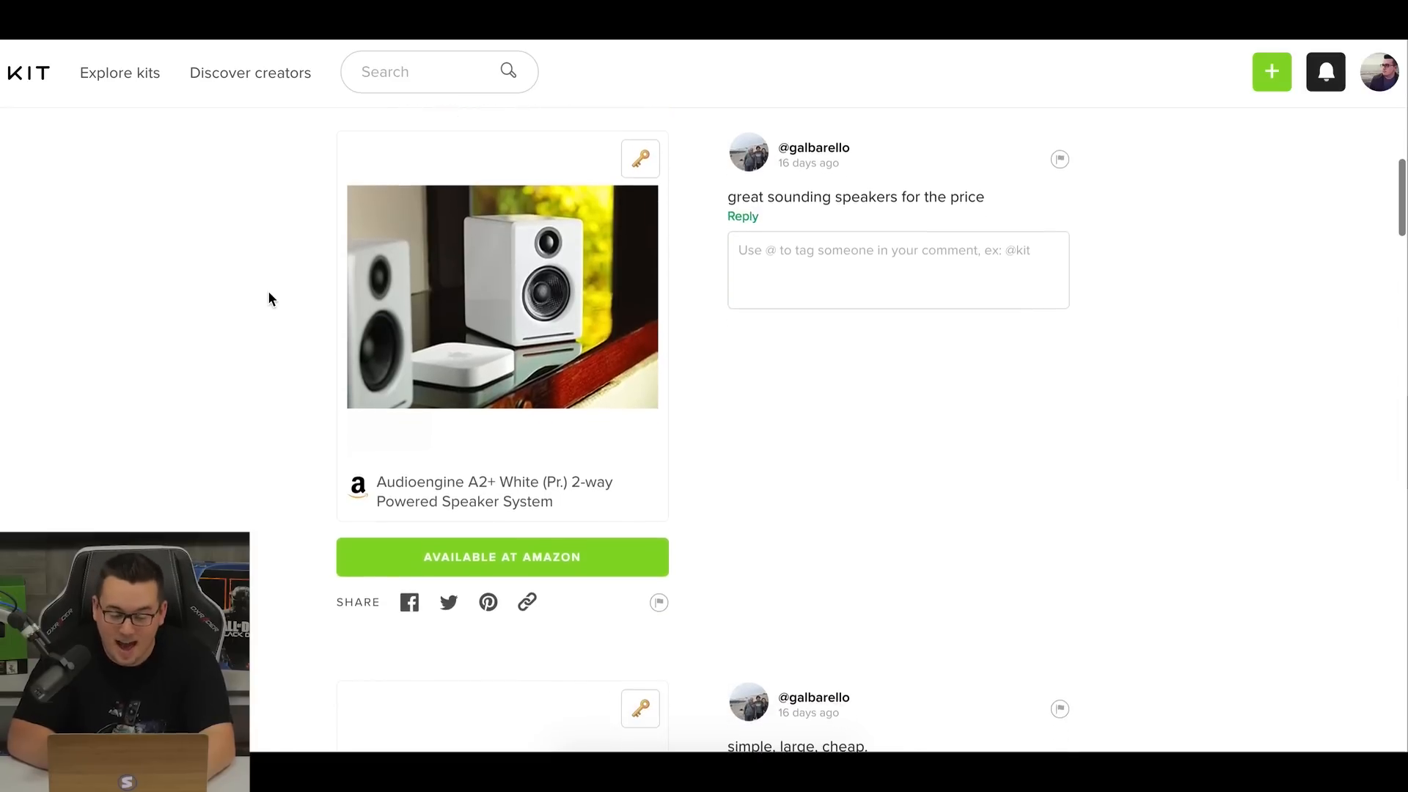
pyautogui.scroll(-3)
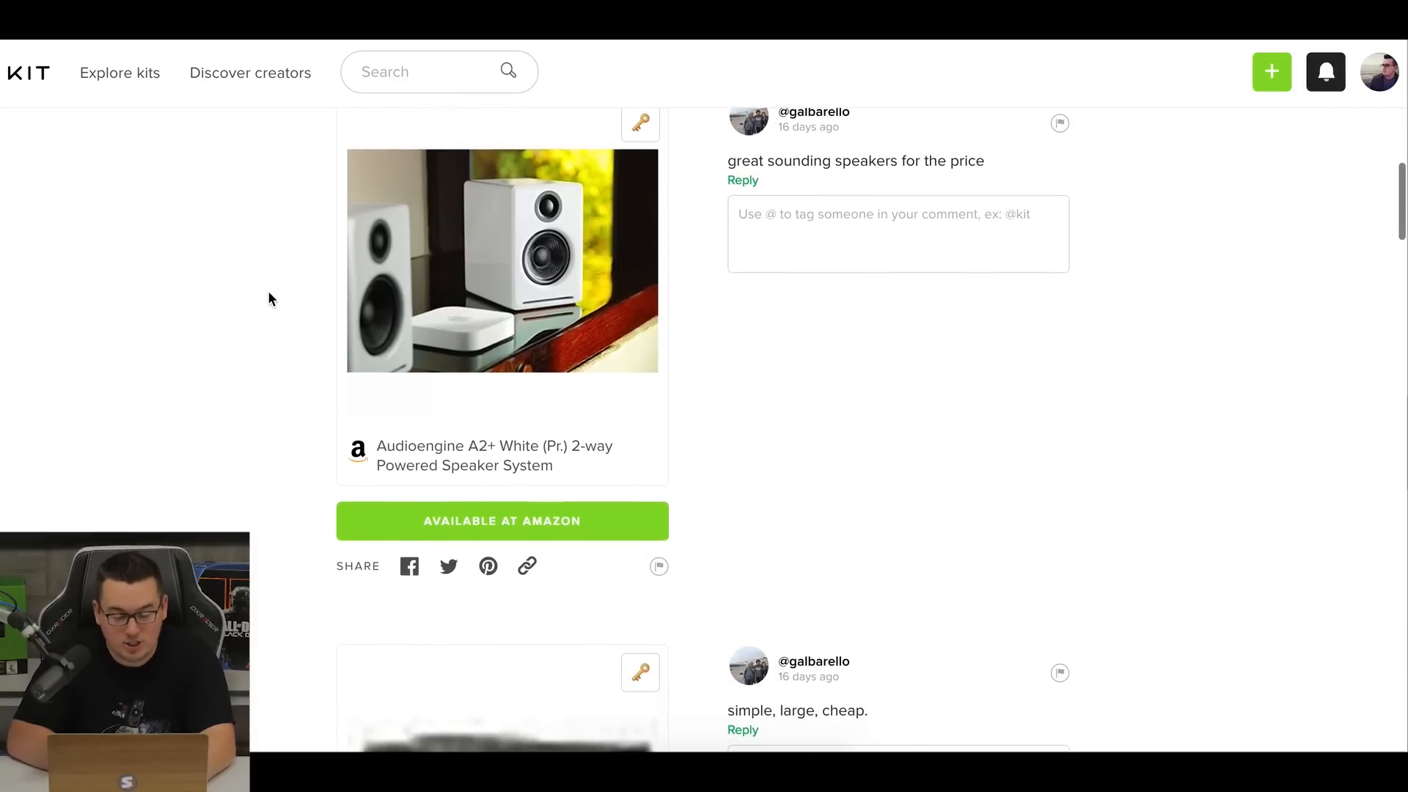
pyautogui.scroll(-3)
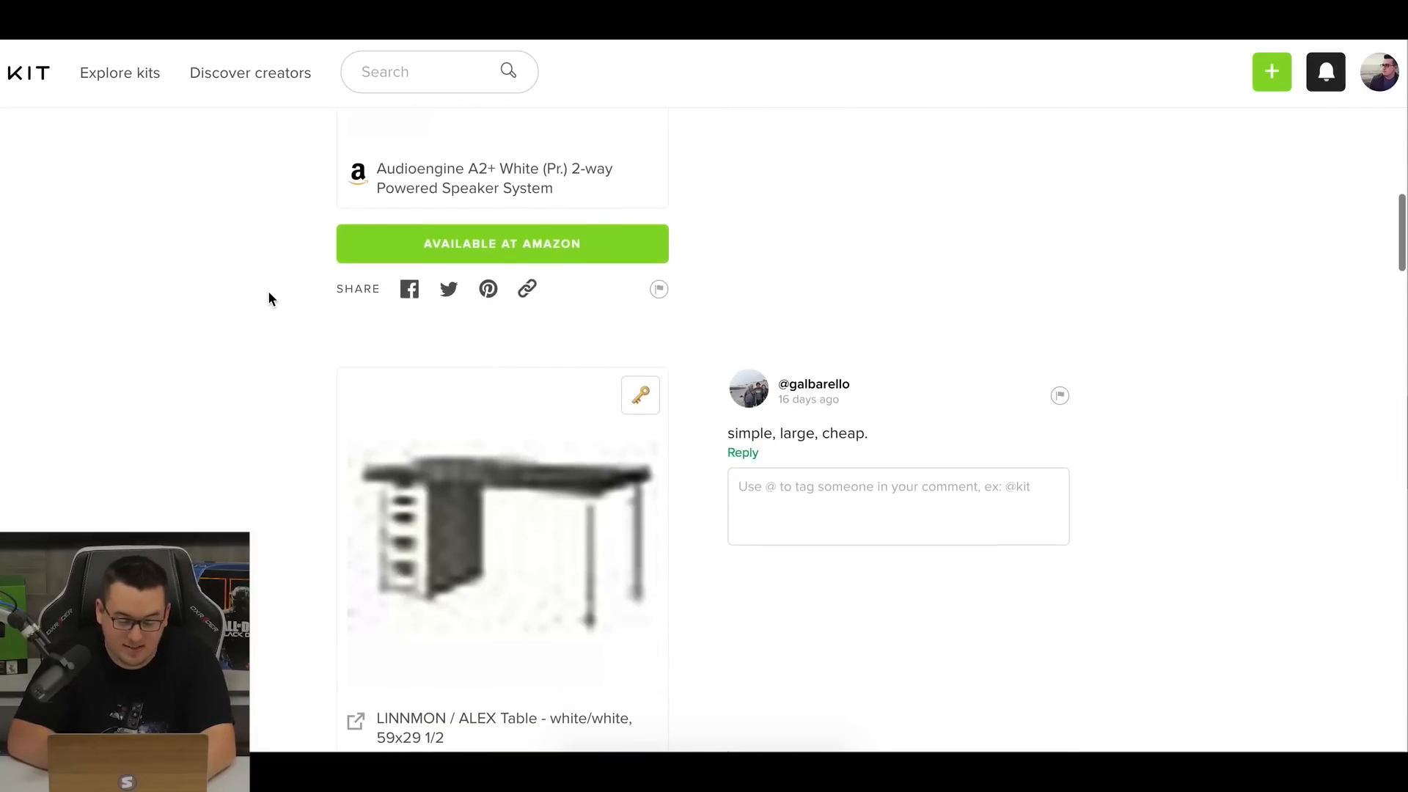
pyautogui.scroll(-3)
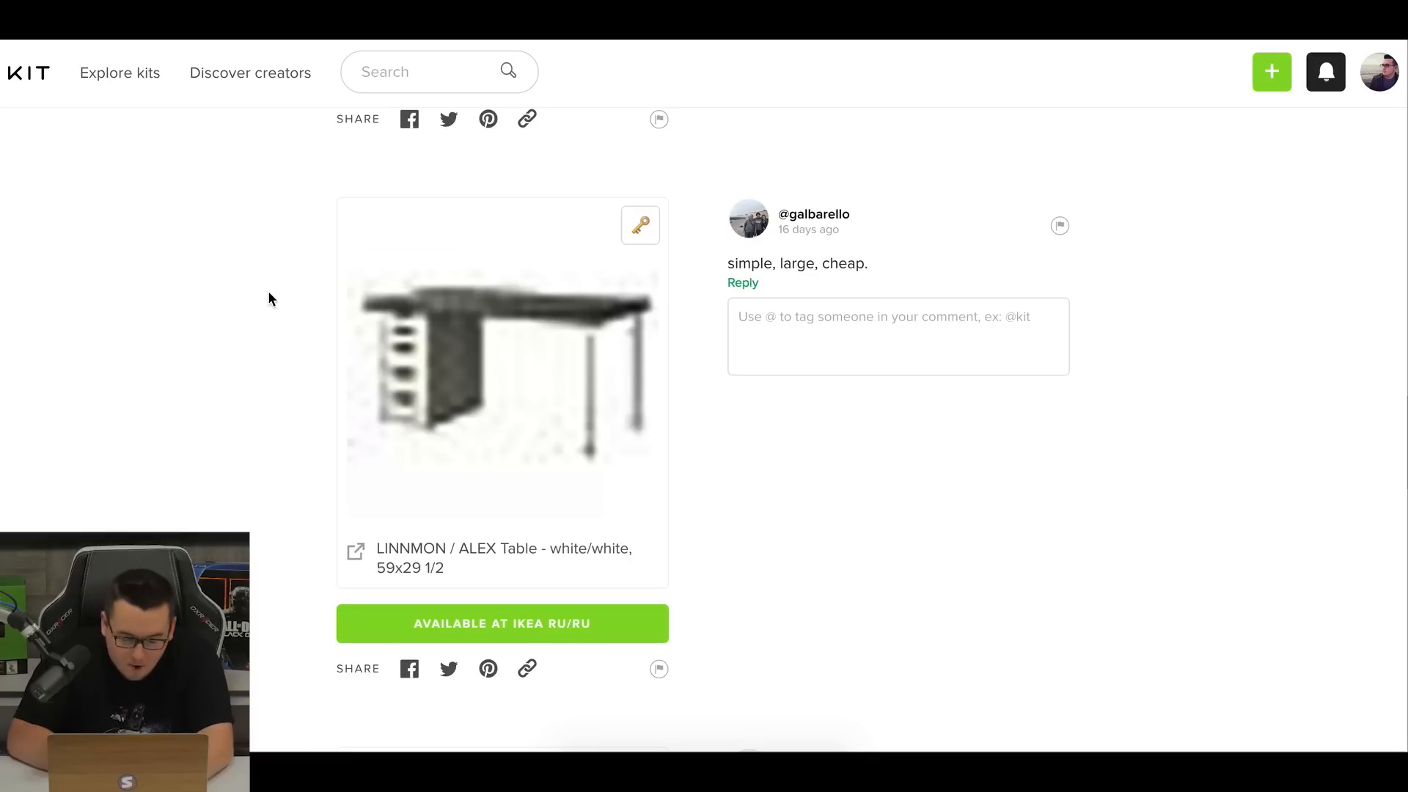
pyautogui.moveTo(341, 384)
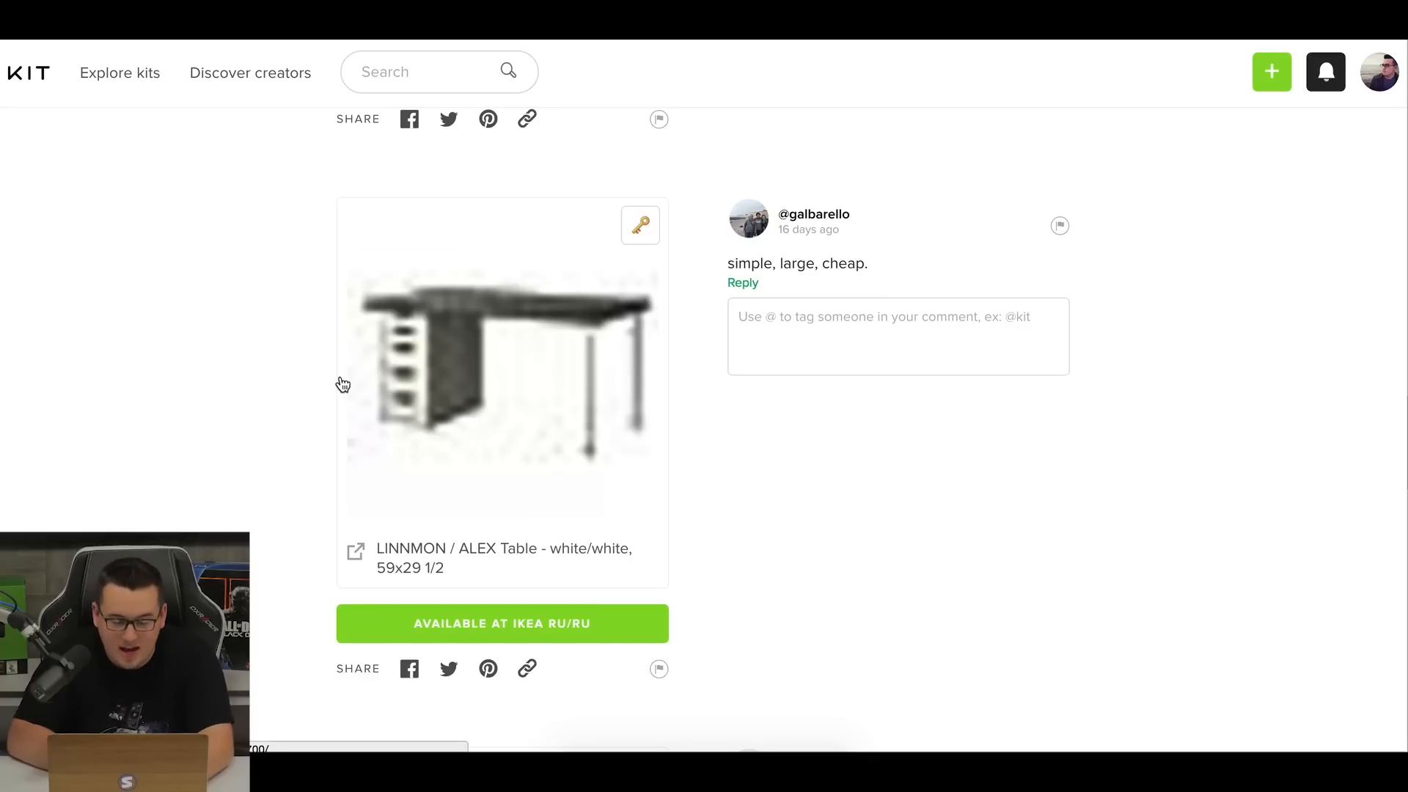
pyautogui.moveTo(346, 364)
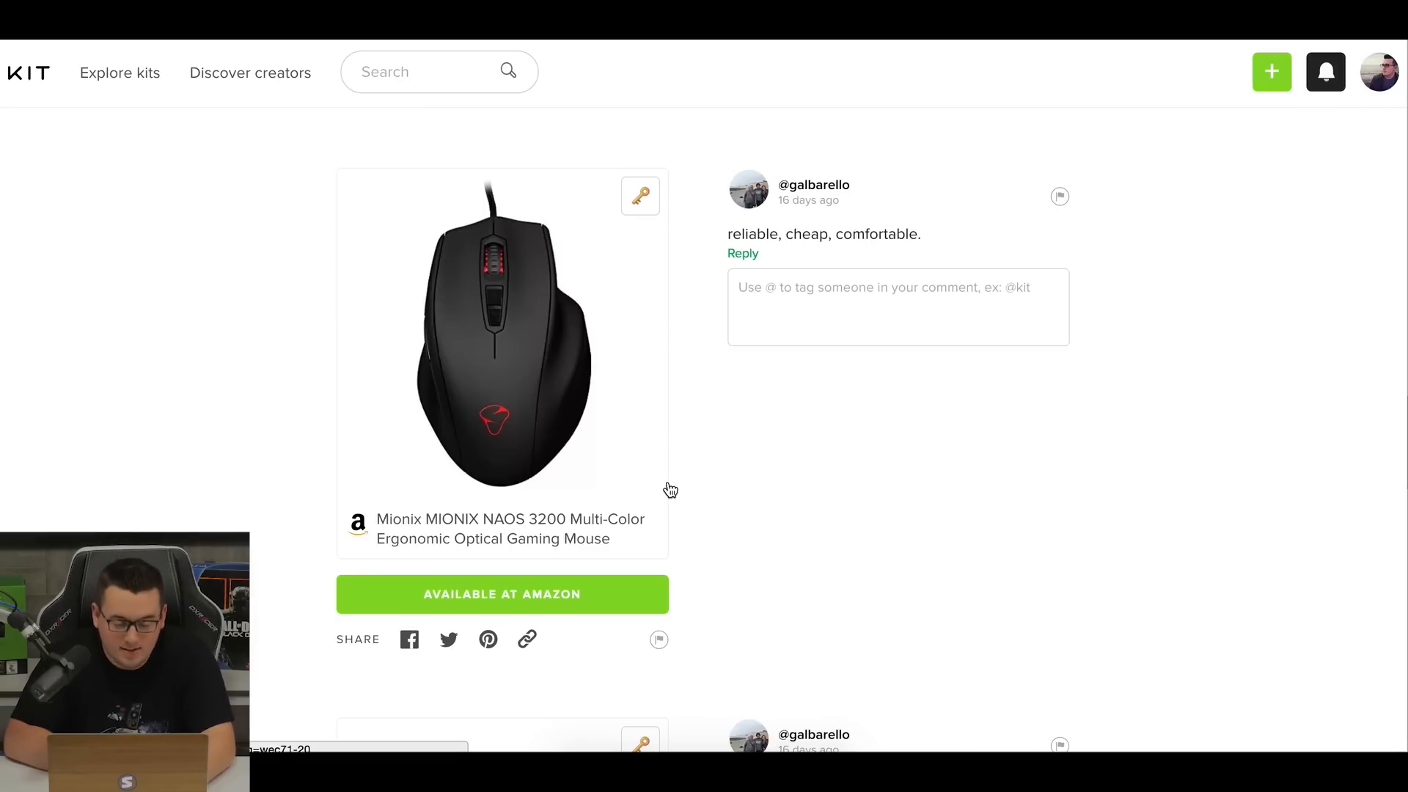
# Browse the kit's keyboard and PECHAM mouse pad cards.
pyautogui.scroll(-3)
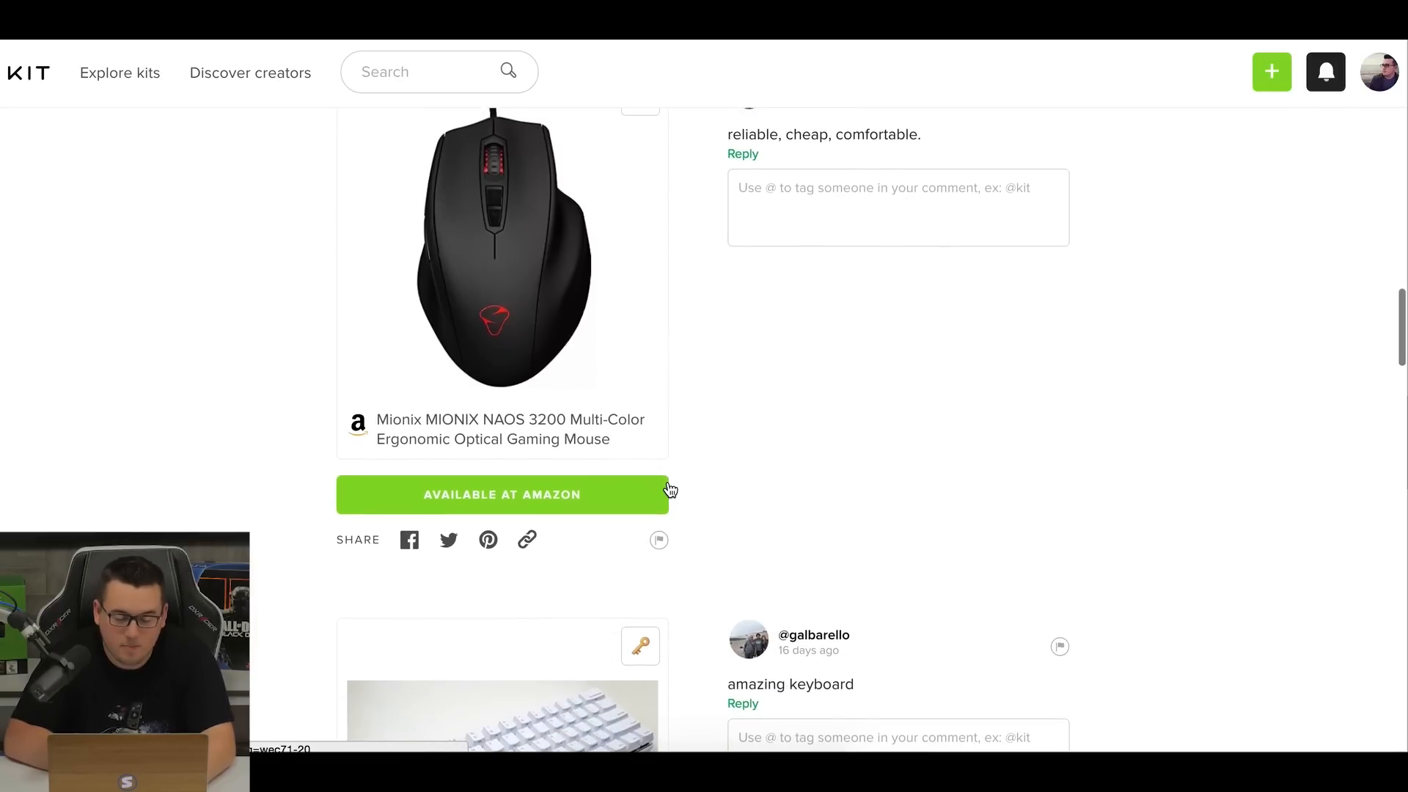
pyautogui.scroll(3)
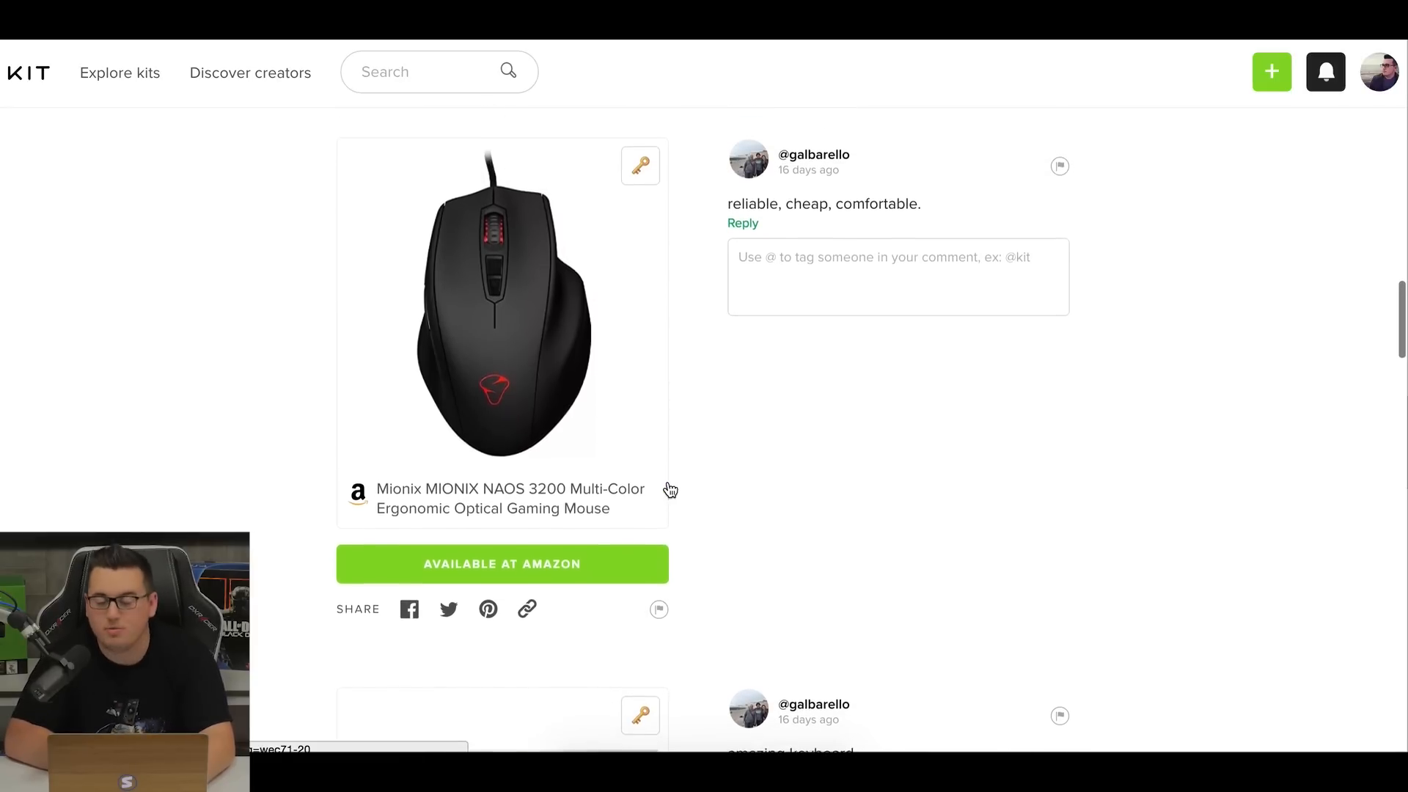
pyautogui.scroll(-3)
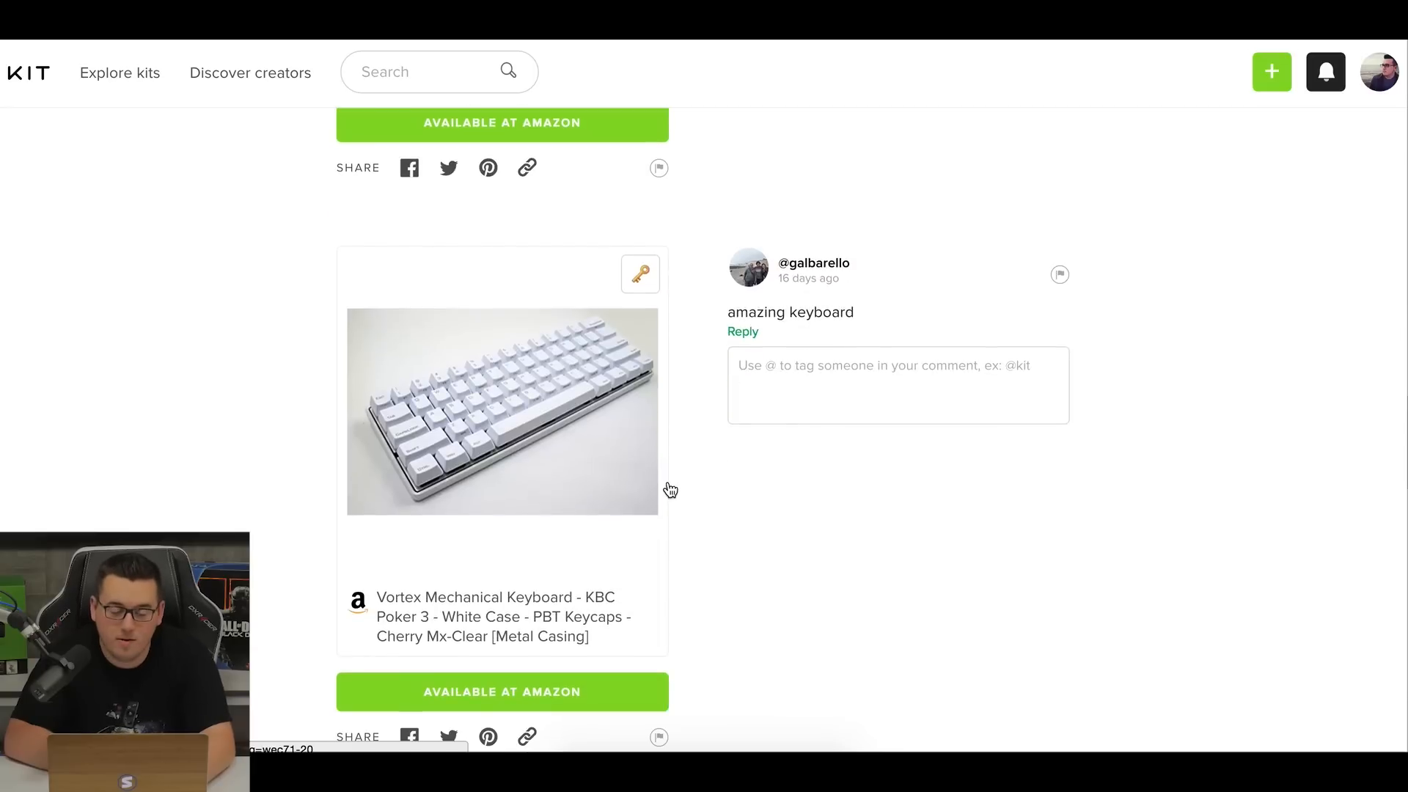
pyautogui.scroll(-3)
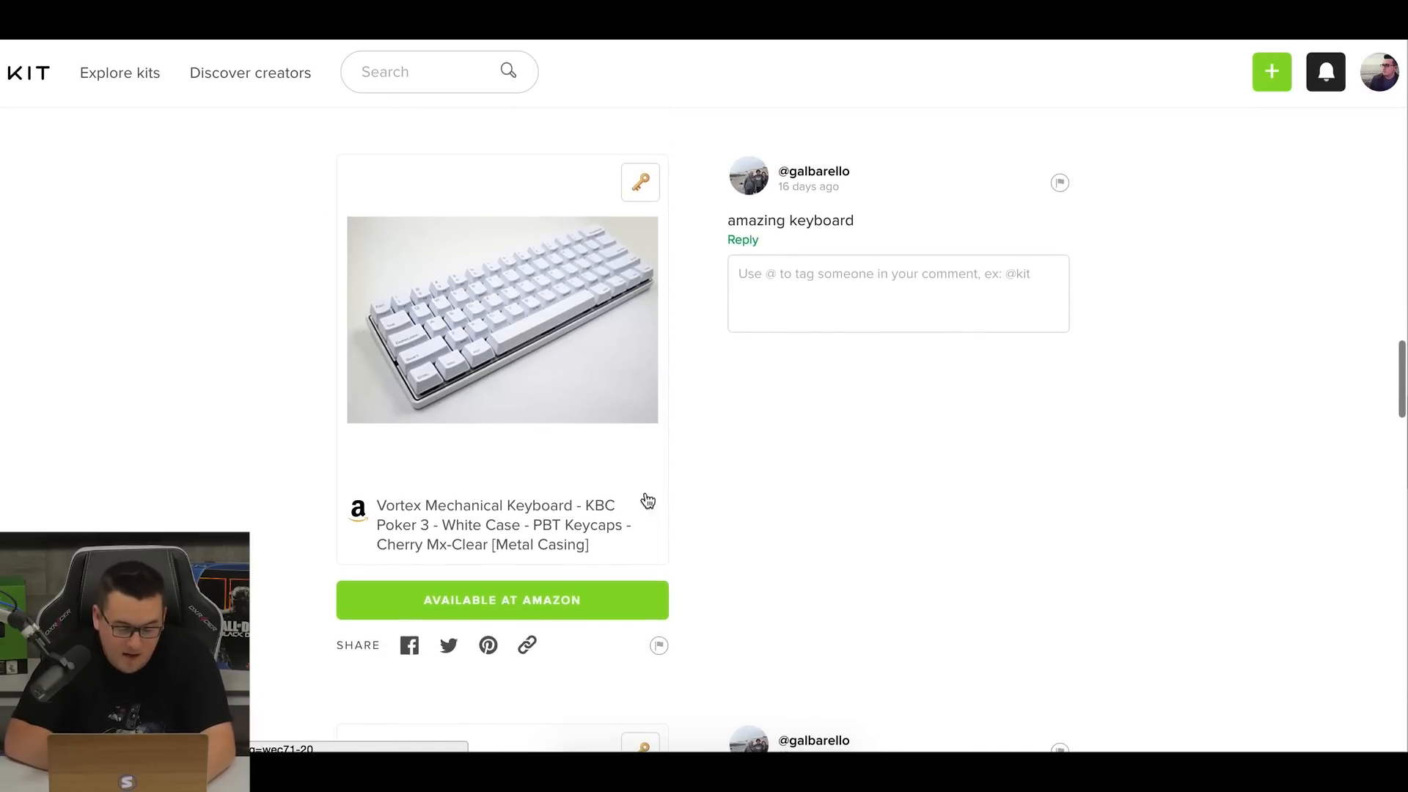
pyautogui.moveTo(615, 519)
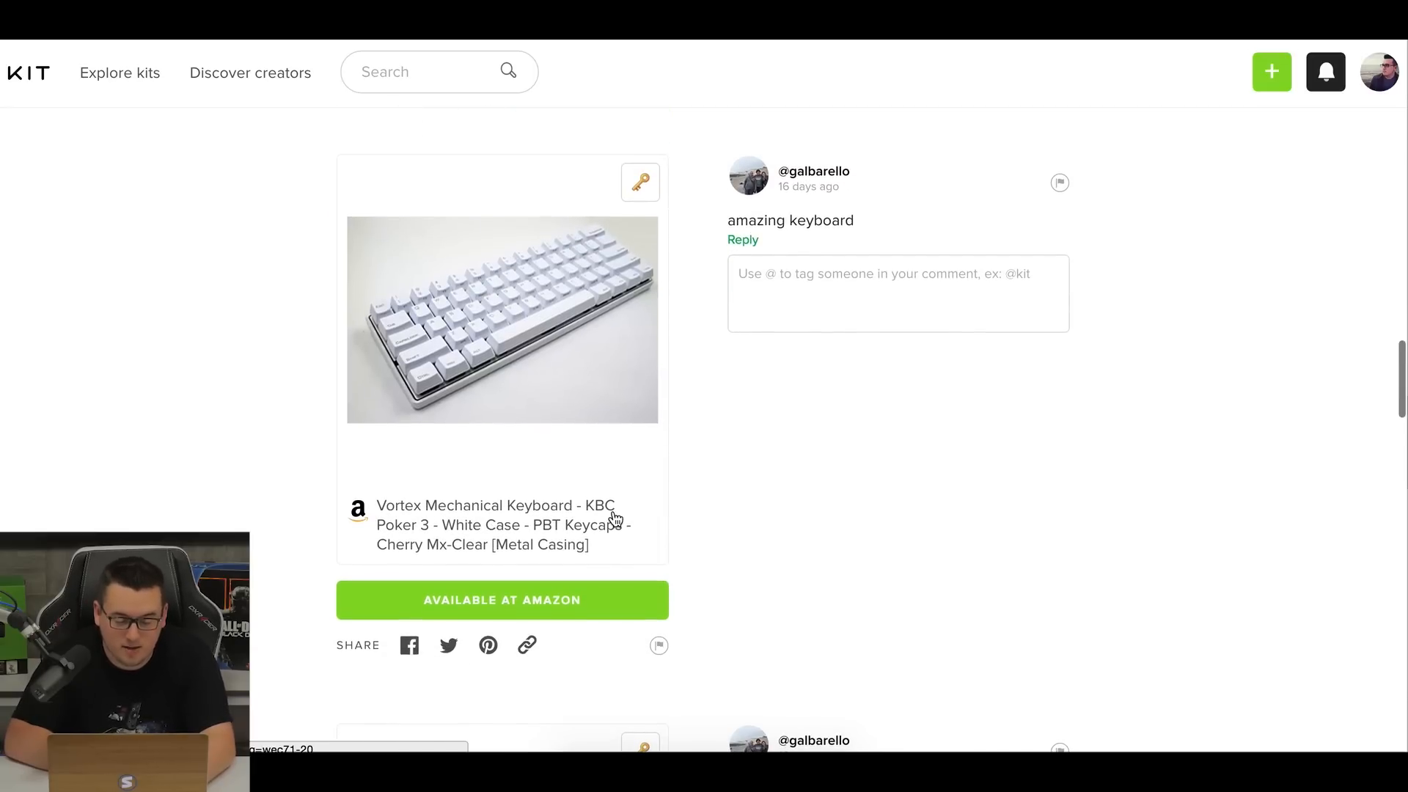
pyautogui.scroll(-3)
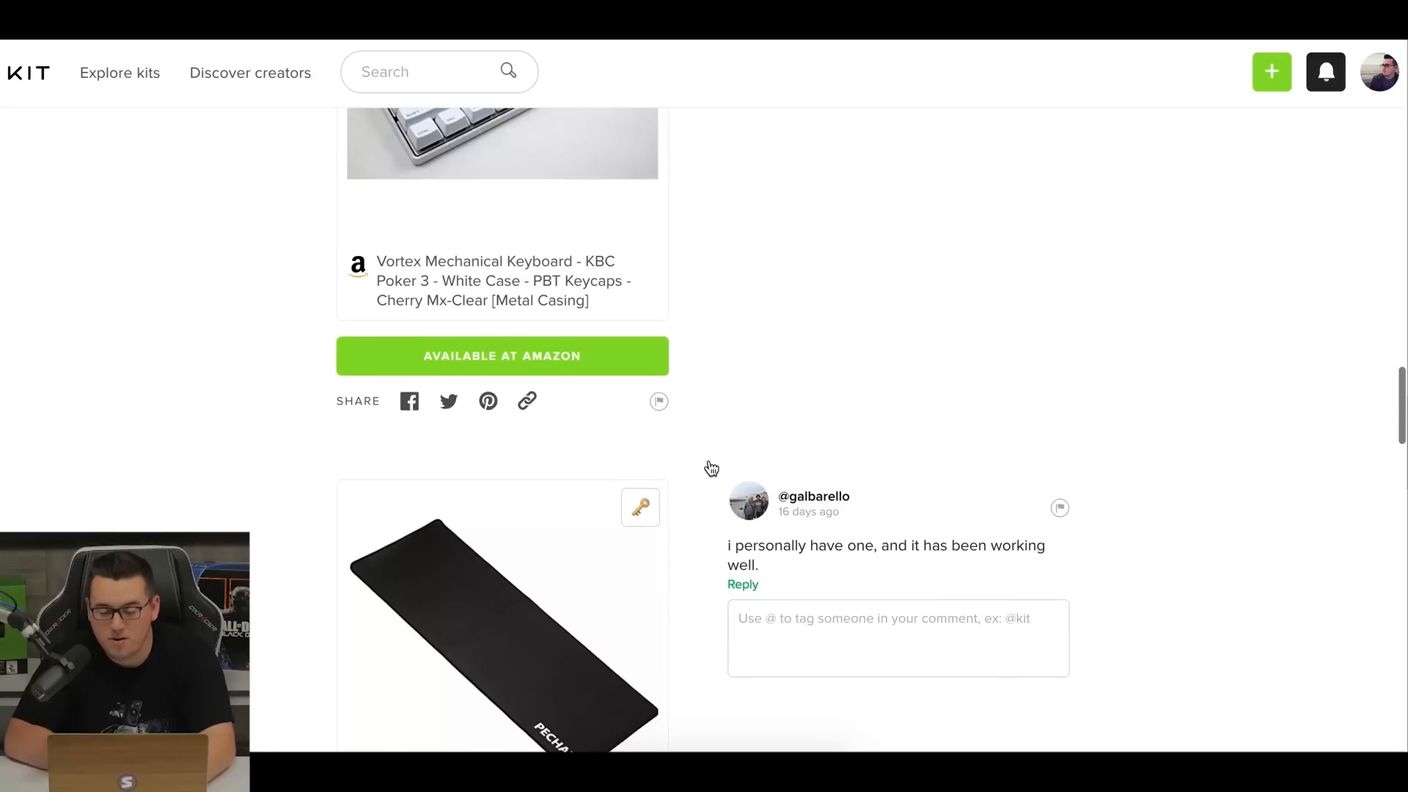
pyautogui.scroll(-3)
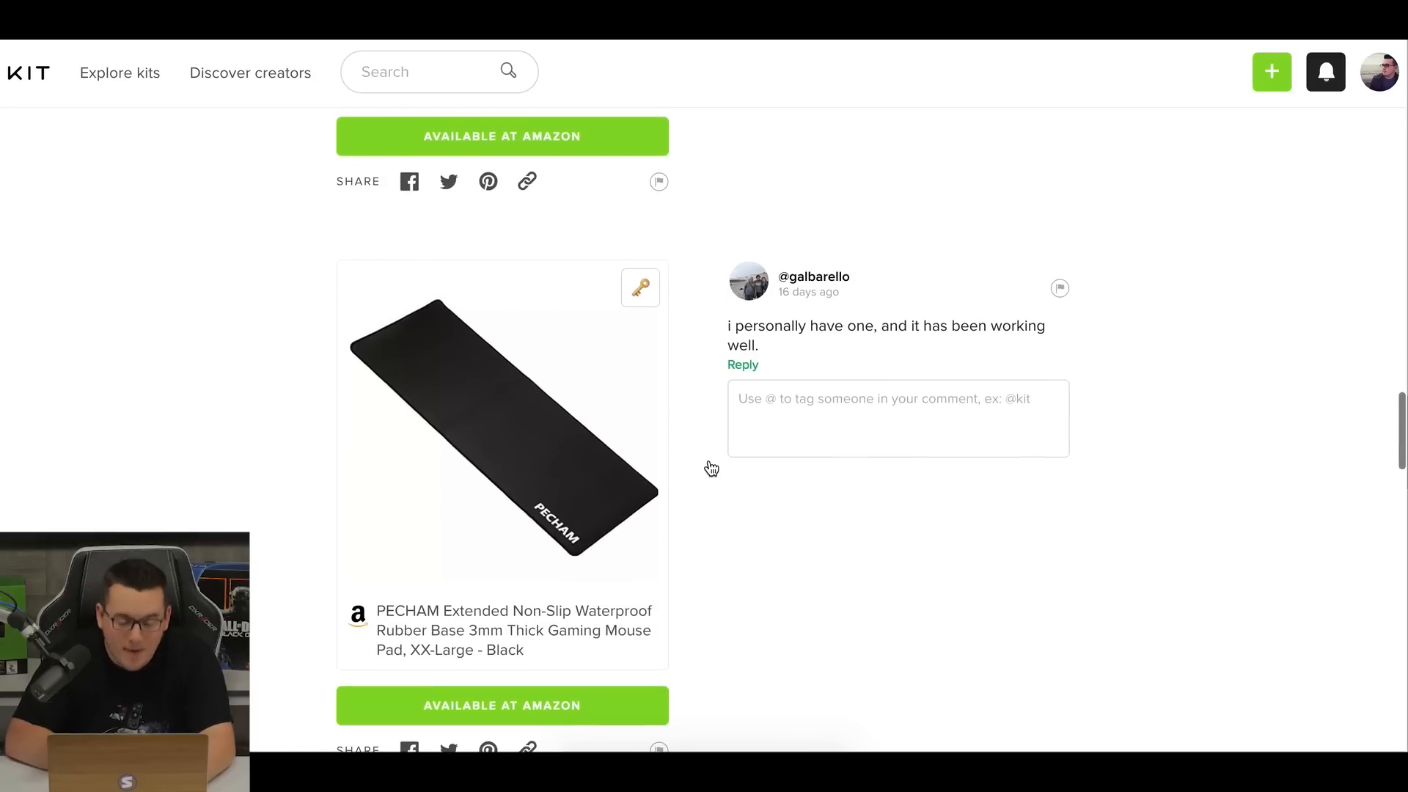
# Continue past the LED strip to the FEJKA plant, then scroll back up.
pyautogui.scroll(-3)
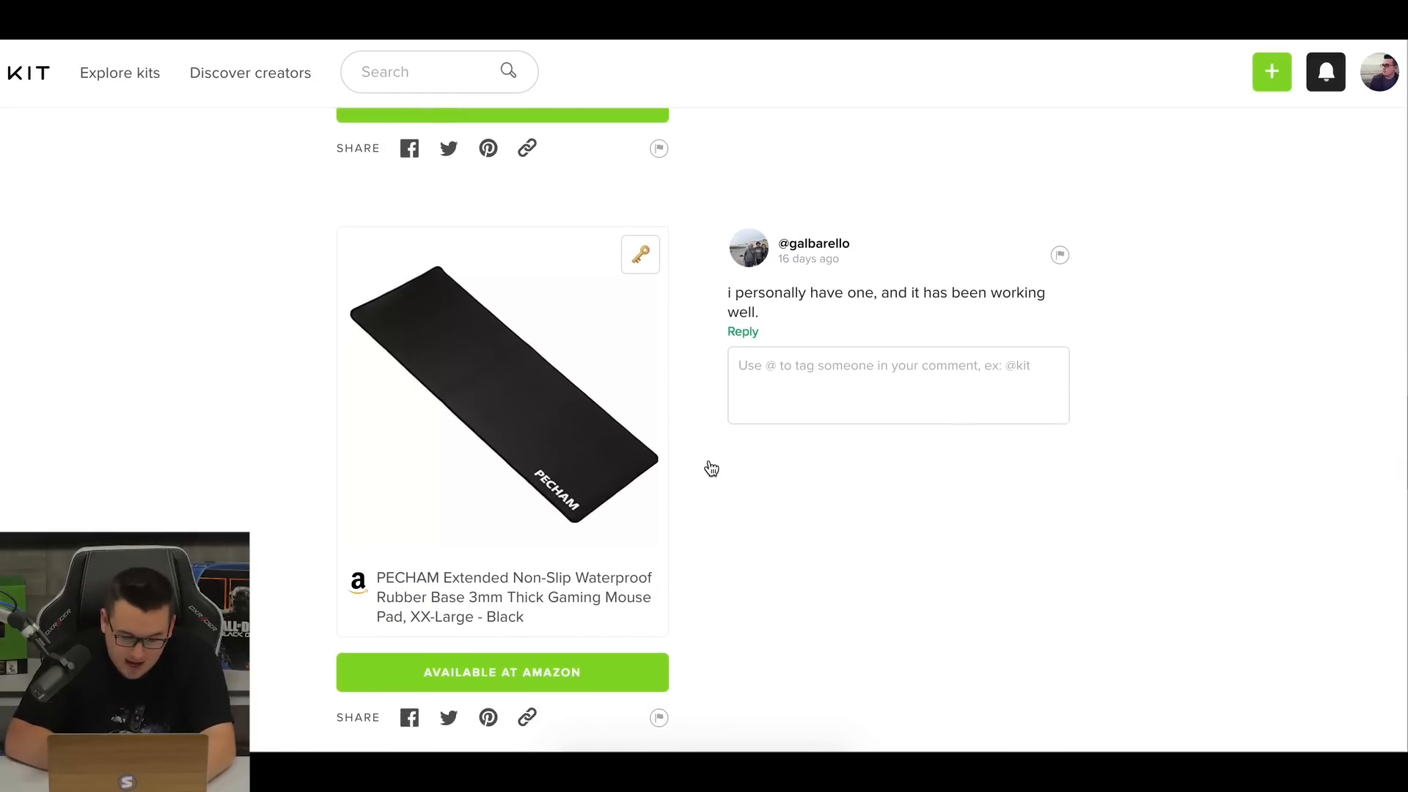
pyautogui.scroll(-3)
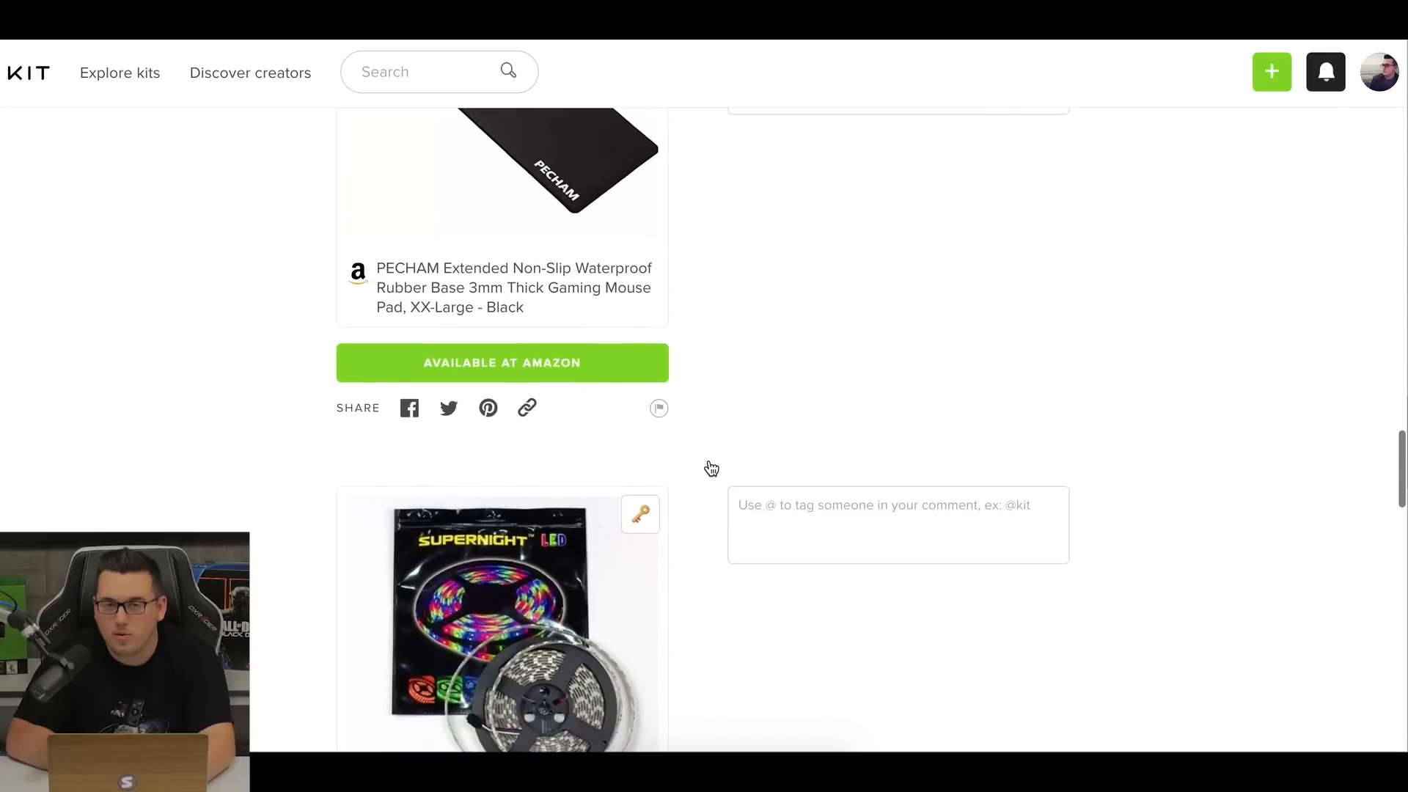
pyautogui.scroll(-3)
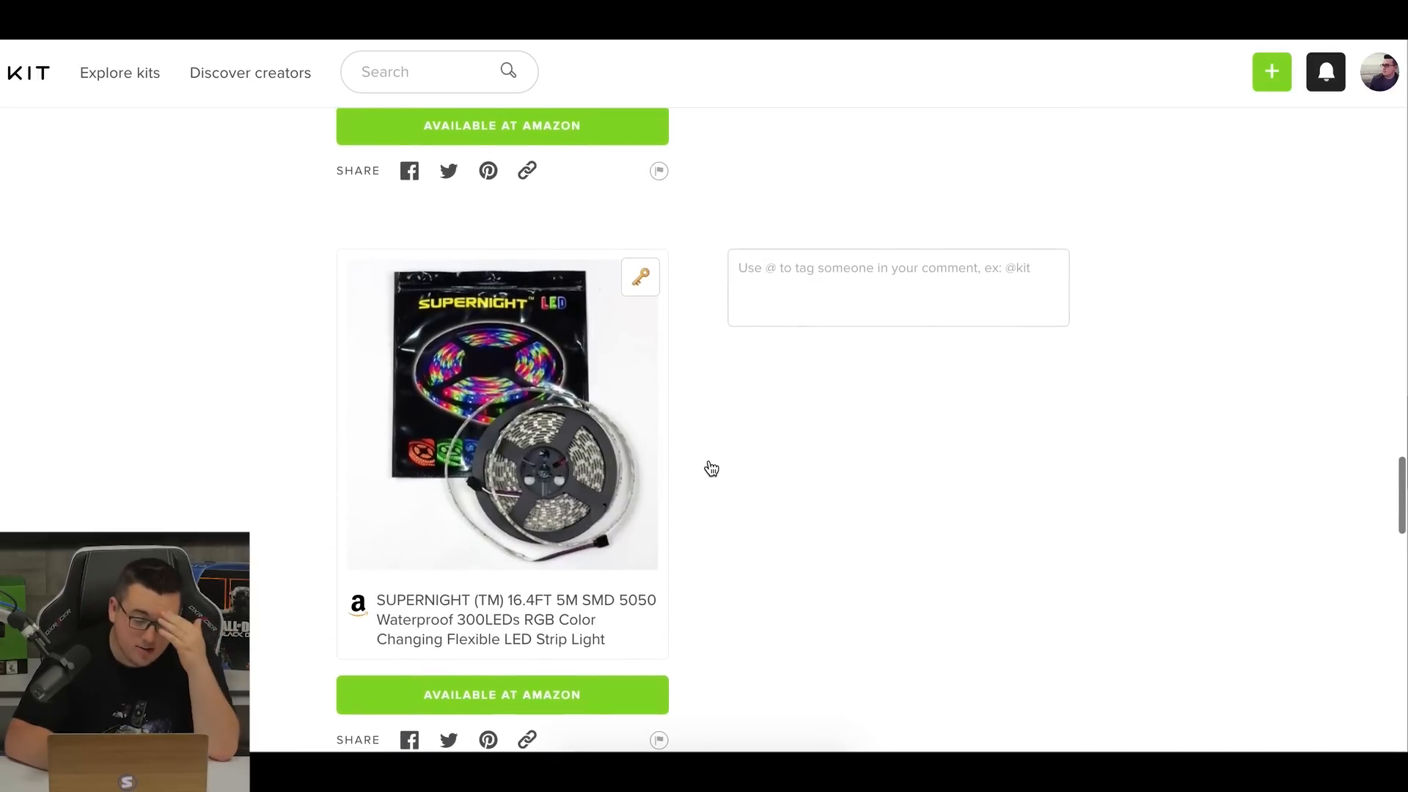
pyautogui.scroll(-3)
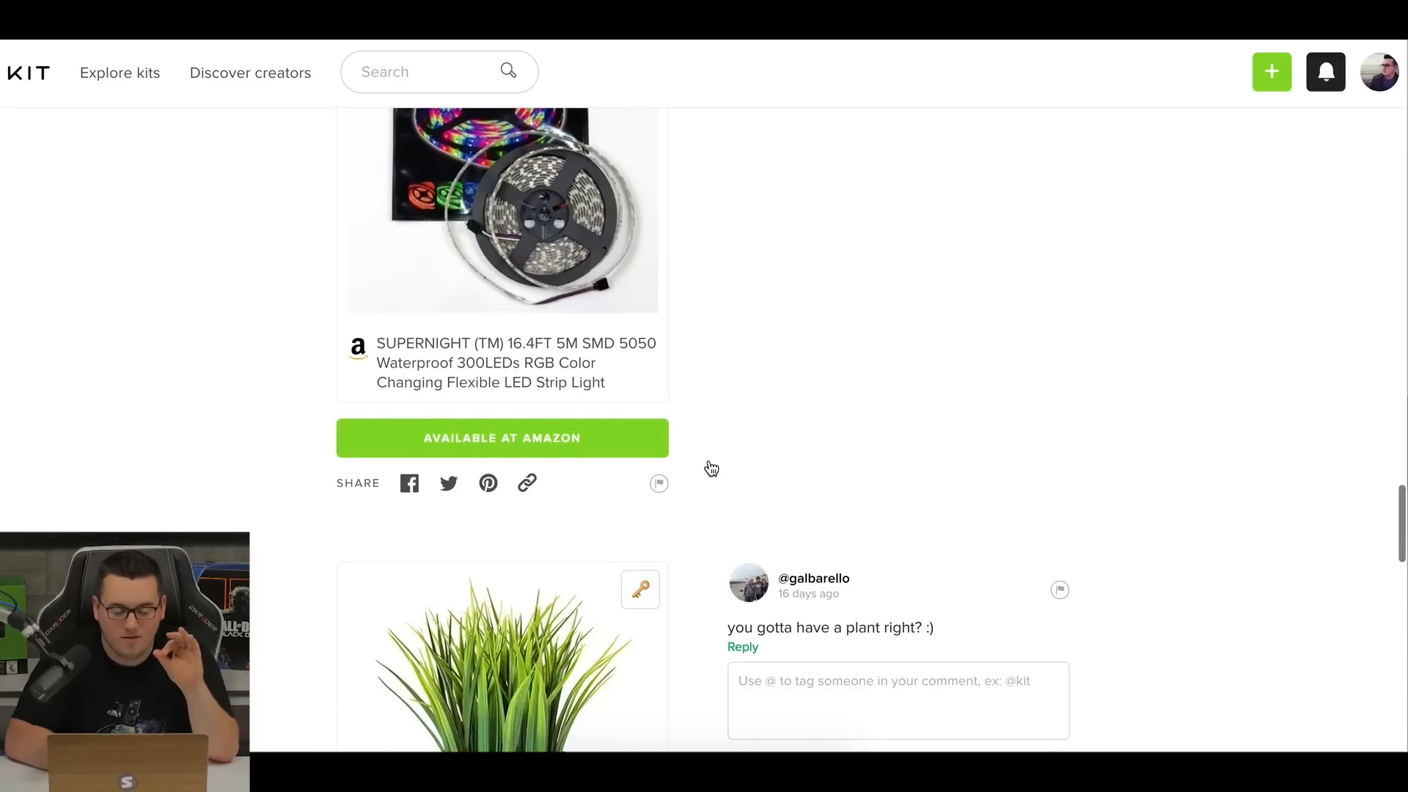
pyautogui.scroll(-3)
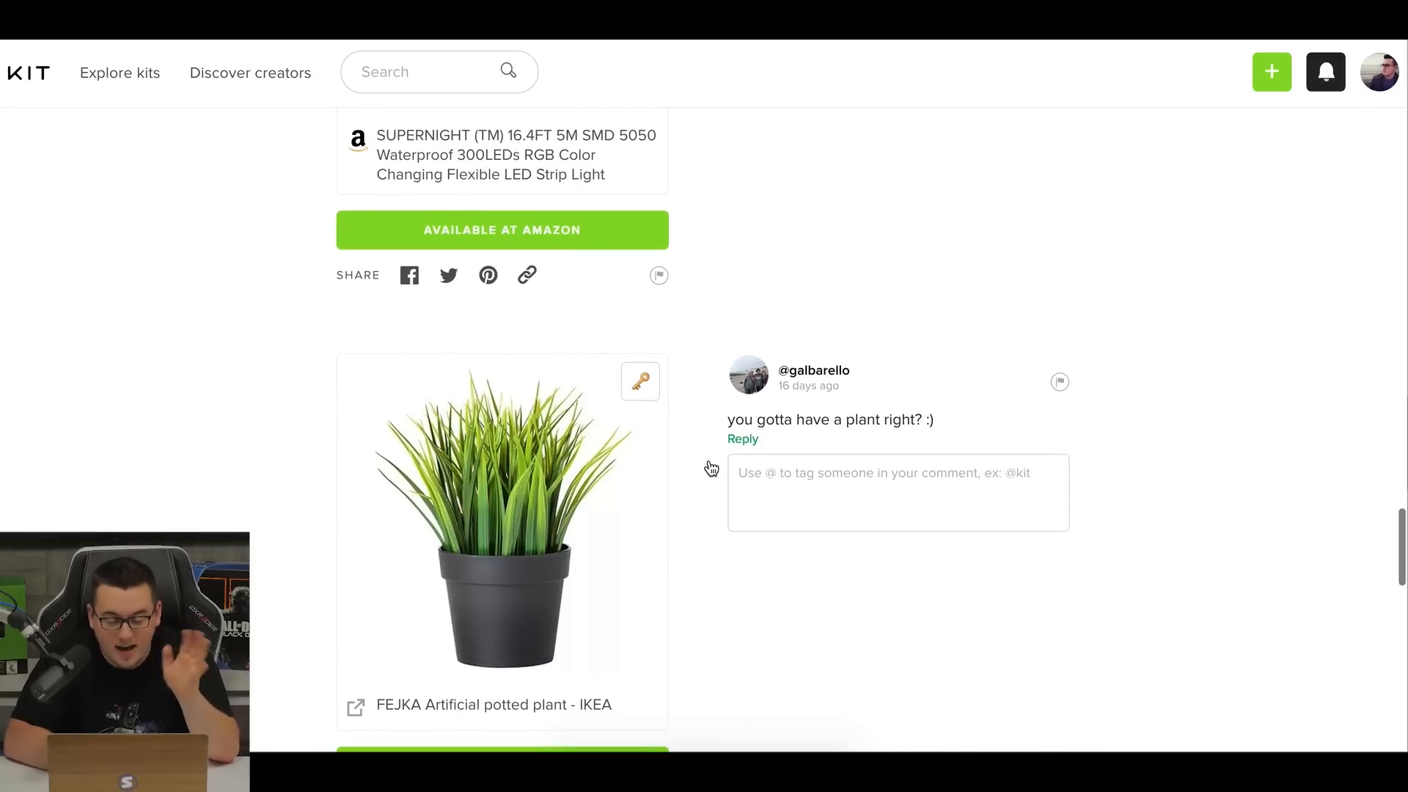
pyautogui.scroll(-3)
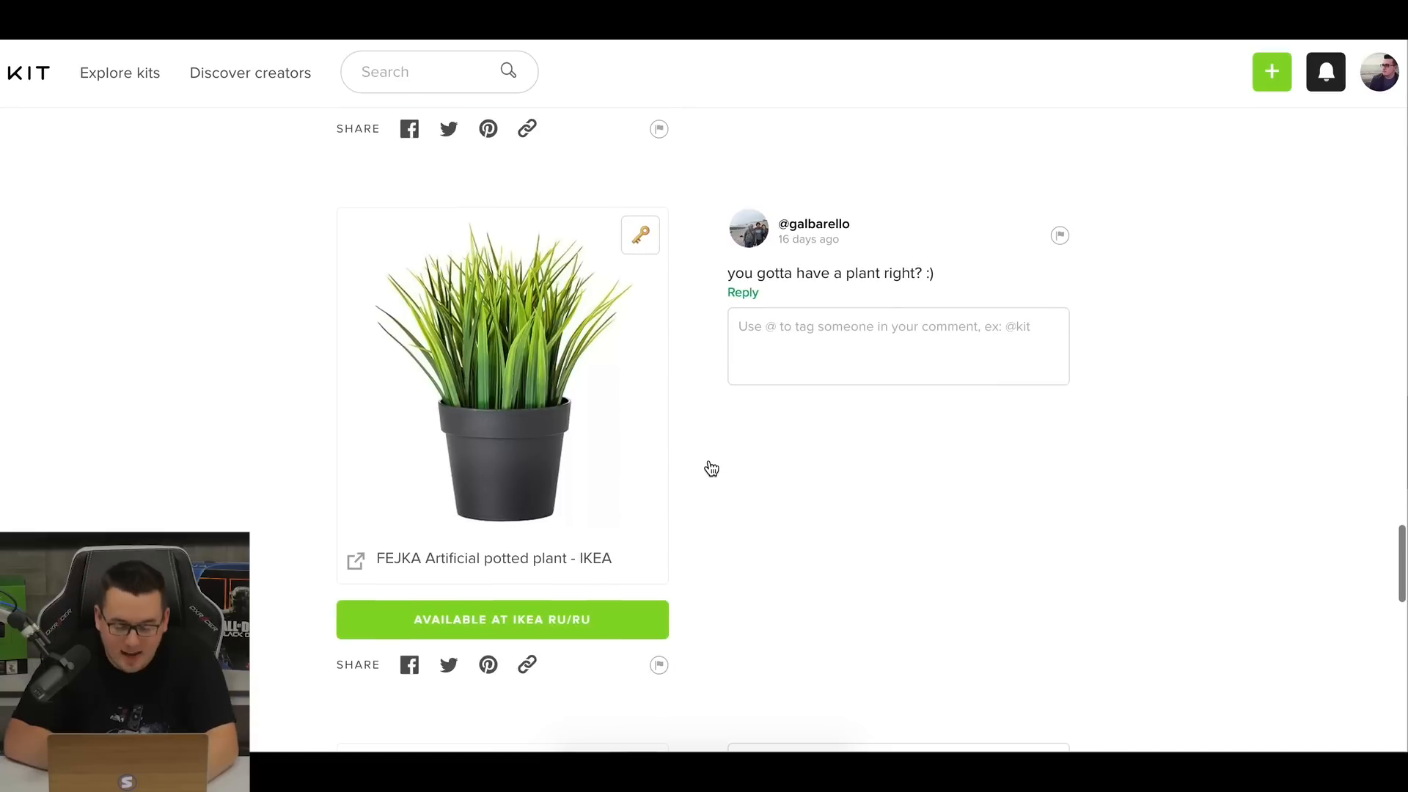
pyautogui.scroll(-3)
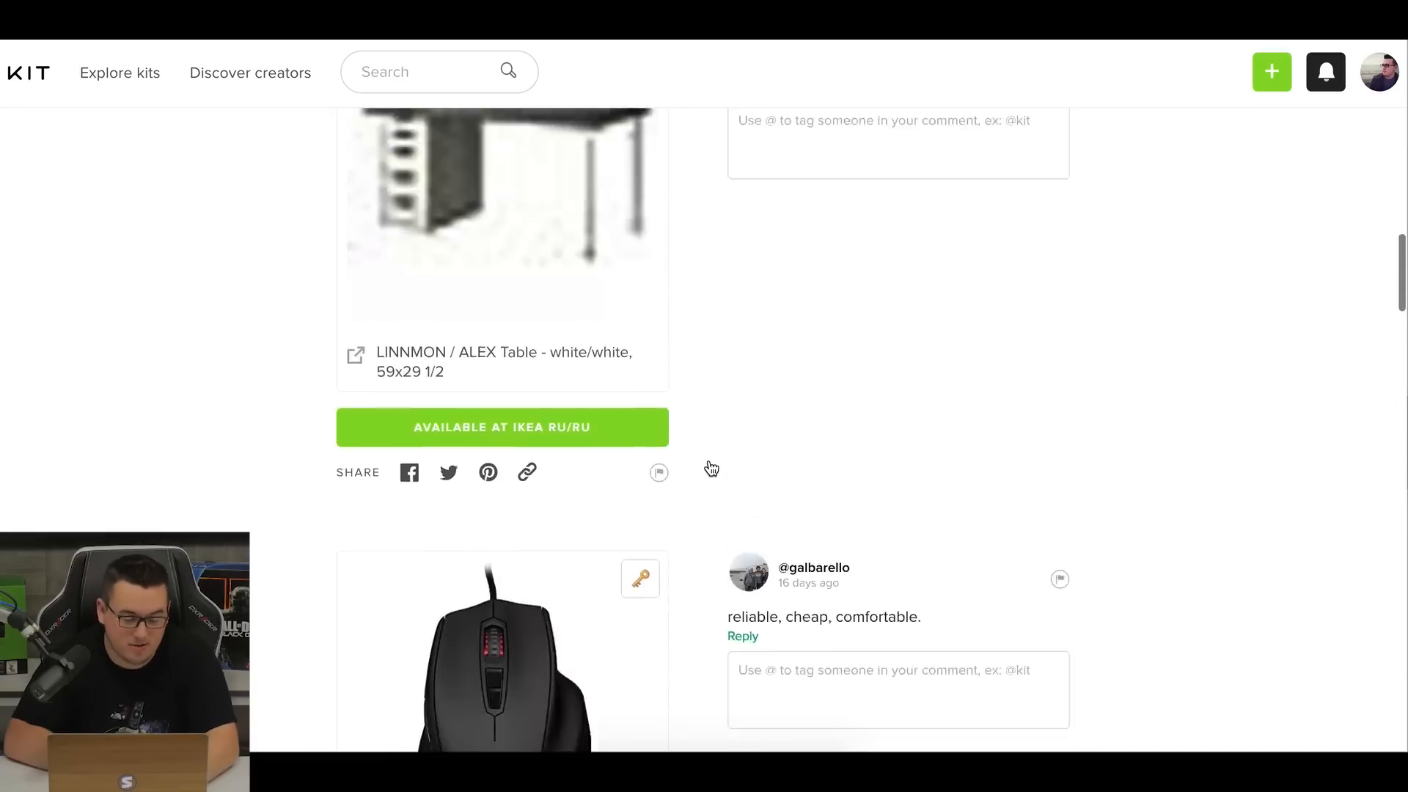
pyautogui.scroll(3)
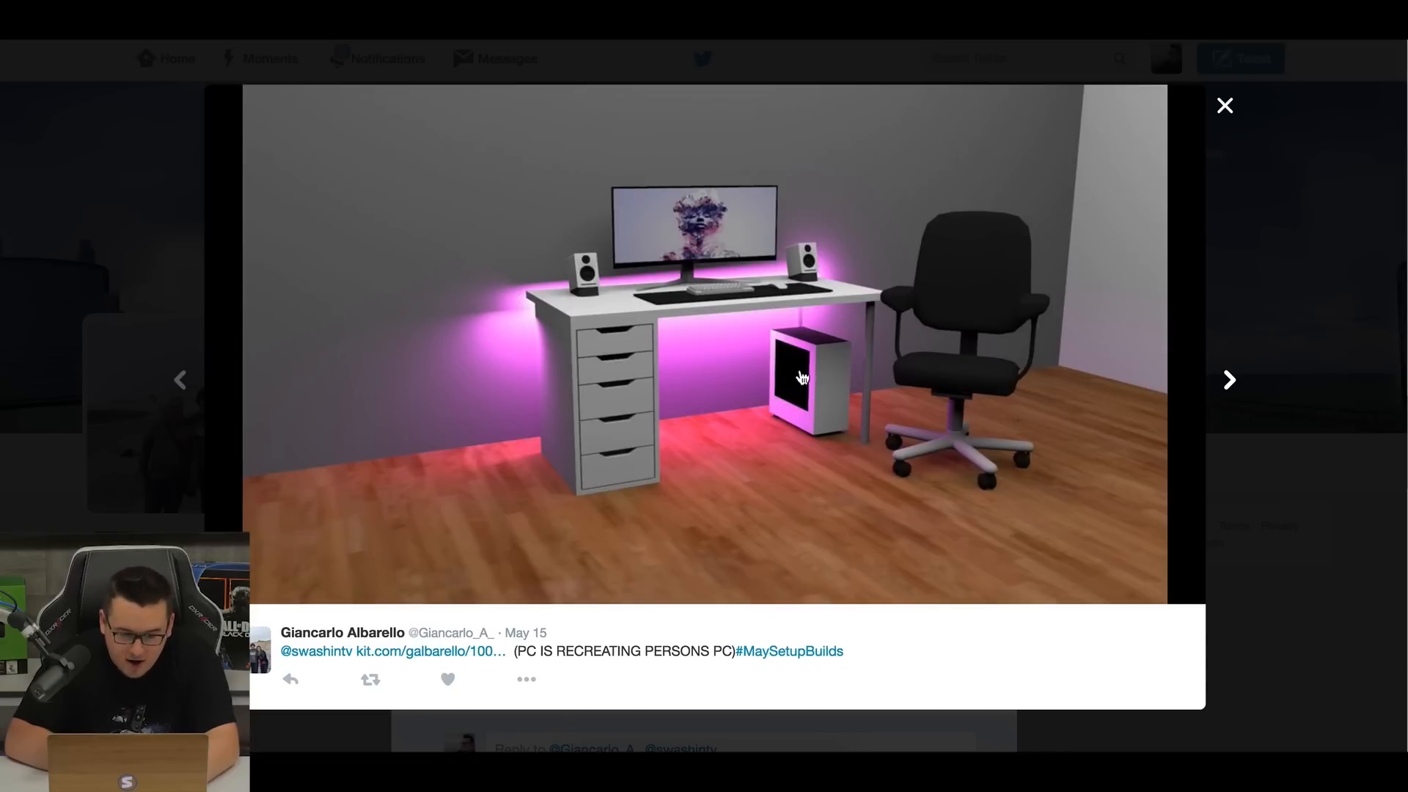
pyautogui.moveTo(1219, 388)
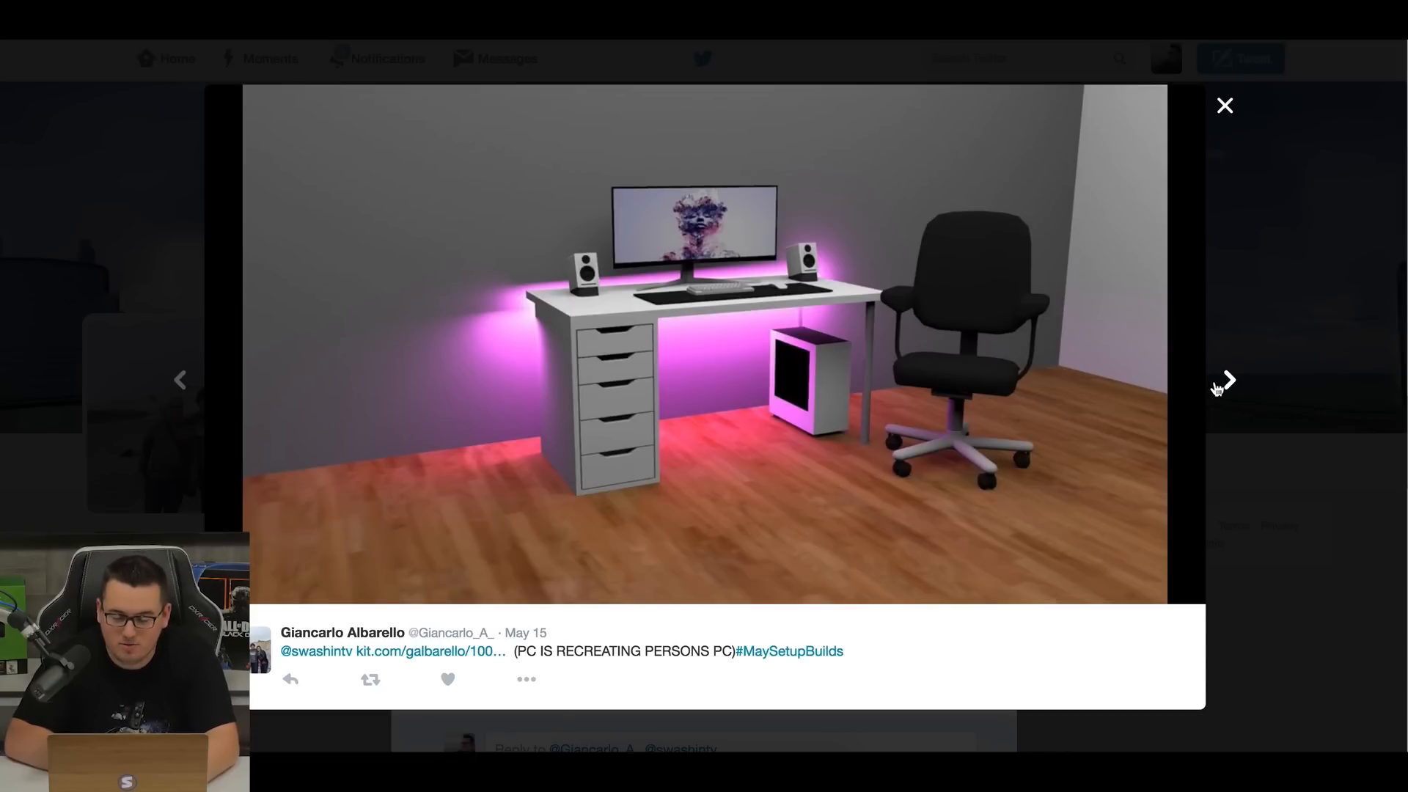
pyautogui.moveTo(1231, 328)
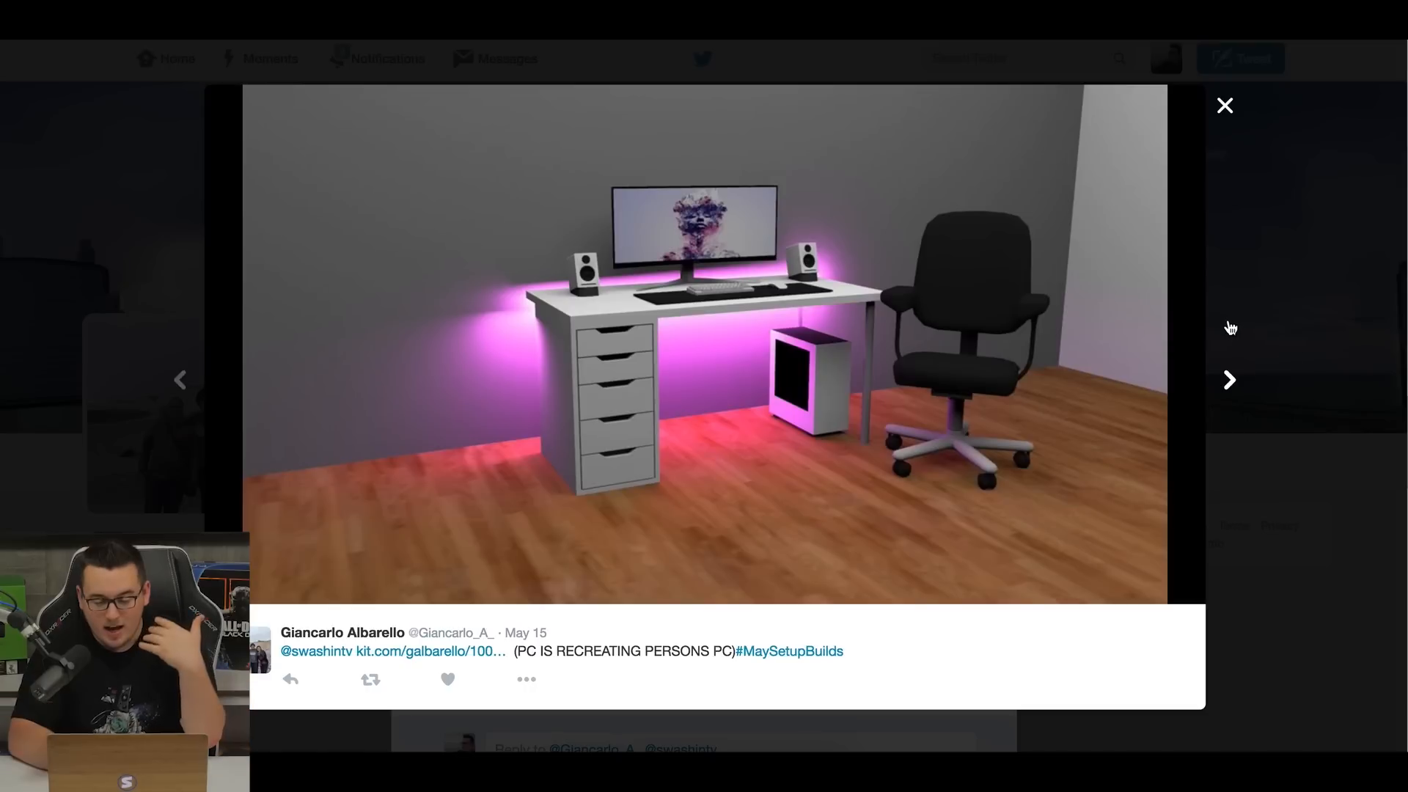
pyautogui.moveTo(1232, 377)
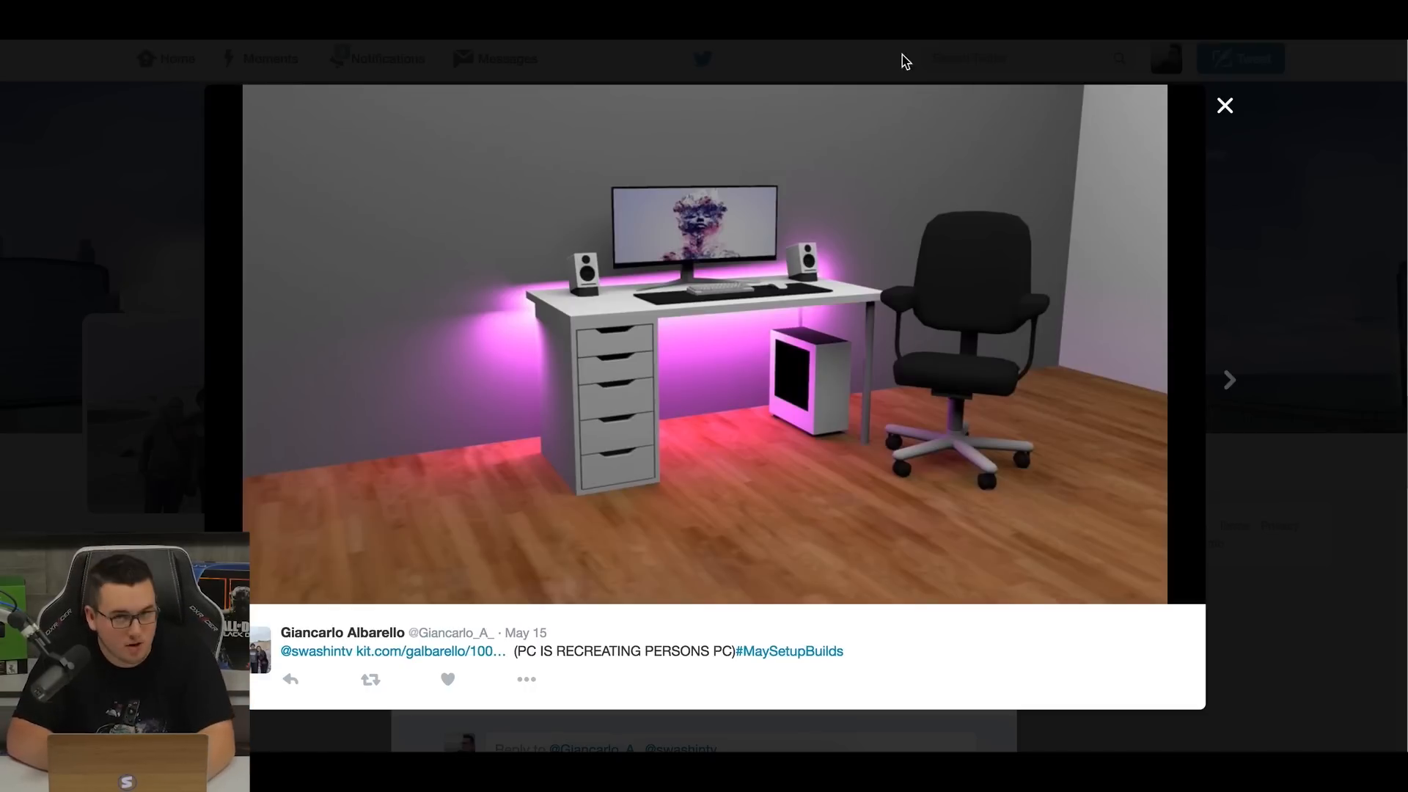
# Open the Gaming + Streaming kit and browse past the SÄLJAN countertop, Vipamz mousepad and ALEX drawer.
pyautogui.click(446, 651)
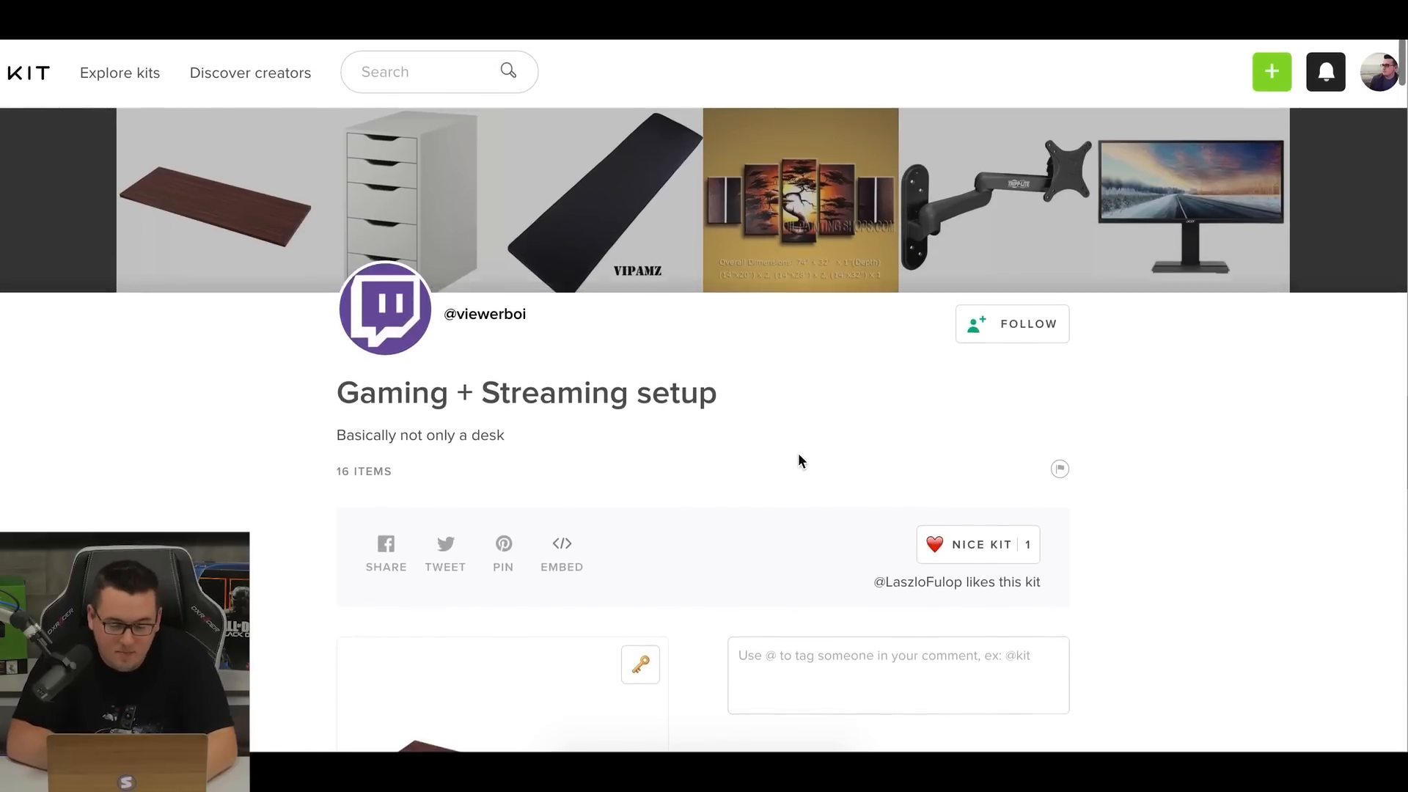
pyautogui.scroll(-3)
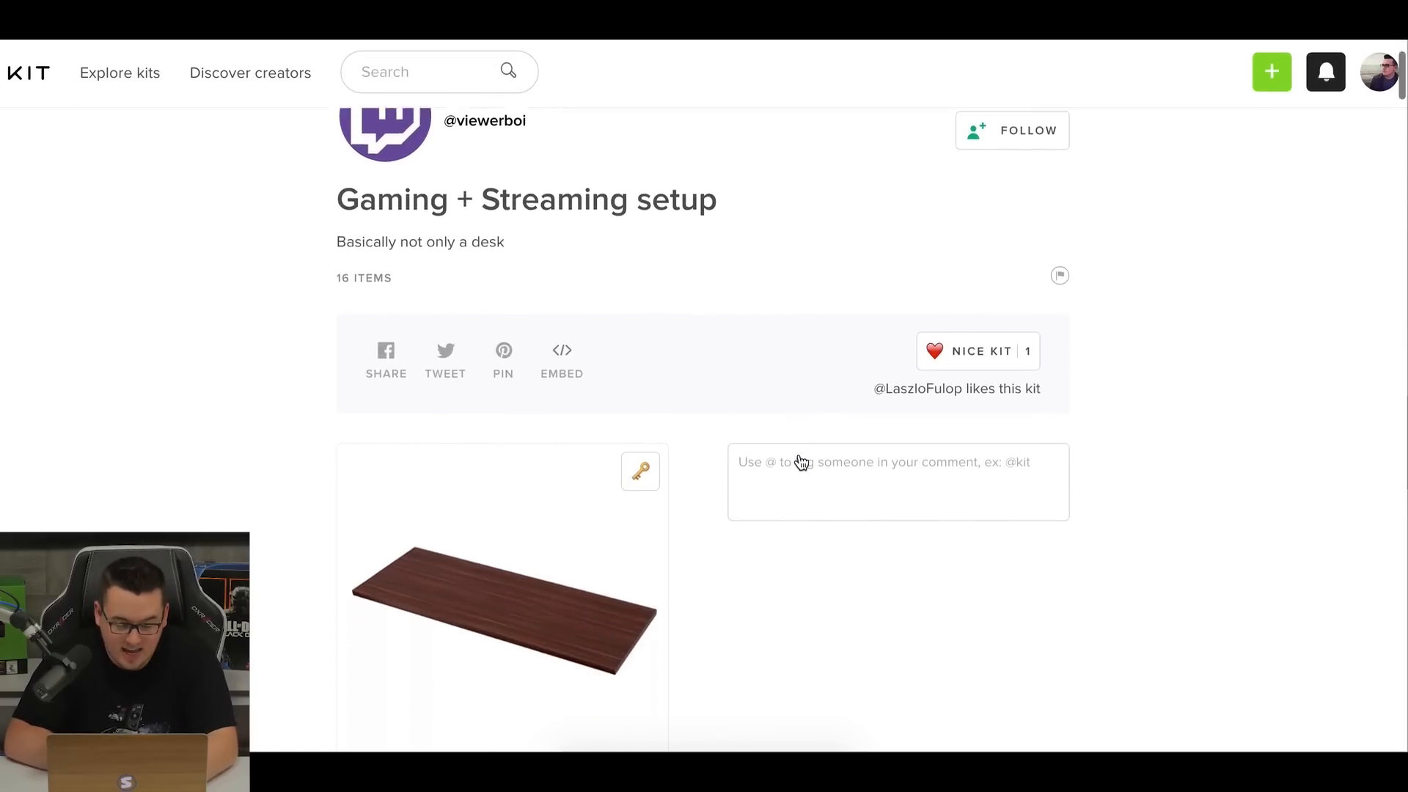
pyautogui.scroll(-3)
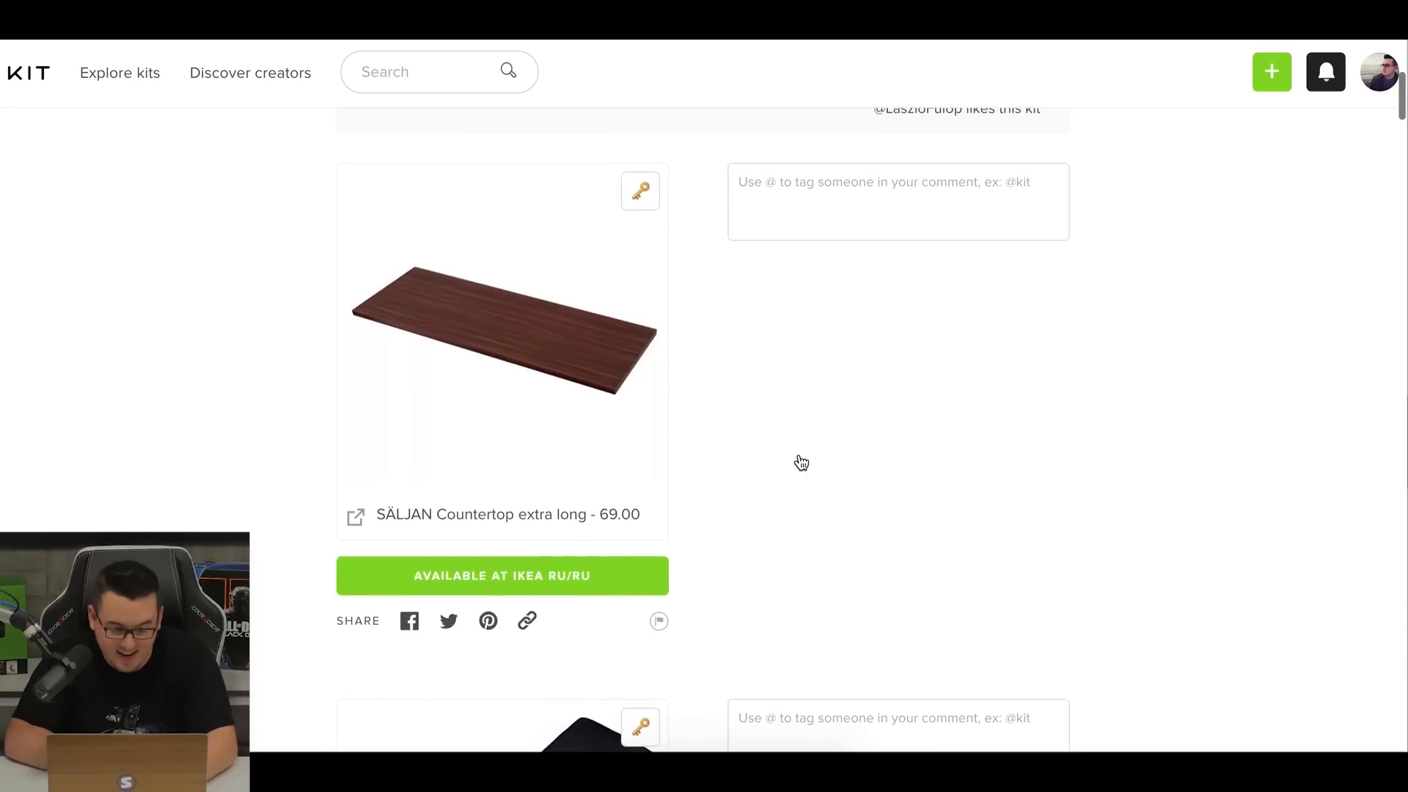
pyautogui.scroll(-3)
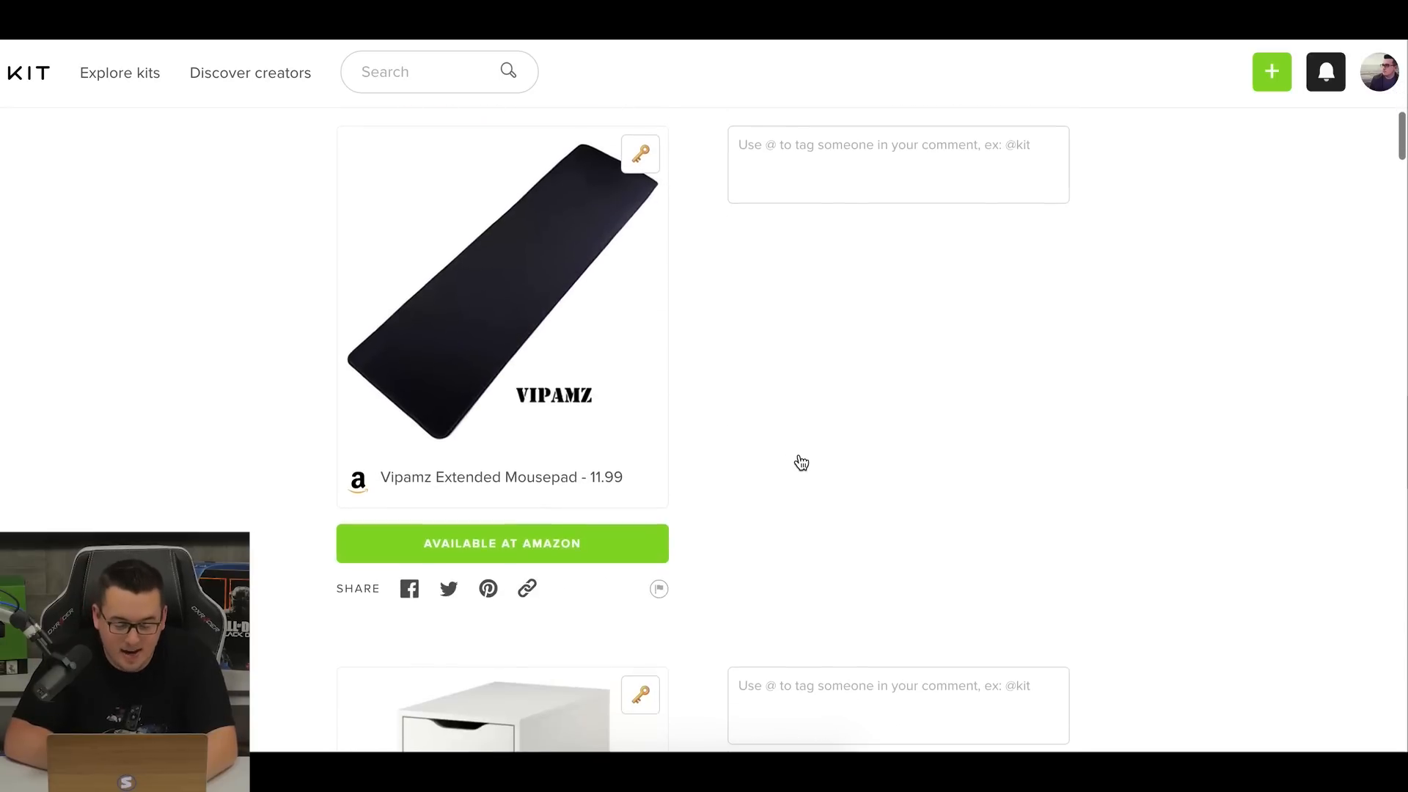
pyautogui.scroll(-3)
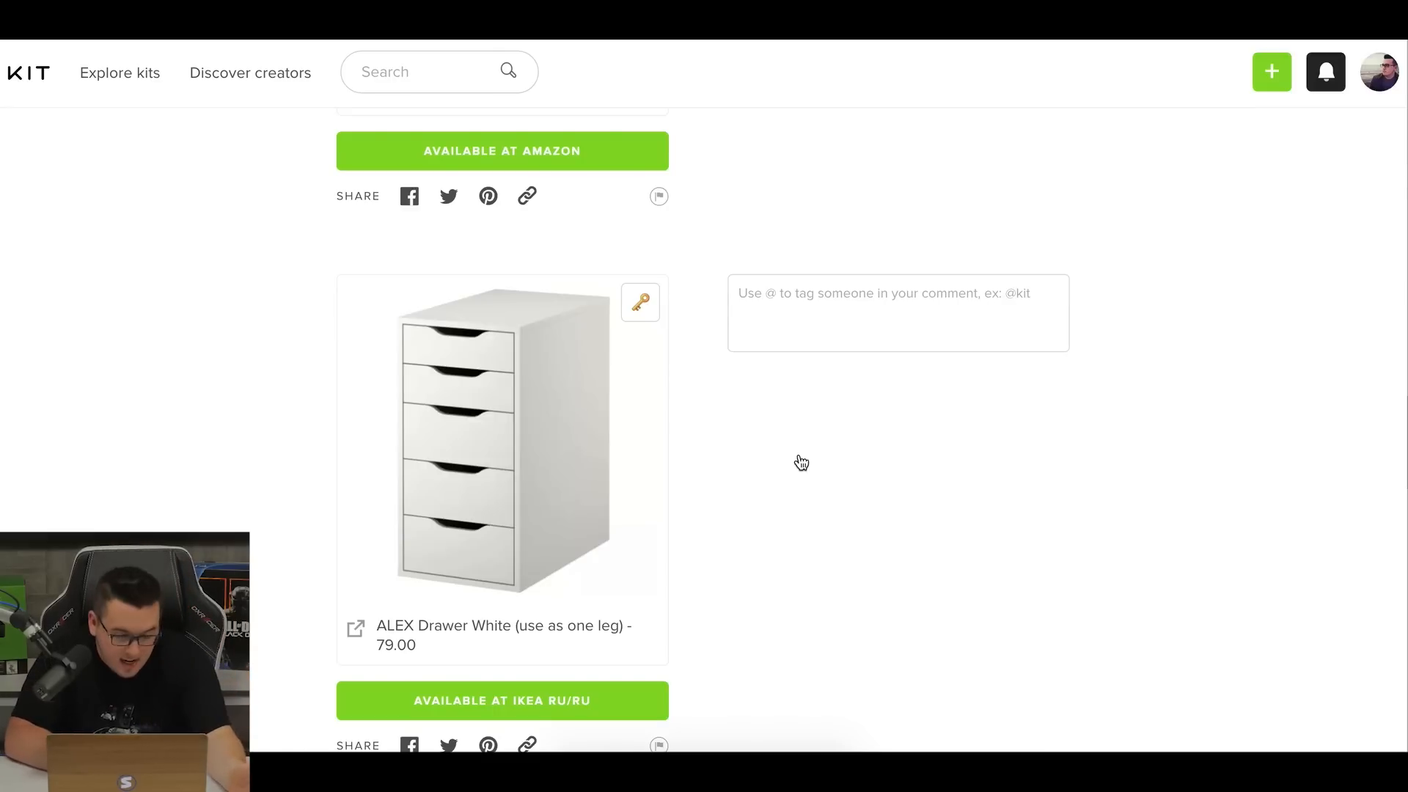
pyautogui.scroll(-3)
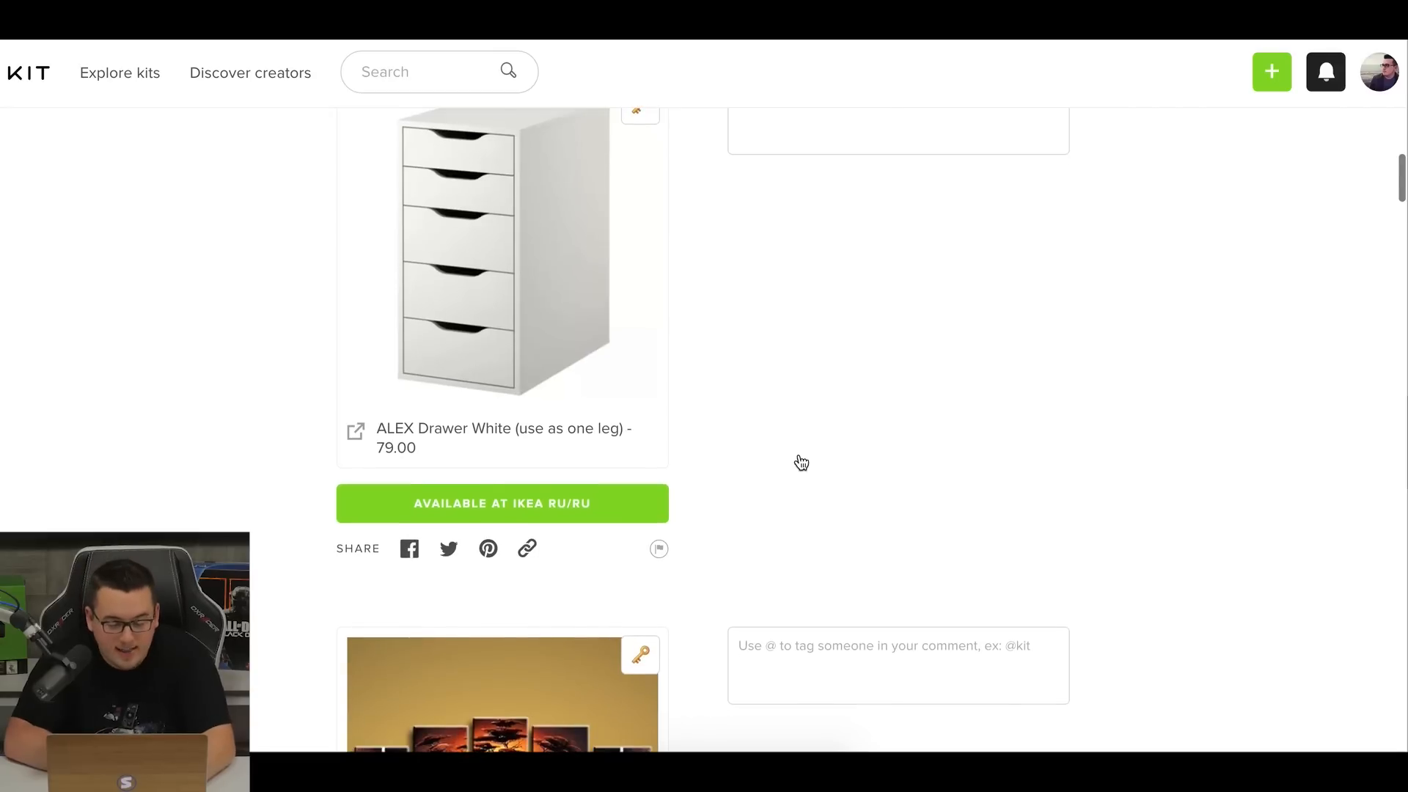
pyautogui.scroll(-3)
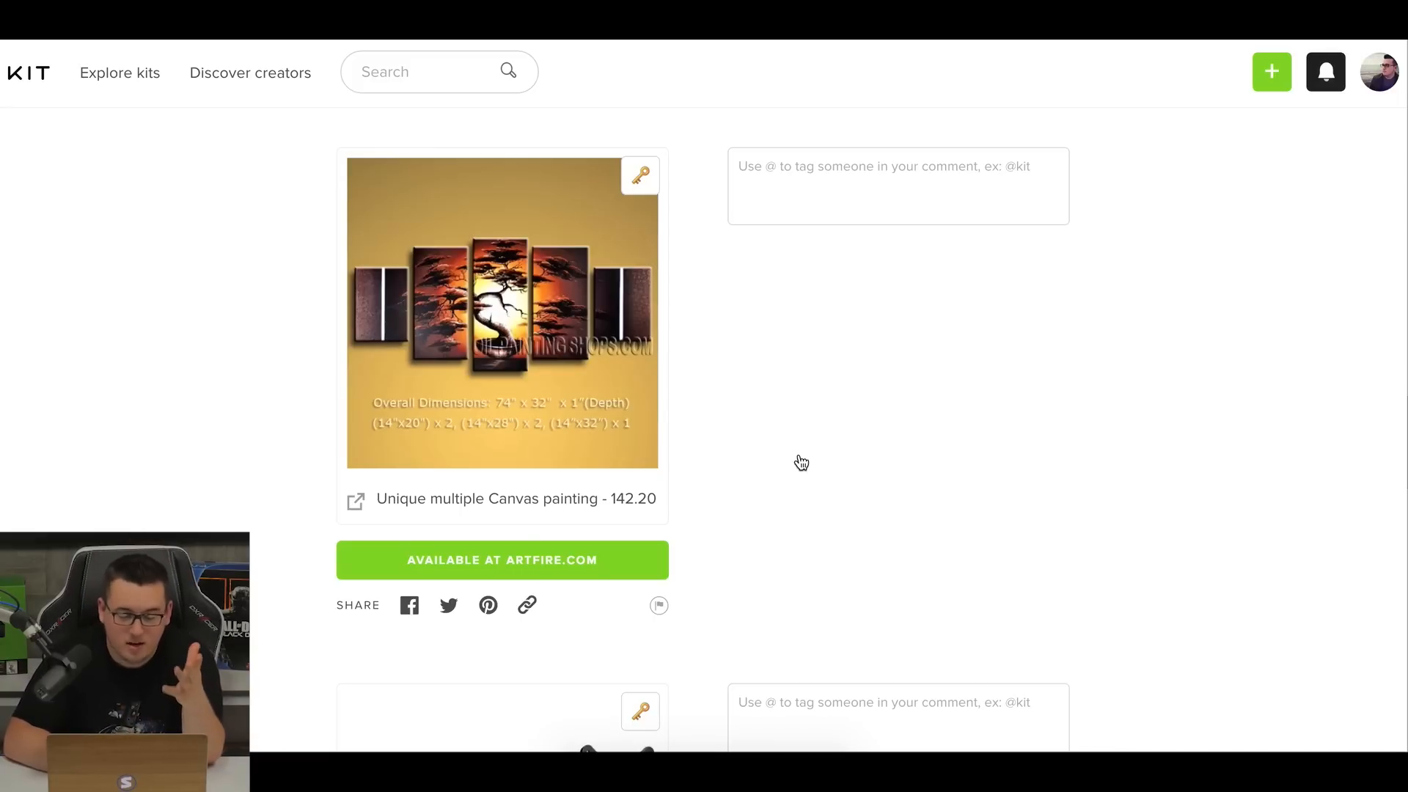
# Browse the TRIPP LITE wall mount, Acer monitor, legs and mouse entries with prices.
pyautogui.scroll(-3)
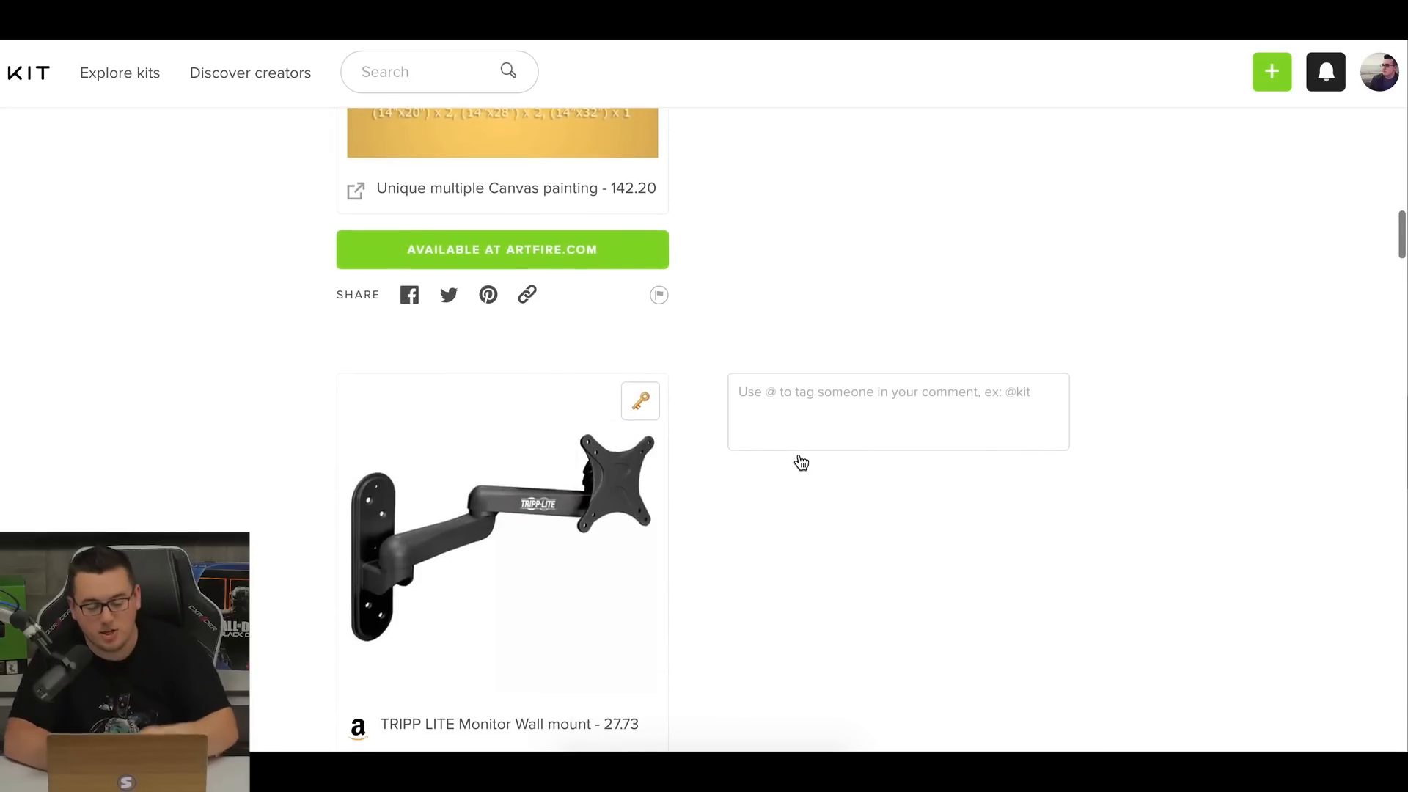
pyautogui.scroll(-3)
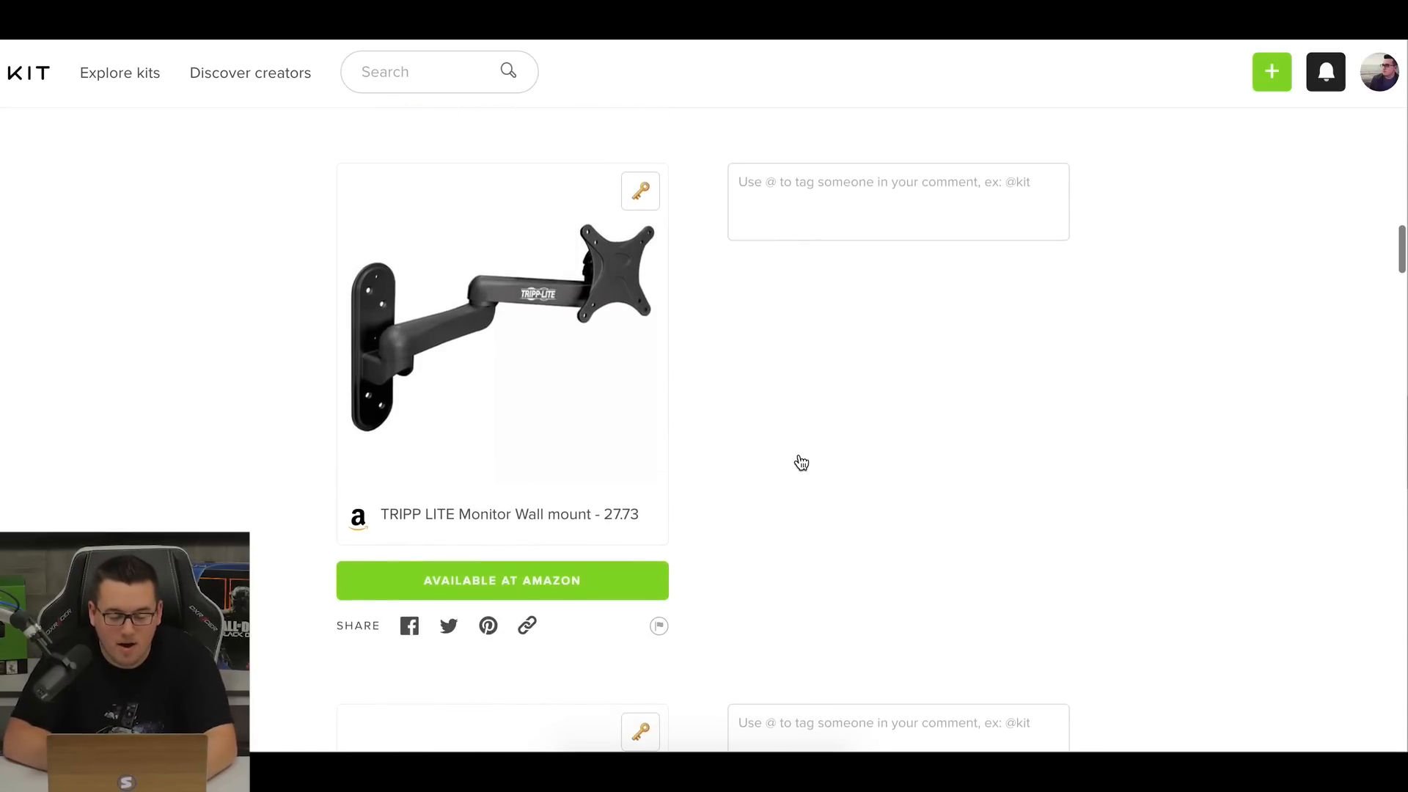
pyautogui.scroll(-3)
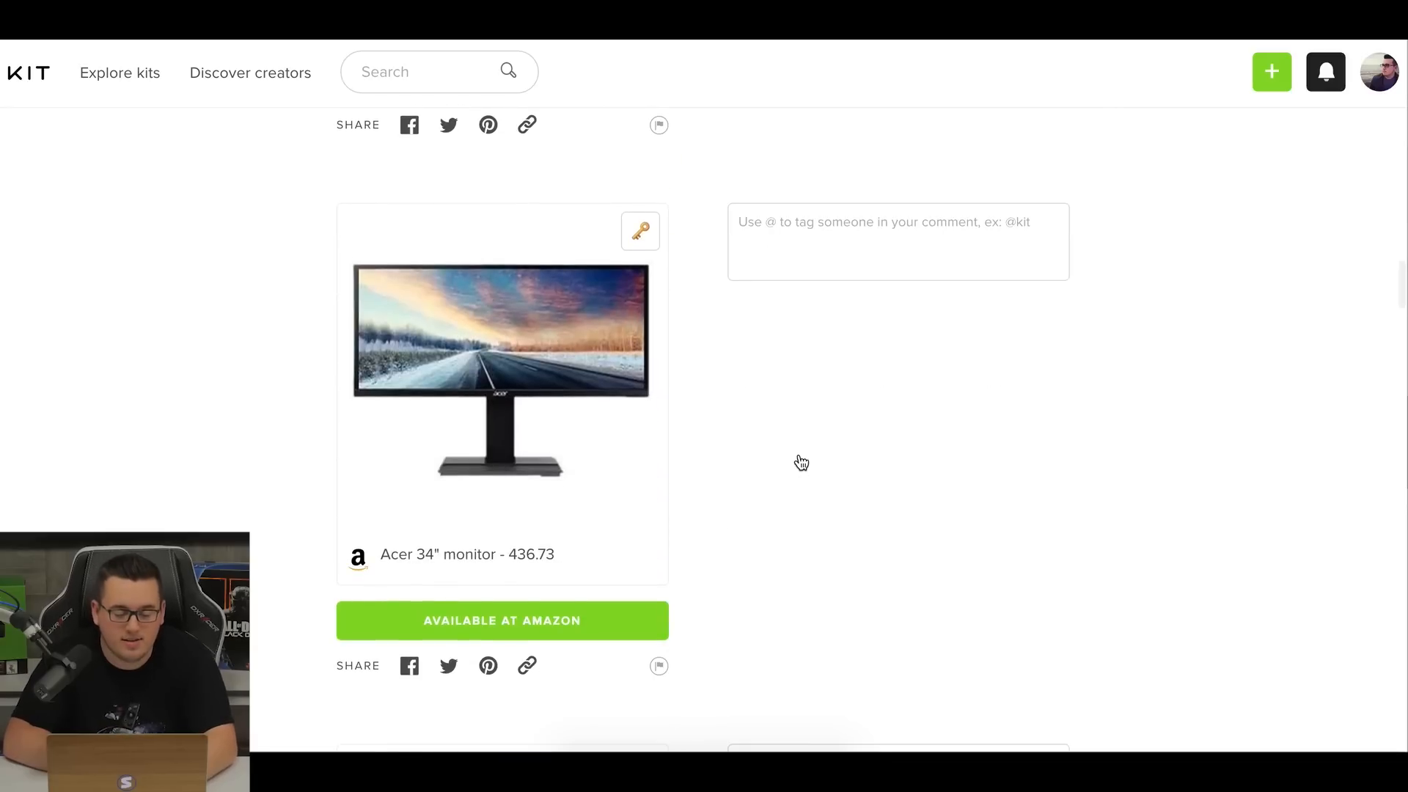
pyautogui.scroll(-3)
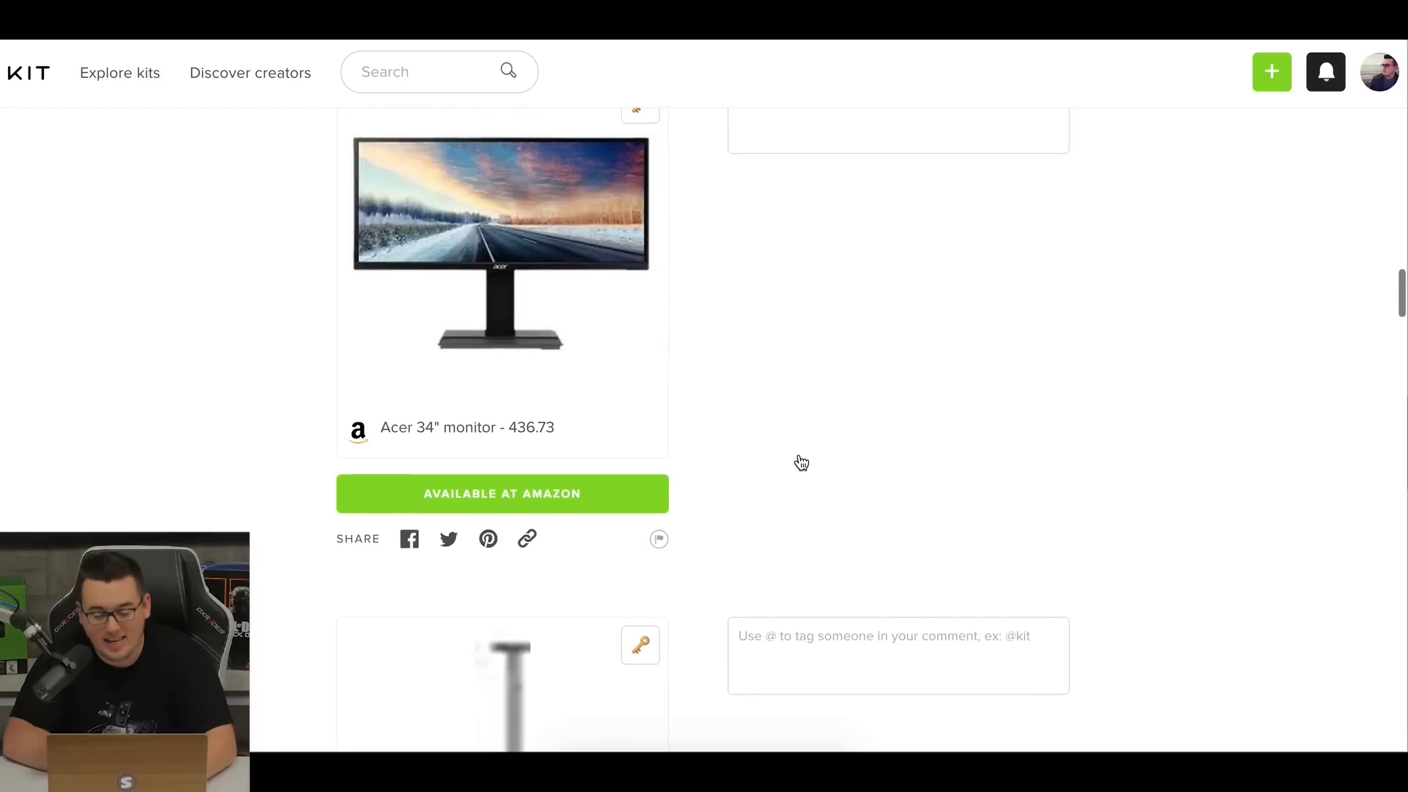
pyautogui.scroll(-3)
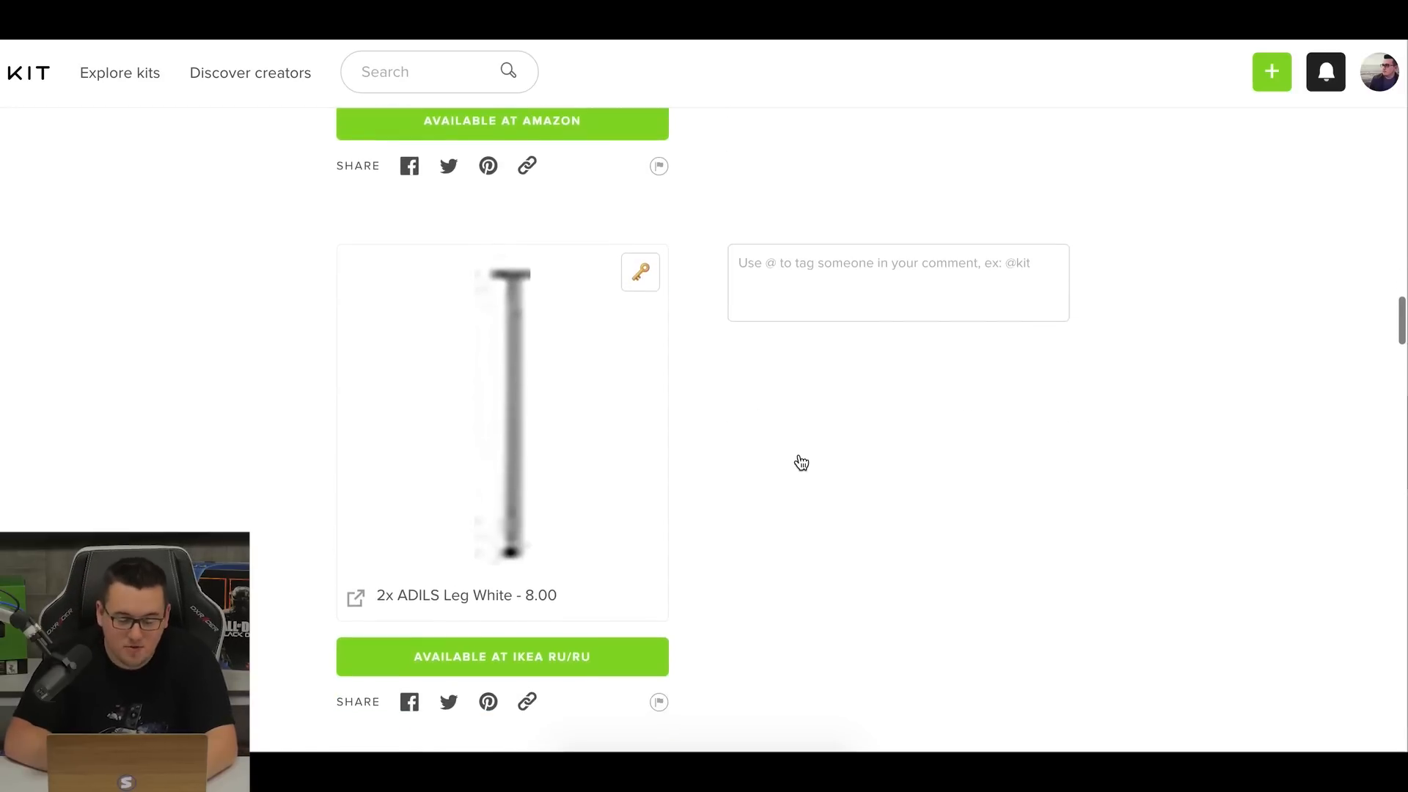
pyautogui.scroll(-3)
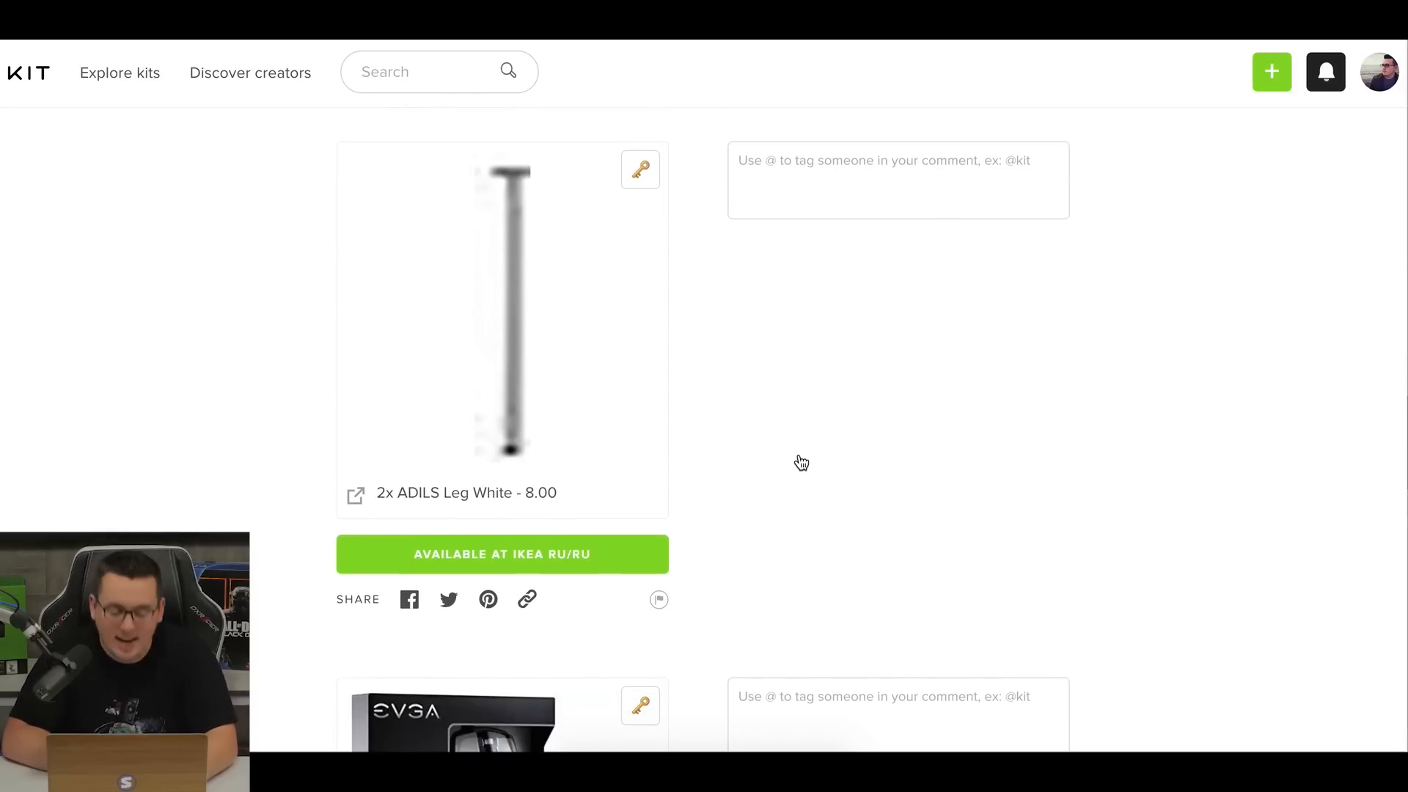
pyautogui.scroll(-3)
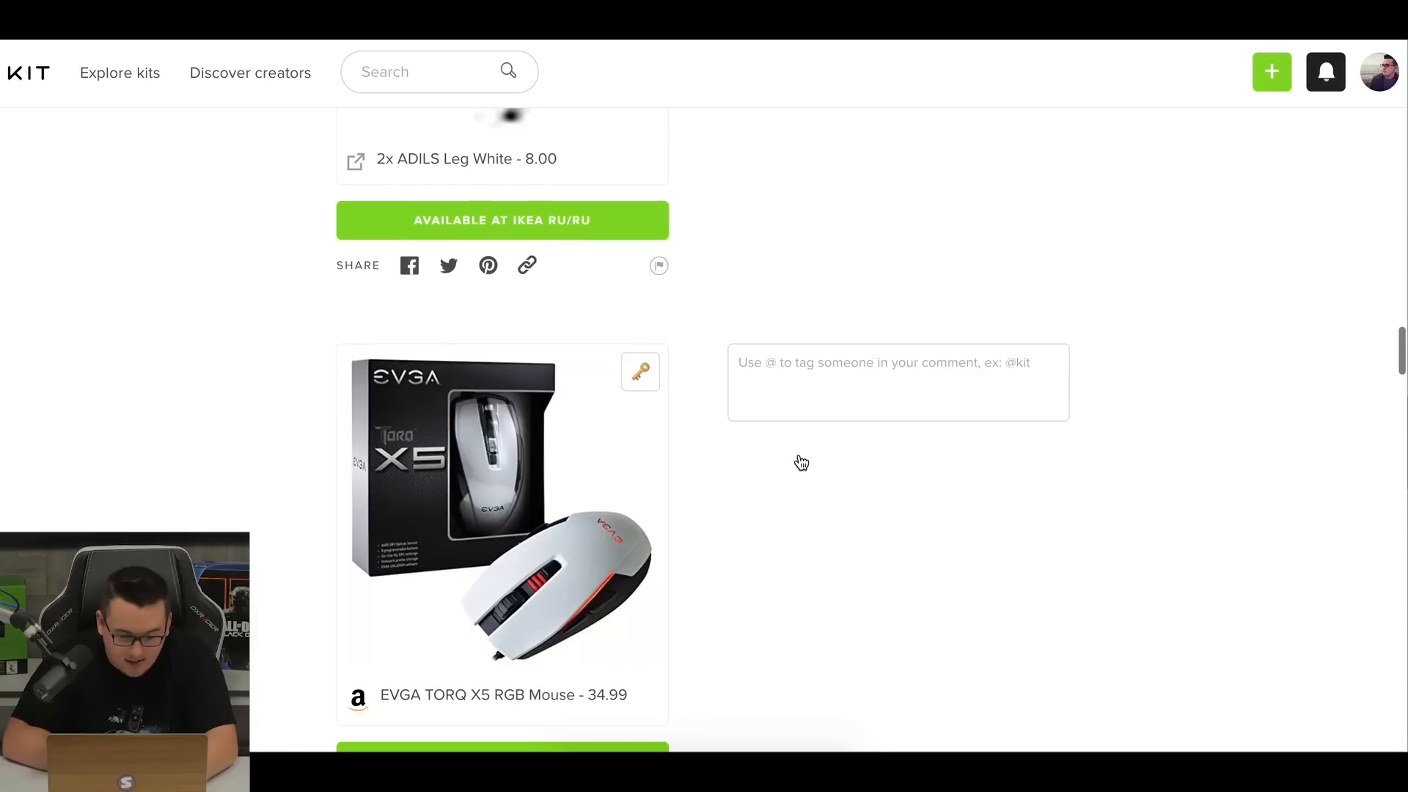
pyautogui.scroll(-3)
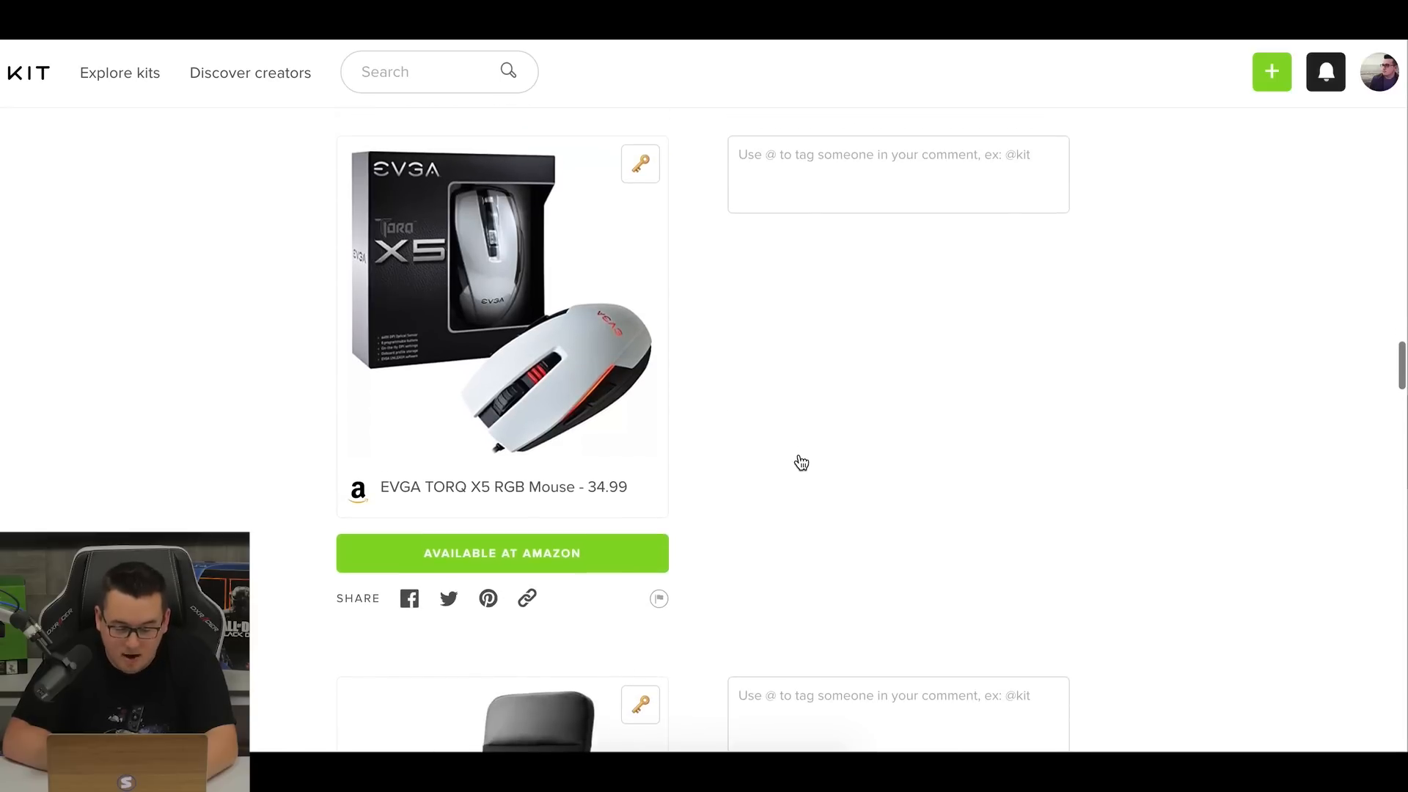
pyautogui.scroll(-3)
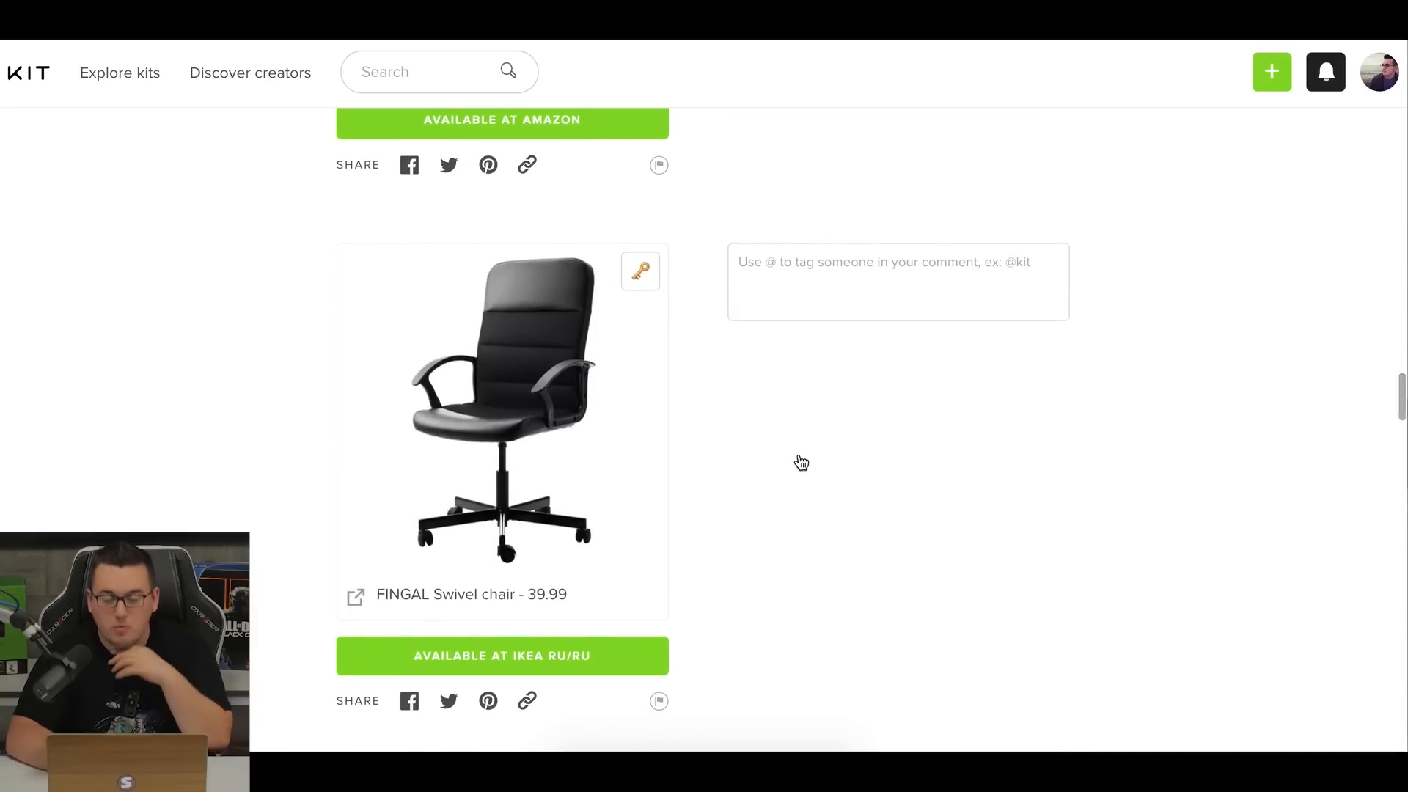
# Continue past the FINGAL chair, ATH-M20x headphones and Neewer mic to the OriGlam RGB lamps.
pyautogui.scroll(-3)
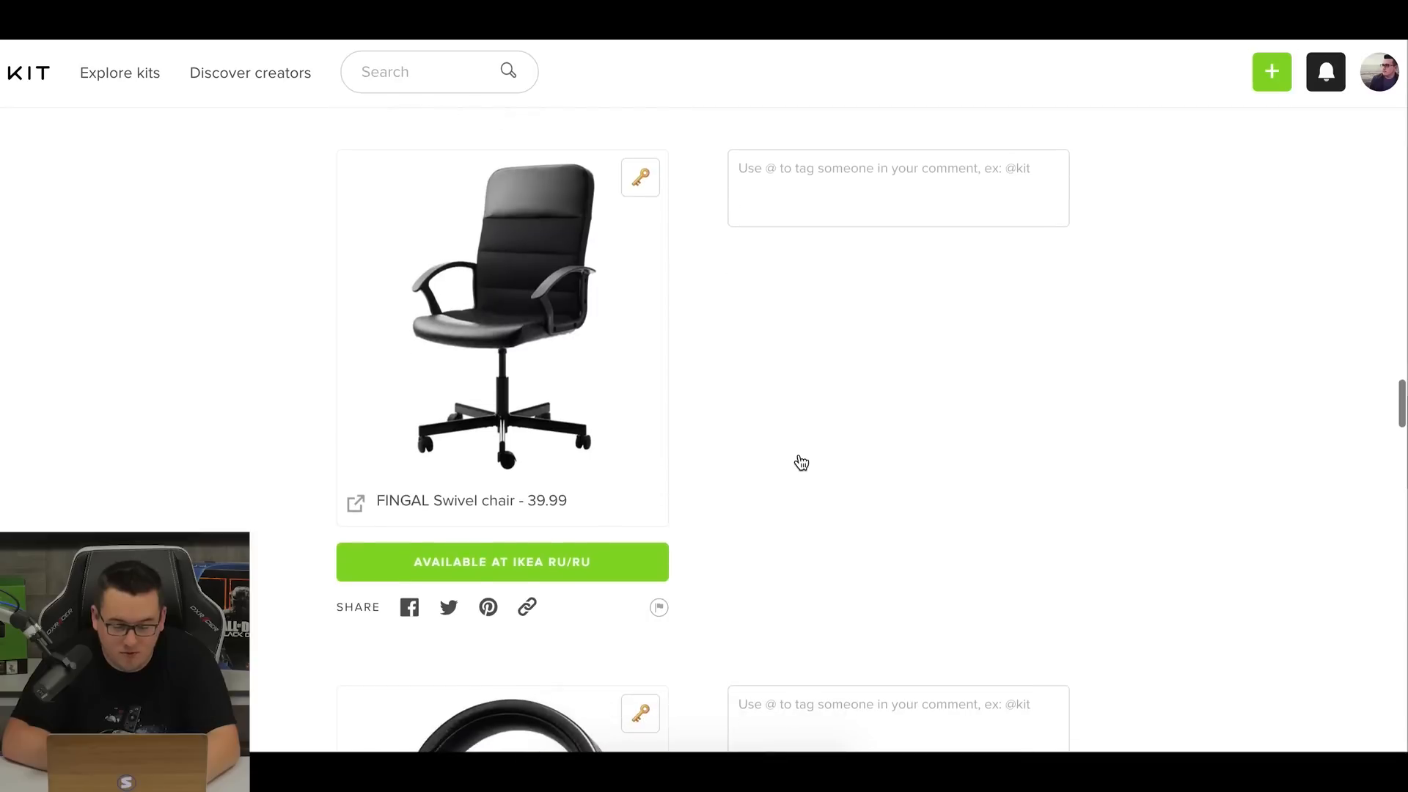
pyautogui.scroll(-3)
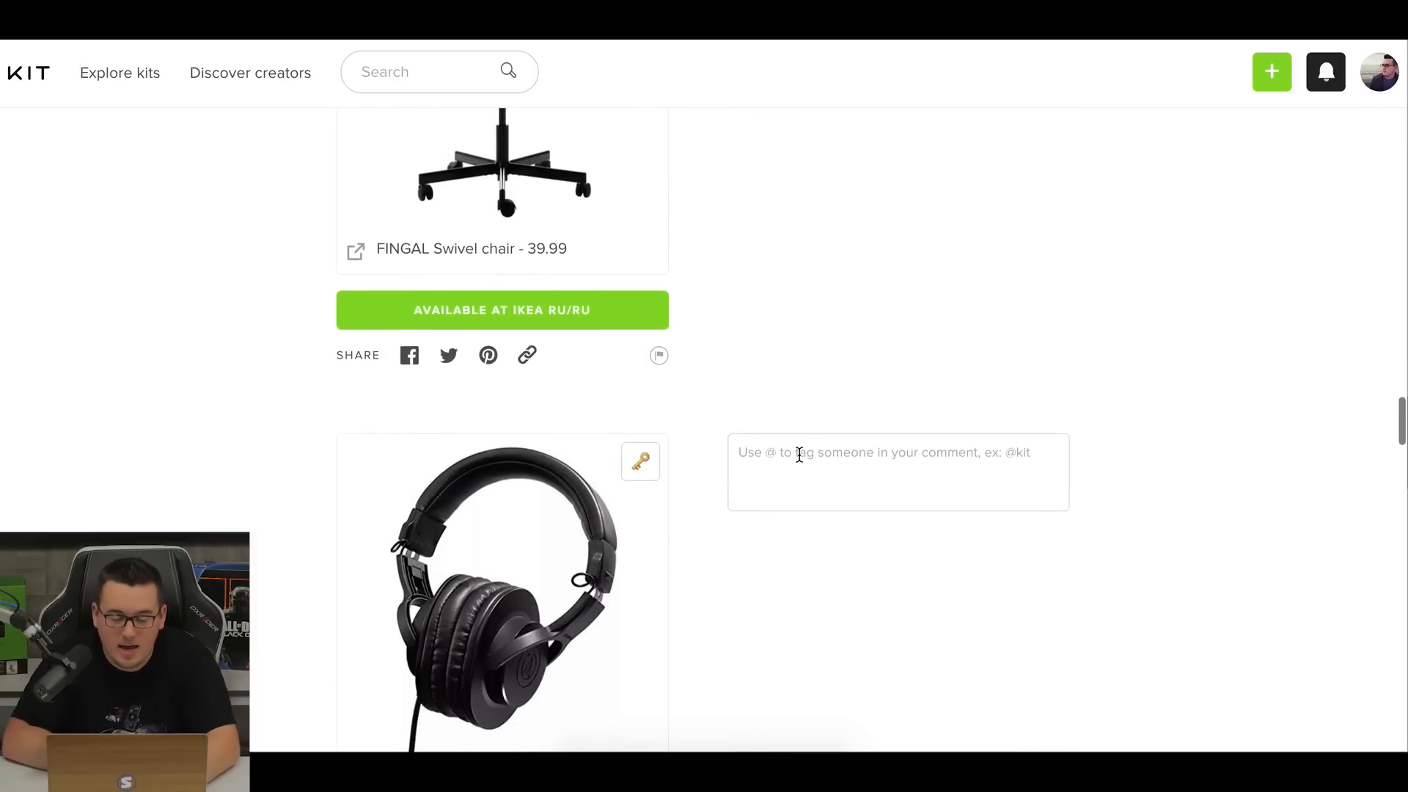
pyautogui.scroll(-3)
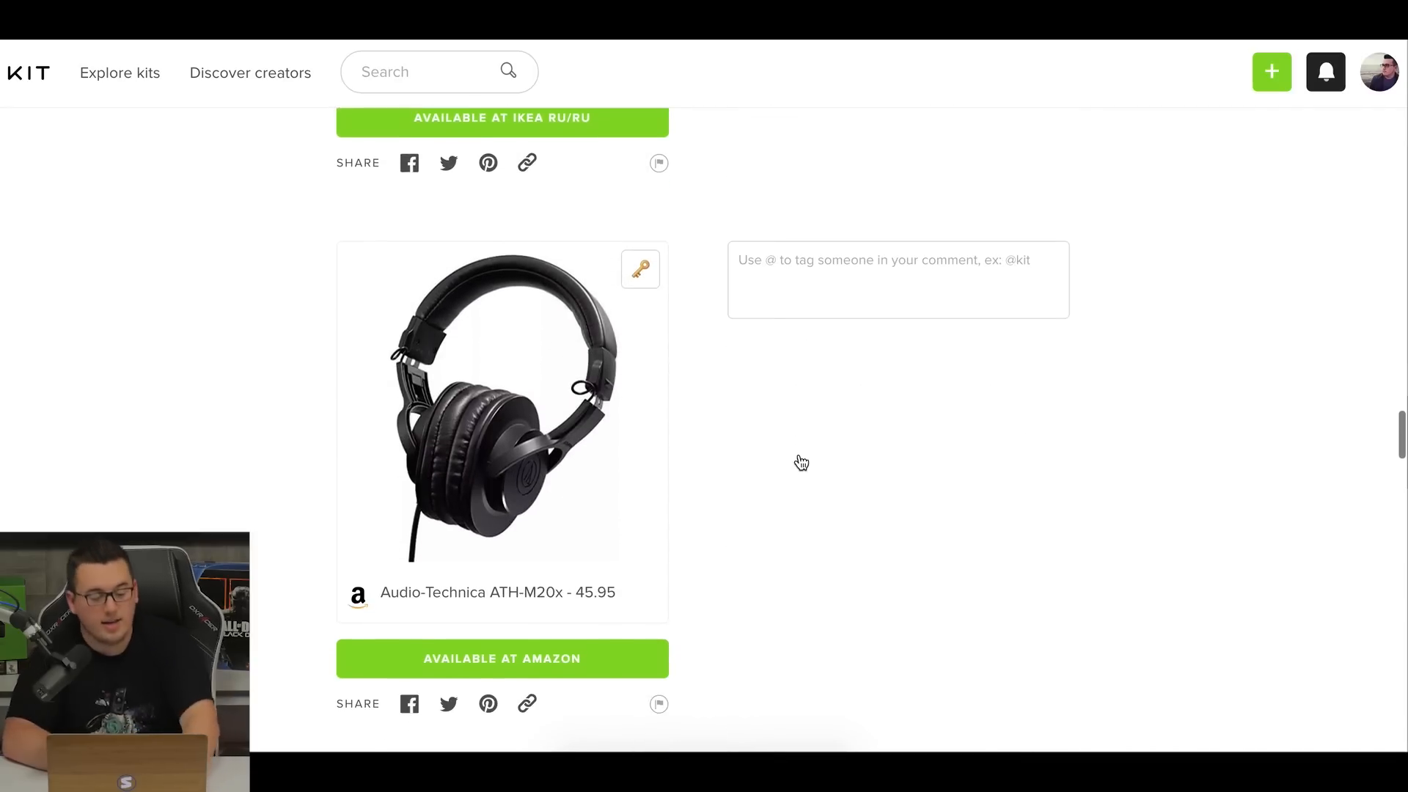
pyautogui.scroll(-3)
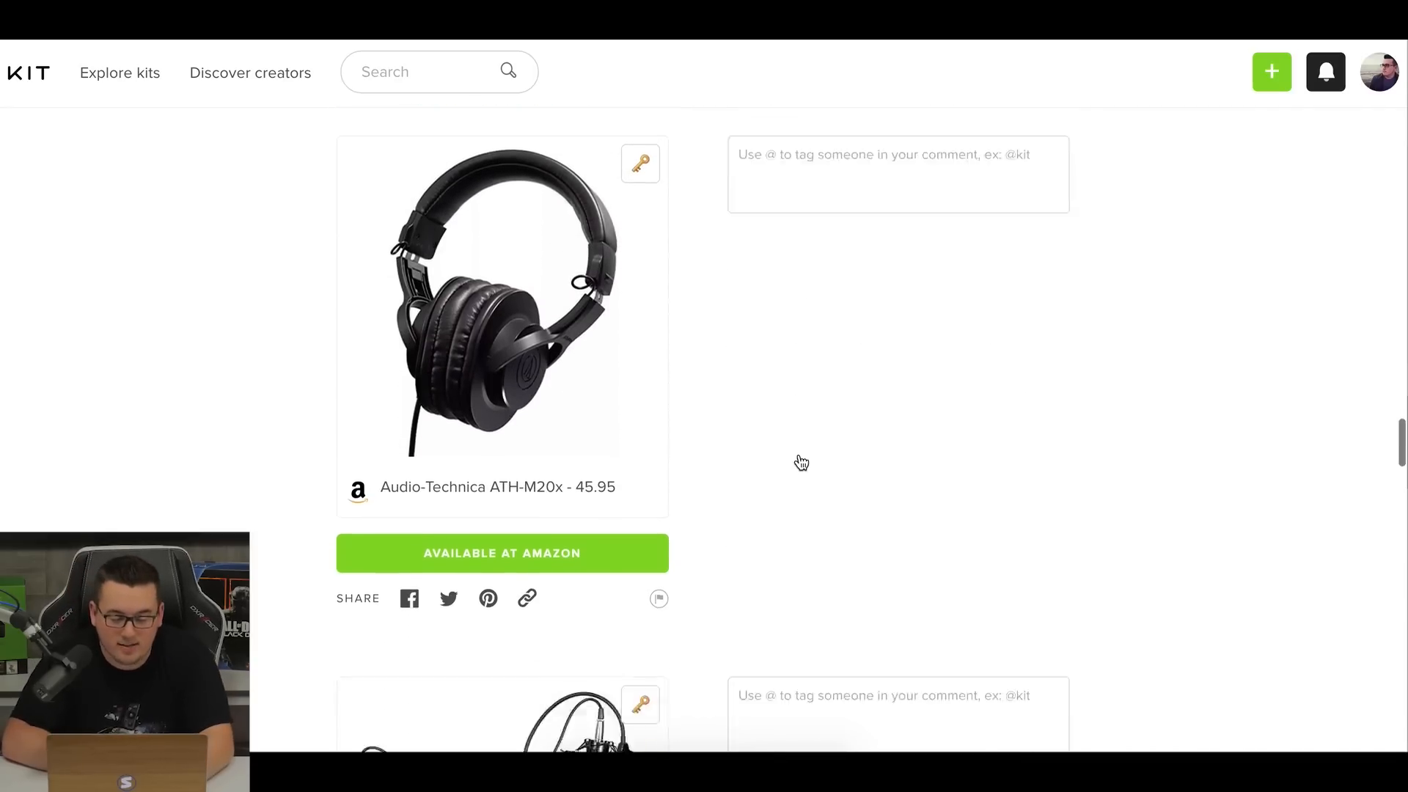
pyautogui.scroll(-3)
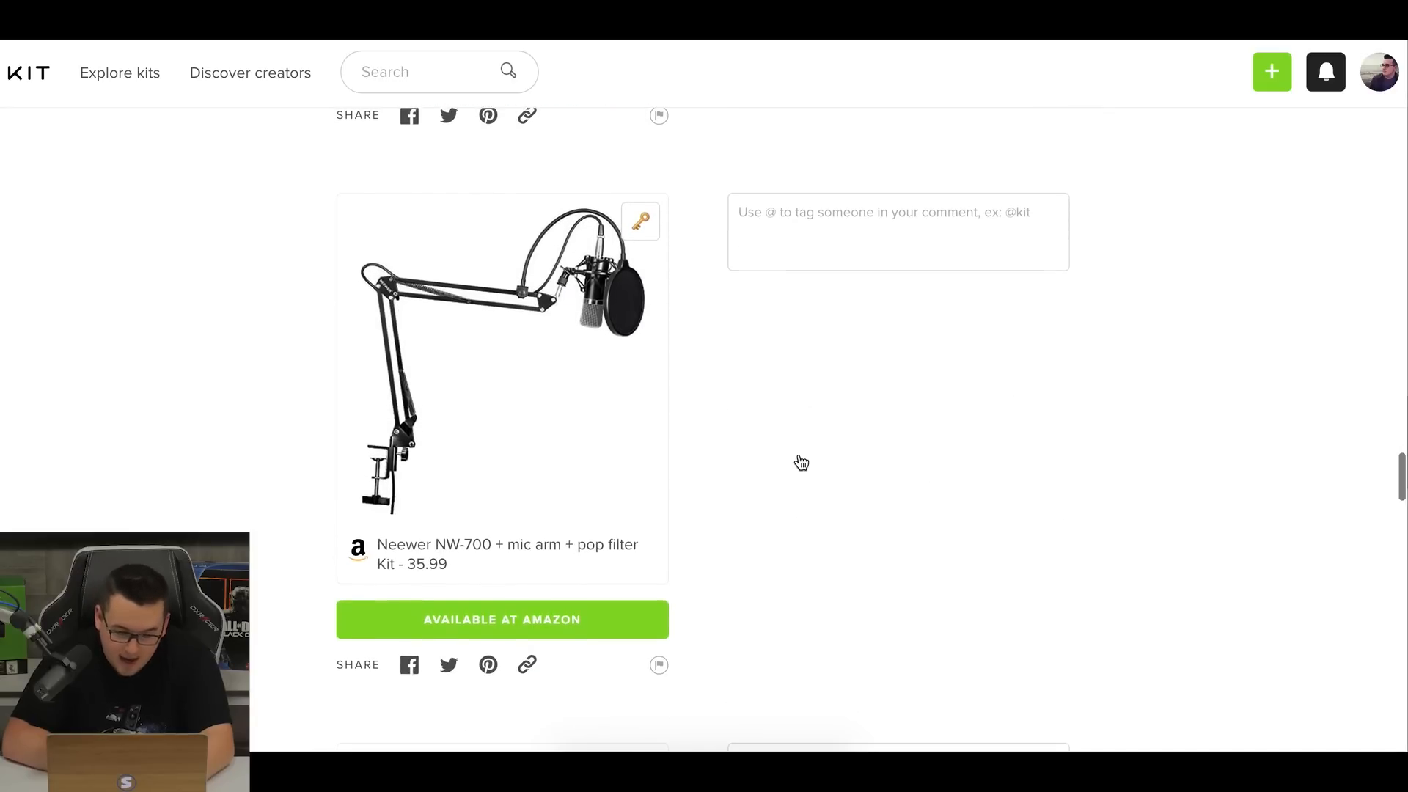
pyautogui.scroll(-3)
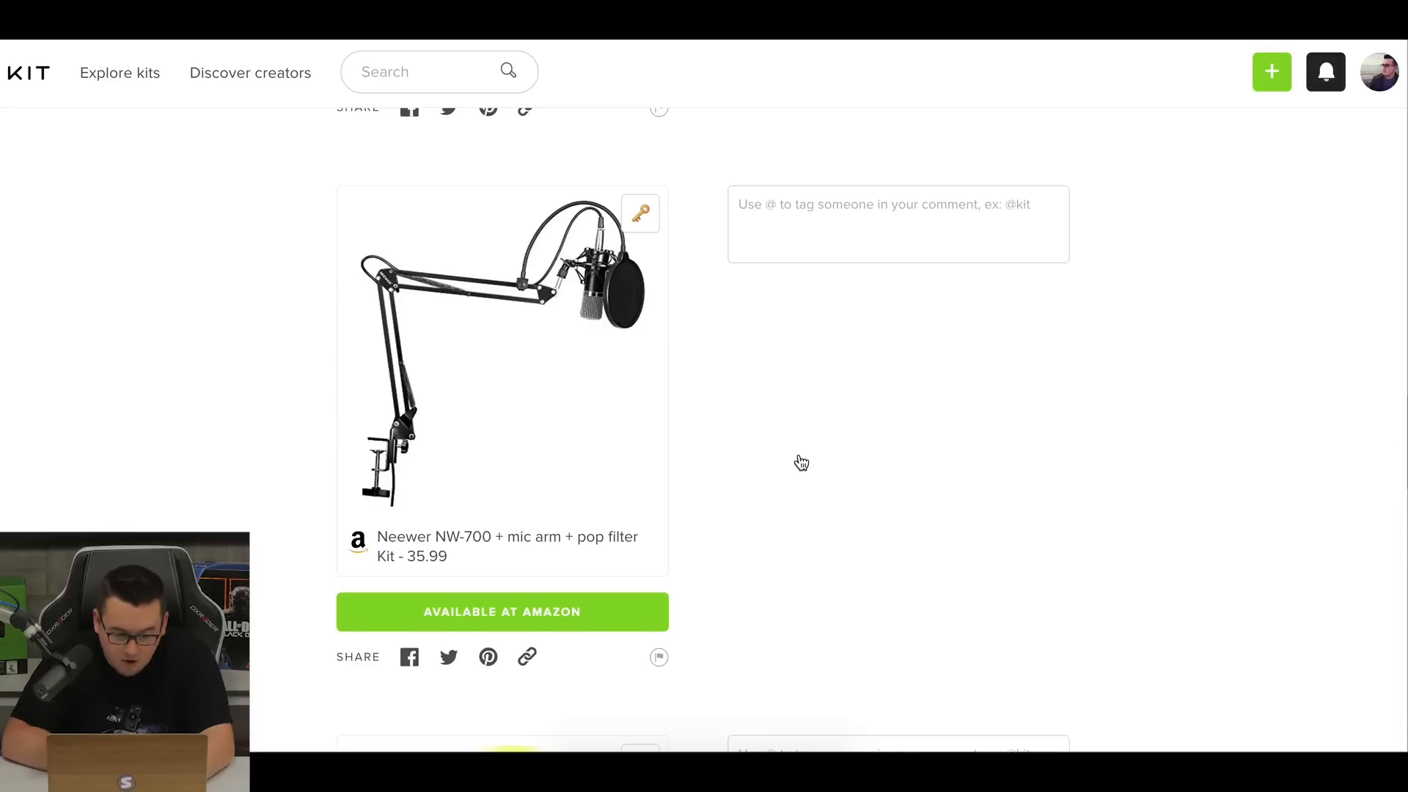
pyautogui.scroll(-3)
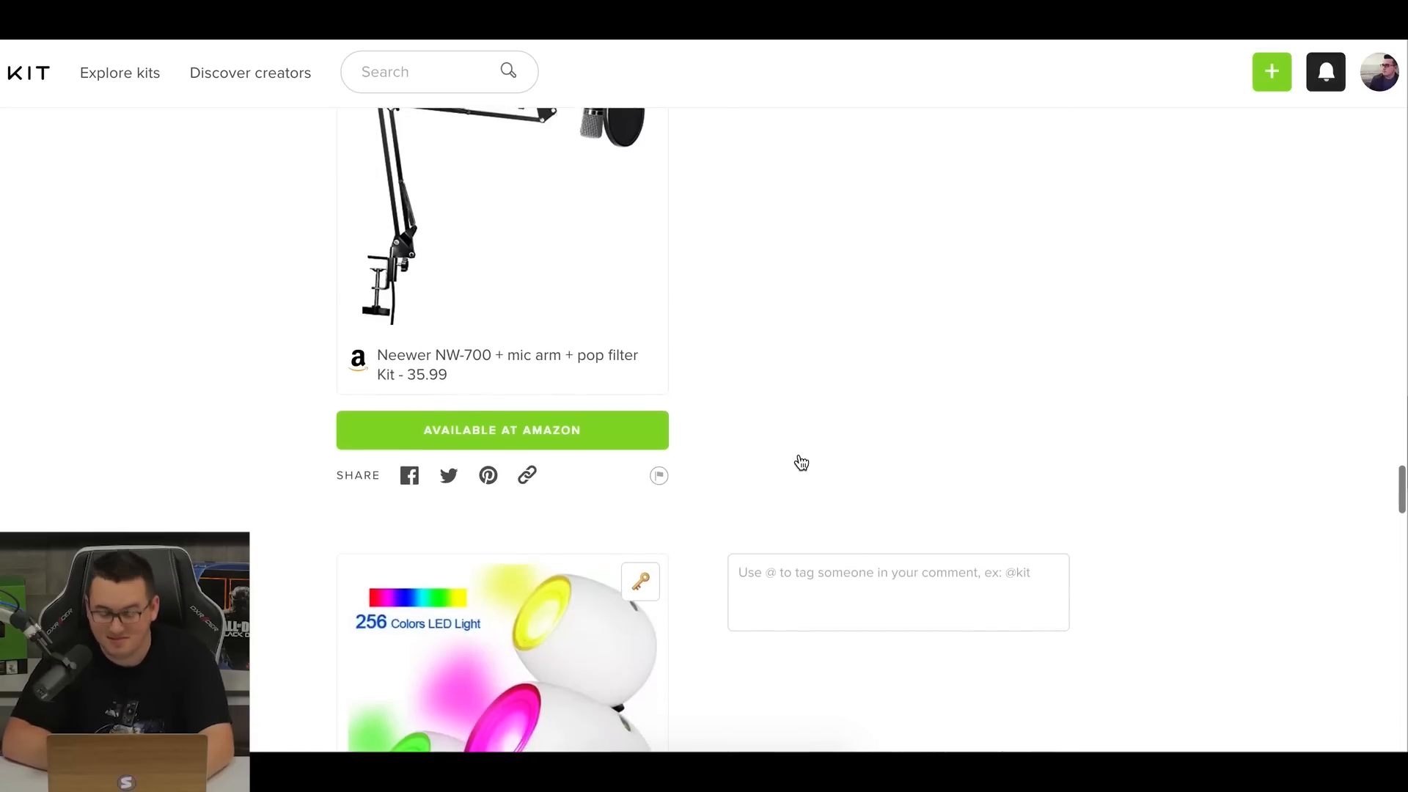
pyautogui.scroll(-3)
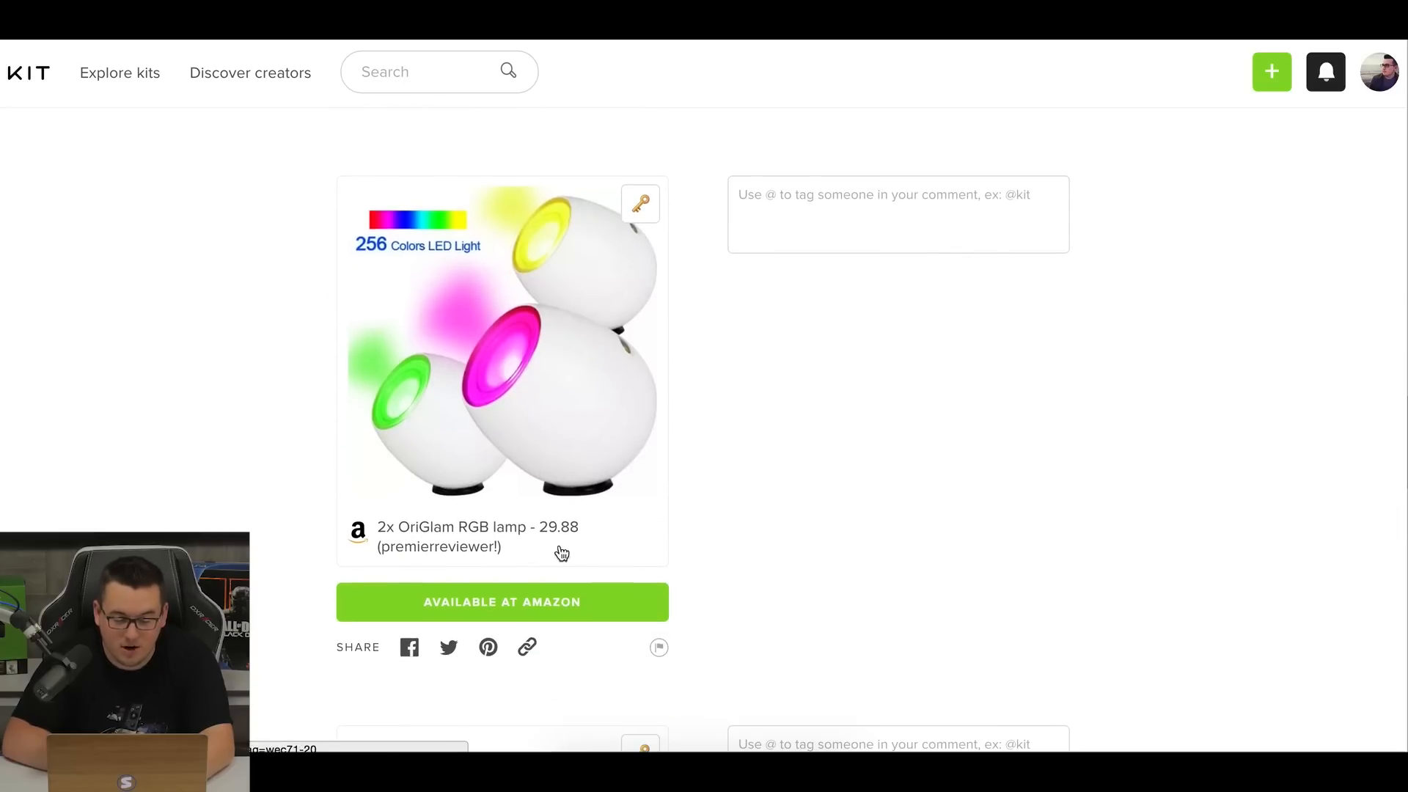
pyautogui.moveTo(678, 496)
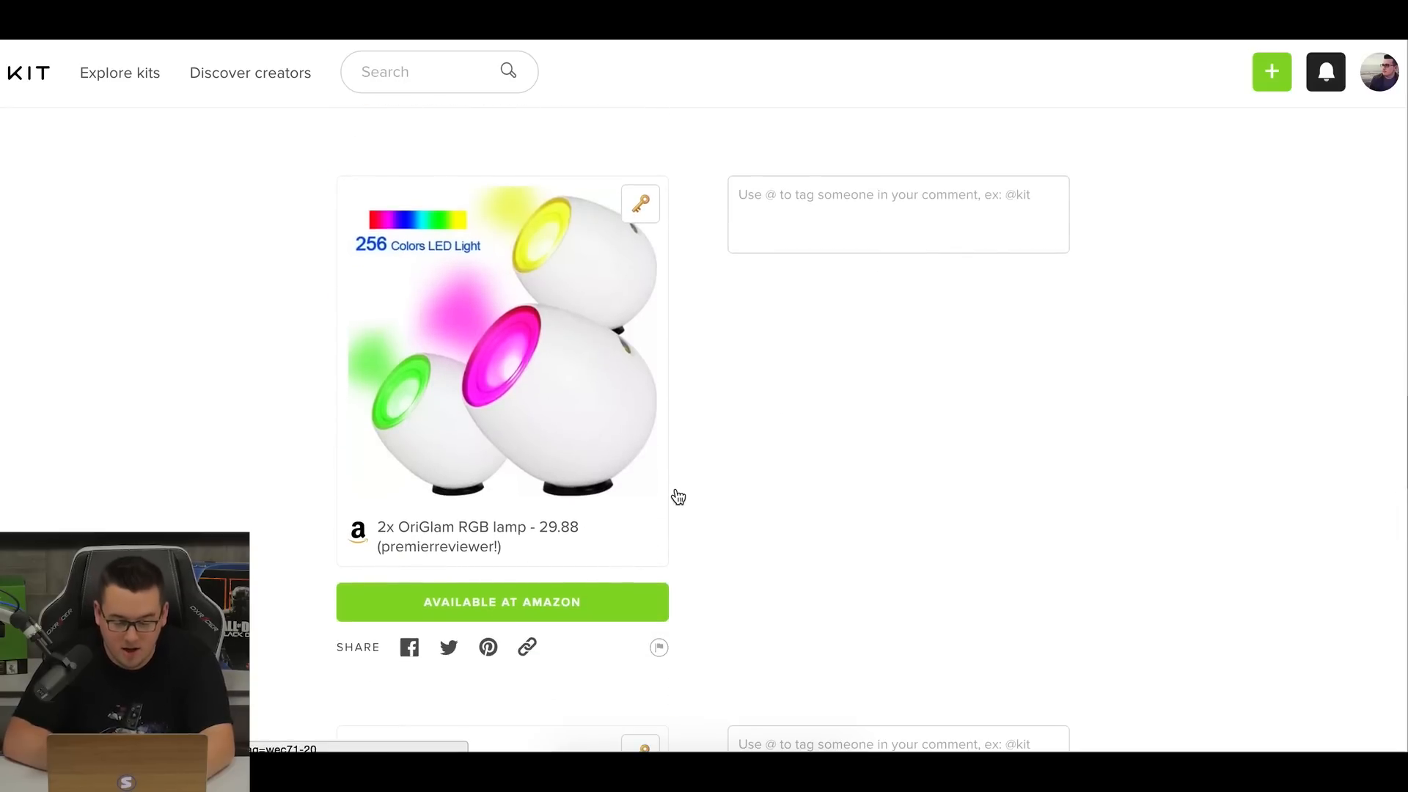
# Scroll past the SIGNUM and PVC pipe entries to the Ajazz keyboard and Doritos.
pyautogui.scroll(-3)
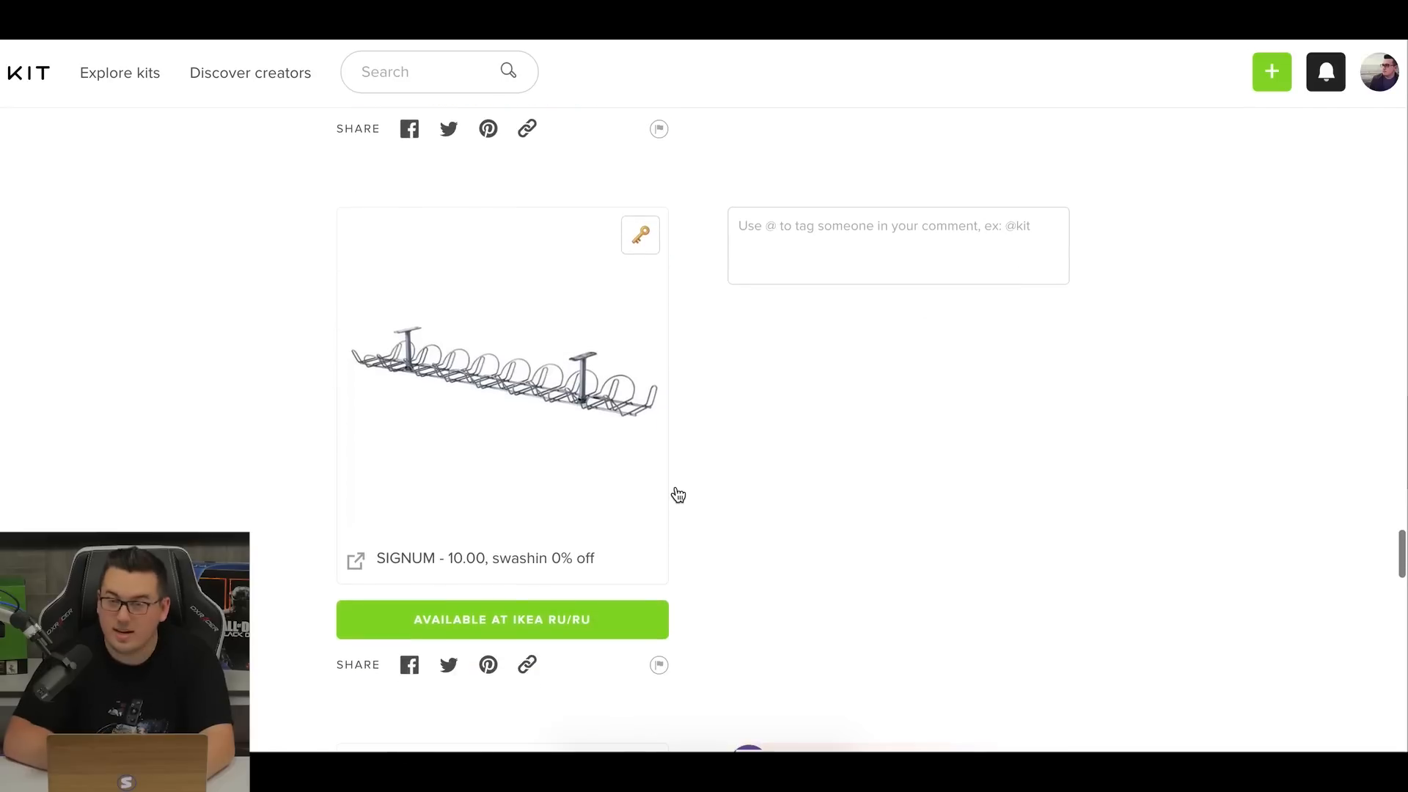
pyautogui.scroll(-3)
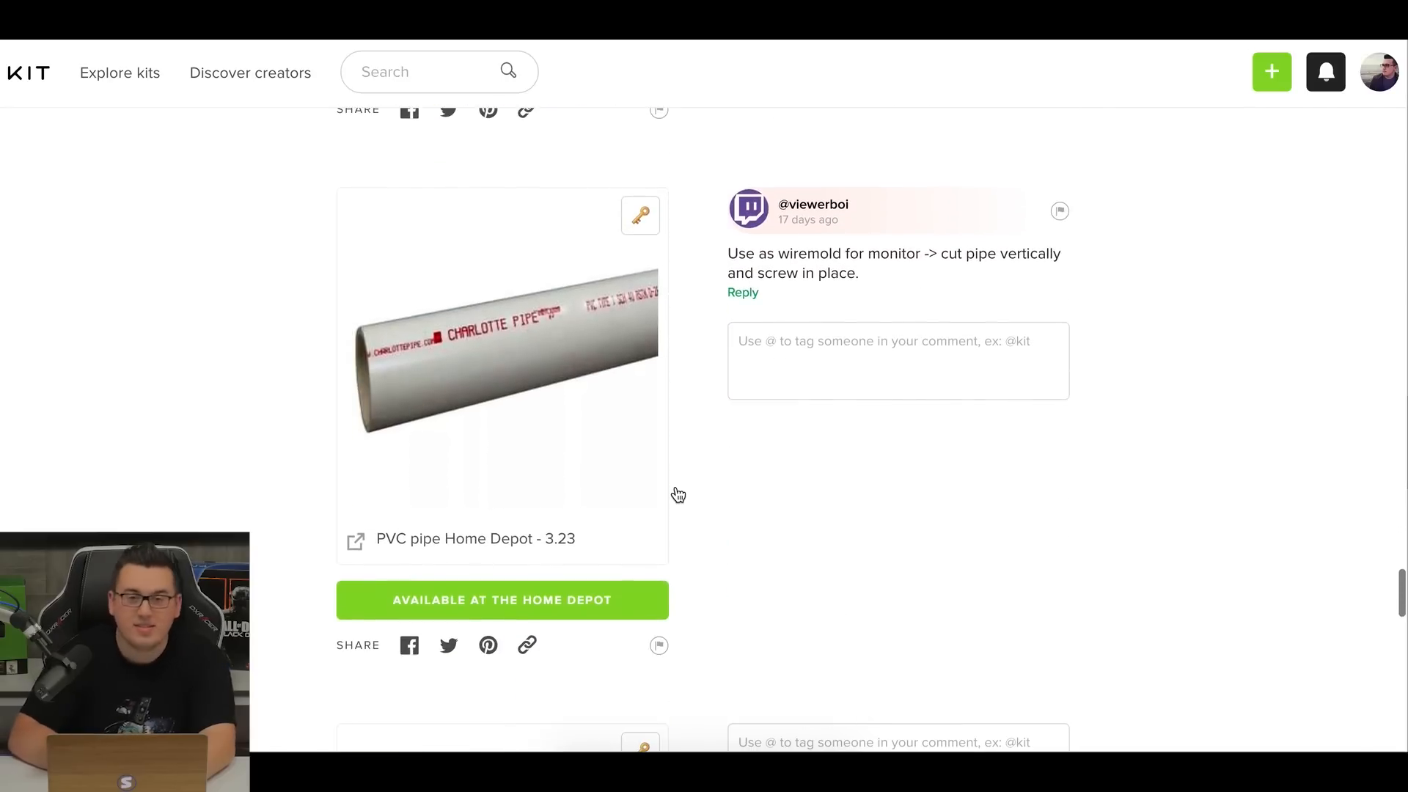
pyautogui.scroll(-3)
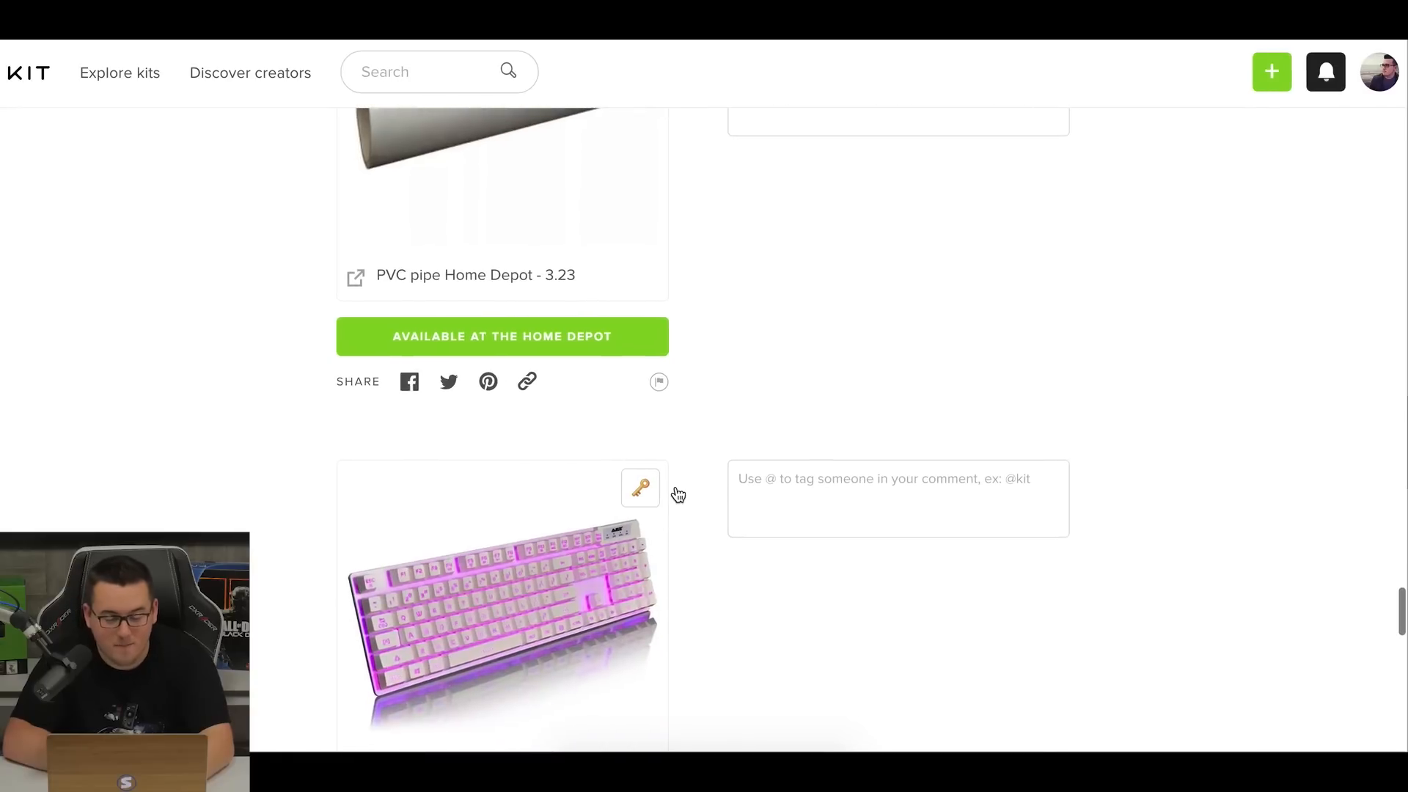
pyautogui.scroll(-3)
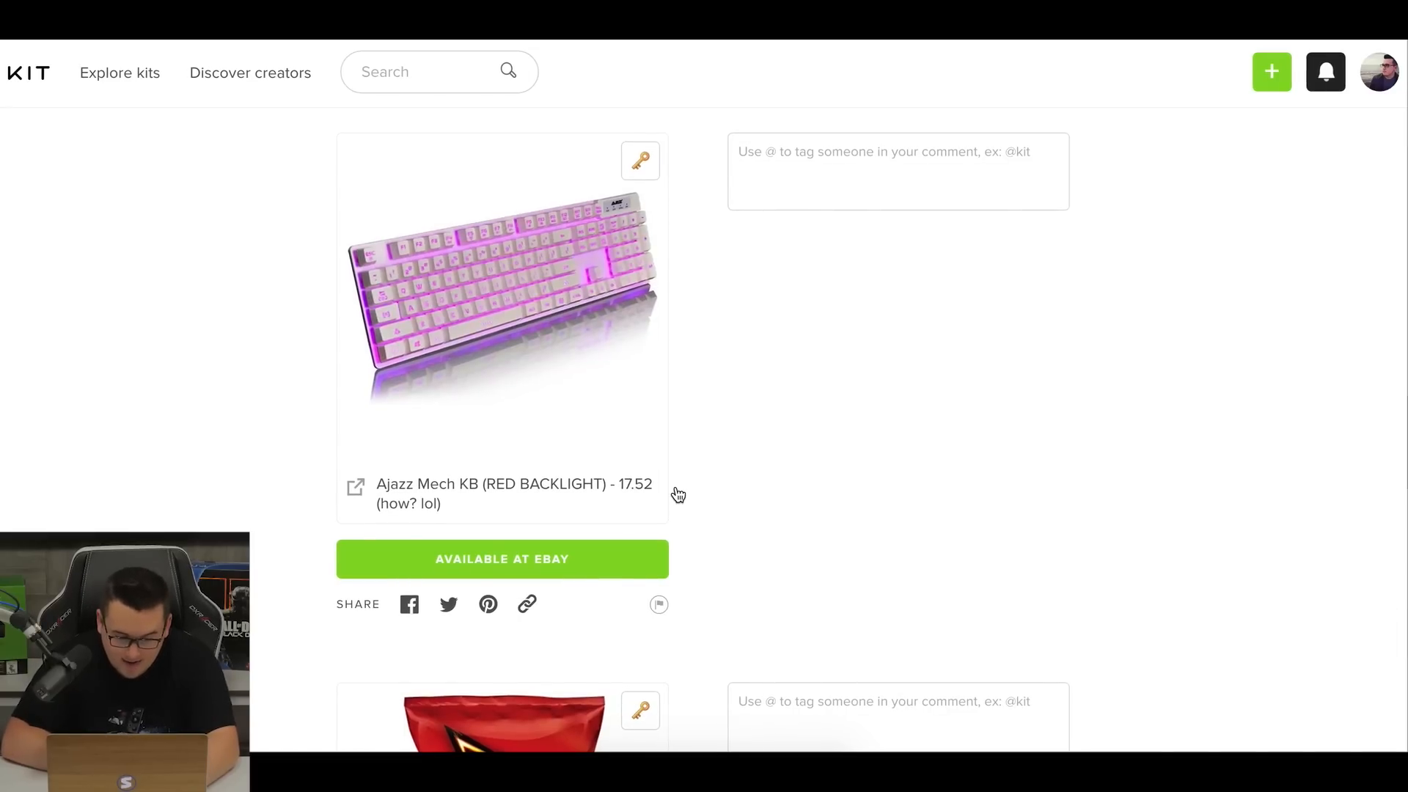
pyautogui.scroll(-3)
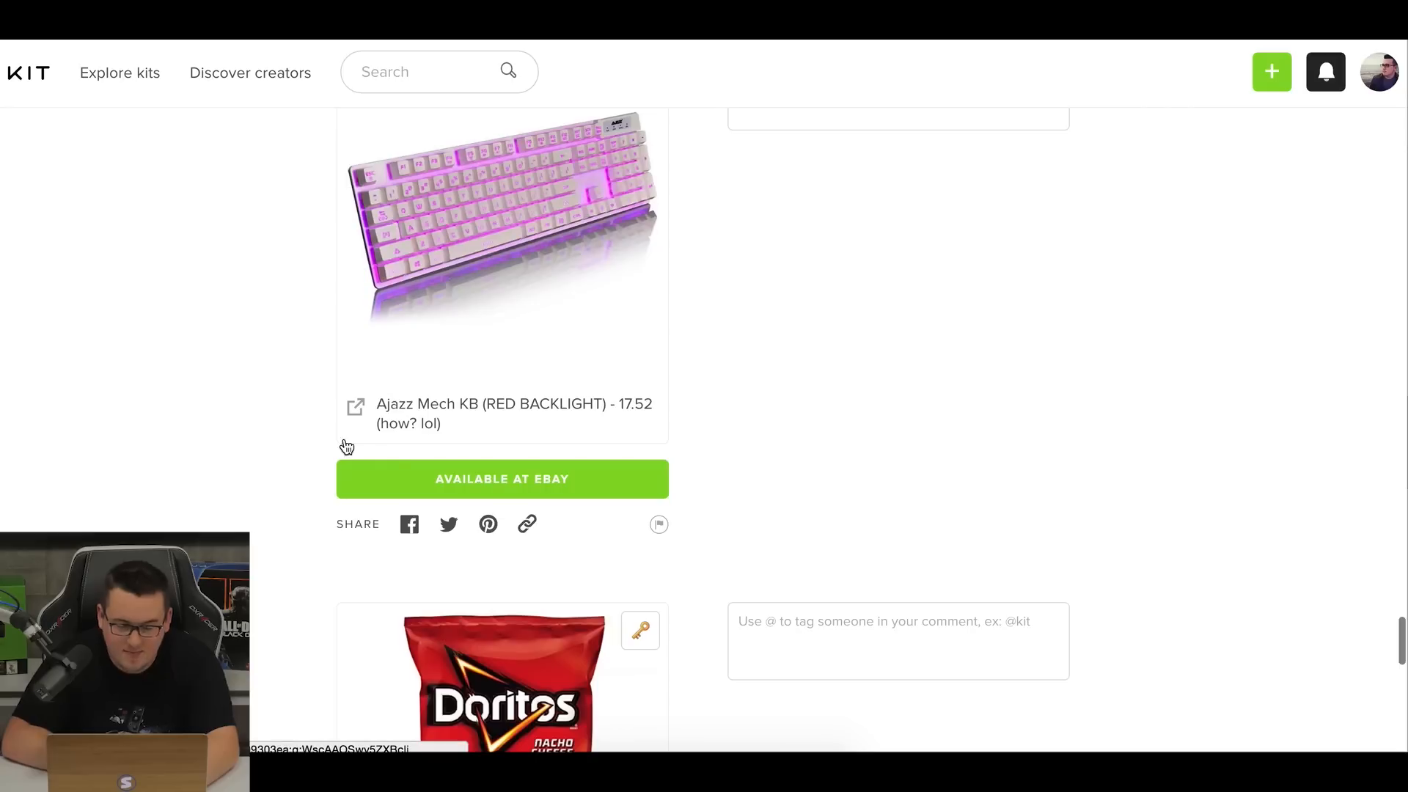
pyautogui.scroll(-3)
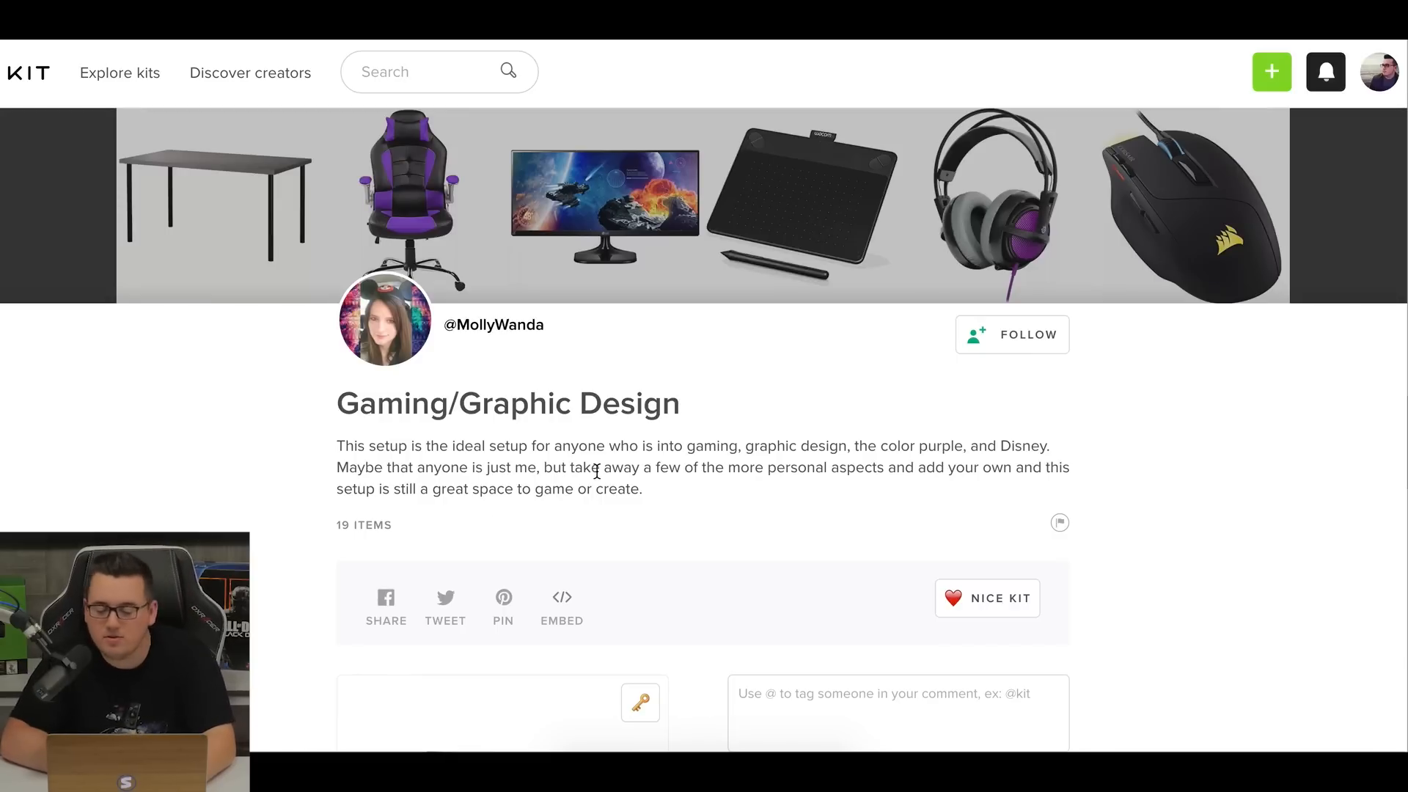
pyautogui.moveTo(745, 469)
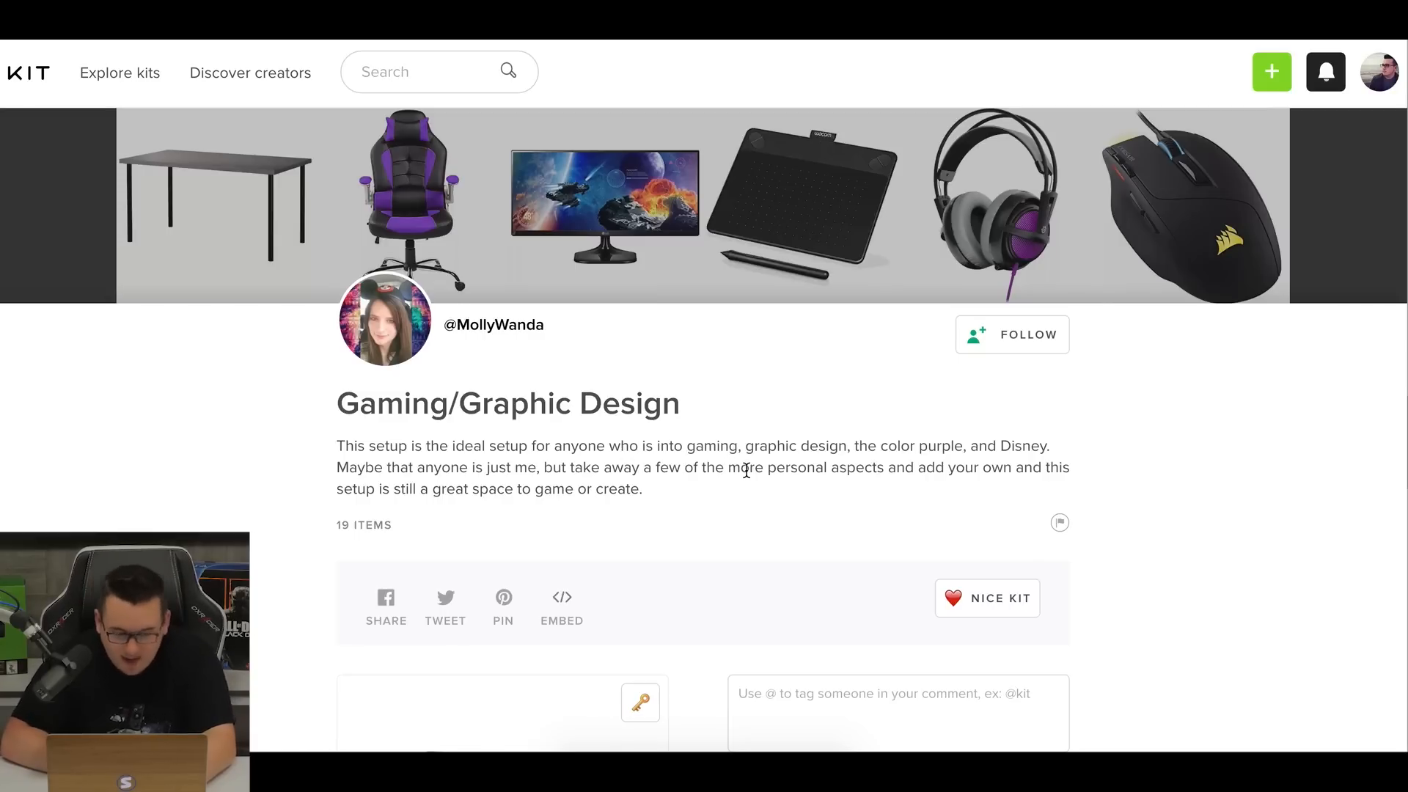
# Browse MollyWanda's kit past the LINNMON table, LG monitor and Merax chair to the Wacom tablet.
pyautogui.scroll(-3)
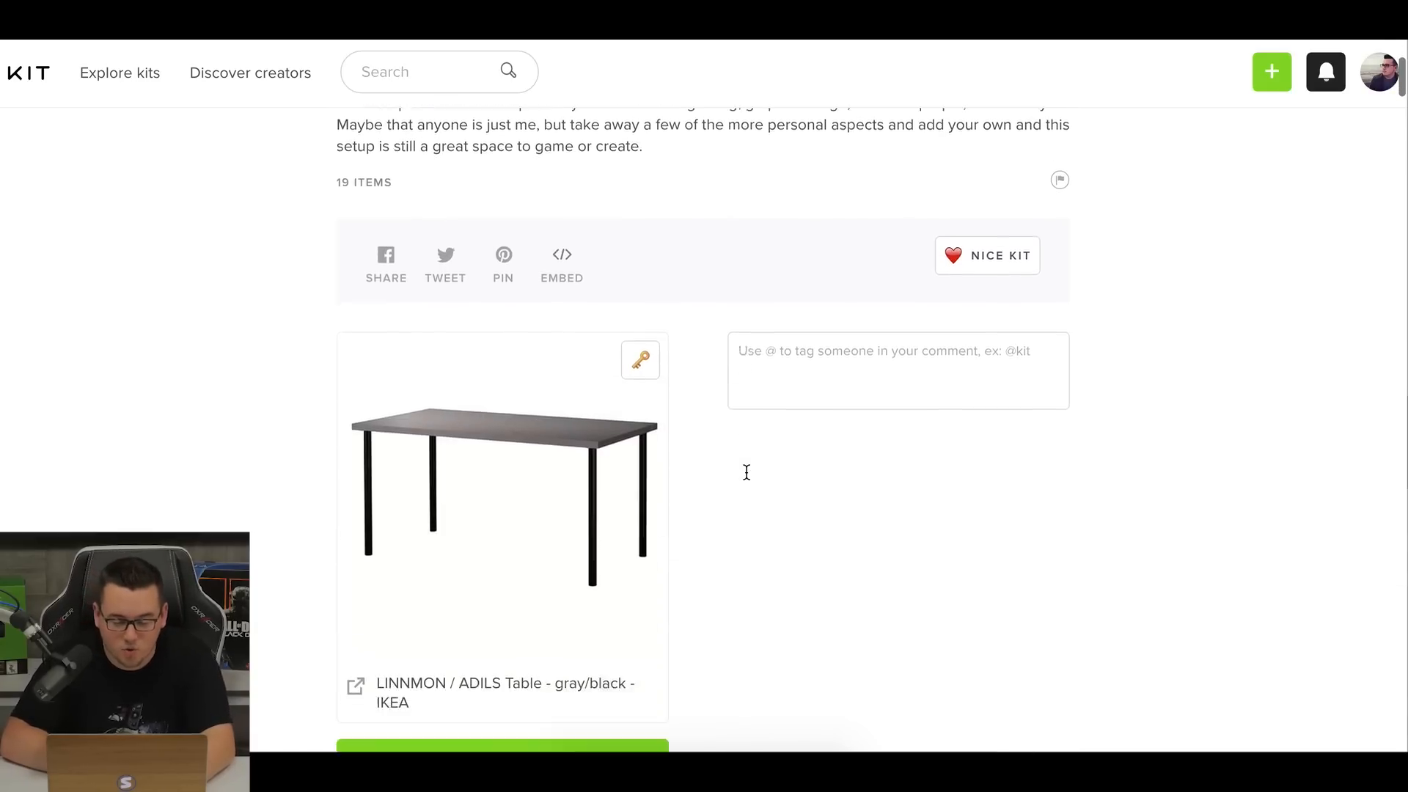
pyautogui.scroll(-3)
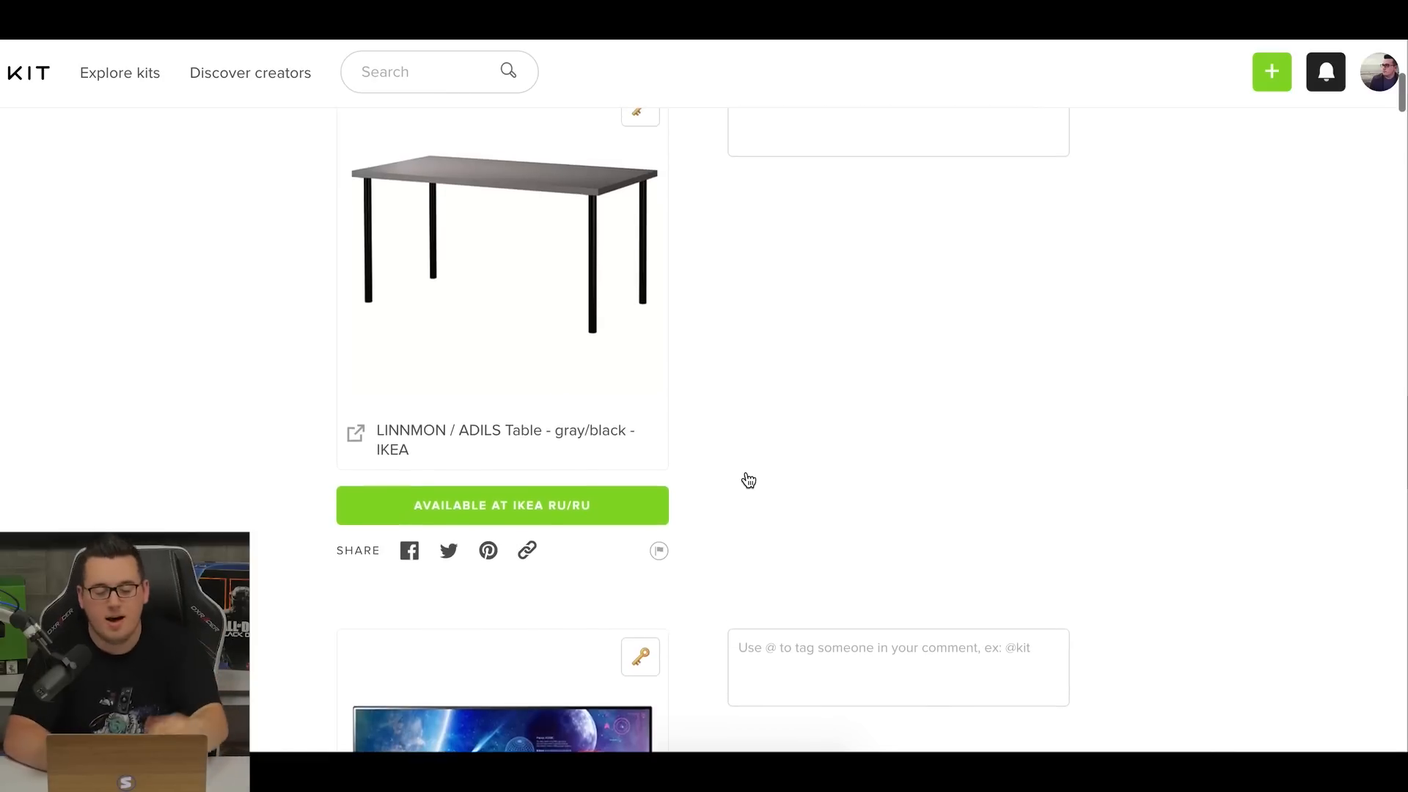
pyautogui.scroll(-3)
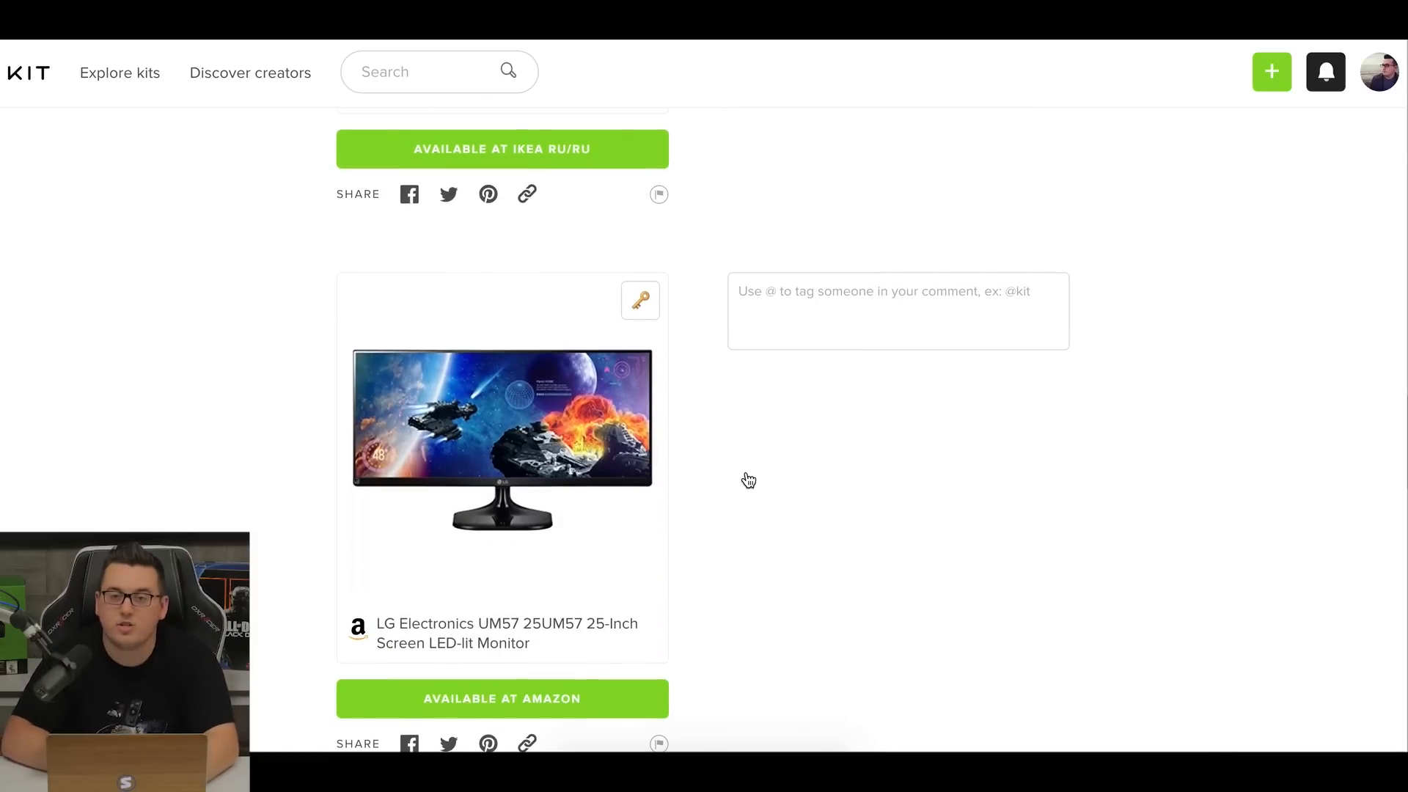
pyautogui.scroll(-3)
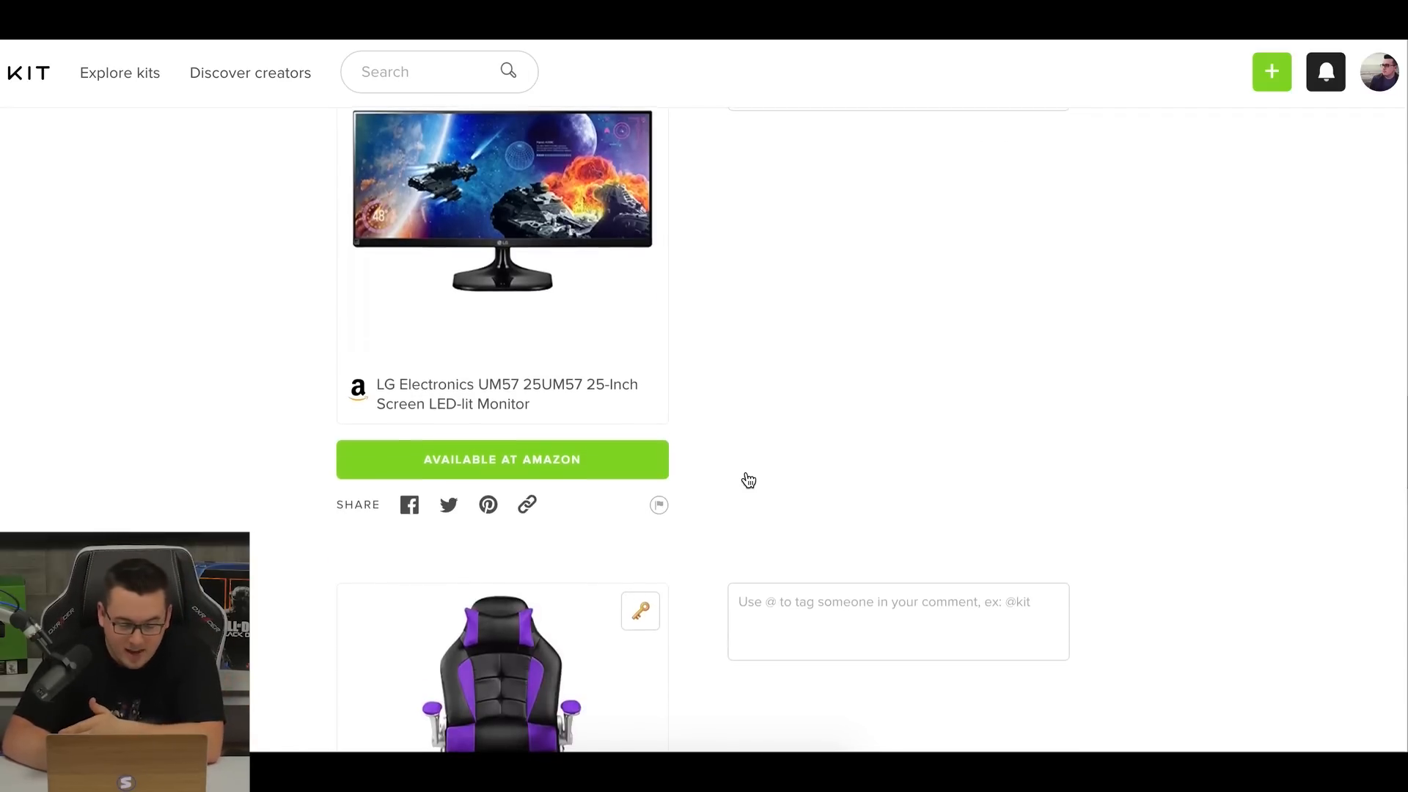
pyautogui.scroll(-3)
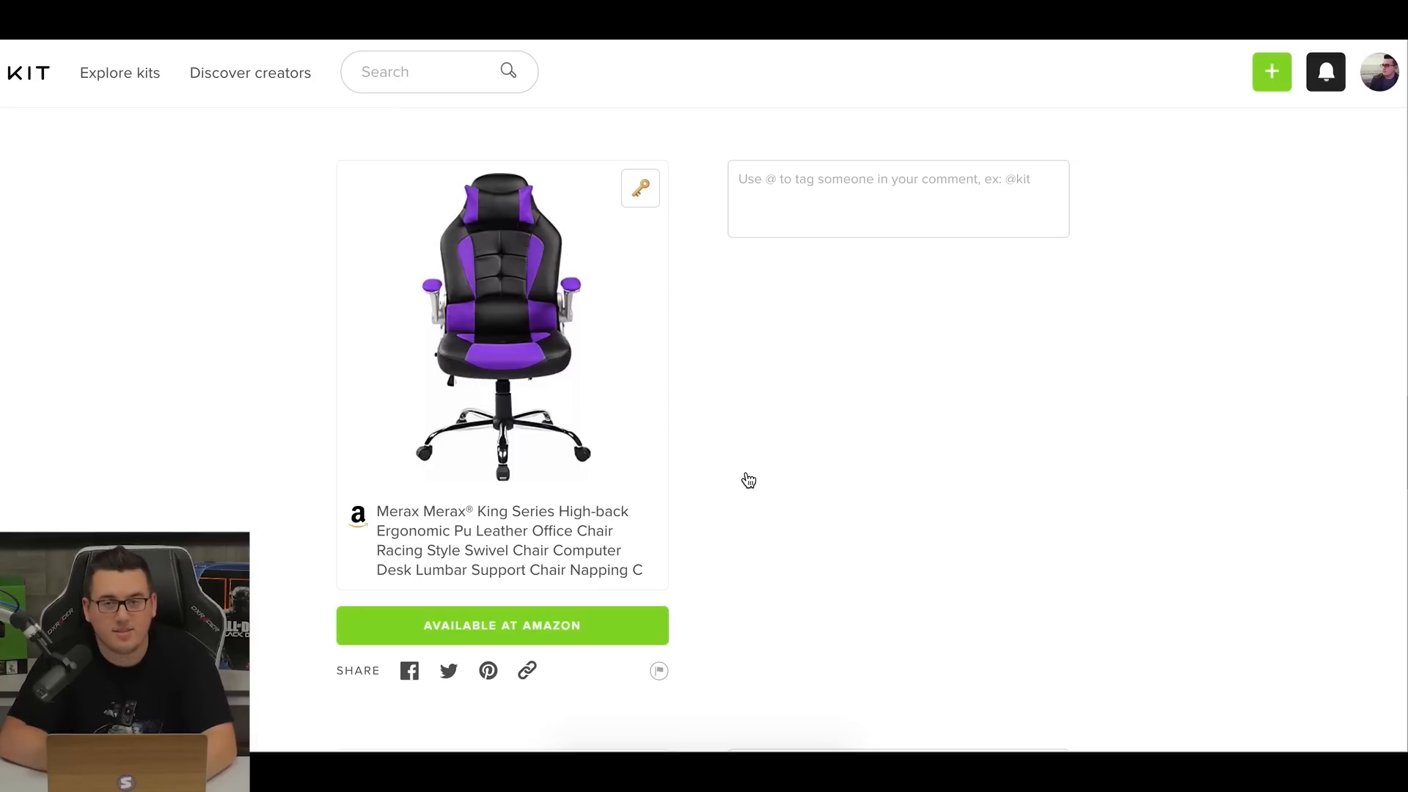
pyautogui.scroll(-3)
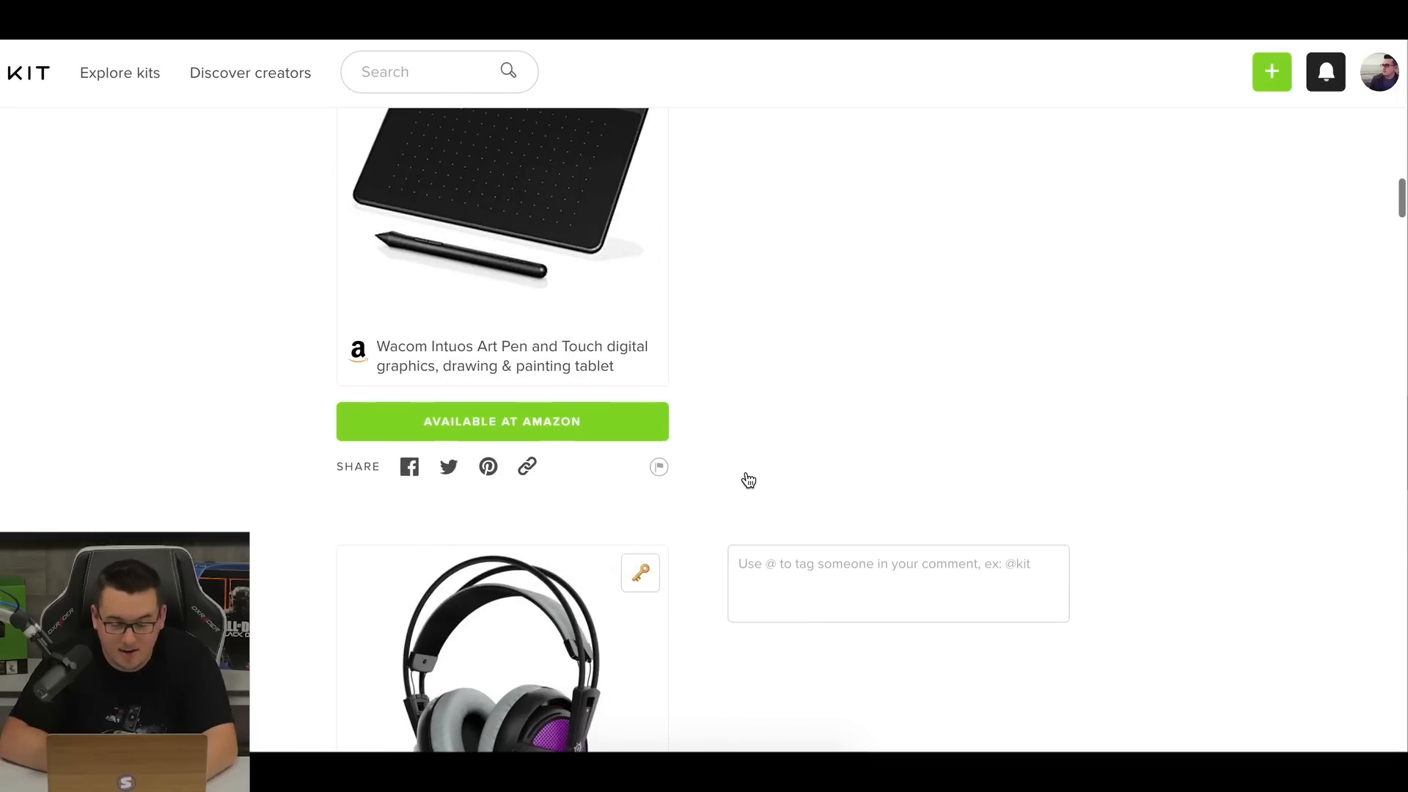
pyautogui.scroll(-3)
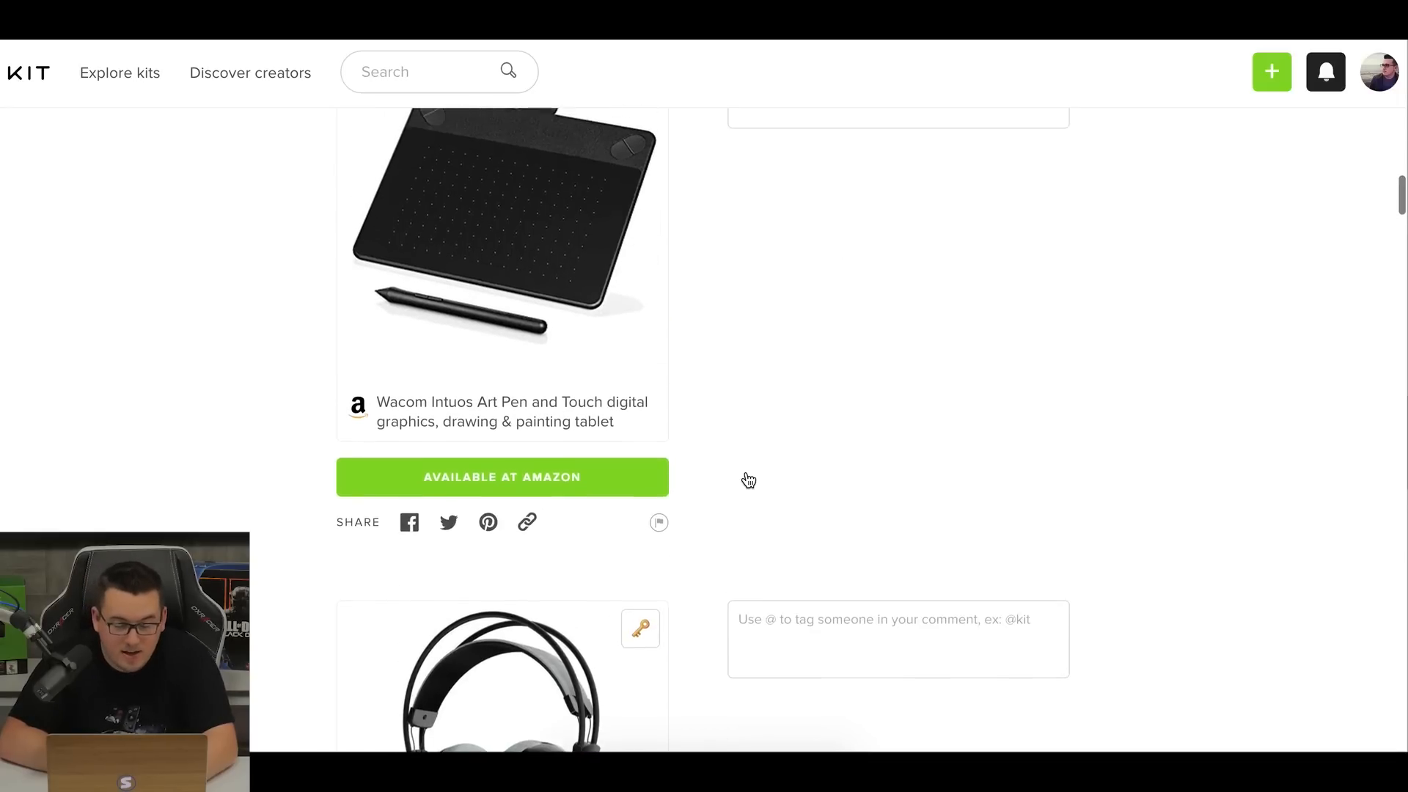
pyautogui.scroll(-3)
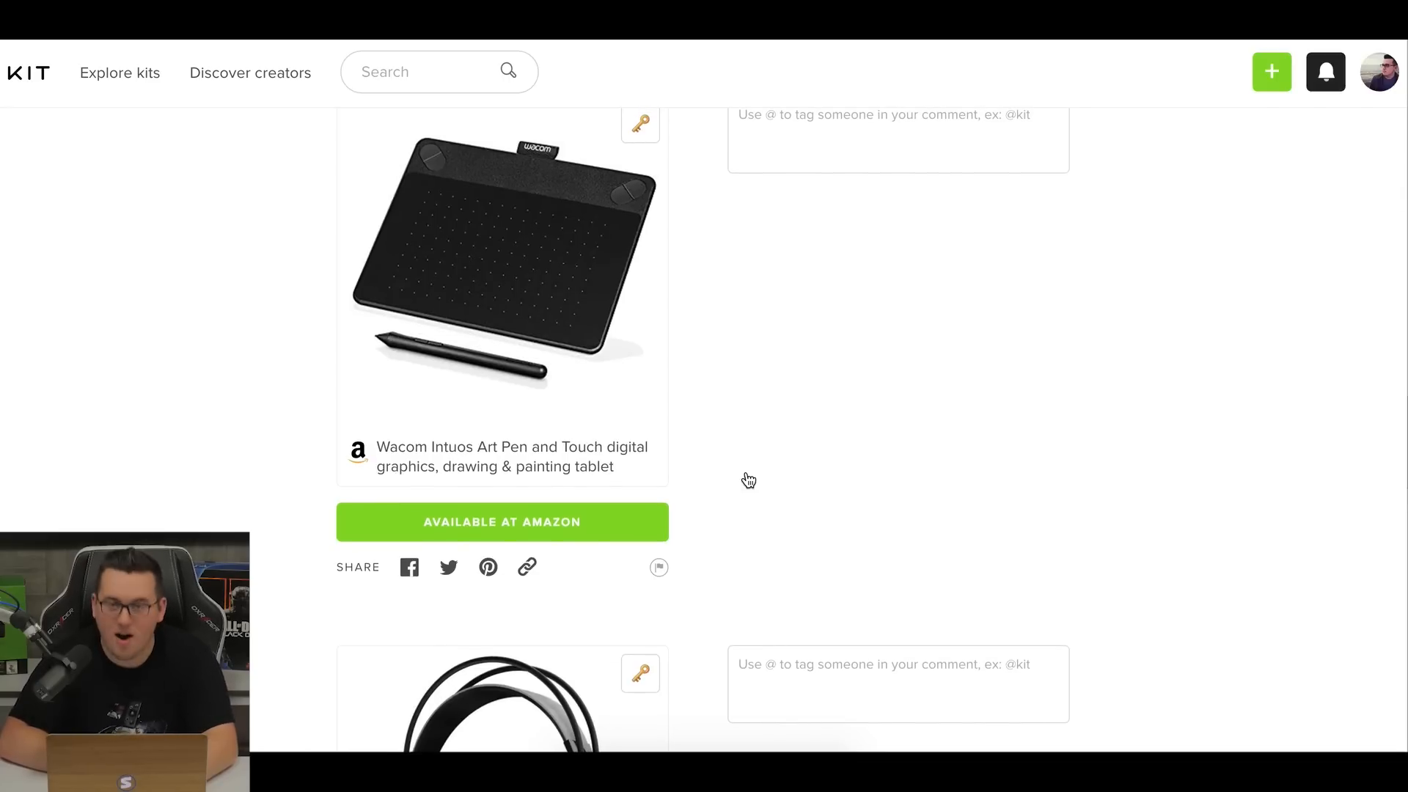
pyautogui.scroll(3)
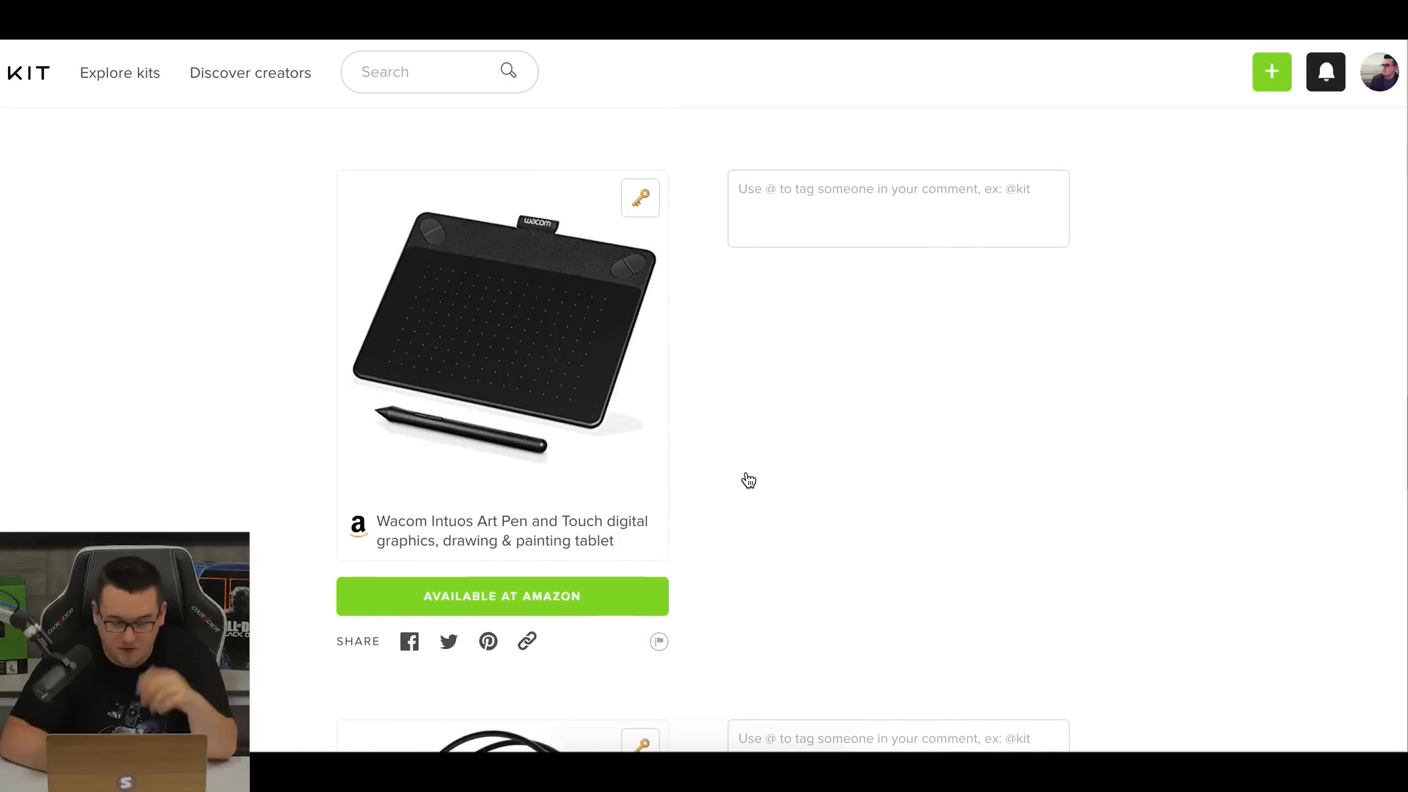
# Scroll past the SteelSeries headset, Corsair mouse and keyboard, and LACK shelf to the Cinderella Castle poster.
pyautogui.scroll(-3)
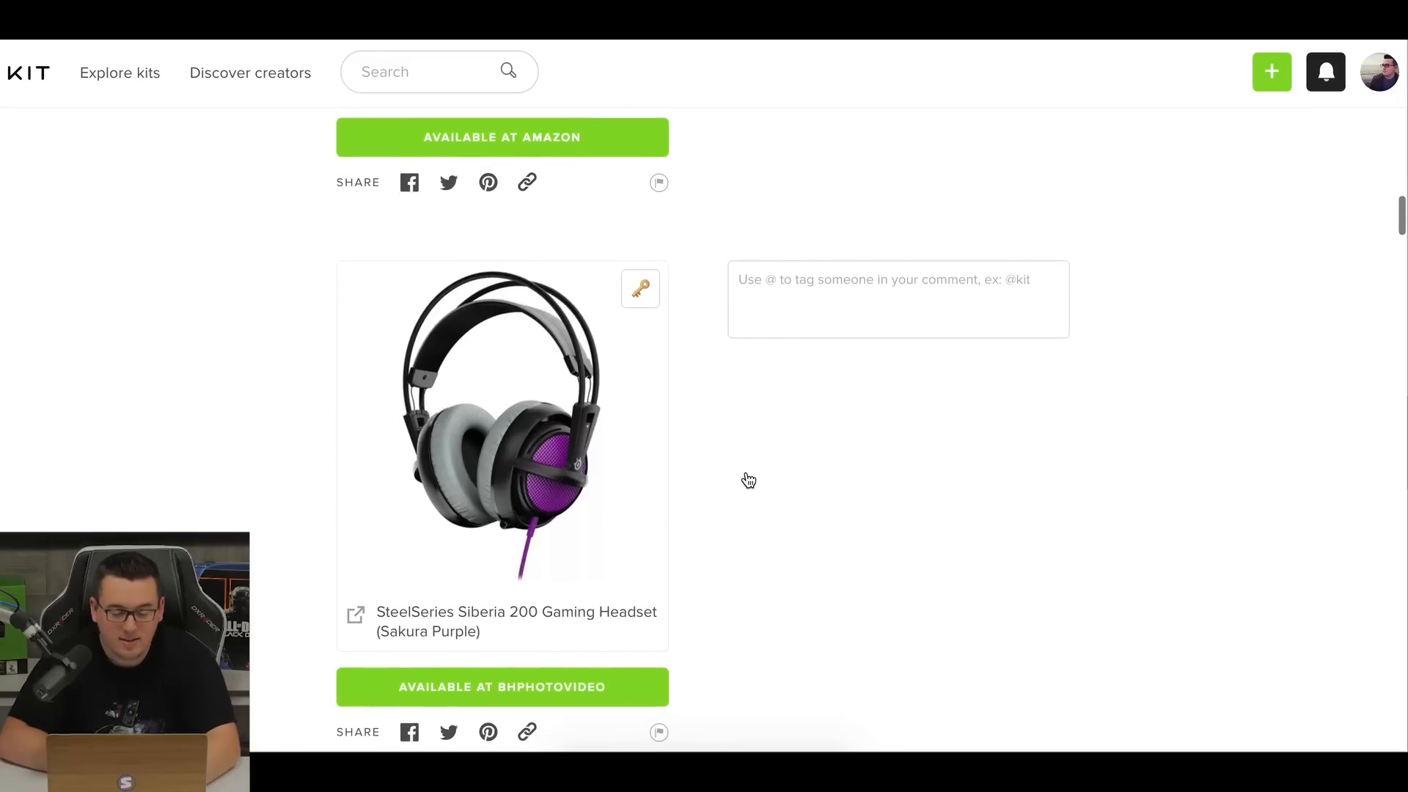
pyautogui.scroll(3)
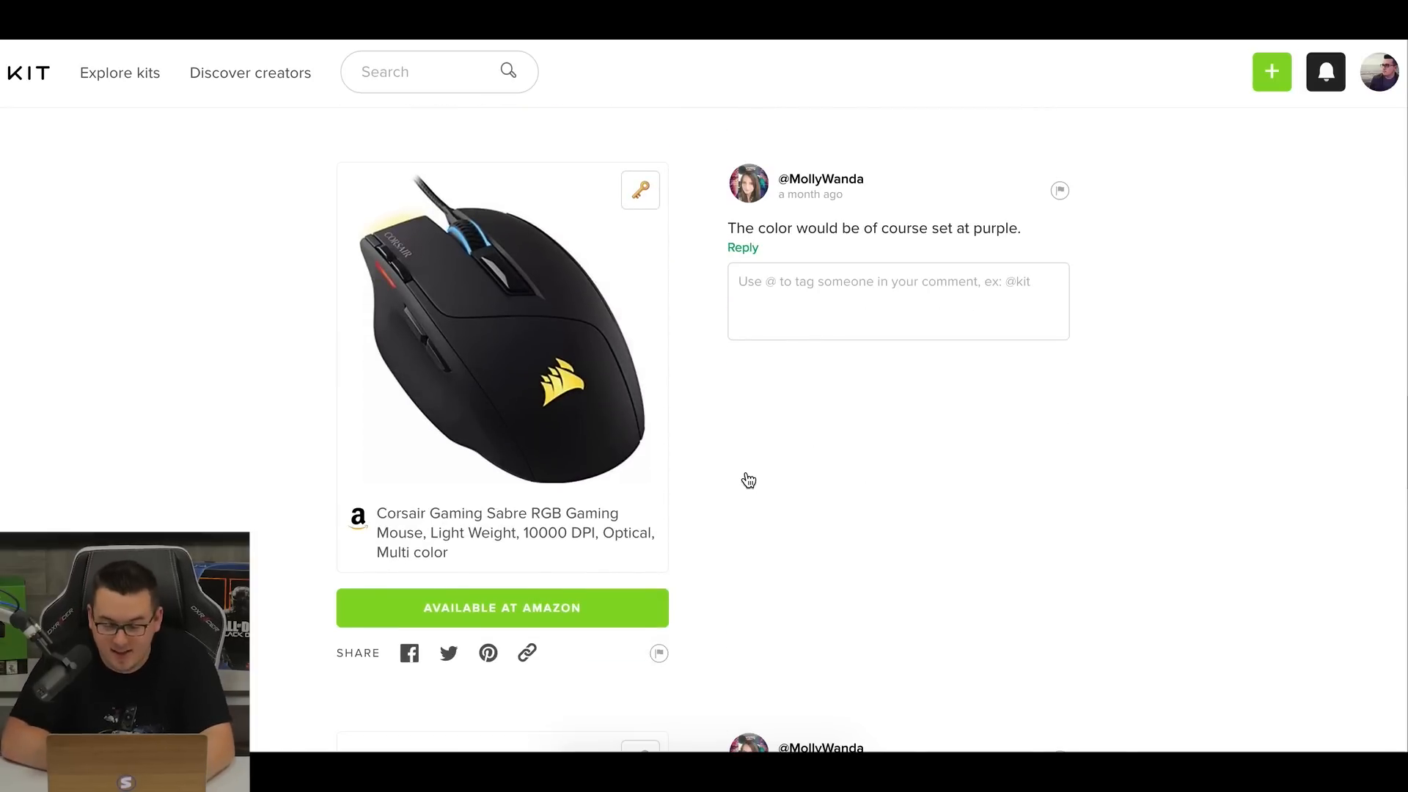
pyautogui.scroll(-3)
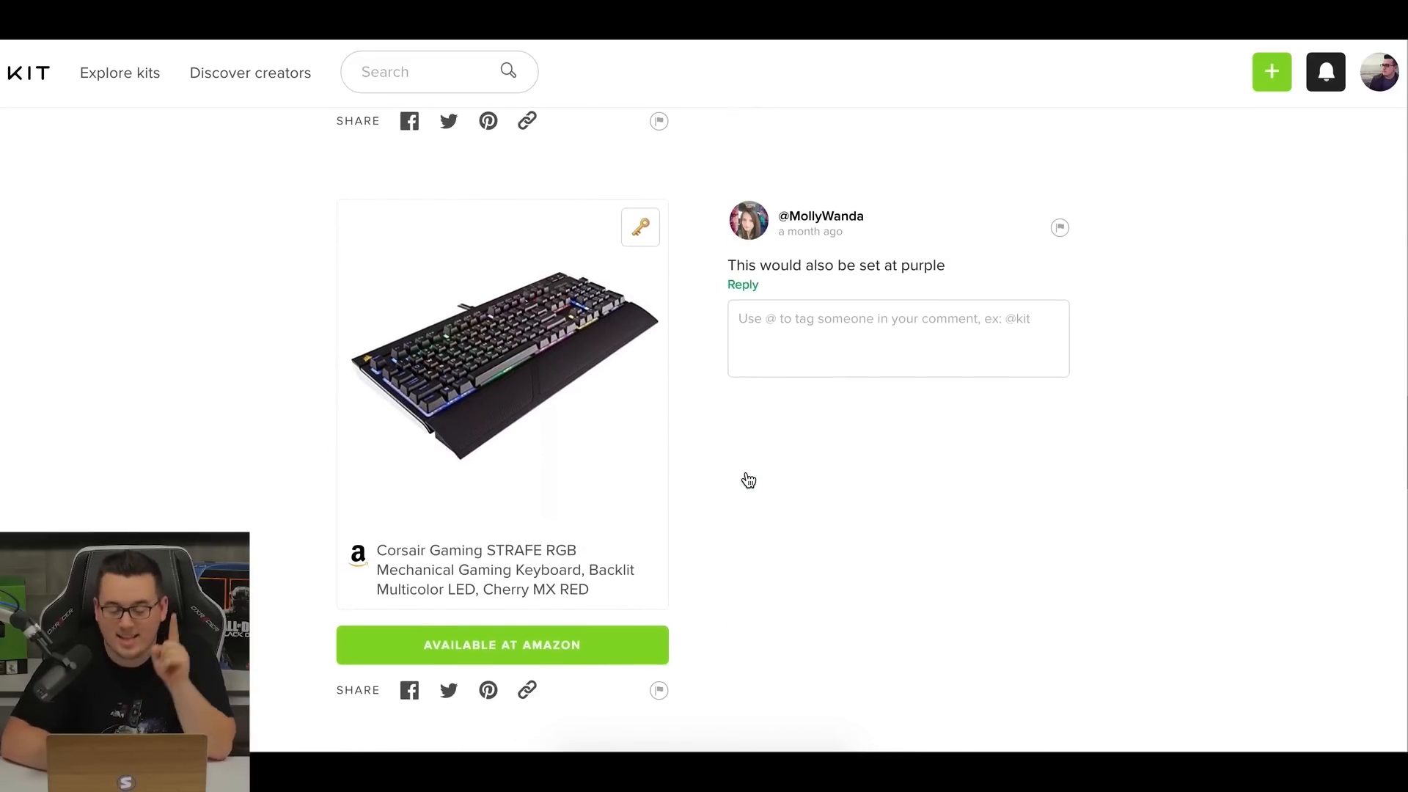
pyautogui.scroll(-3)
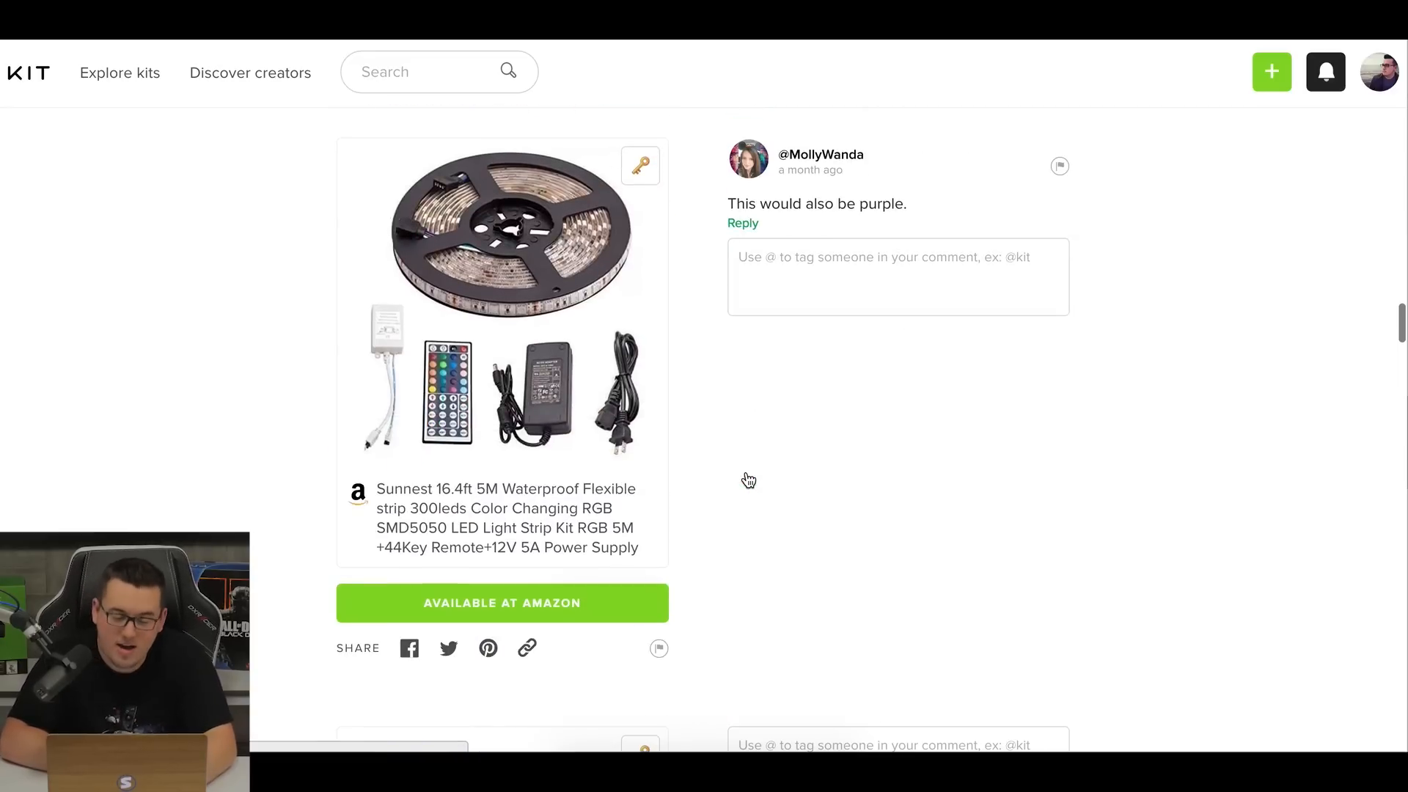
pyautogui.scroll(-3)
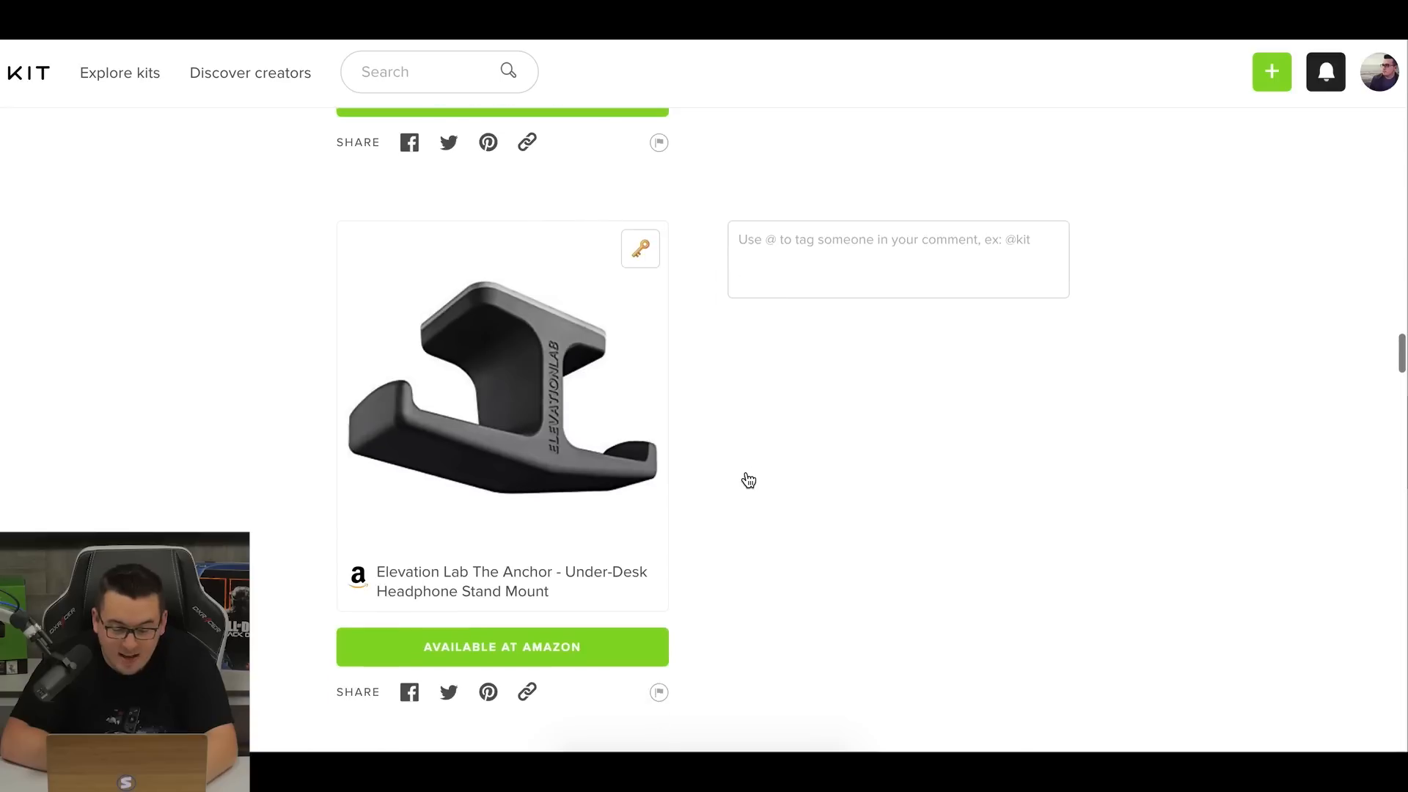
pyautogui.scroll(-3)
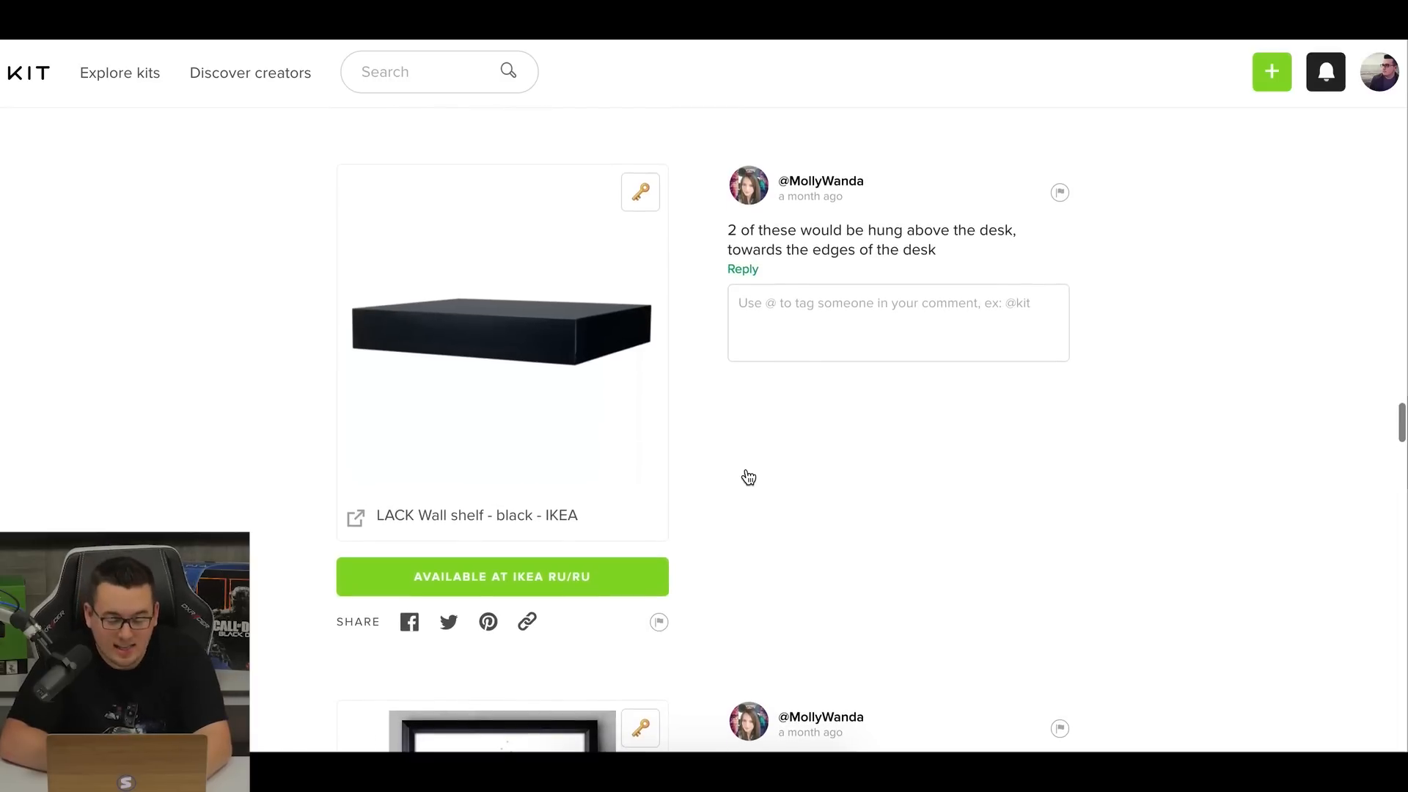
pyautogui.scroll(-3)
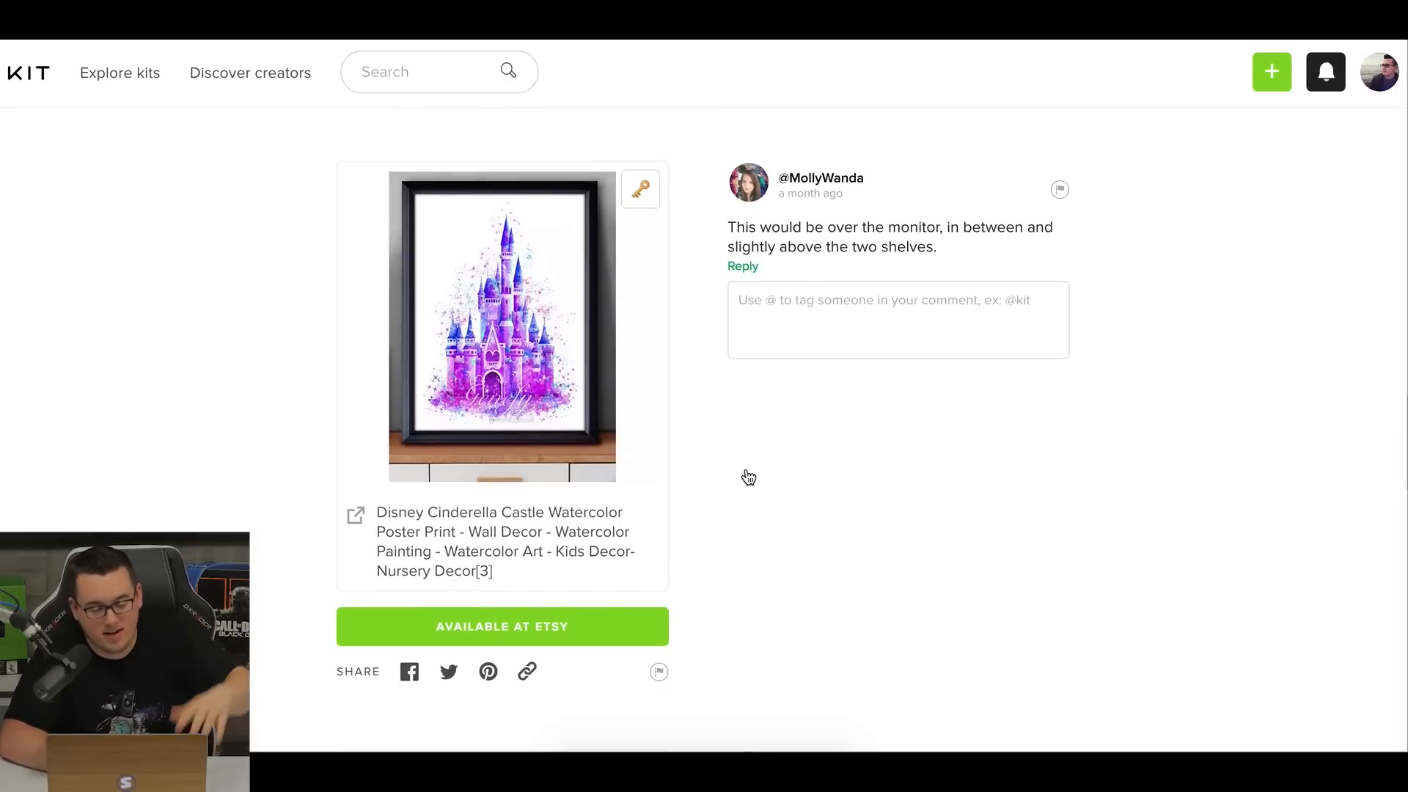
# Browse the Honeycomb desk pad, Cyber Acoustics speakers and MyGift succulents with their comment.
pyautogui.scroll(-3)
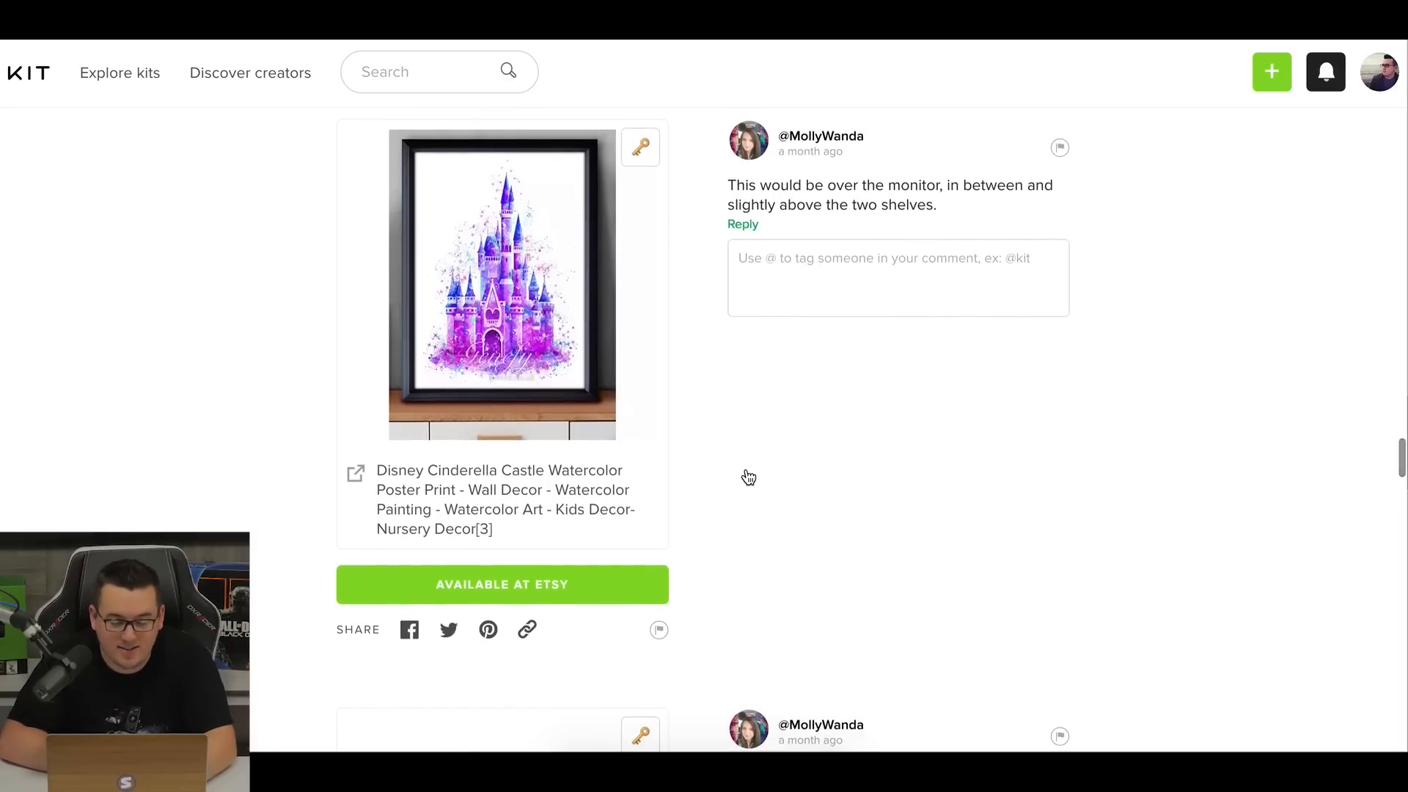
pyautogui.scroll(-3)
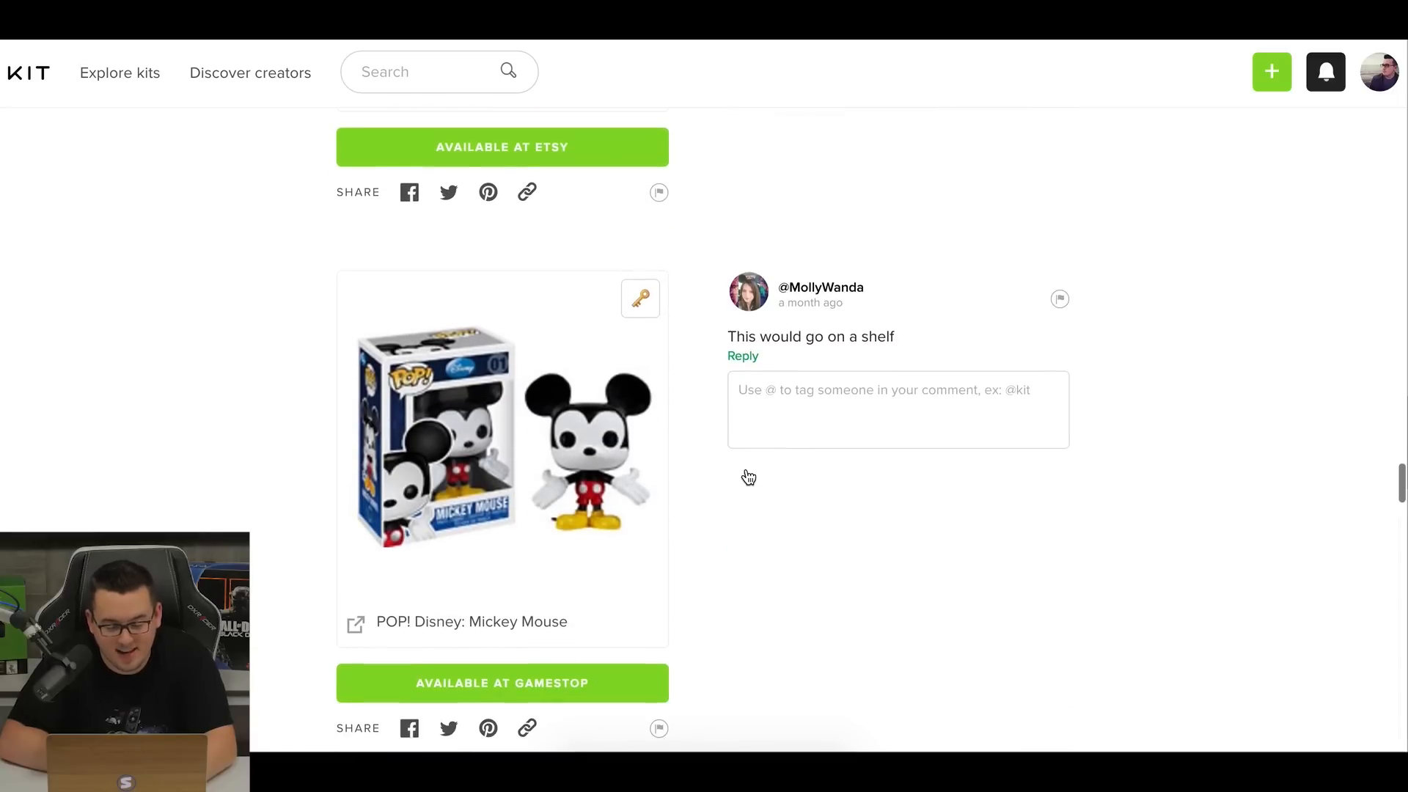
pyautogui.scroll(-3)
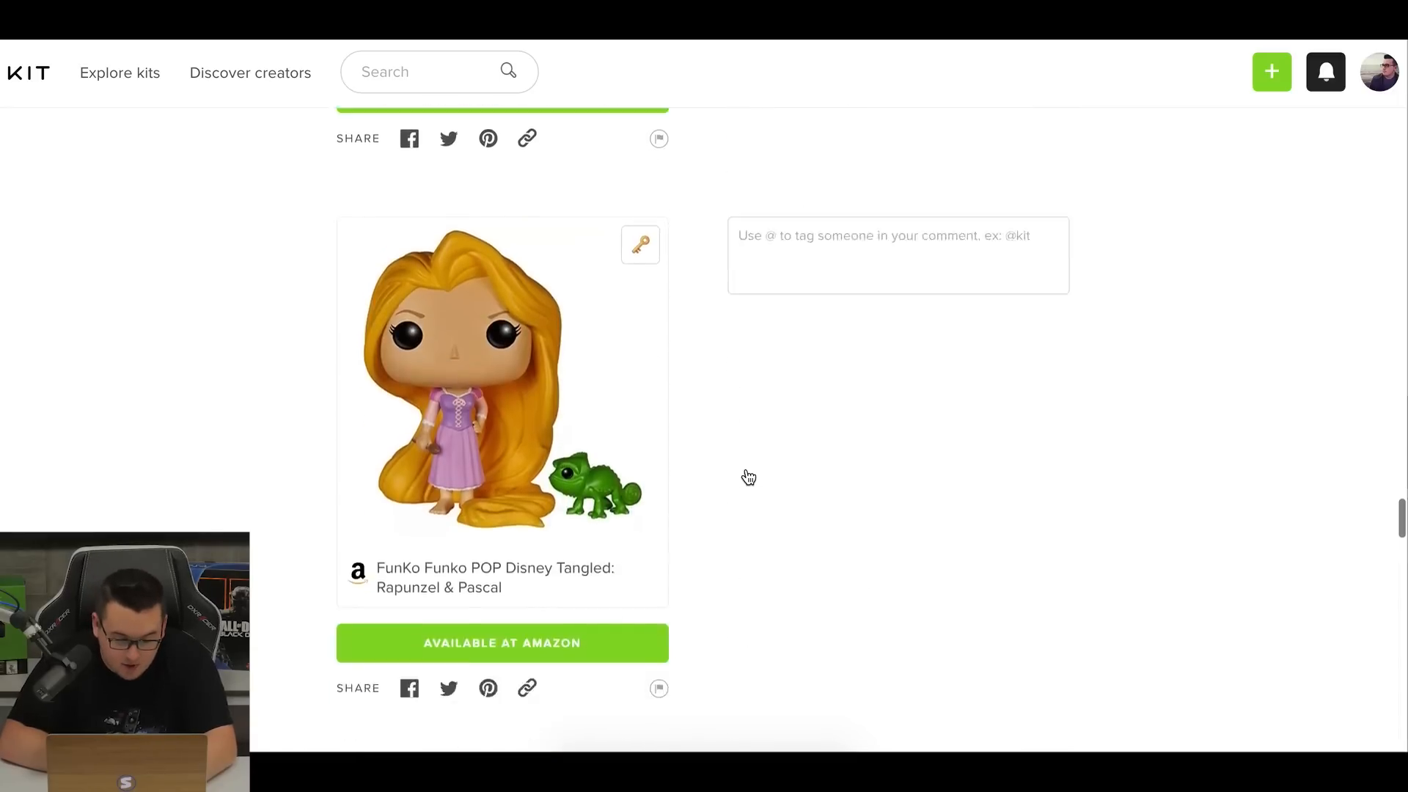
pyautogui.scroll(-3)
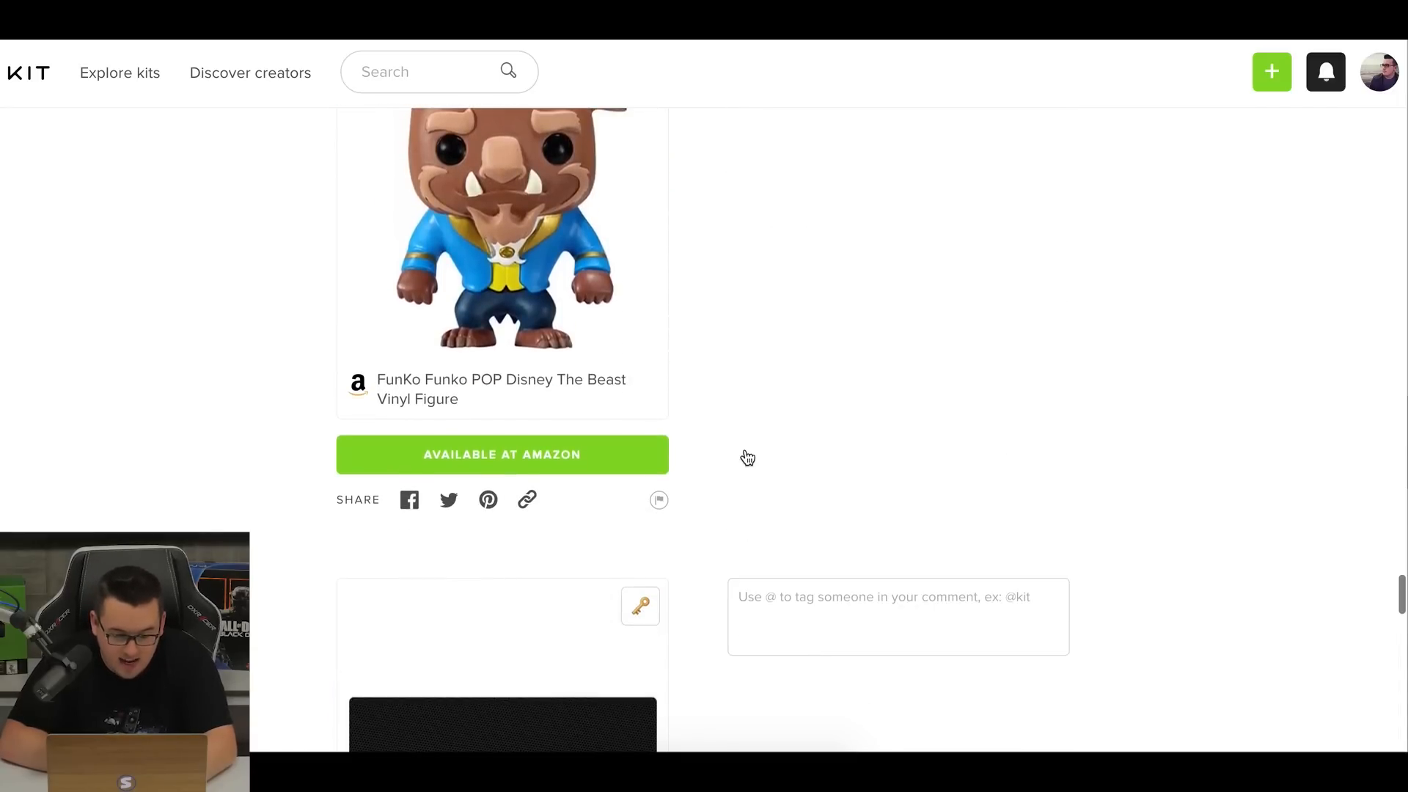
pyautogui.scroll(-3)
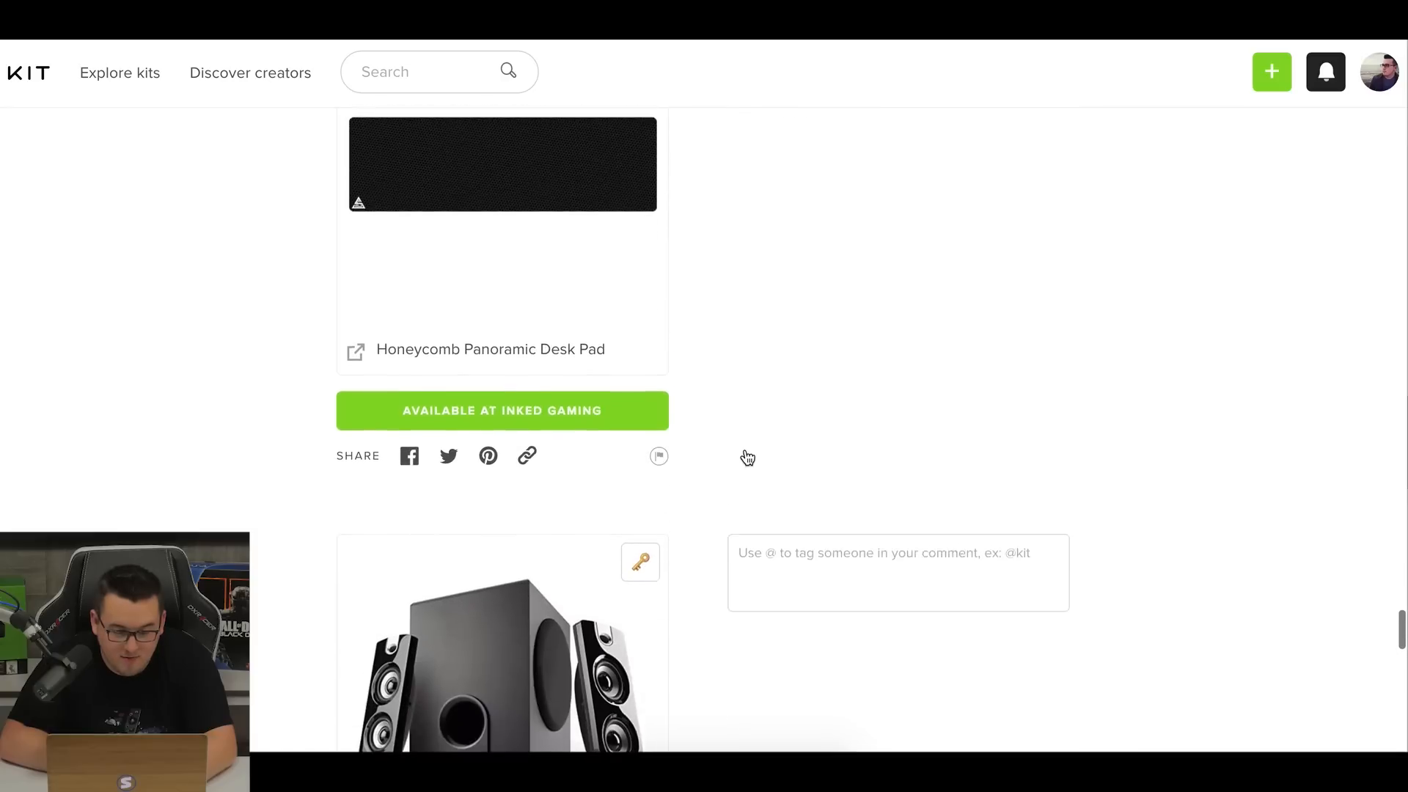
pyautogui.scroll(-3)
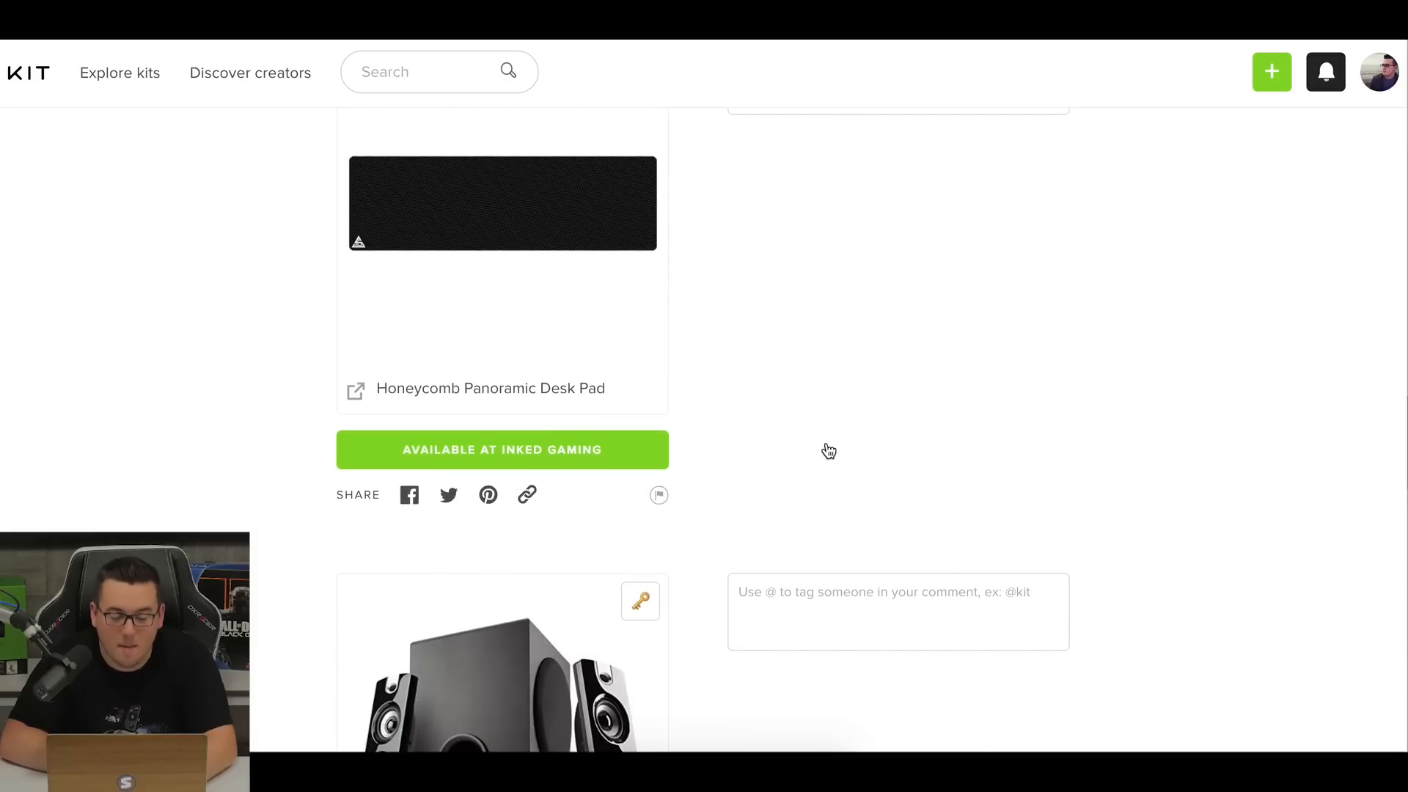
pyautogui.moveTo(823, 462)
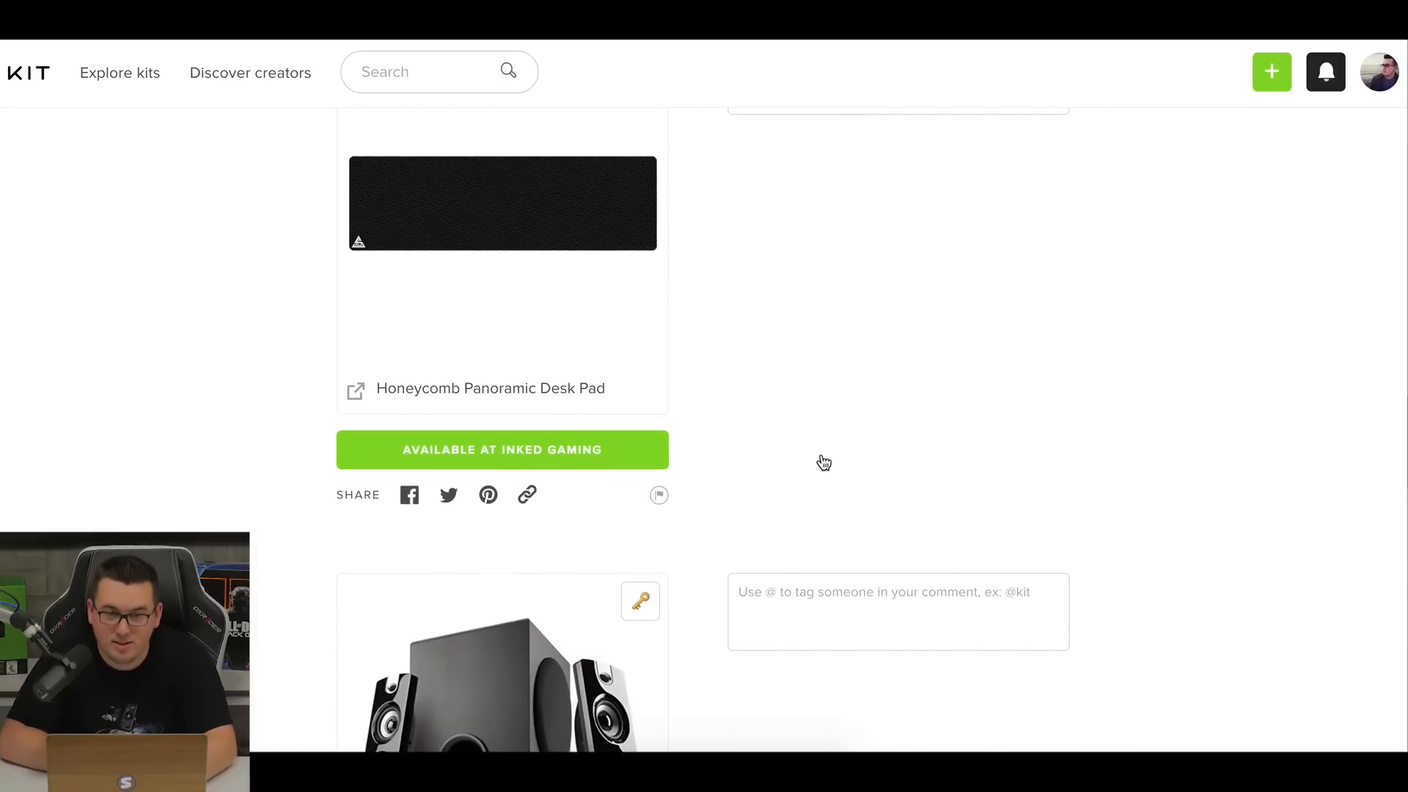
pyautogui.scroll(-3)
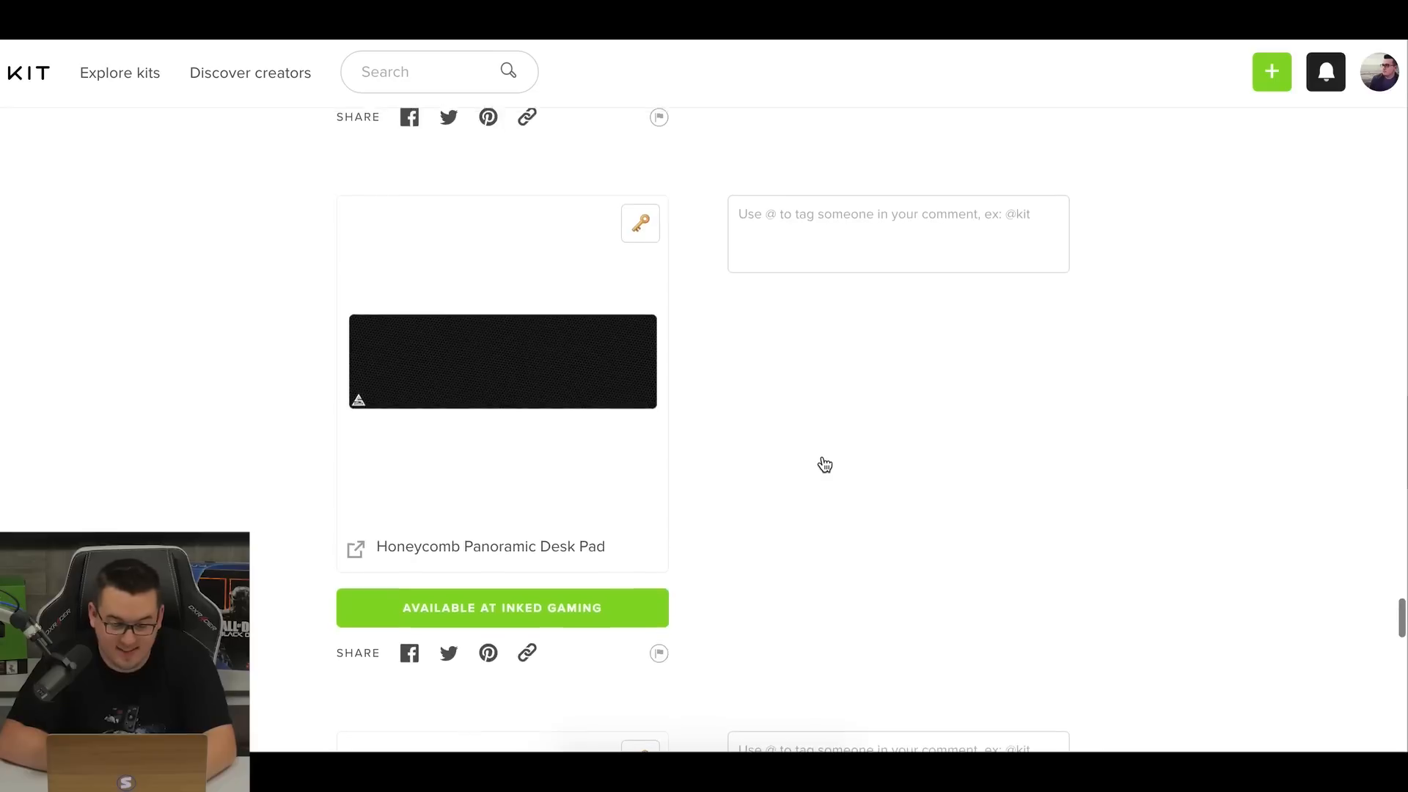
pyautogui.scroll(-3)
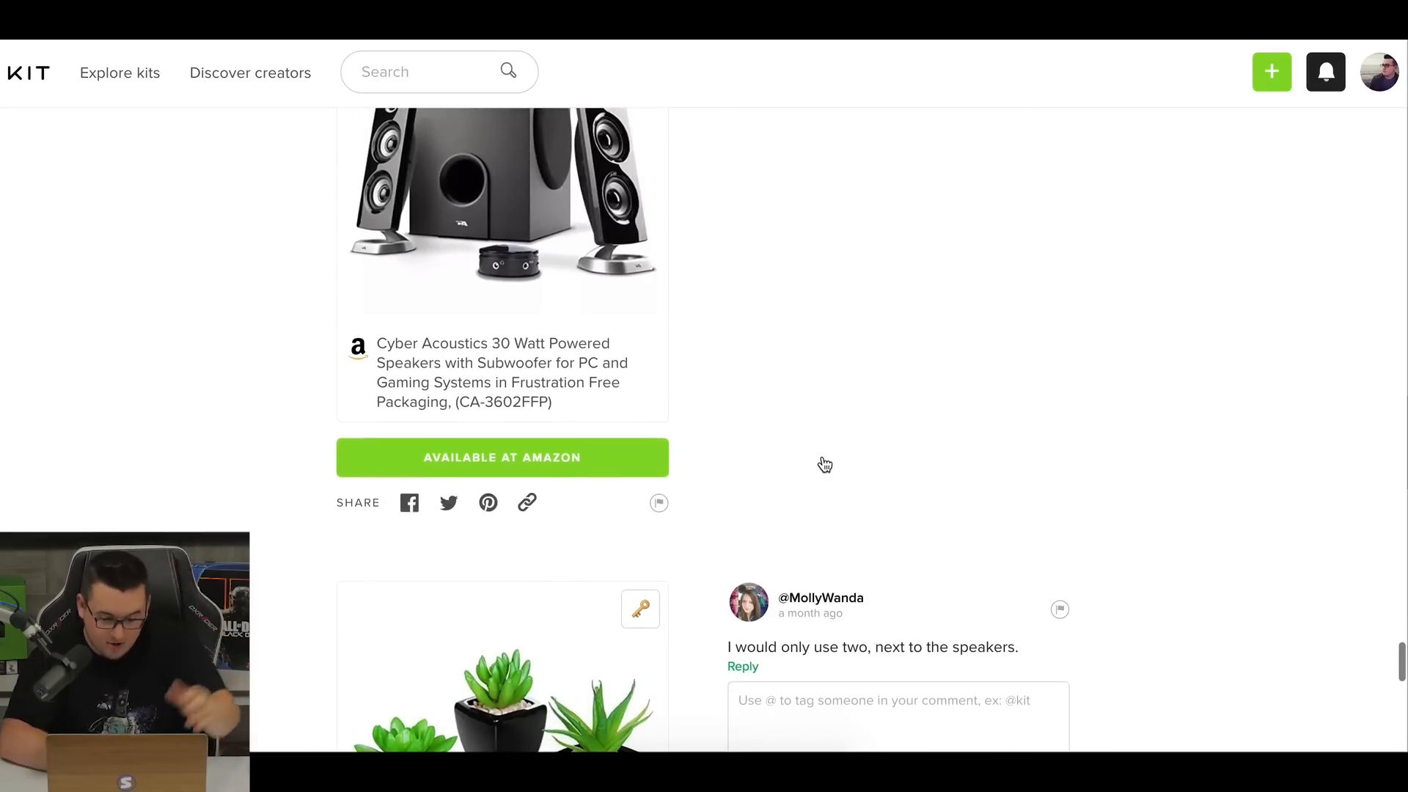
pyautogui.scroll(3)
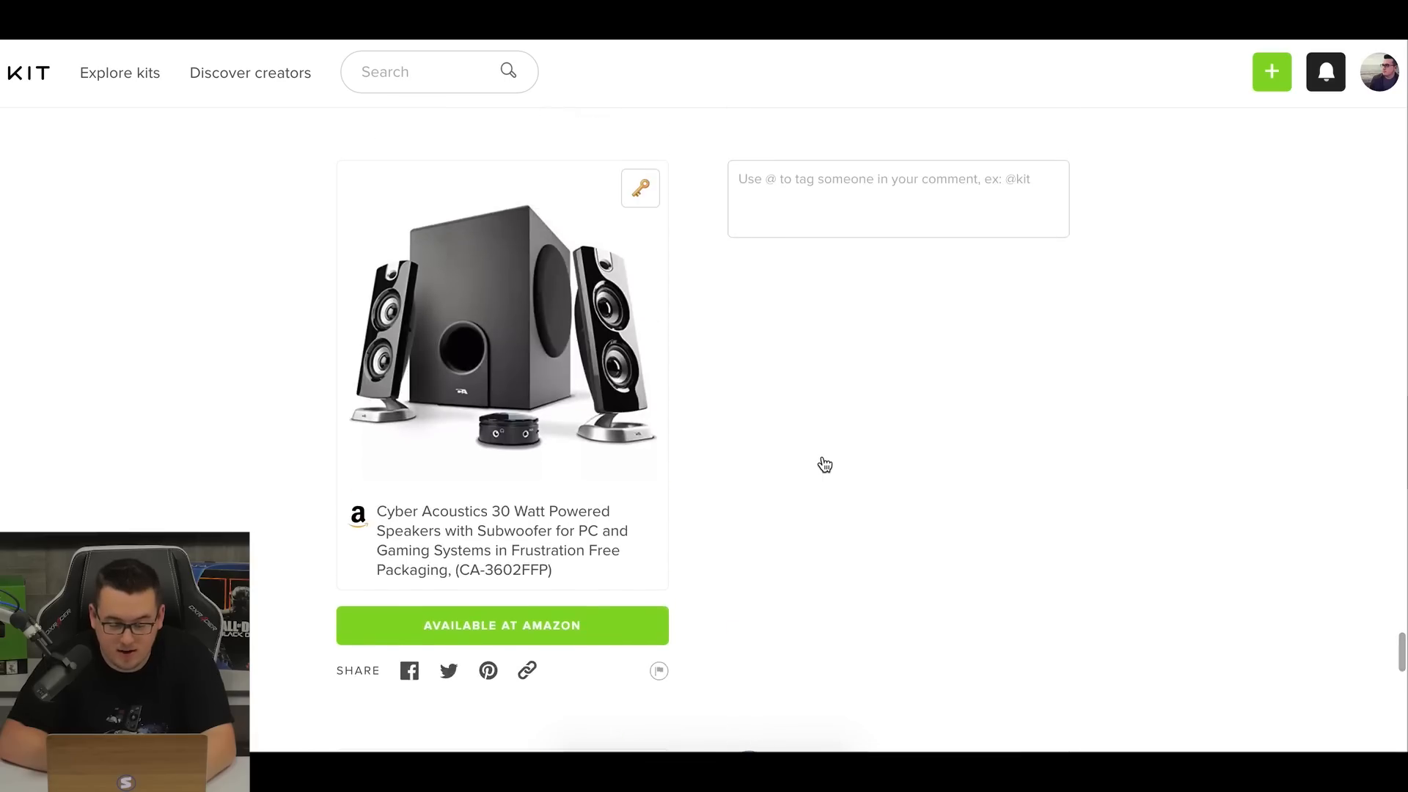
pyautogui.scroll(-3)
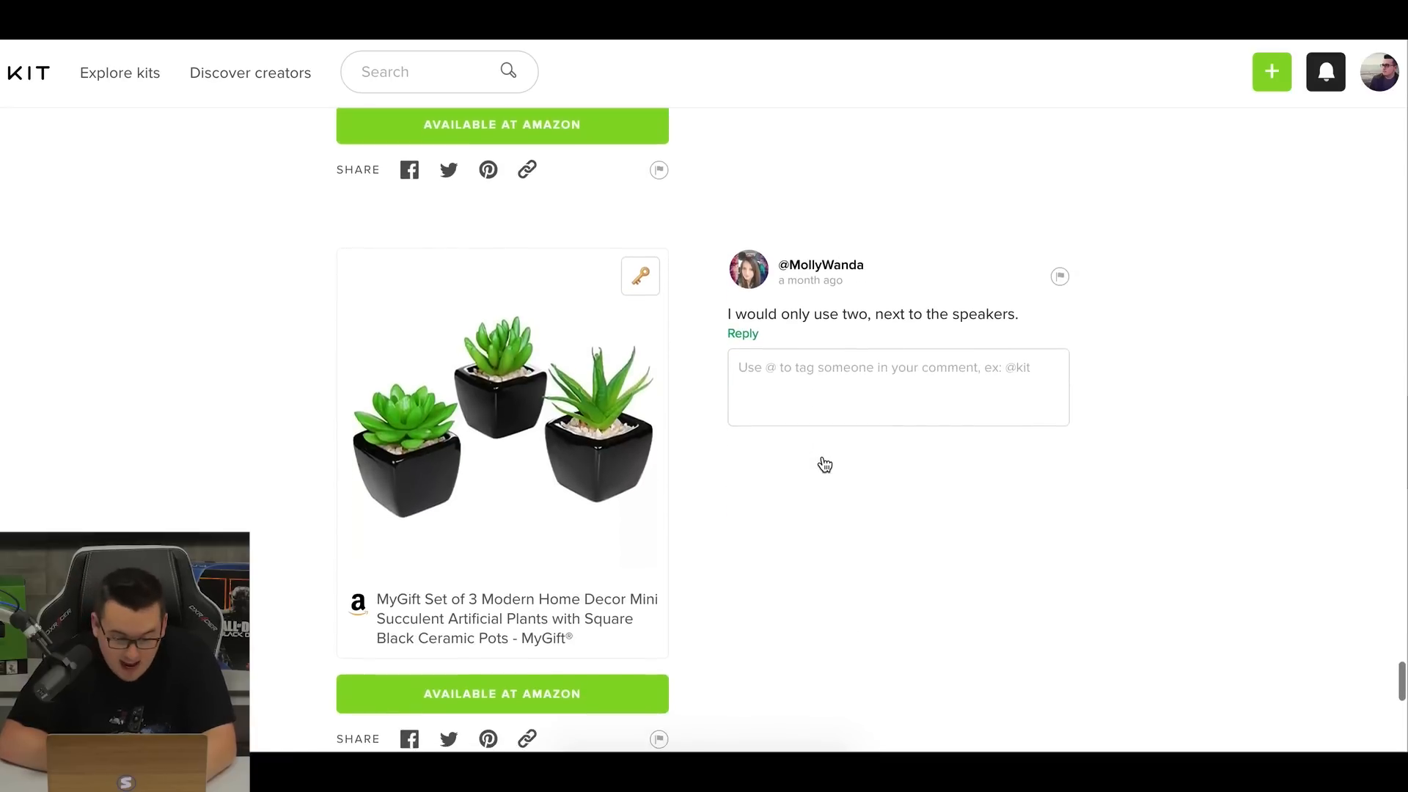
pyautogui.scroll(-3)
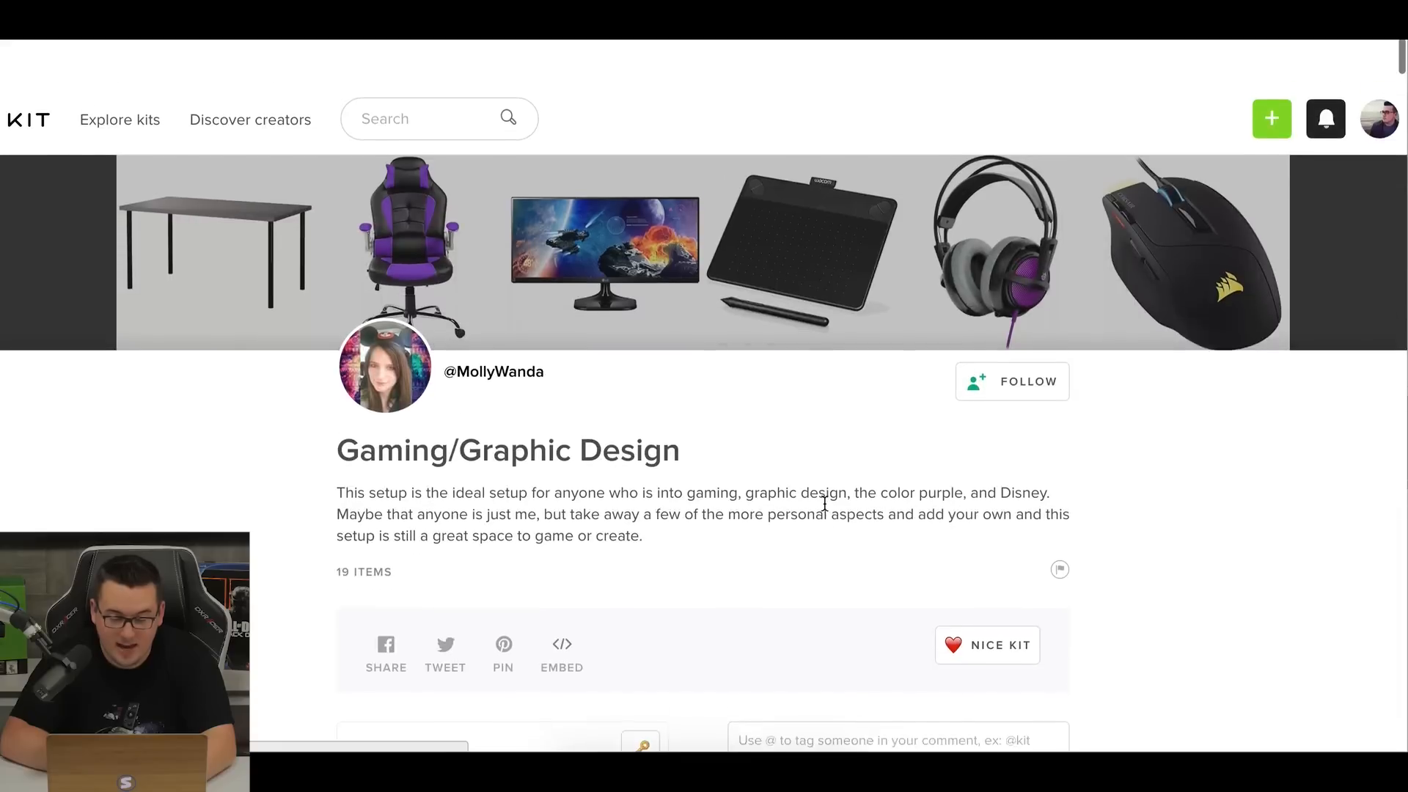
# Scroll up to the Gaming/Graphic Design kit's title, author and description.
pyautogui.scroll(3)
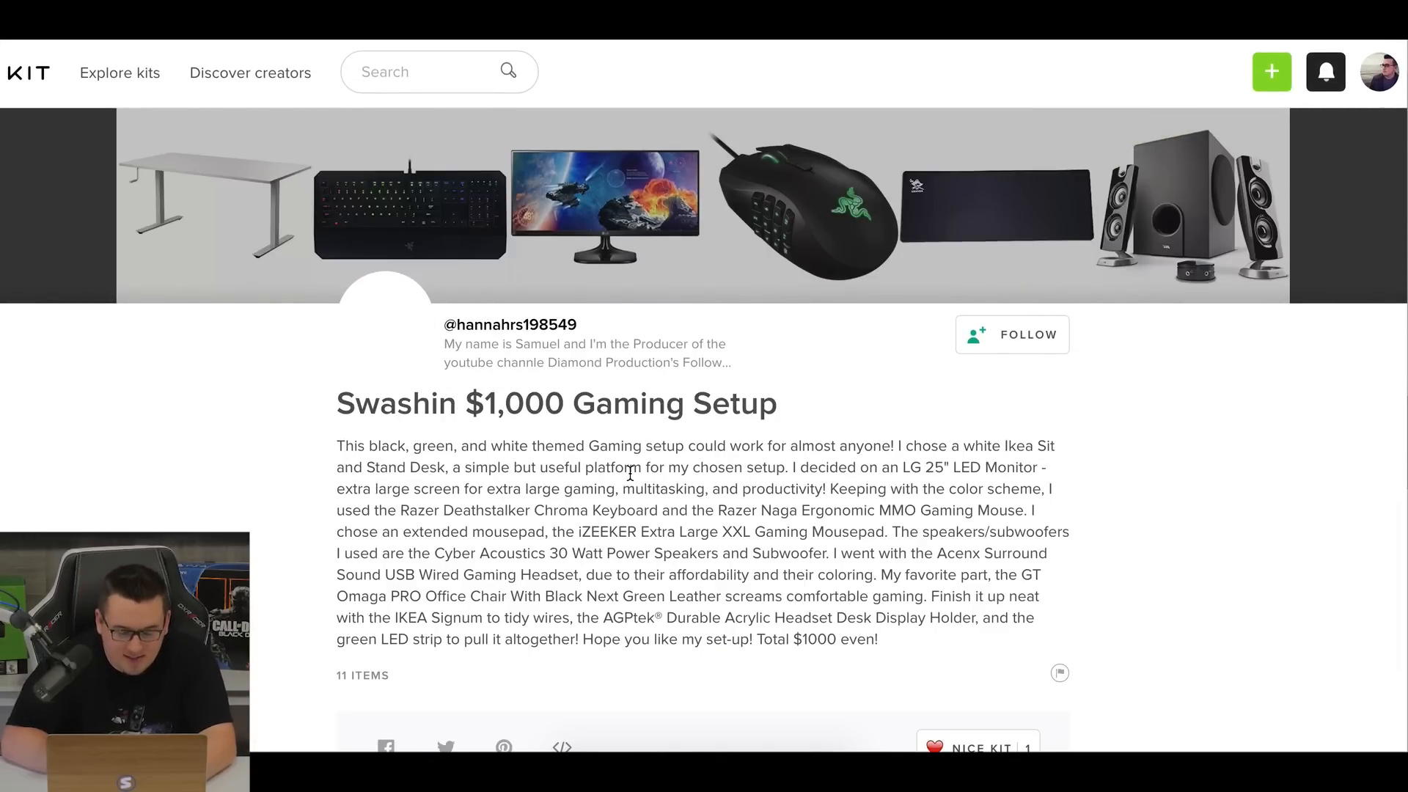
pyautogui.moveTo(548, 406)
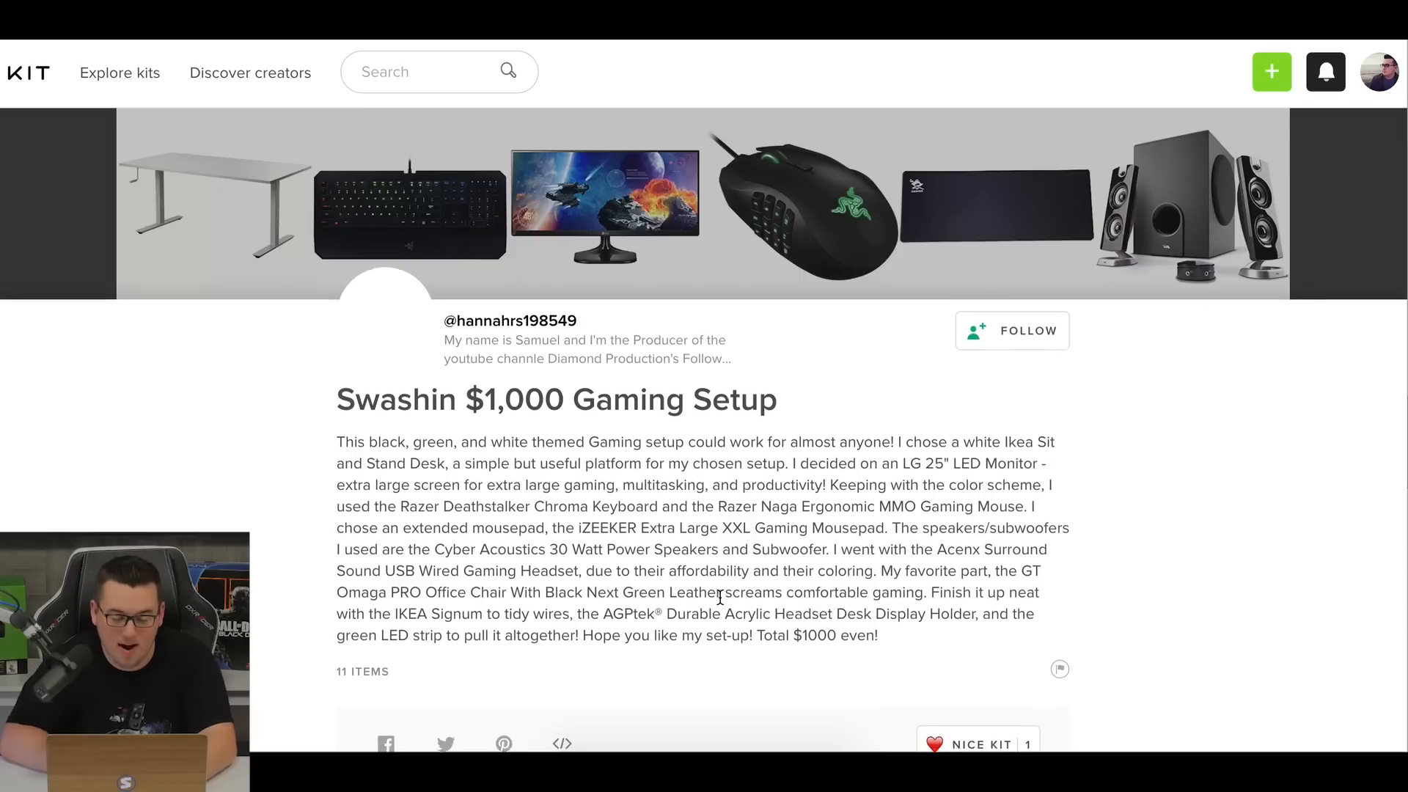
pyautogui.scroll(-3)
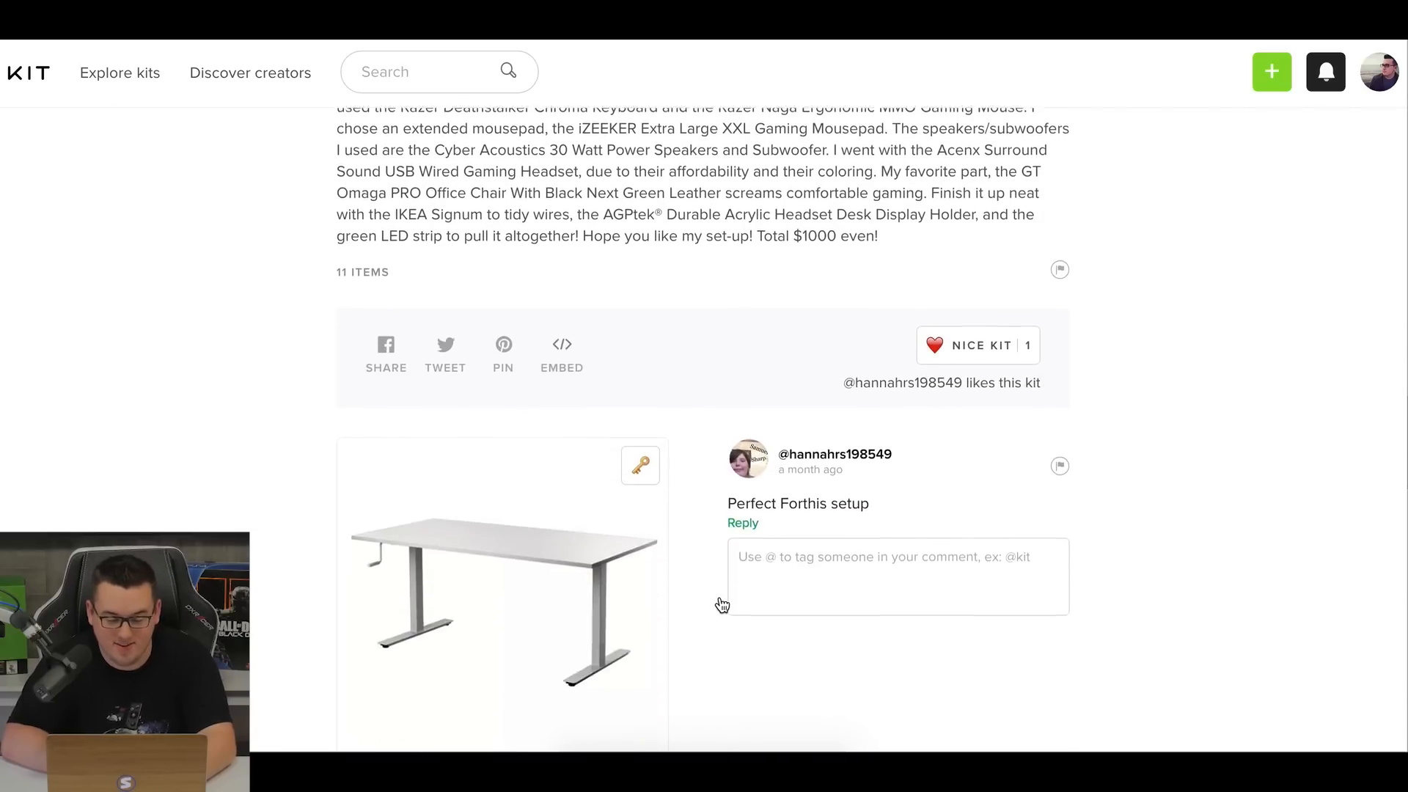
pyautogui.scroll(-3)
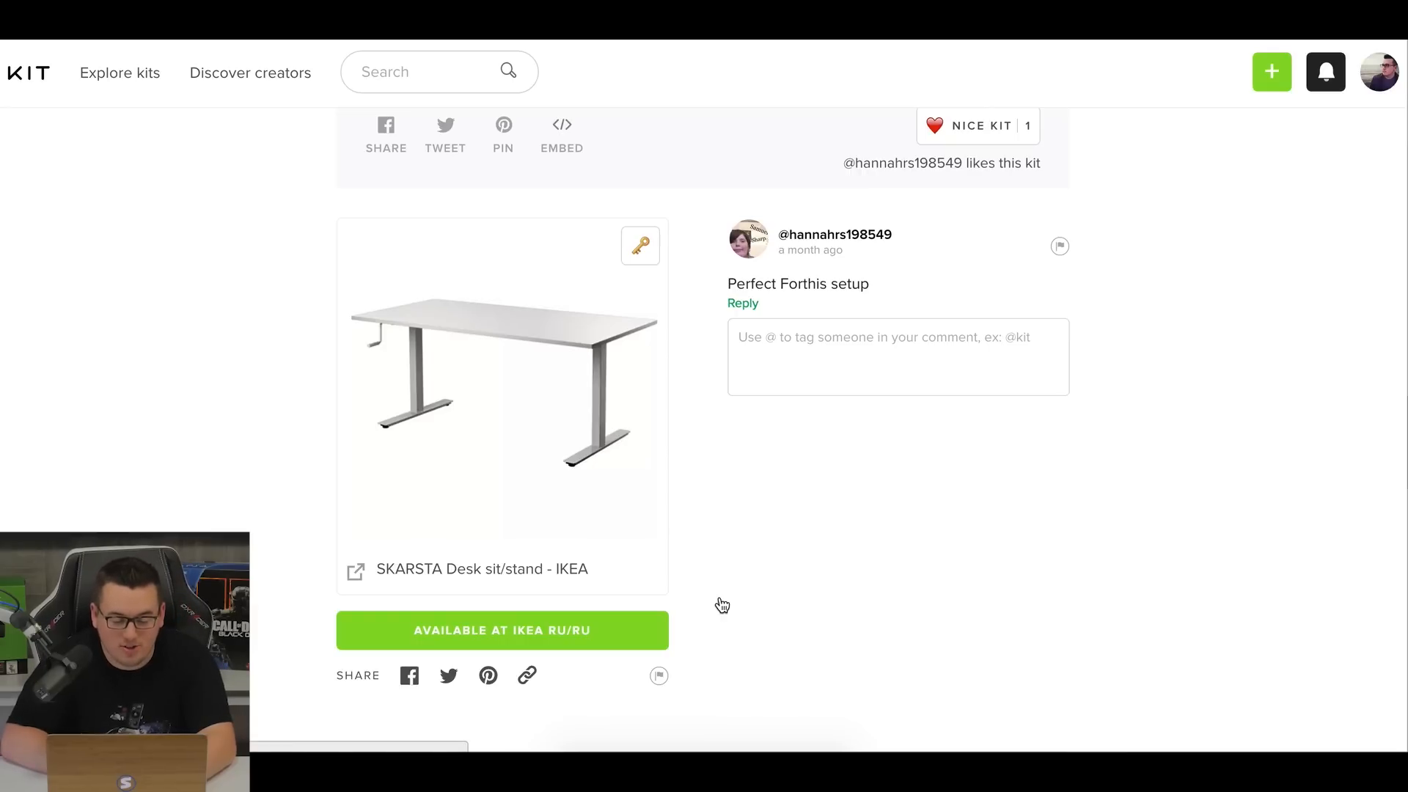
pyautogui.scroll(-3)
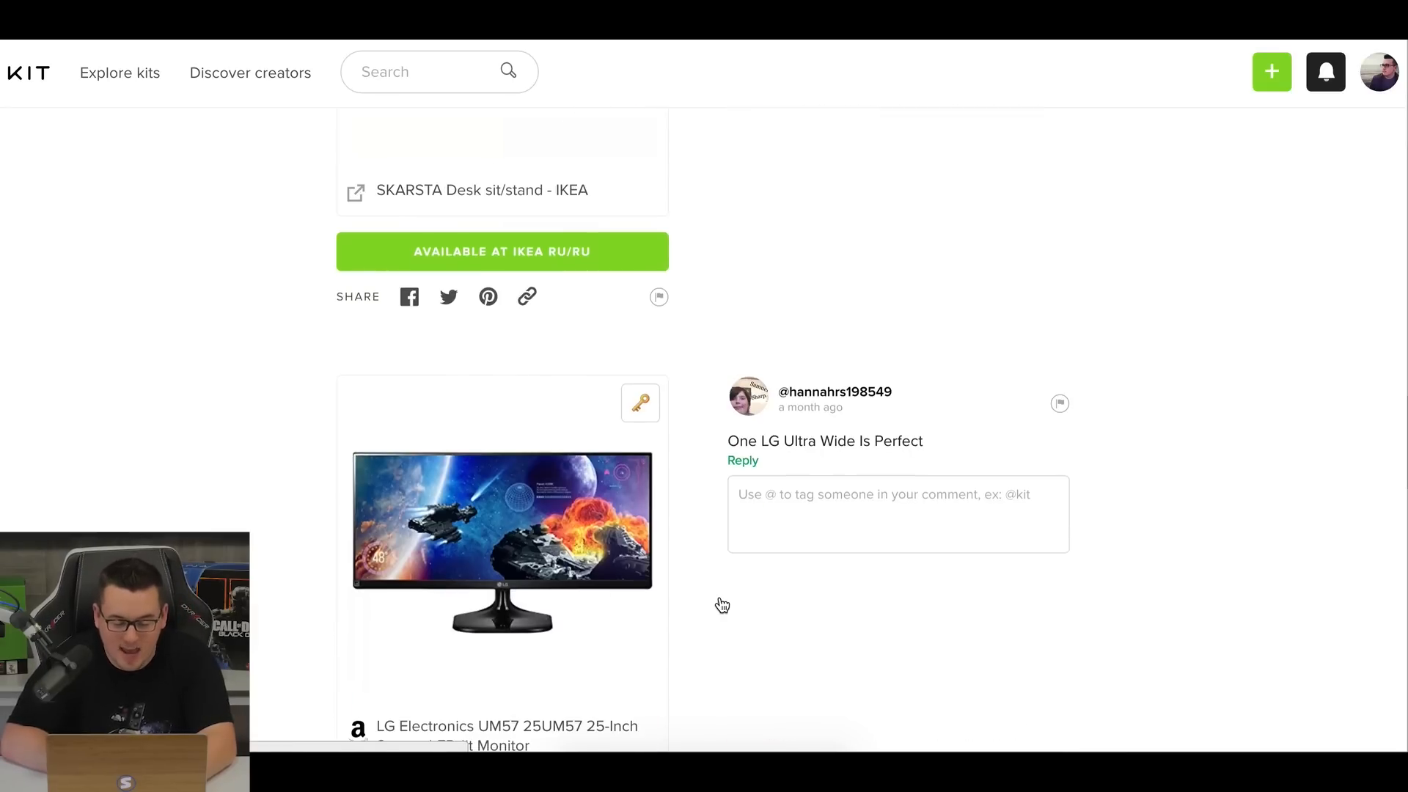
pyautogui.scroll(-3)
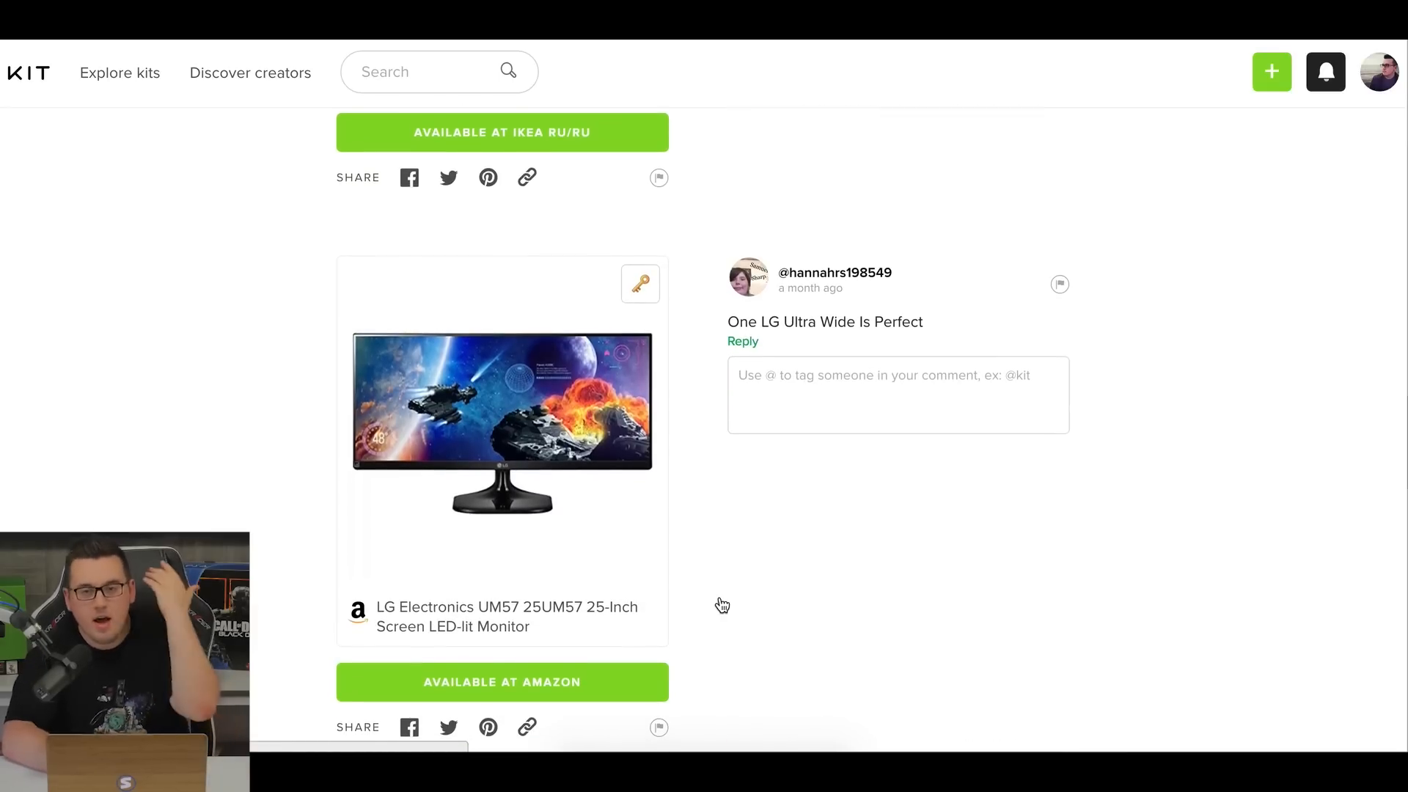
pyautogui.scroll(-3)
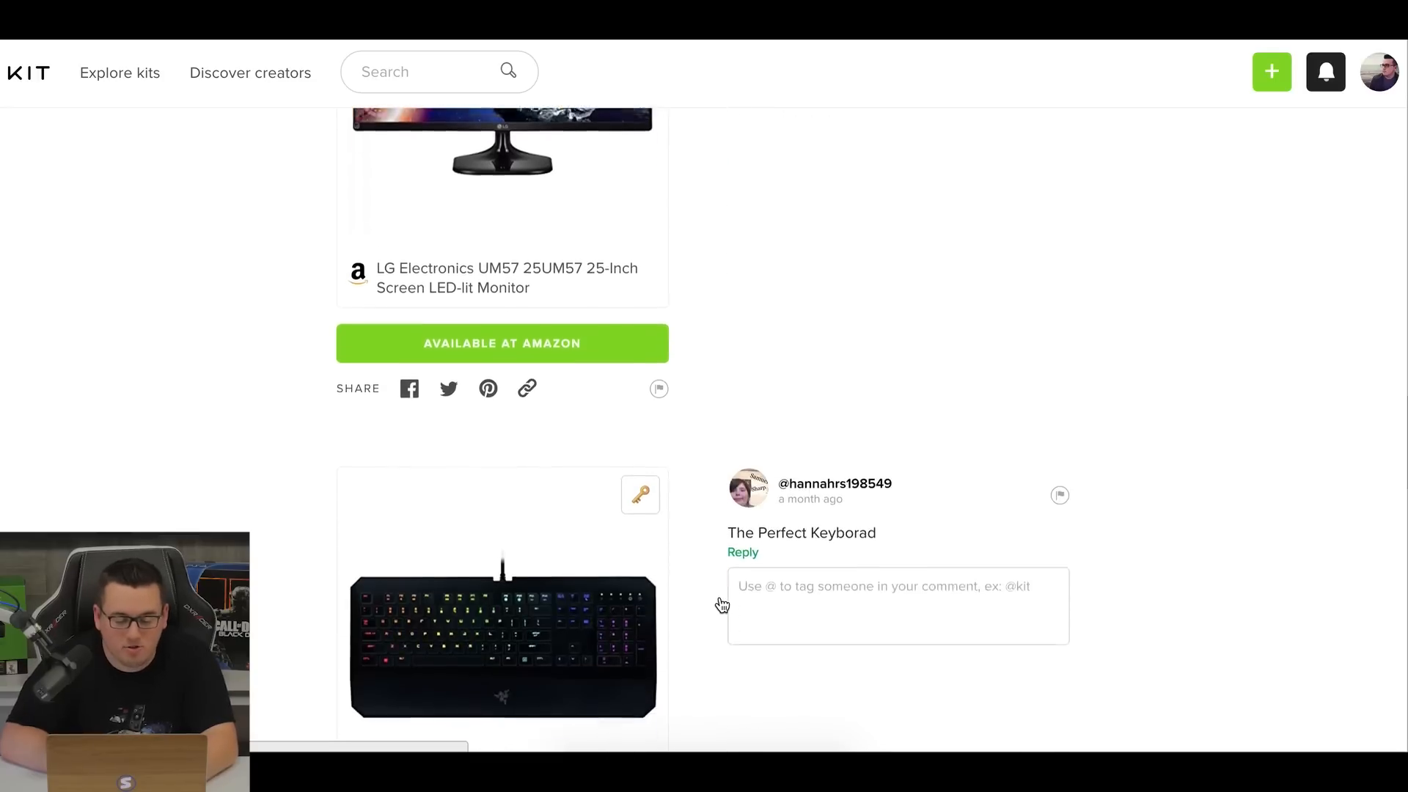
pyautogui.scroll(-3)
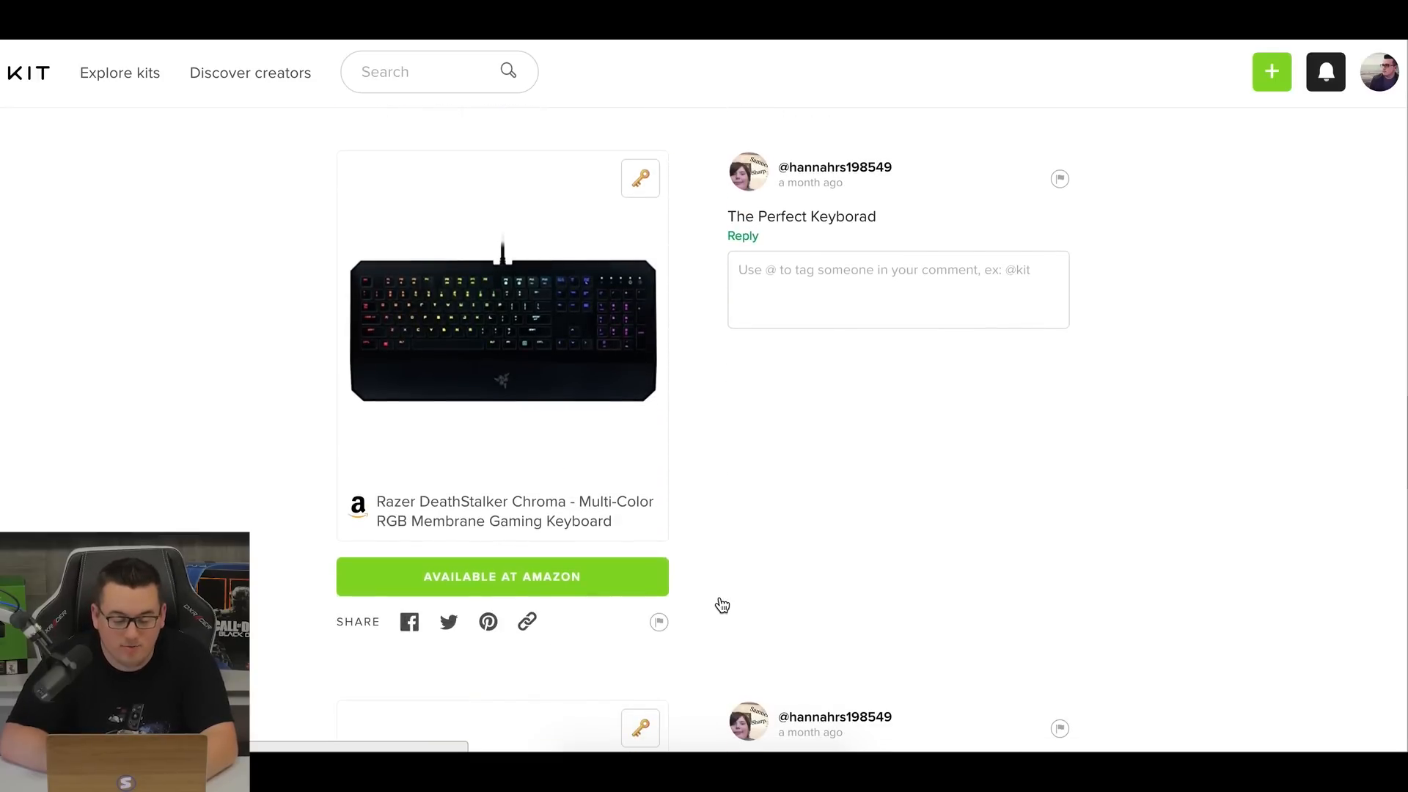
pyautogui.scroll(-3)
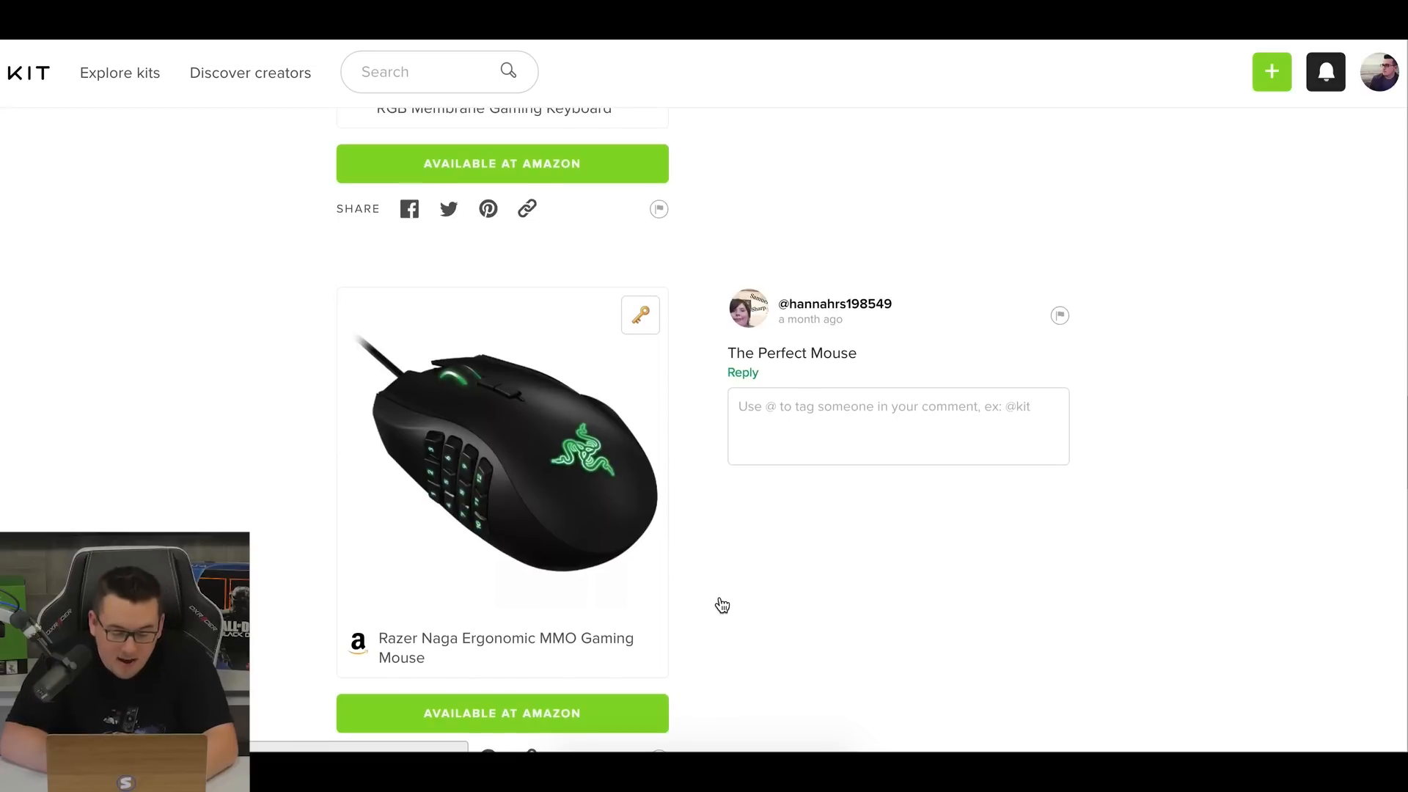
pyautogui.scroll(-3)
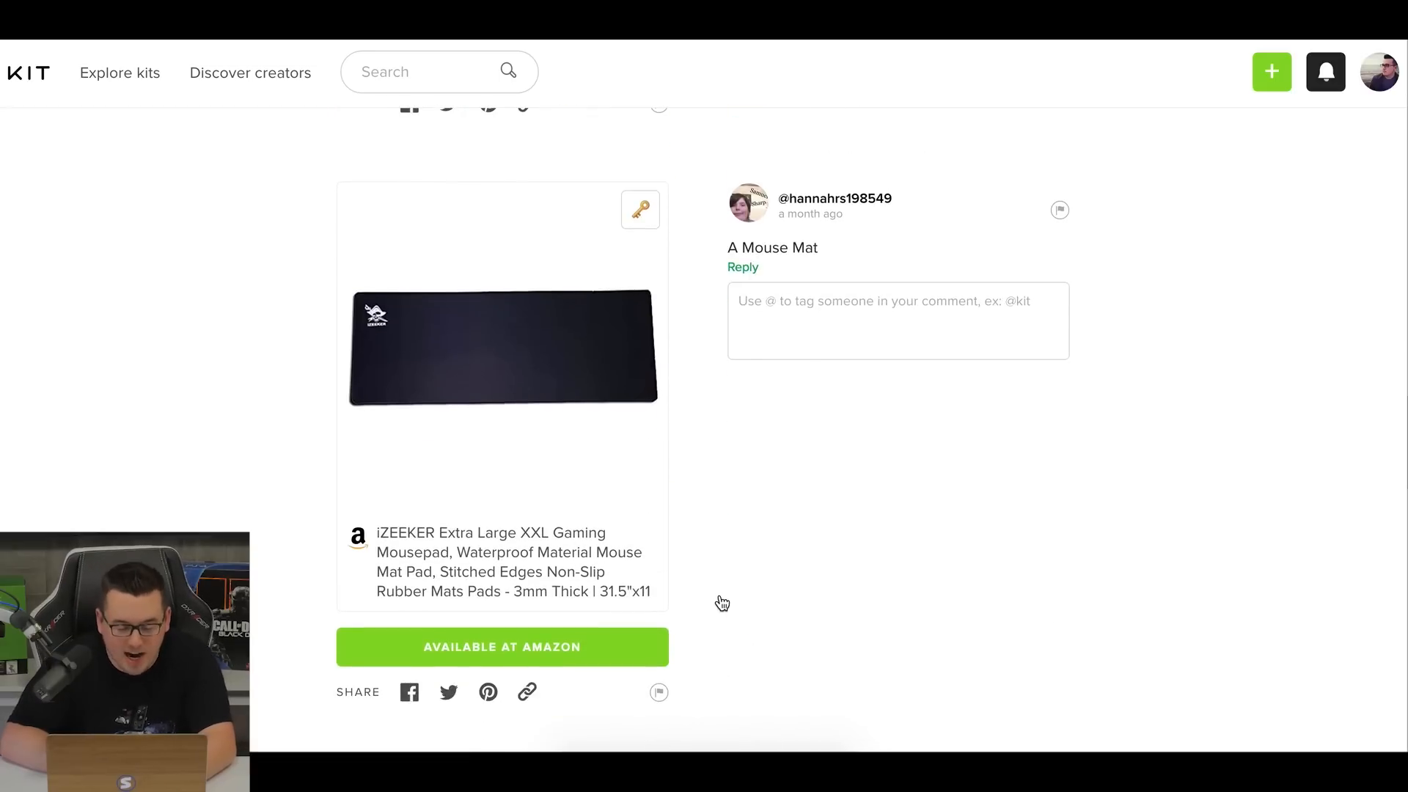
pyautogui.scroll(-3)
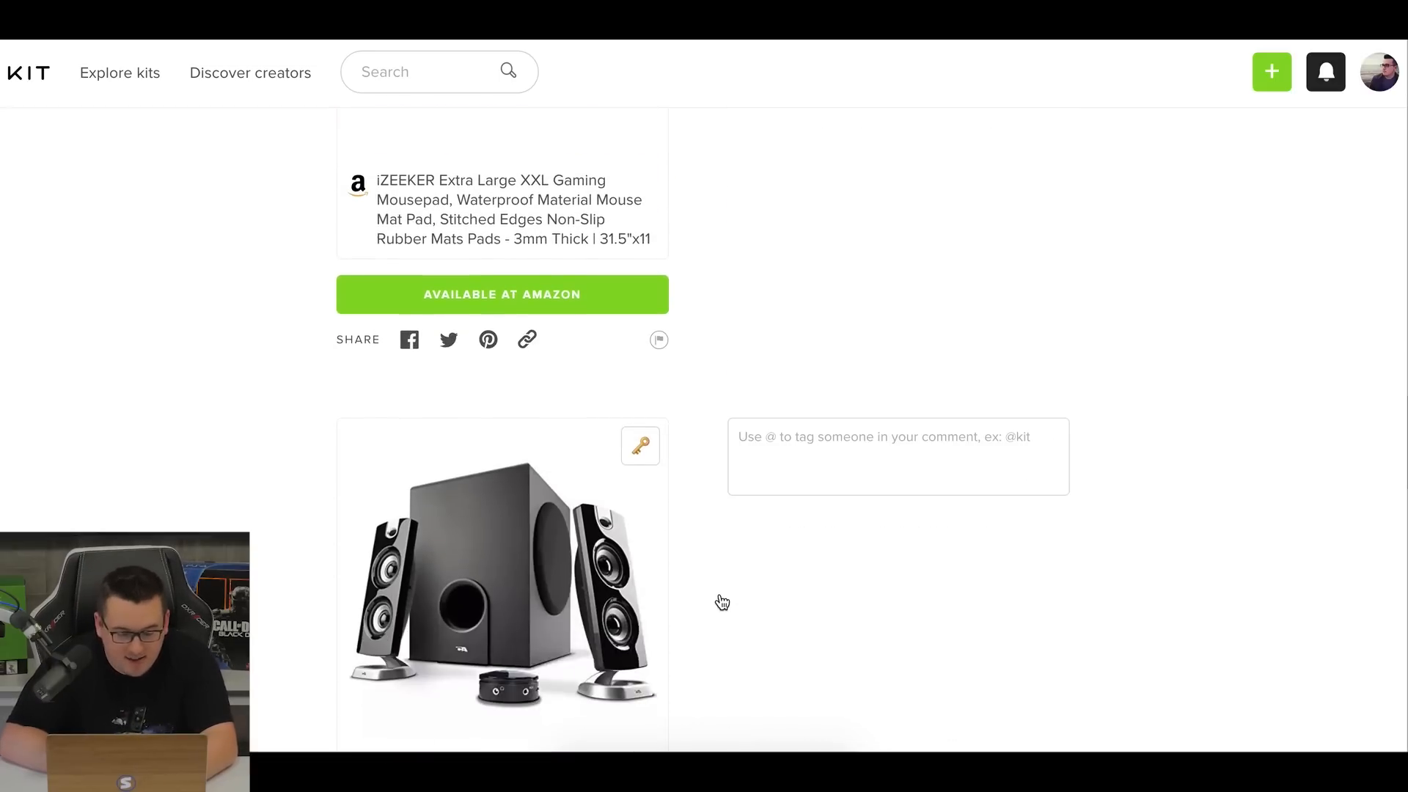
pyautogui.scroll(-3)
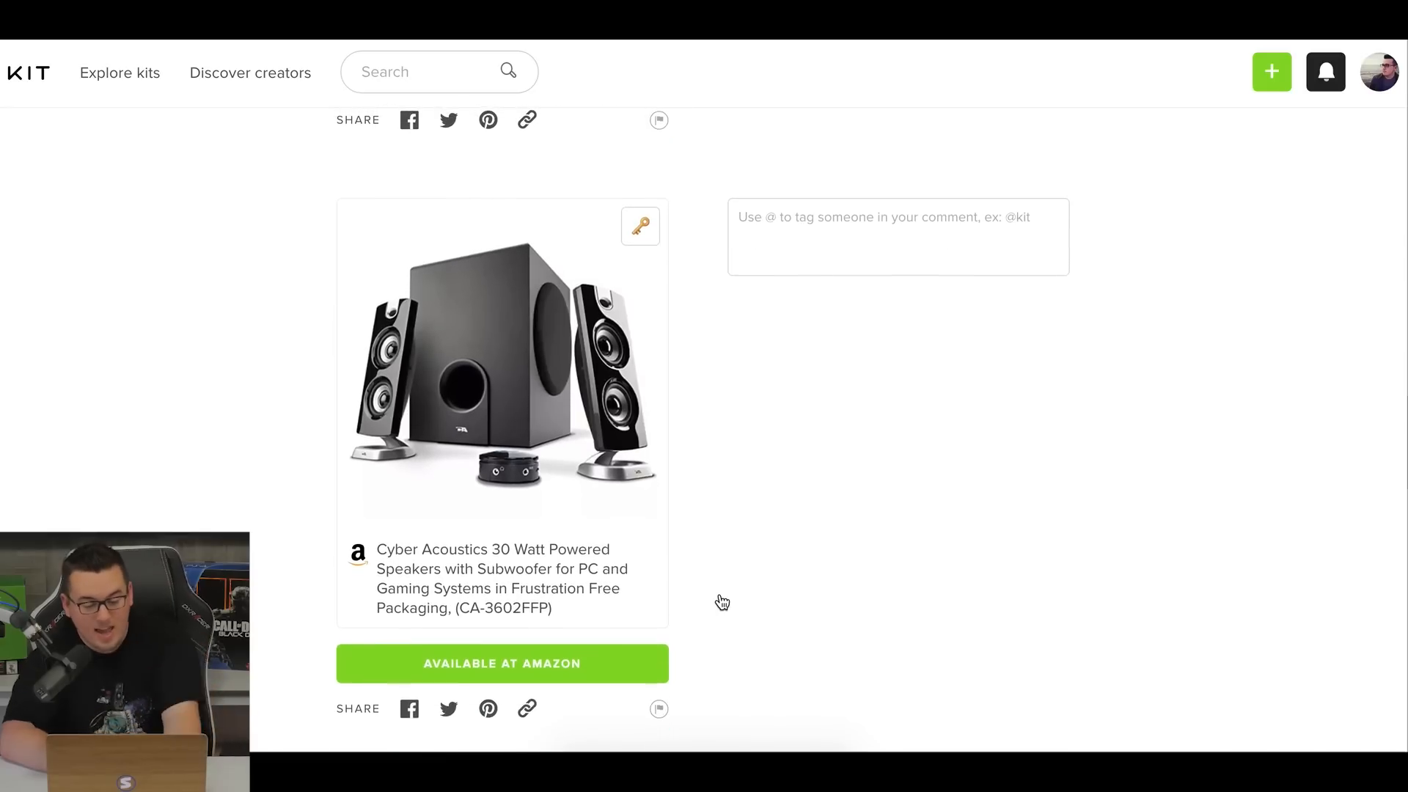
pyautogui.scroll(-3)
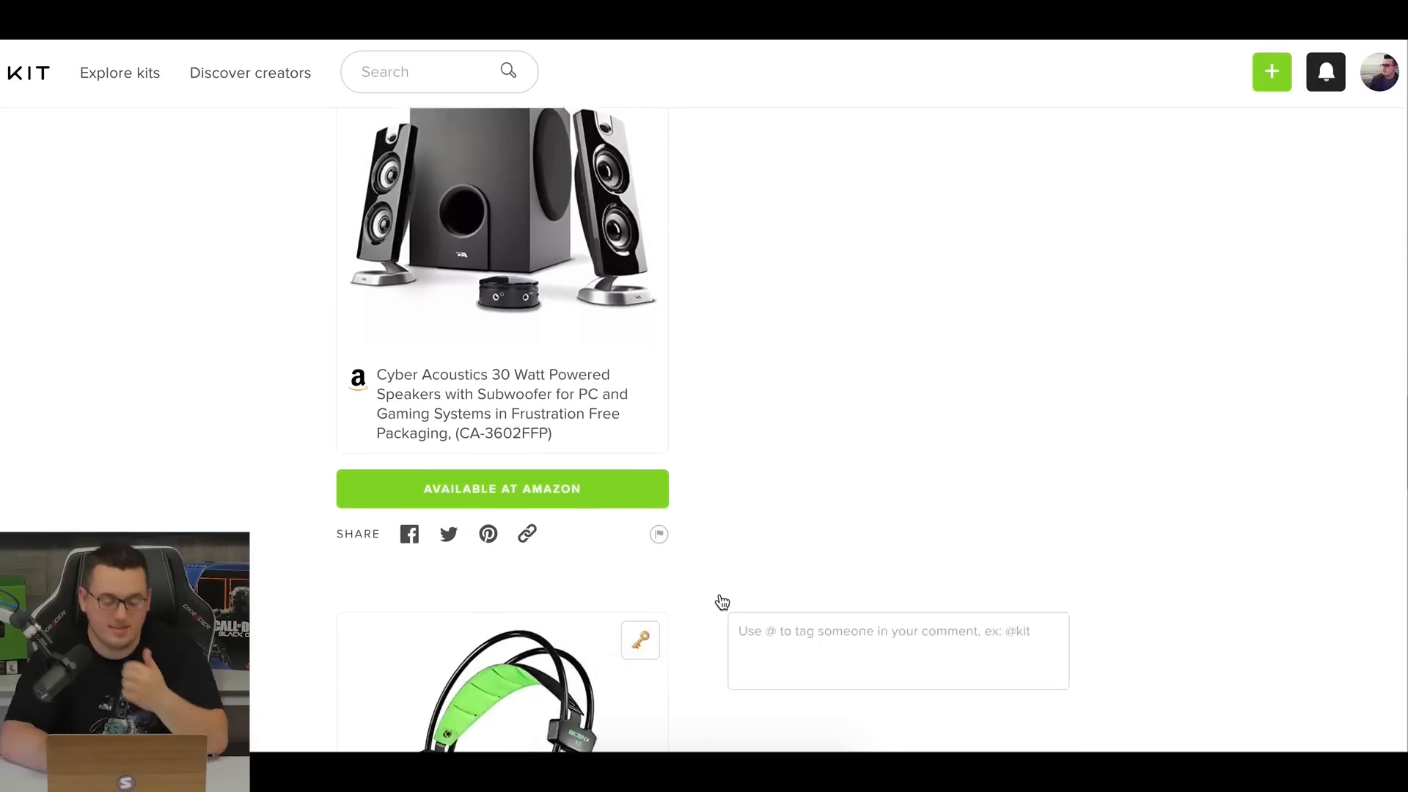
pyautogui.scroll(-3)
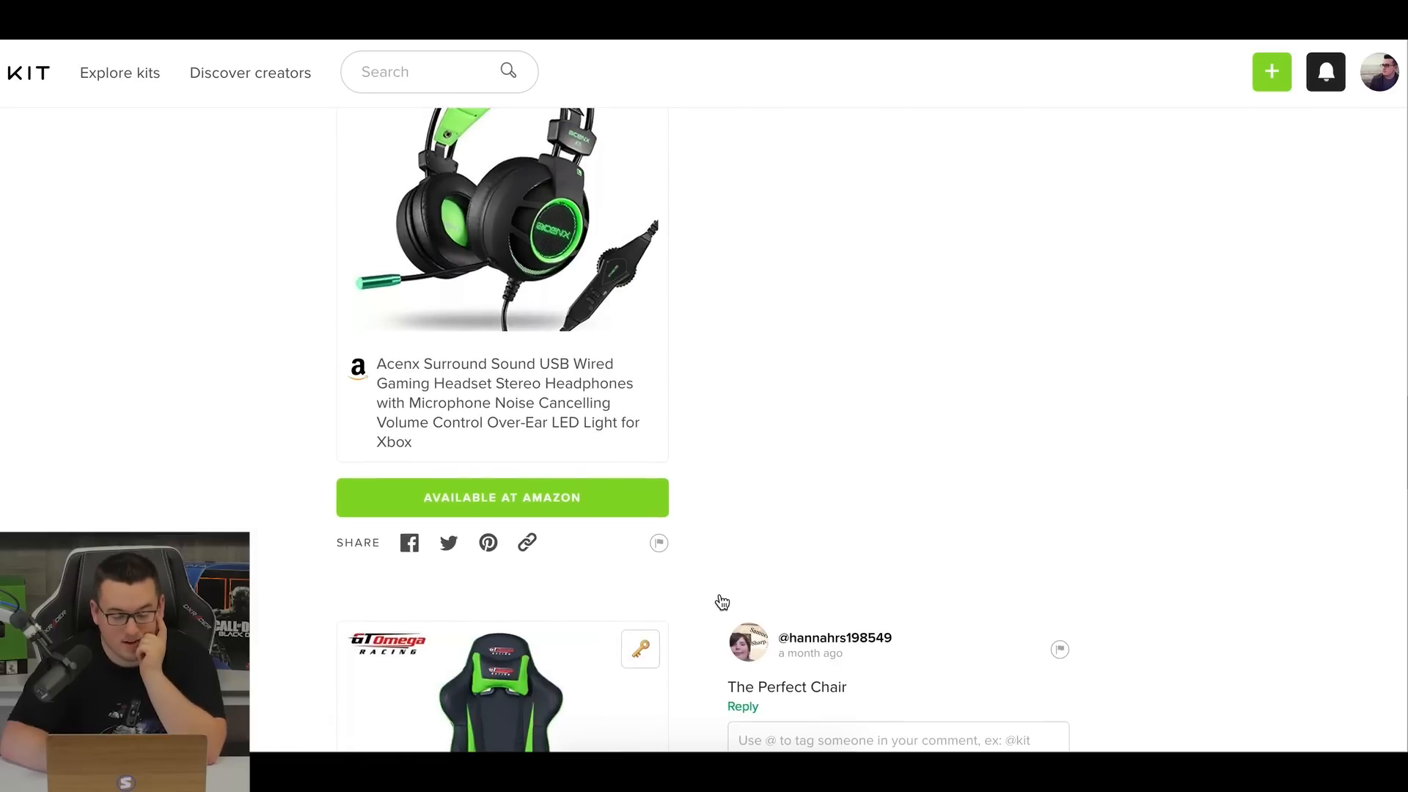
# Continue through the Razer gear to the iZEEKER extra-large waterproof gaming mousepad.
pyautogui.scroll(3)
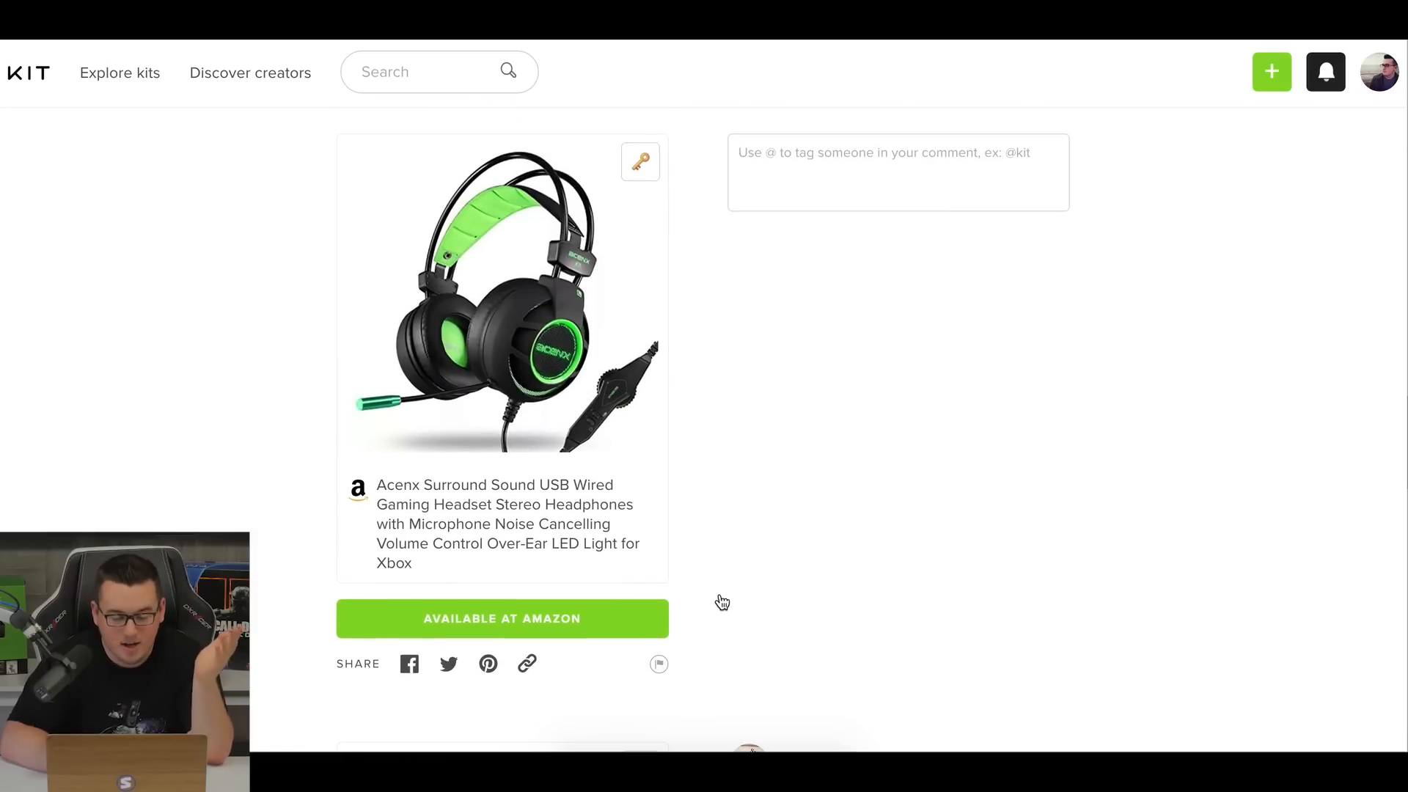
pyautogui.scroll(-3)
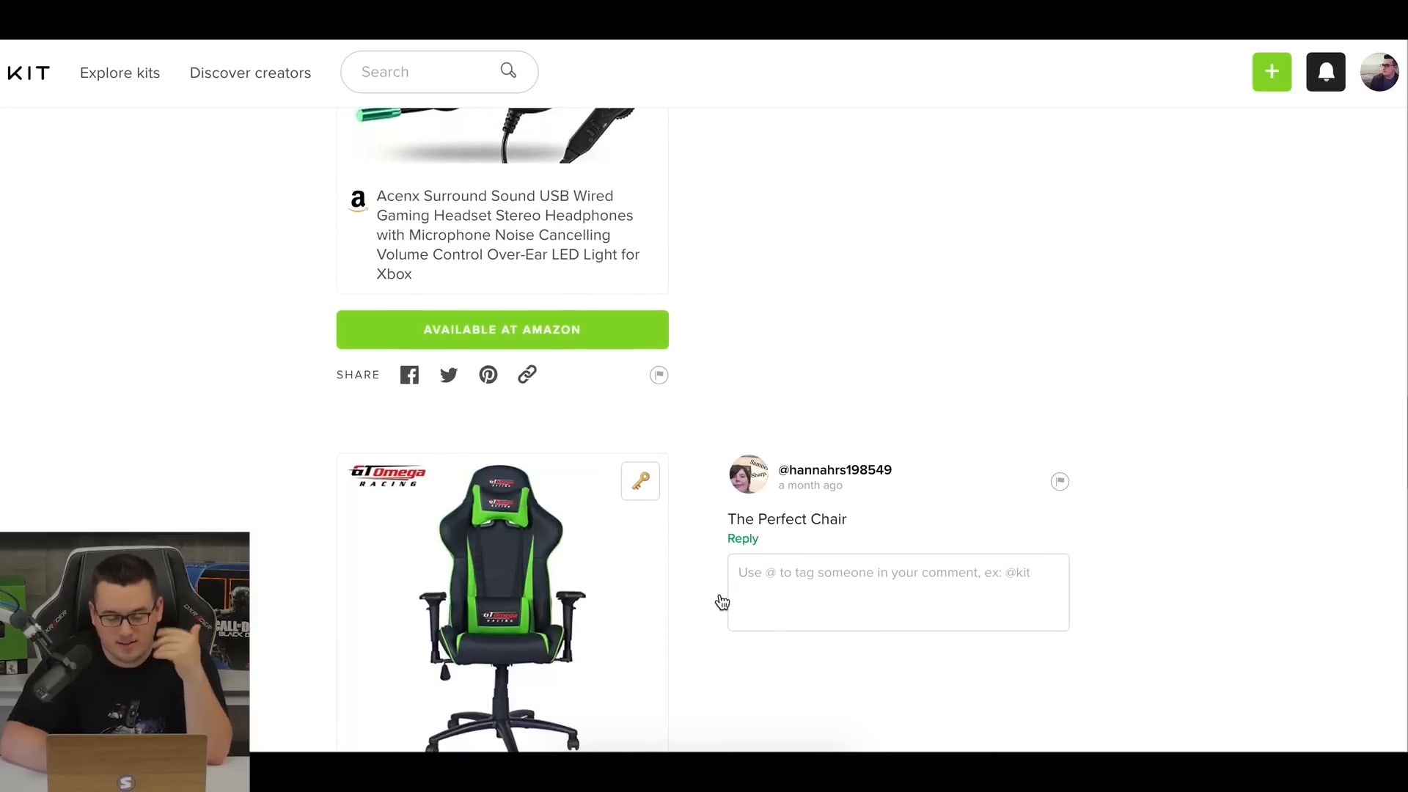
pyautogui.scroll(-3)
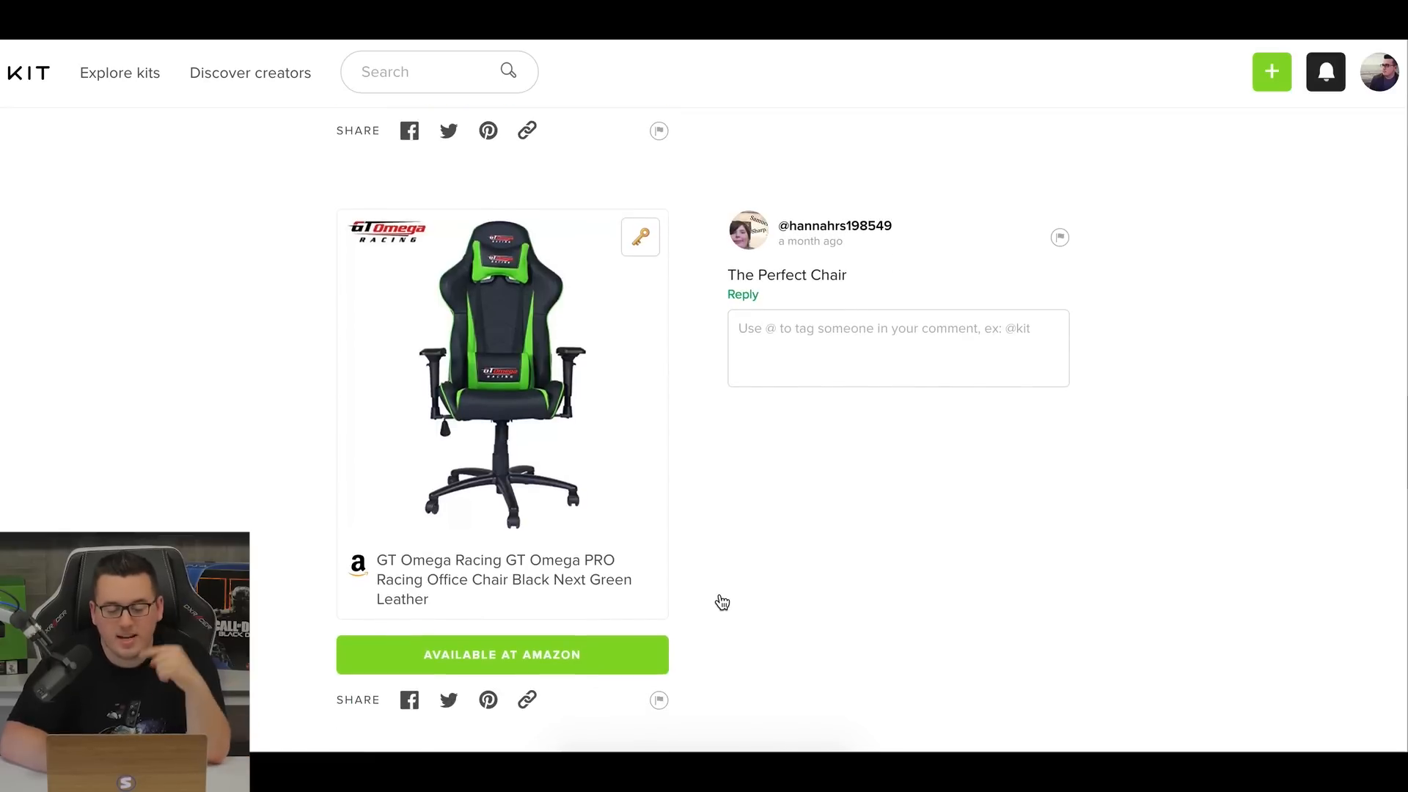
pyautogui.scroll(-3)
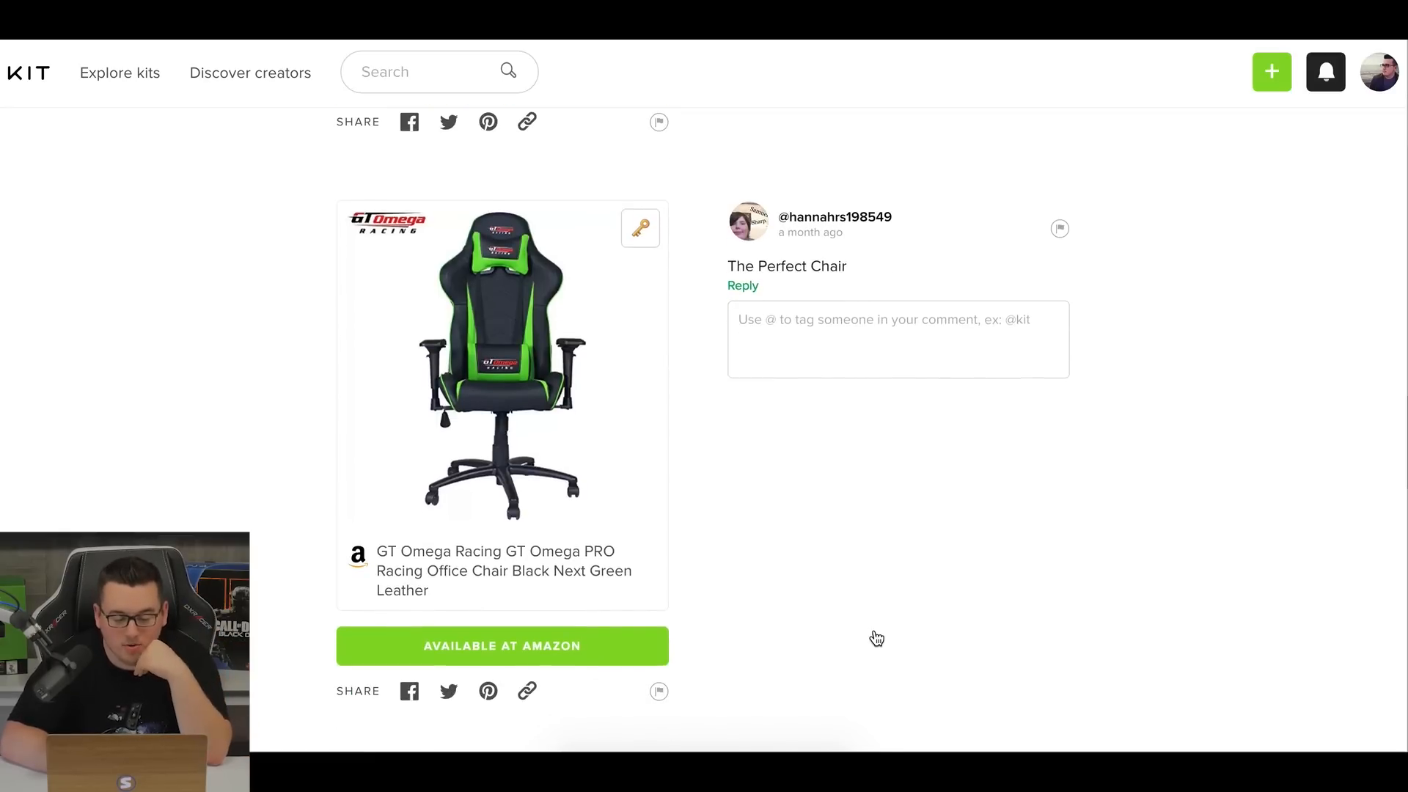
pyautogui.scroll(-3)
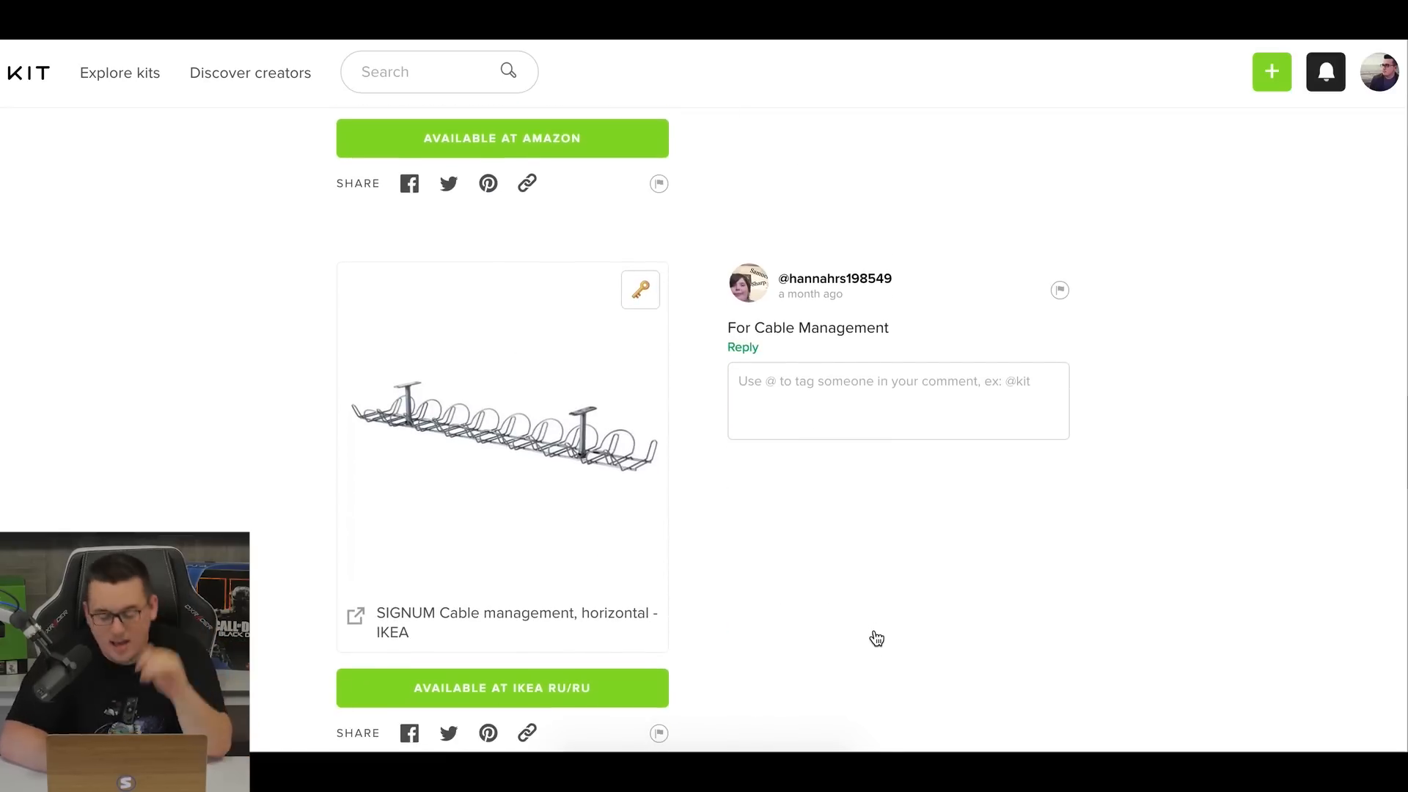
pyautogui.scroll(-3)
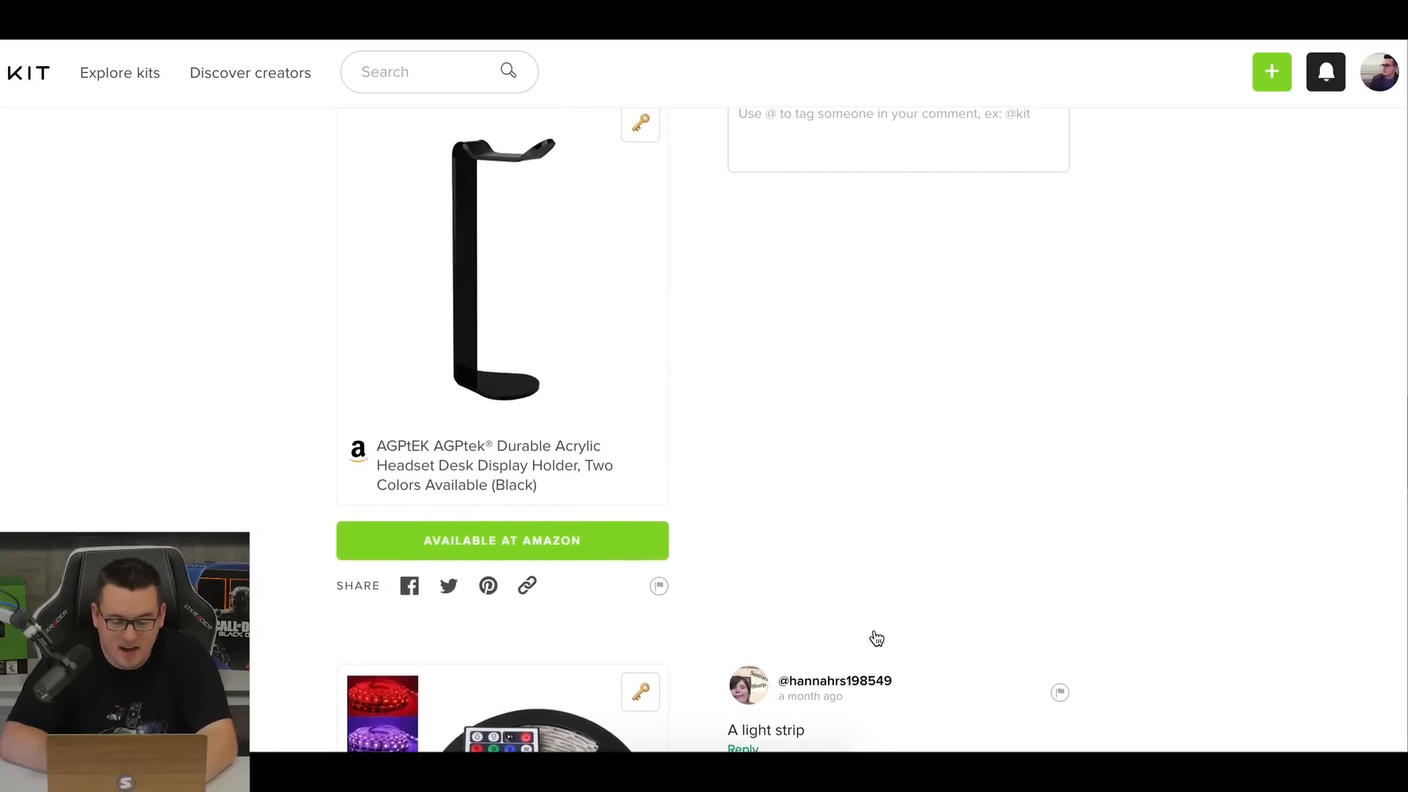
pyautogui.scroll(-3)
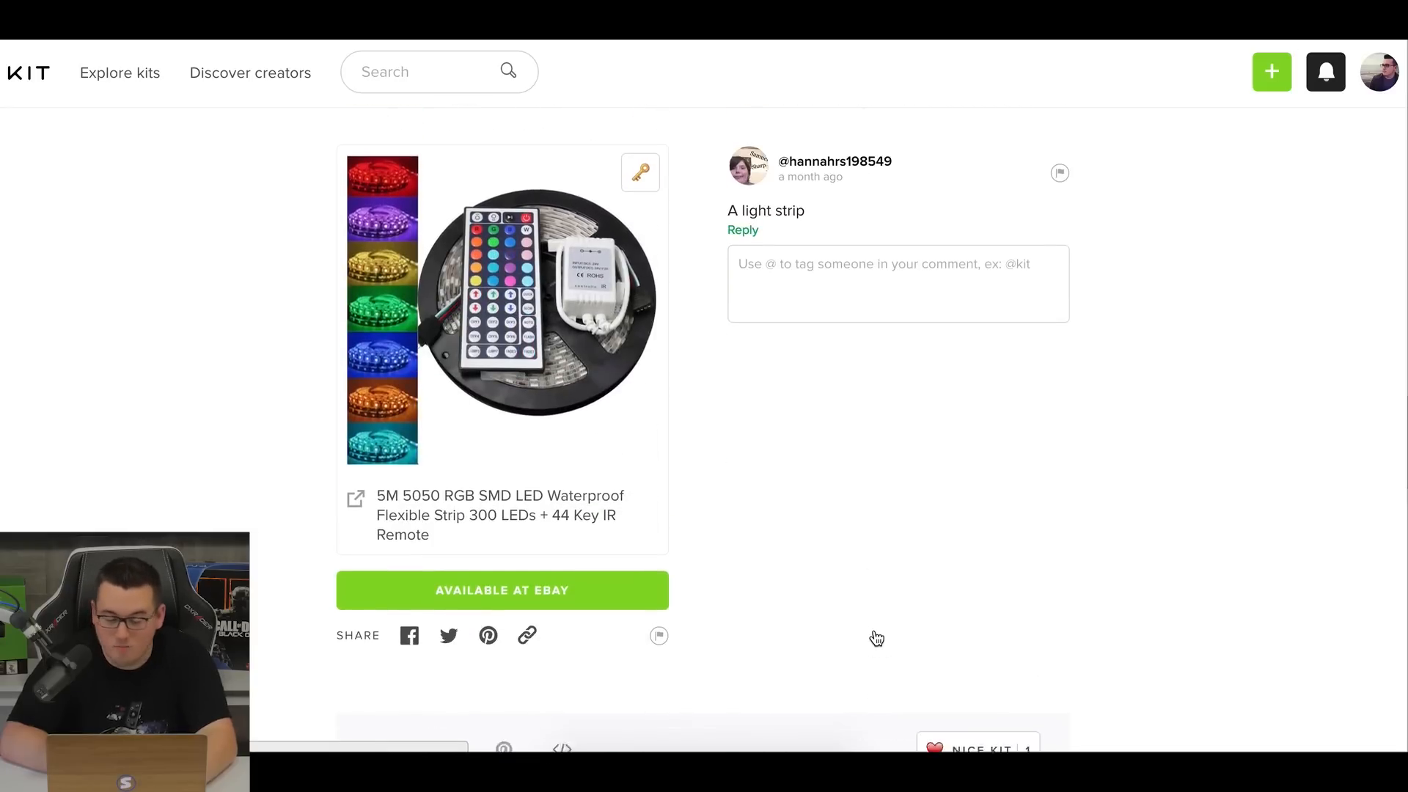
pyautogui.scroll(-3)
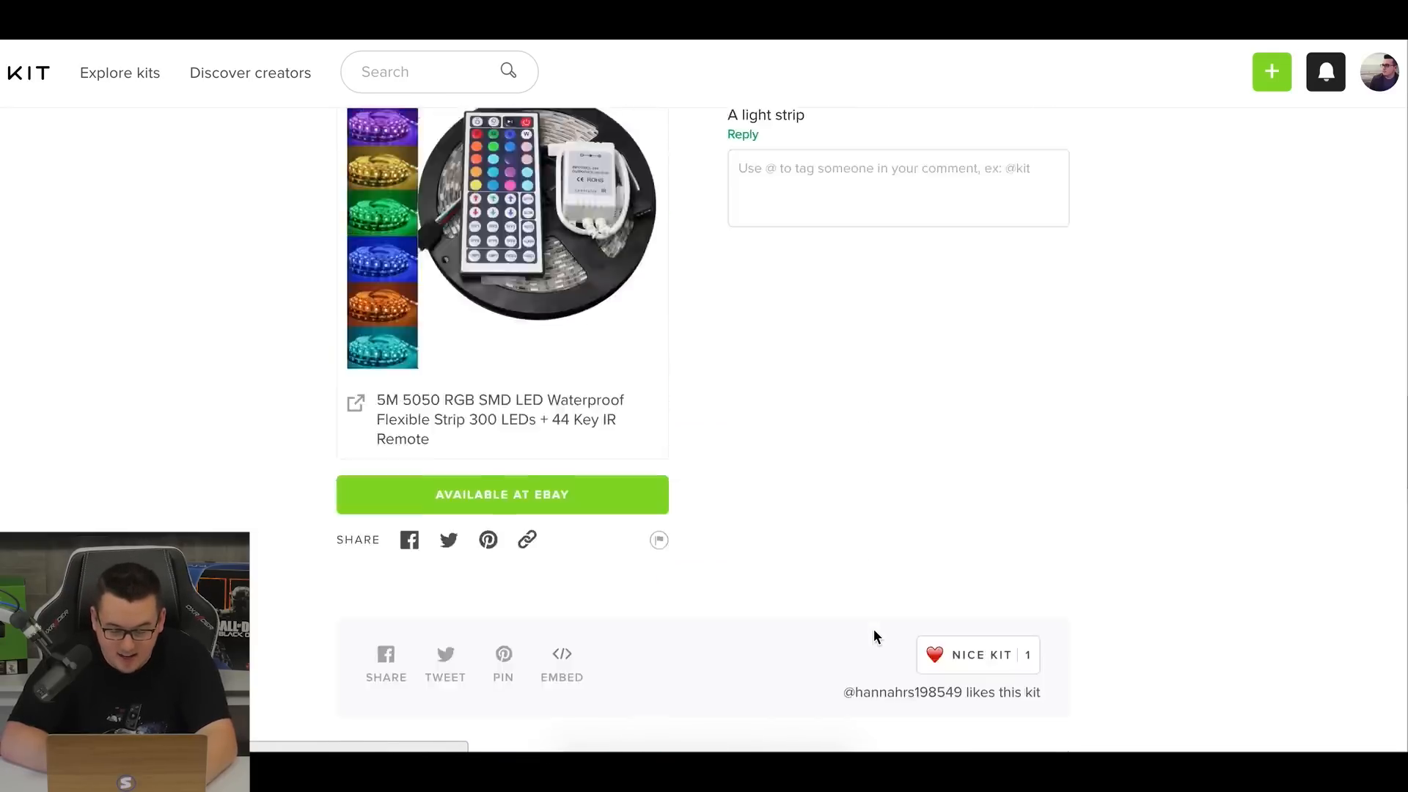
pyautogui.scroll(-3)
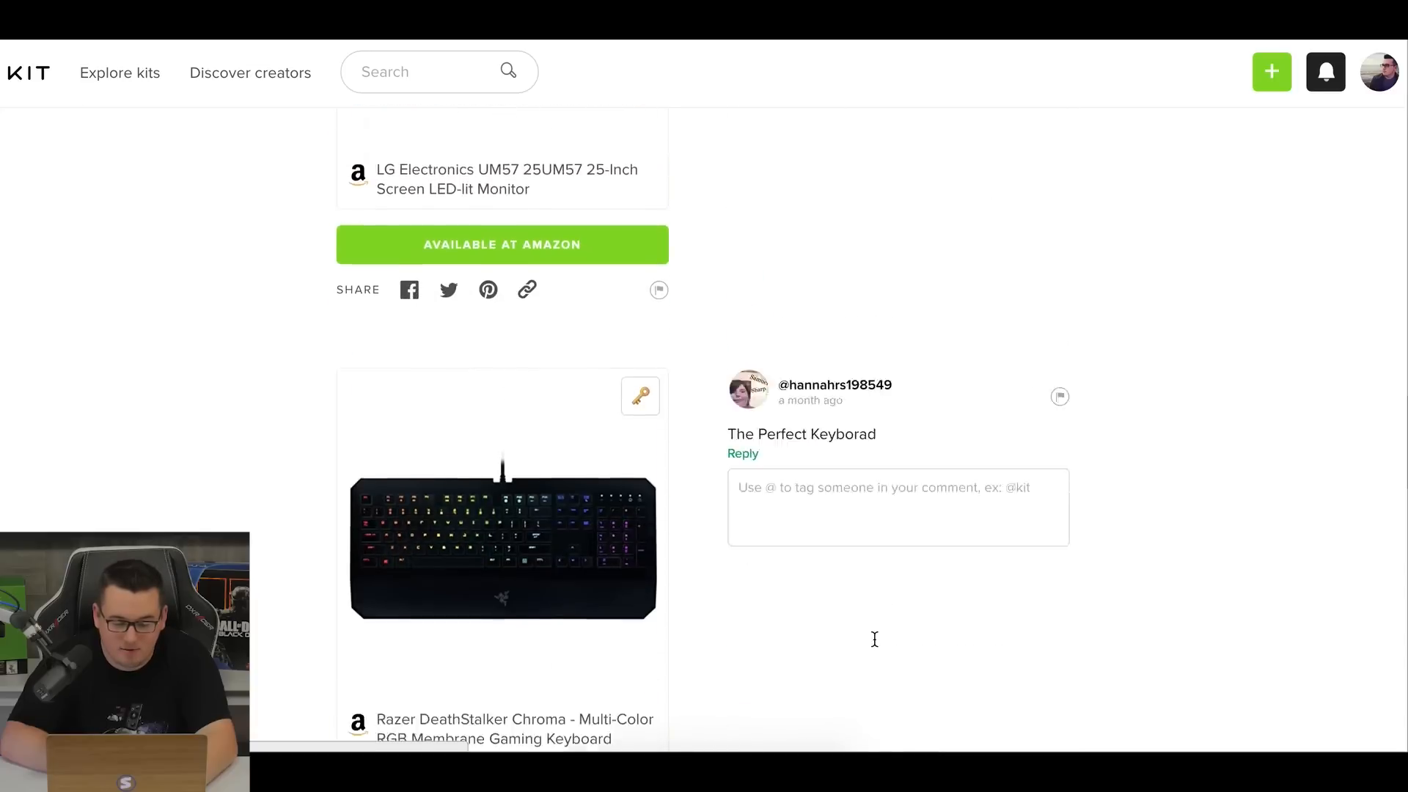
pyautogui.scroll(-3)
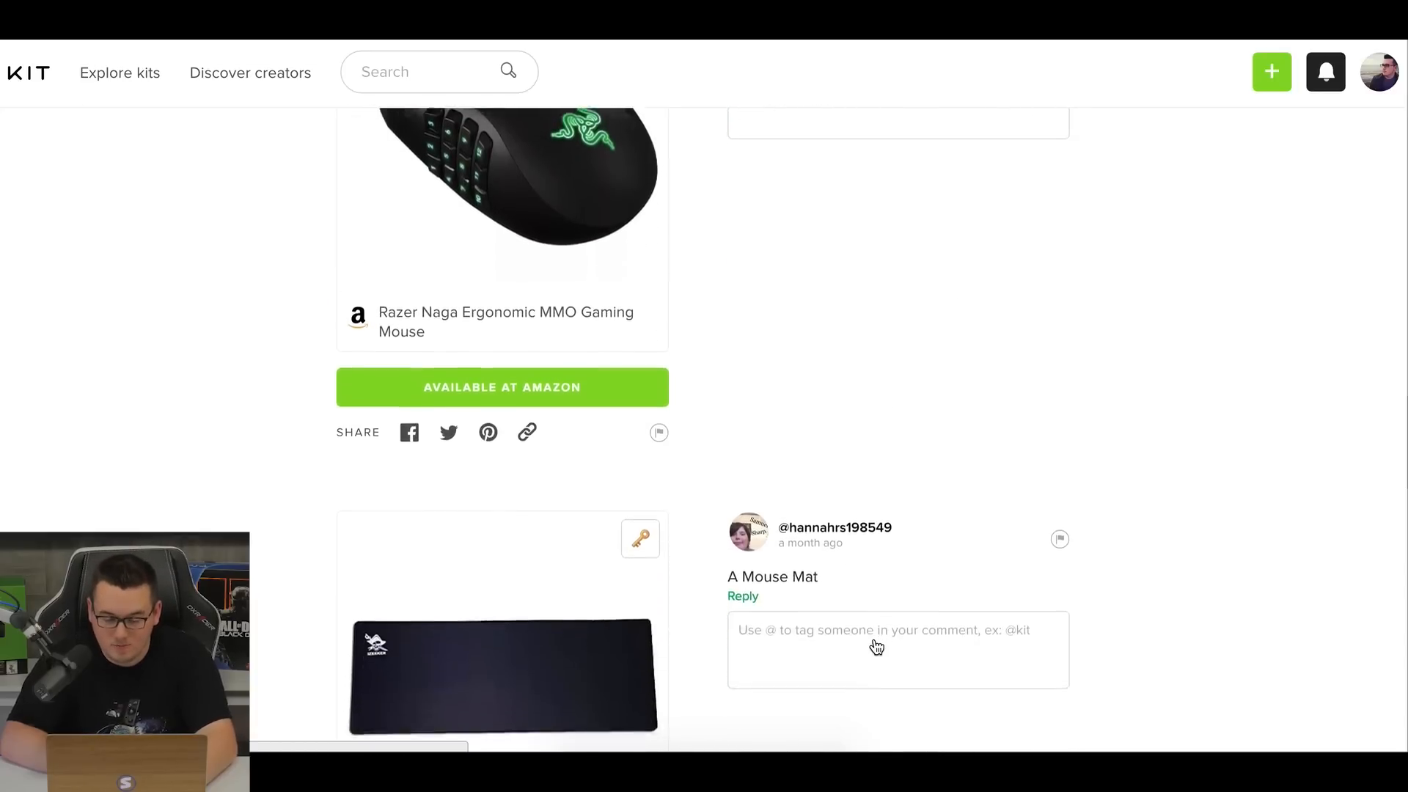
pyautogui.scroll(-3)
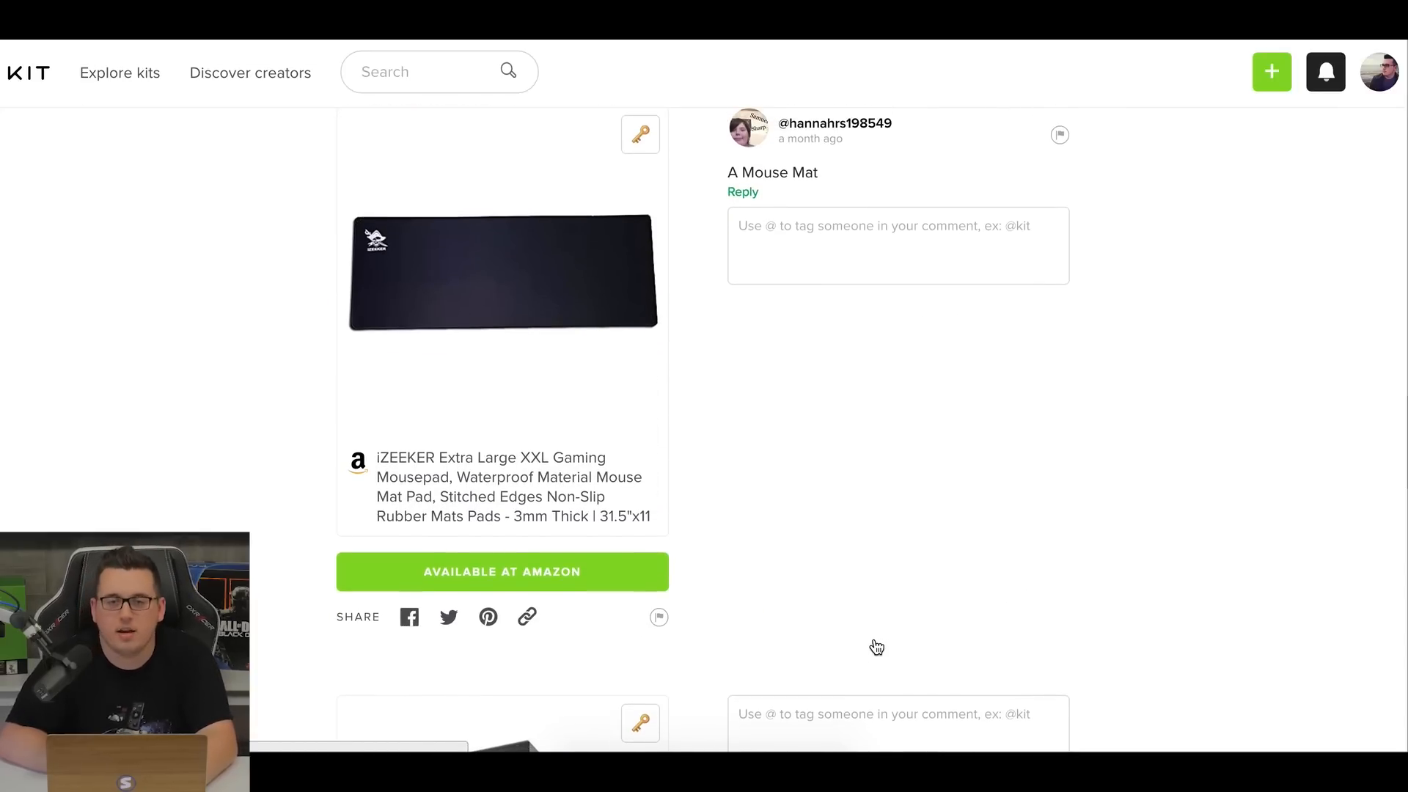
pyautogui.scroll(3)
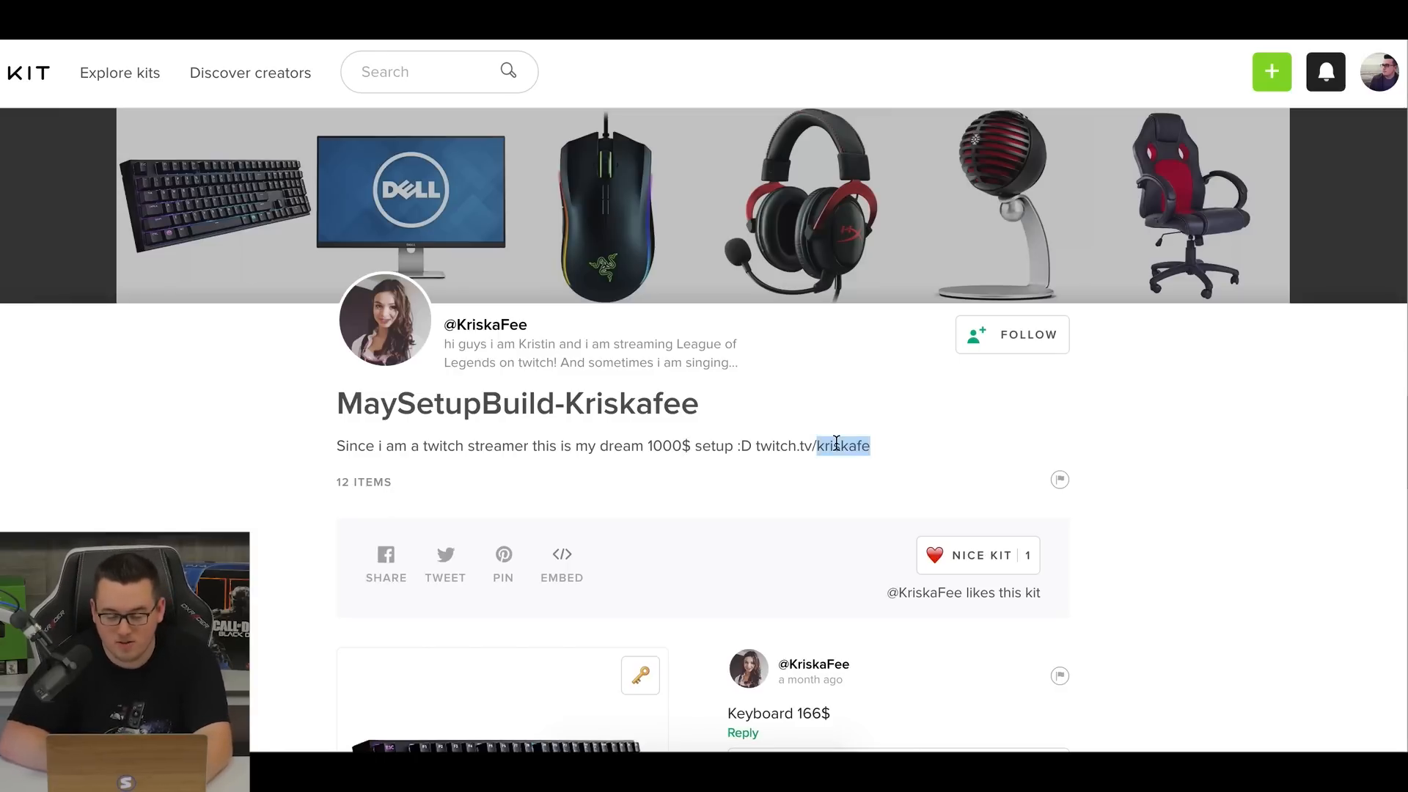
pyautogui.moveTo(611, 536)
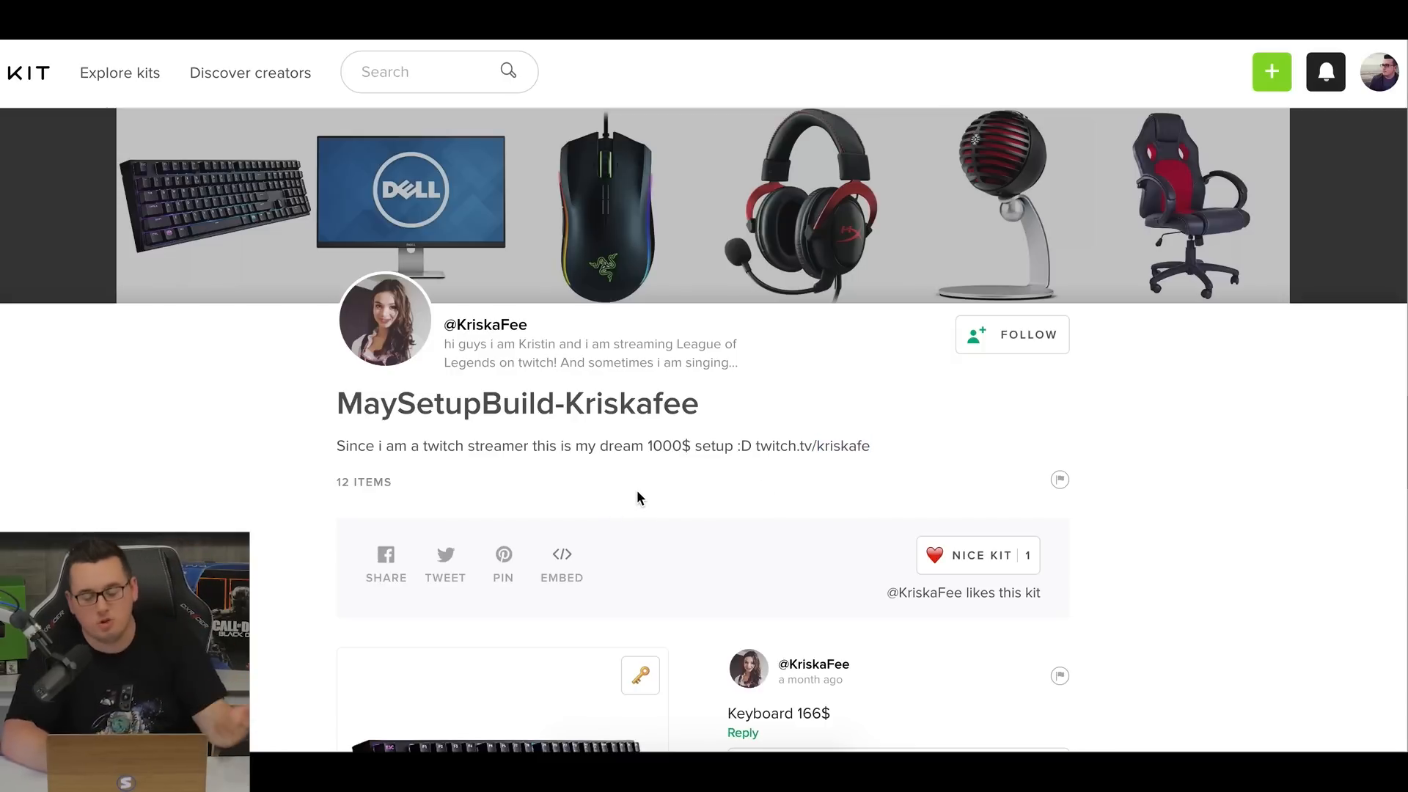
# Review KriskaFee's keyboard, mouse, monitor, headset, mic and chair with their price comments.
pyautogui.scroll(-3)
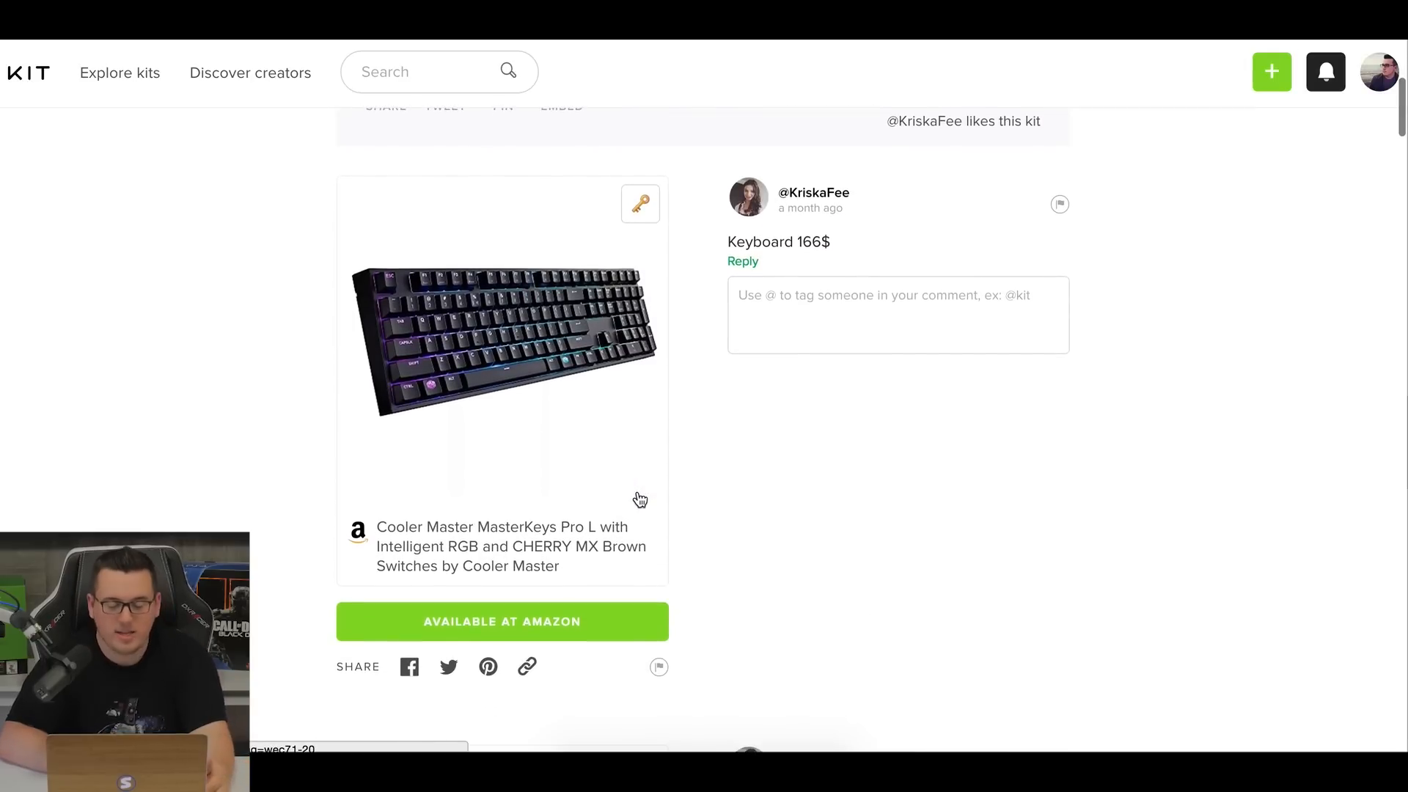
pyautogui.scroll(-3)
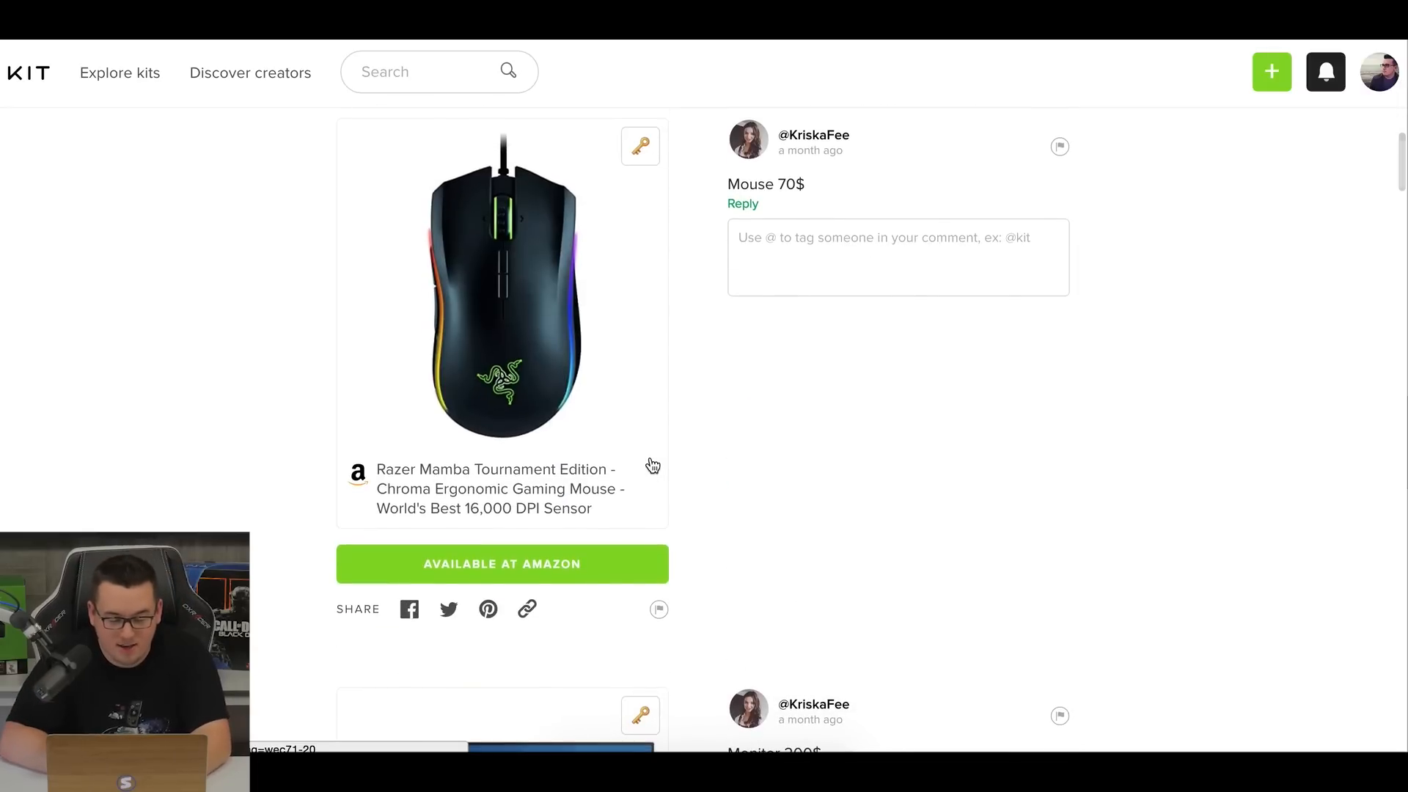
pyautogui.scroll(-3)
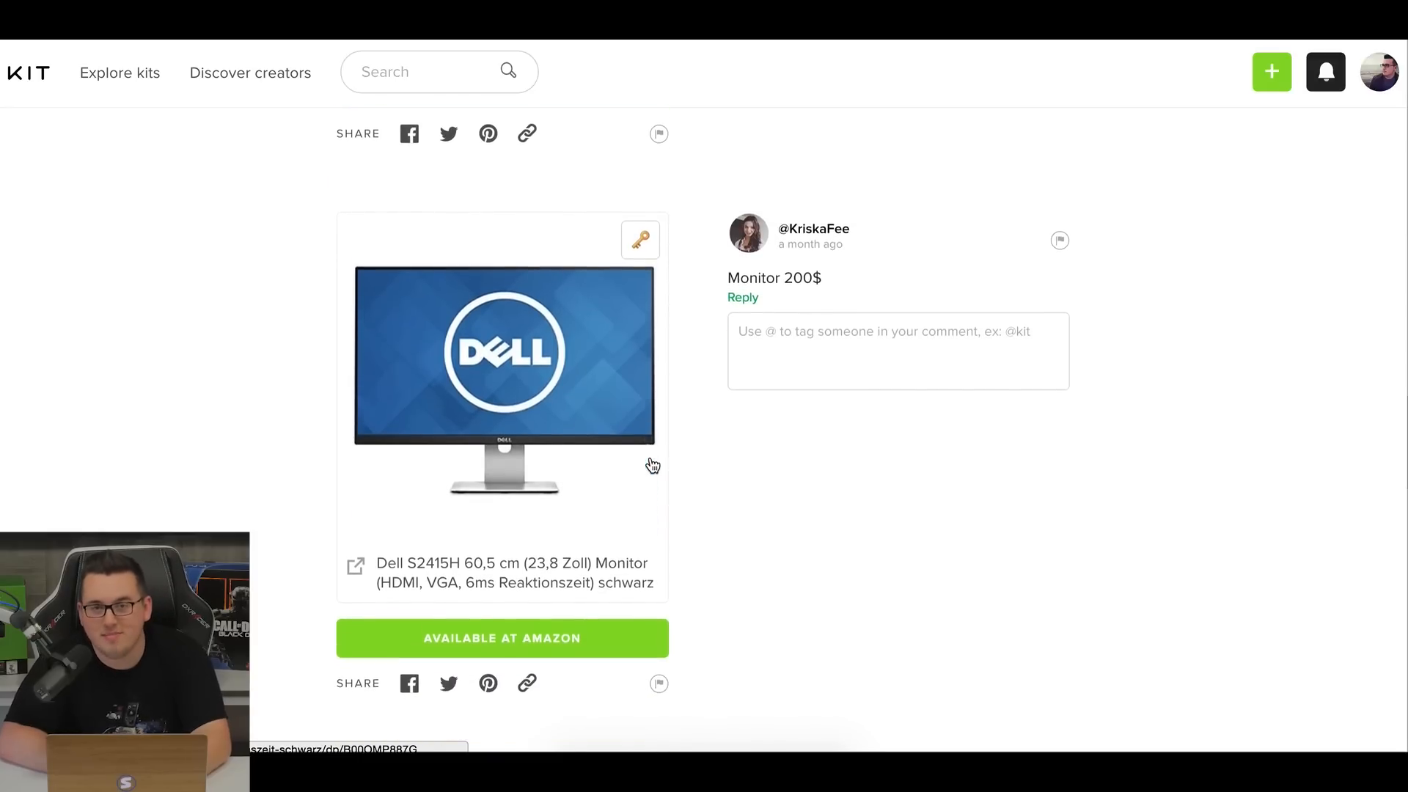
pyautogui.scroll(-3)
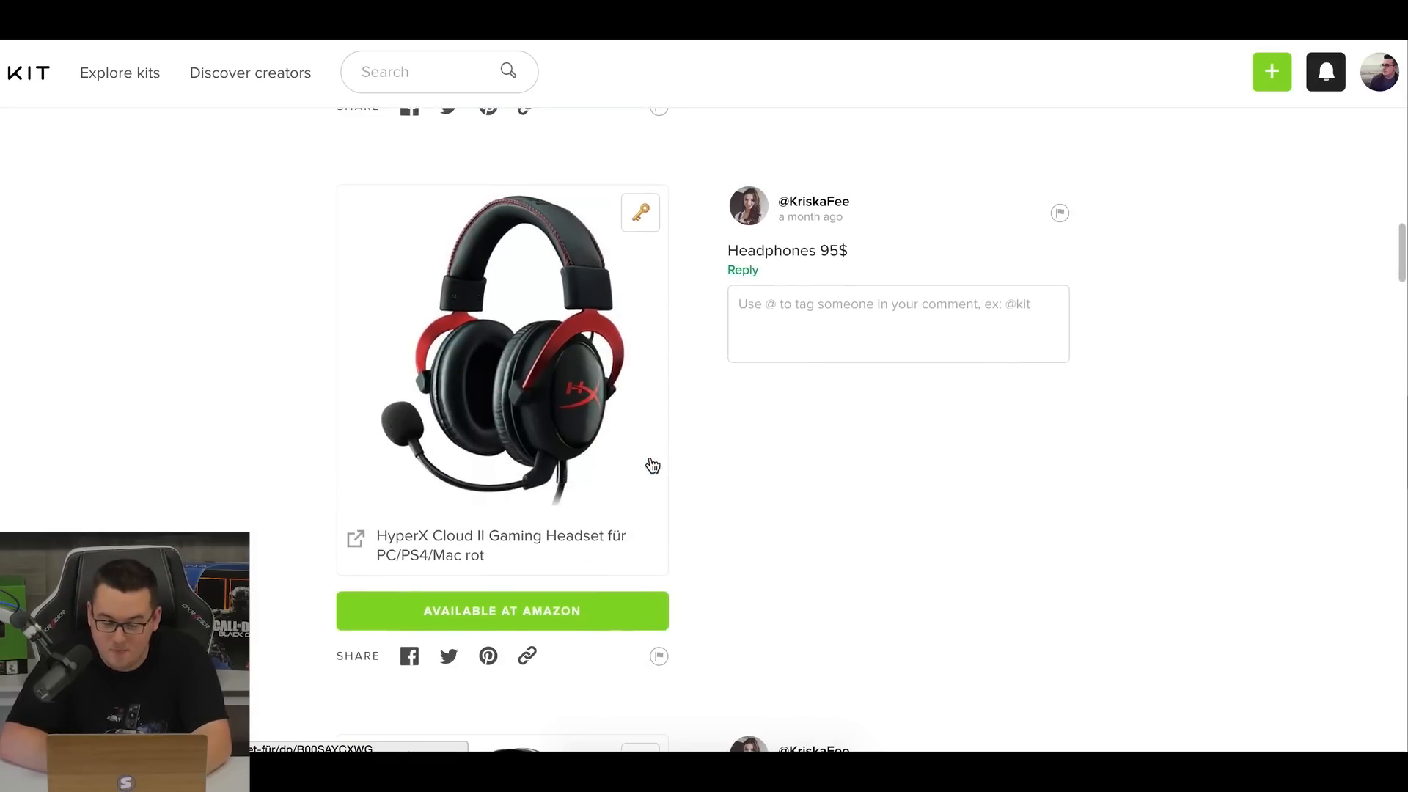
pyautogui.scroll(-3)
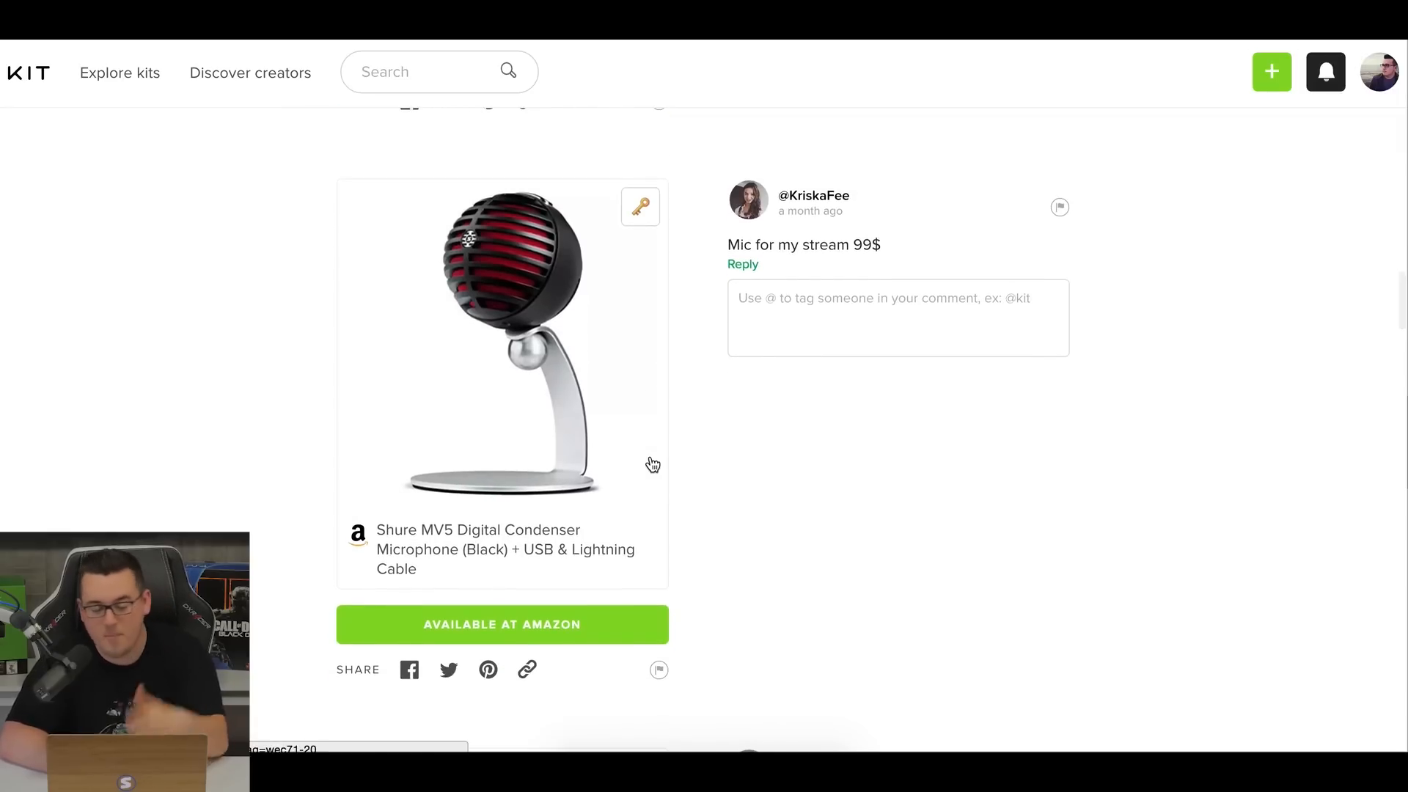
pyautogui.scroll(-3)
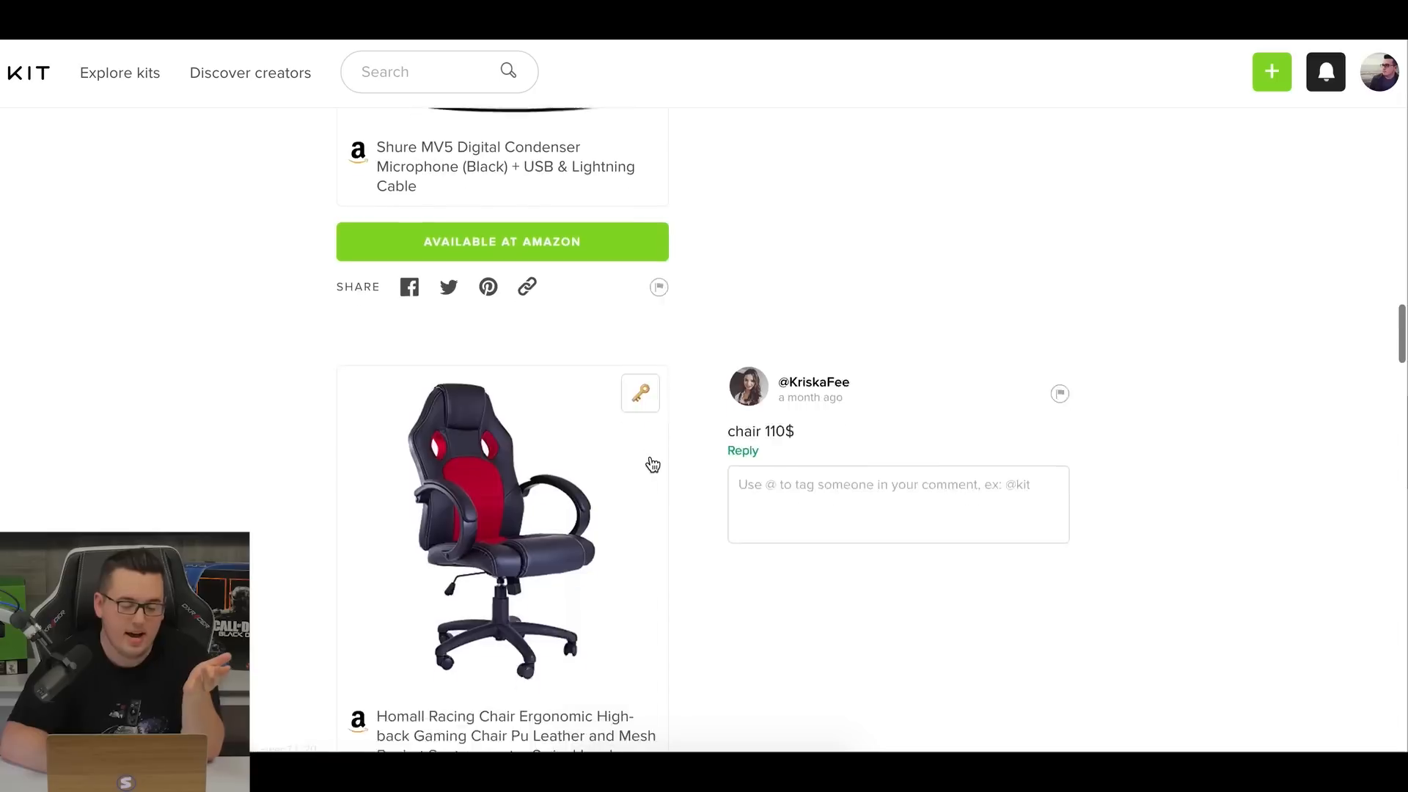
pyautogui.scroll(-3)
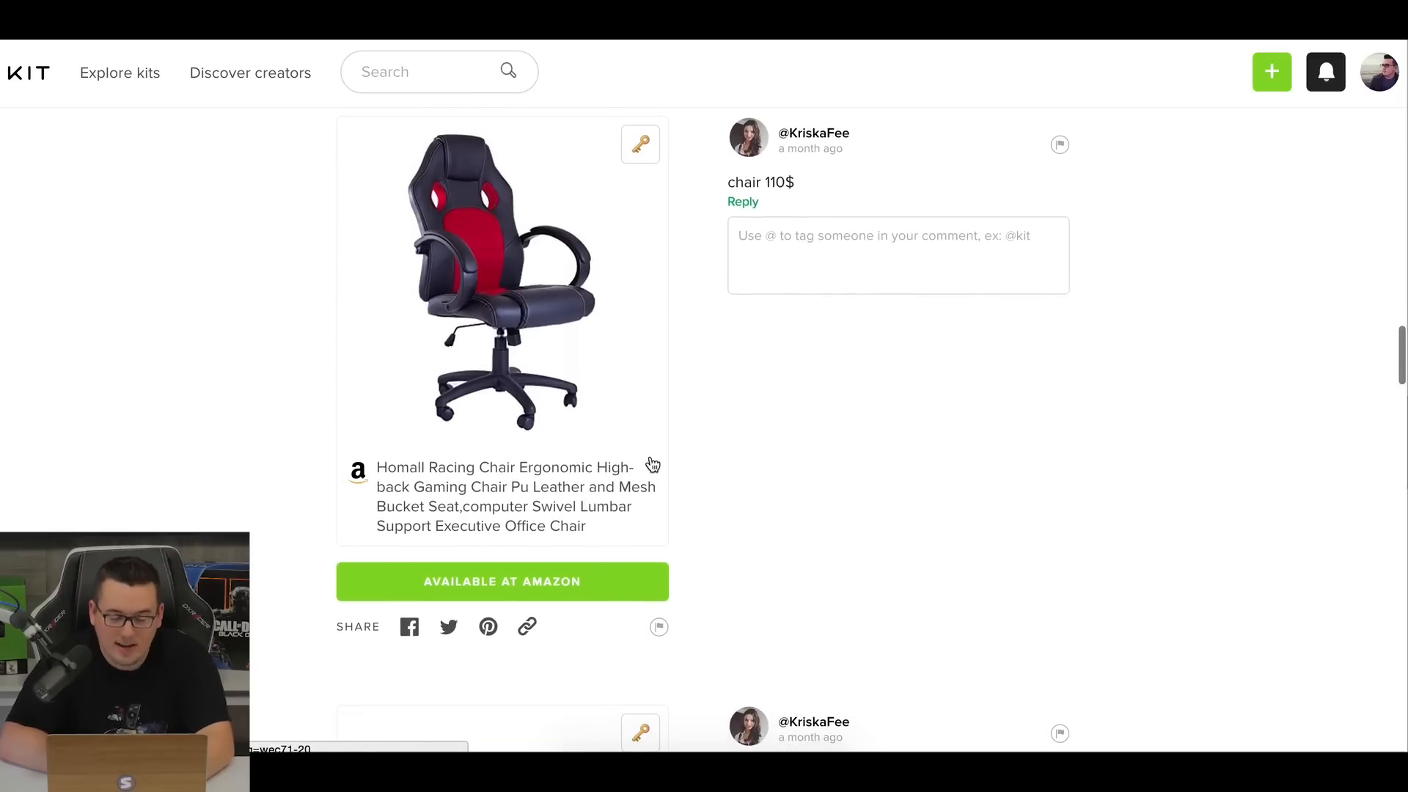
pyautogui.scroll(3)
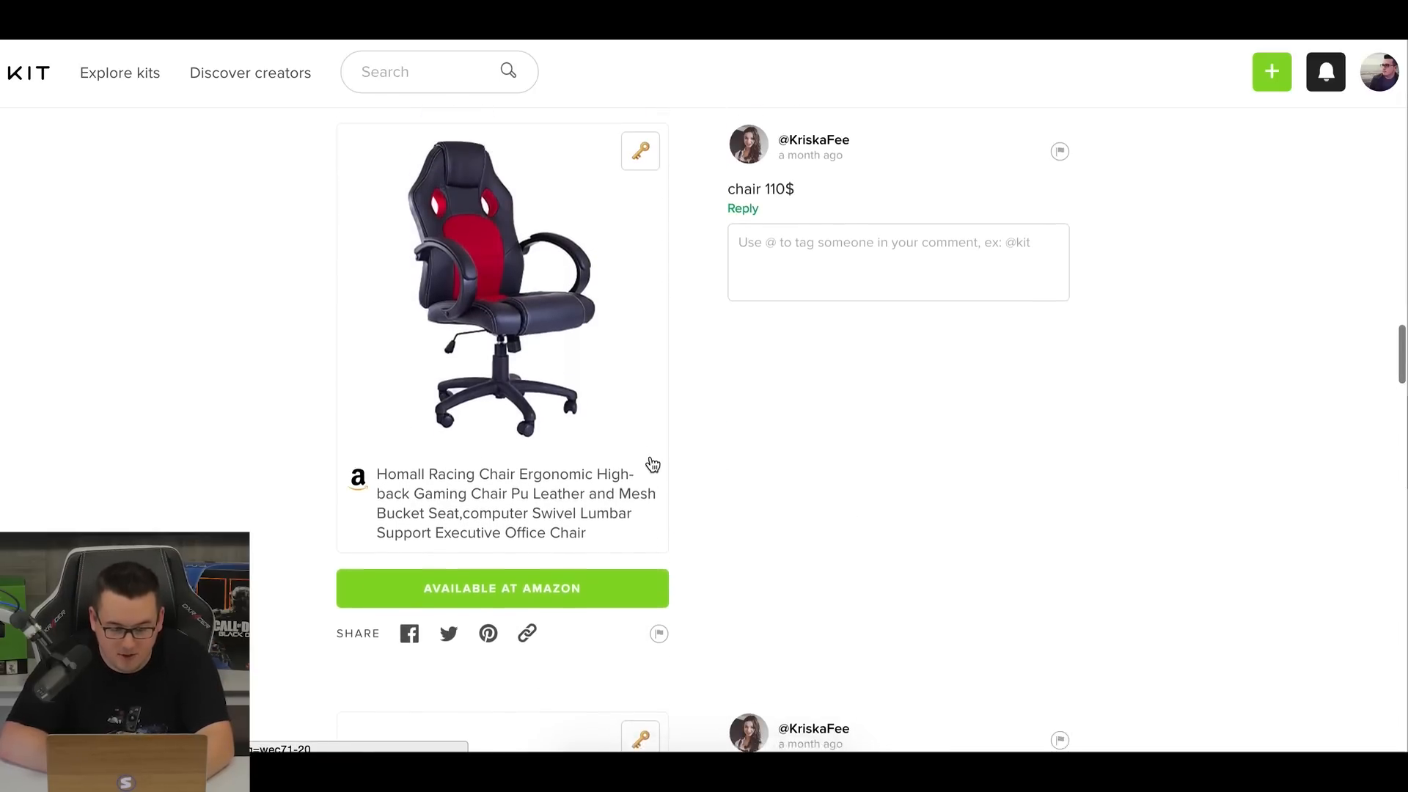
pyautogui.scroll(-3)
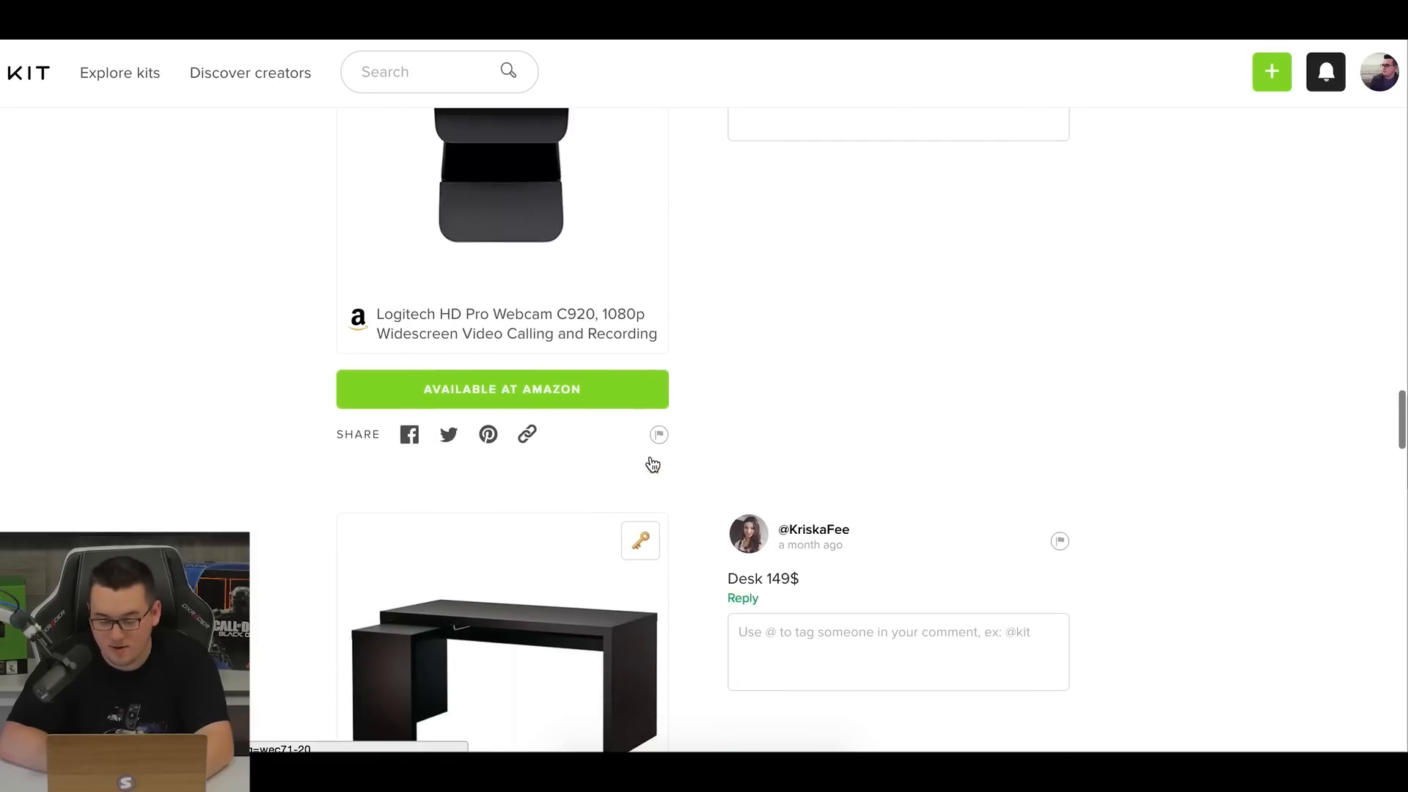
pyautogui.scroll(3)
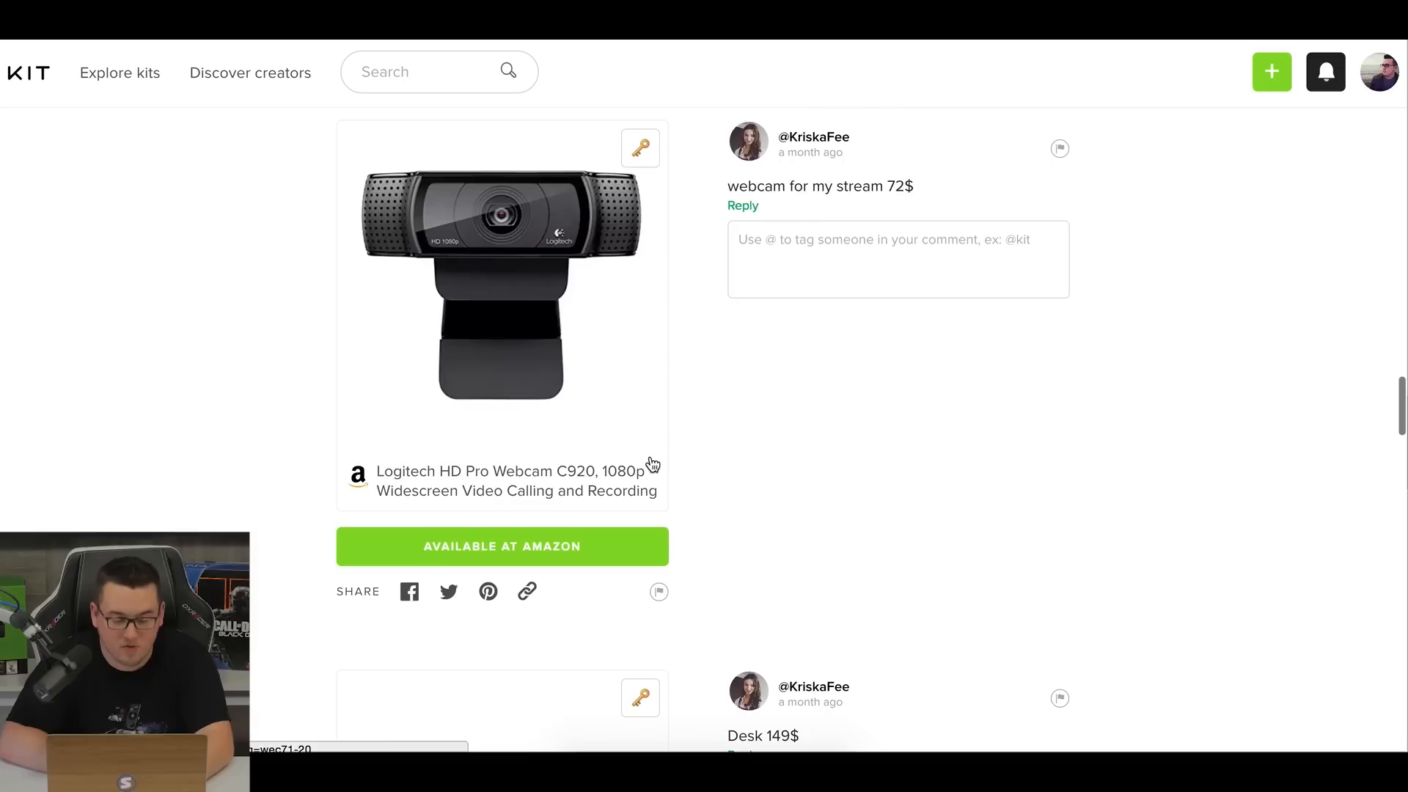
pyautogui.moveTo(599, 259)
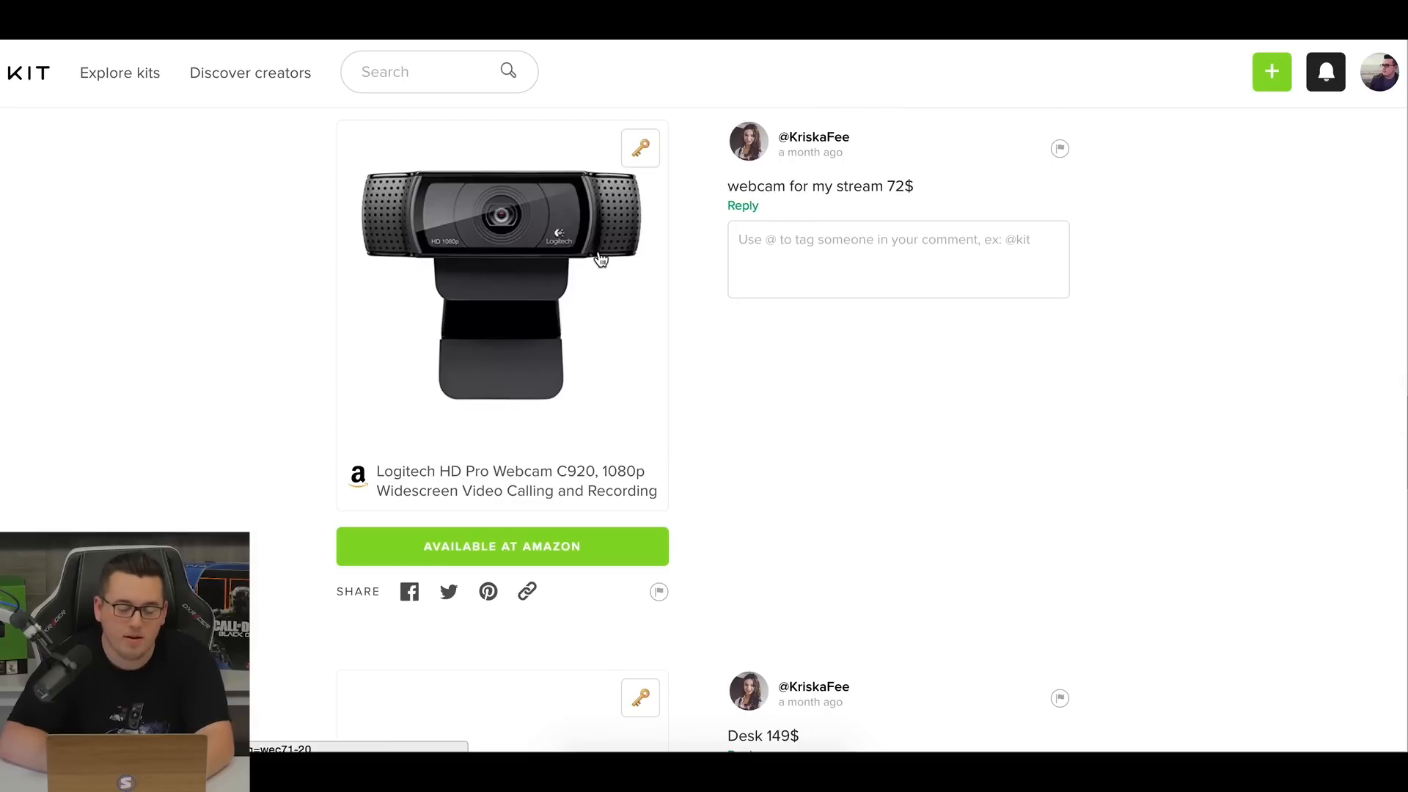
pyautogui.moveTo(261, 483)
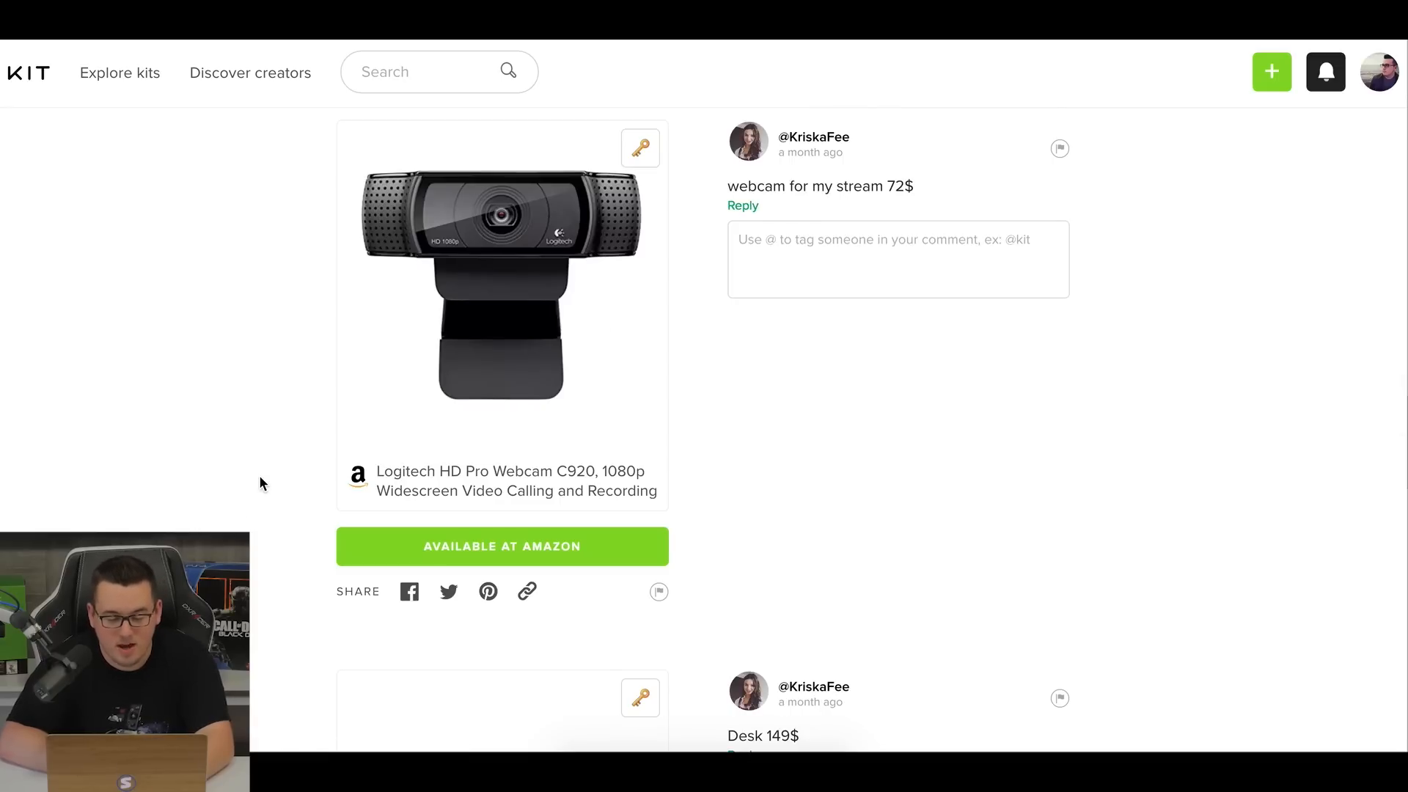
# Continue past the Logitech C920 webcam, desk, cable ties and Belkin surge protector.
pyautogui.scroll(-3)
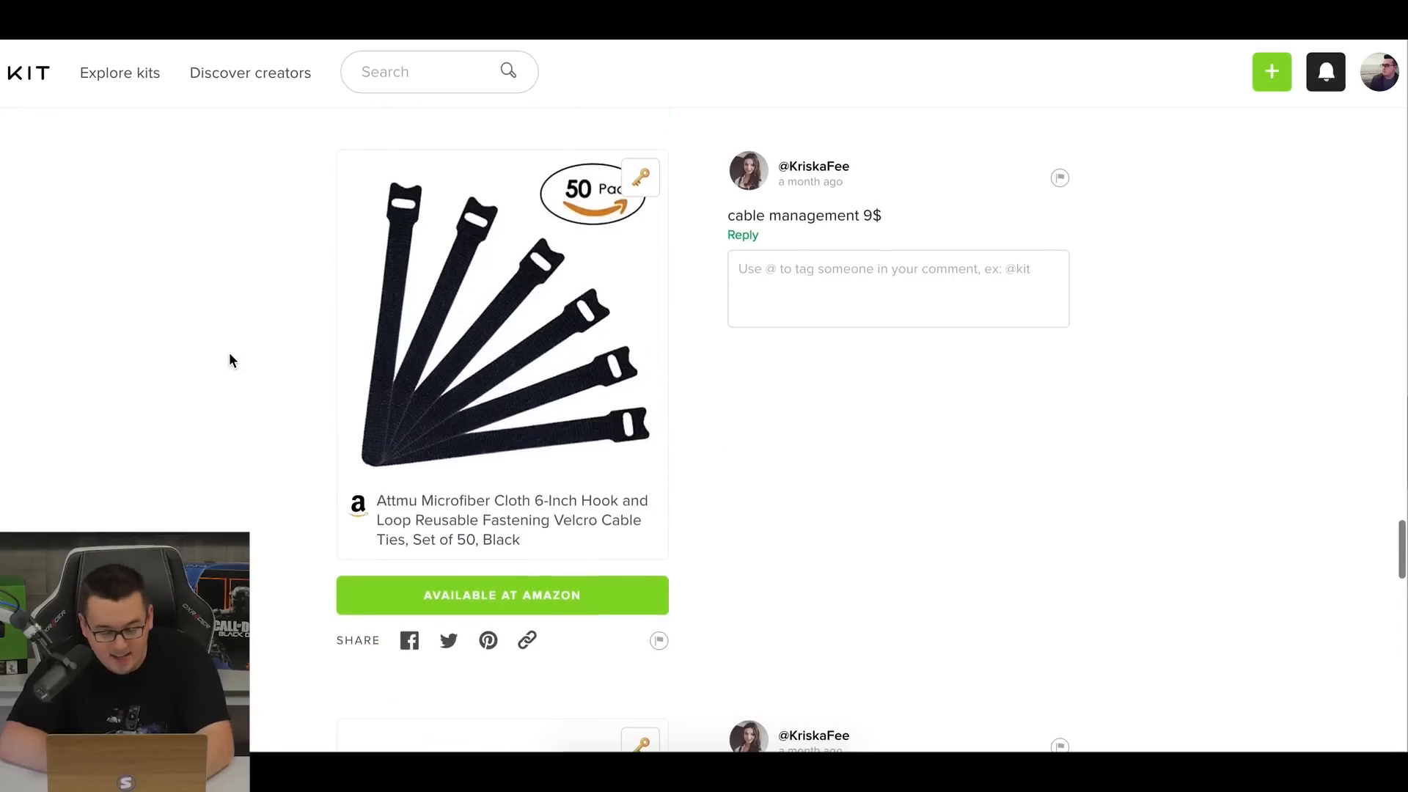
pyautogui.scroll(-3)
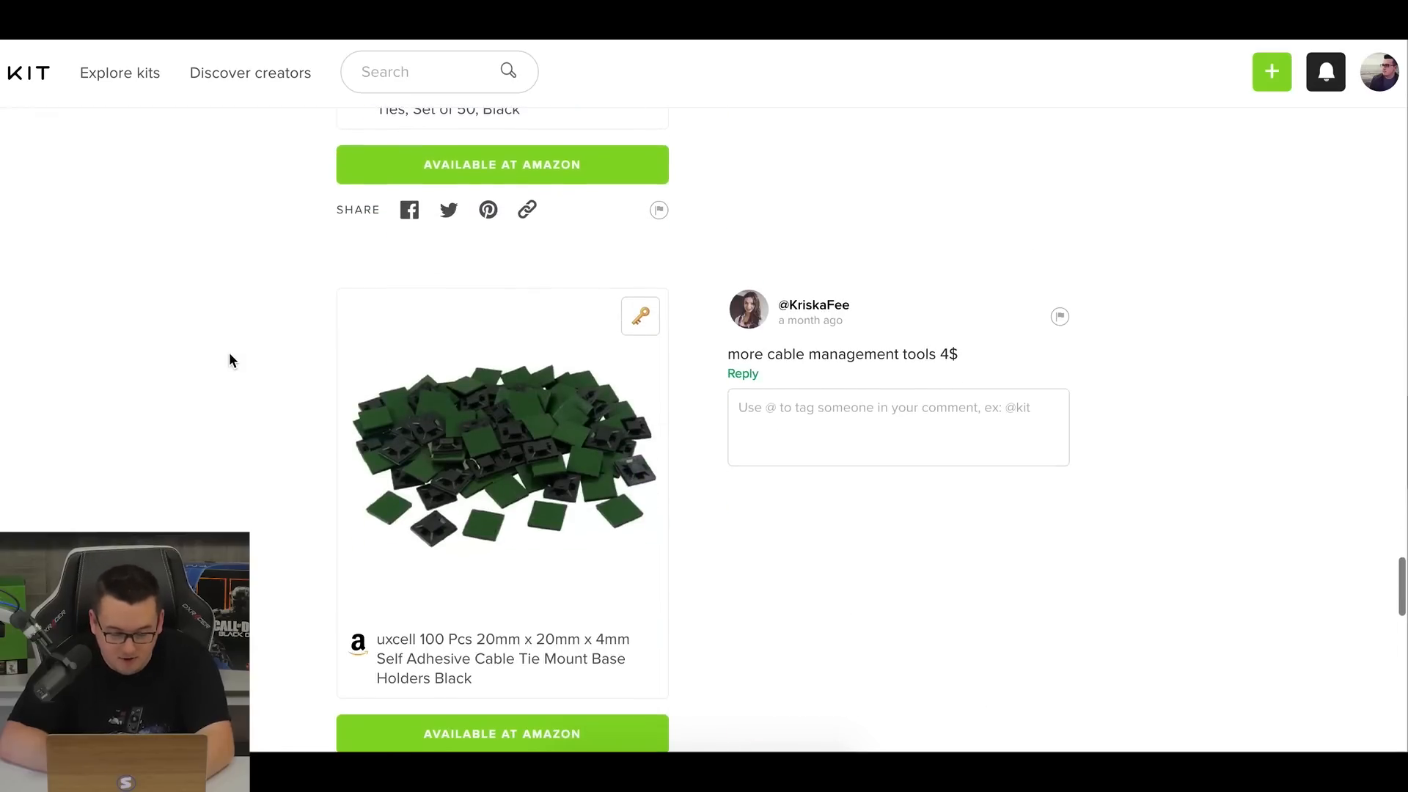
pyautogui.scroll(-3)
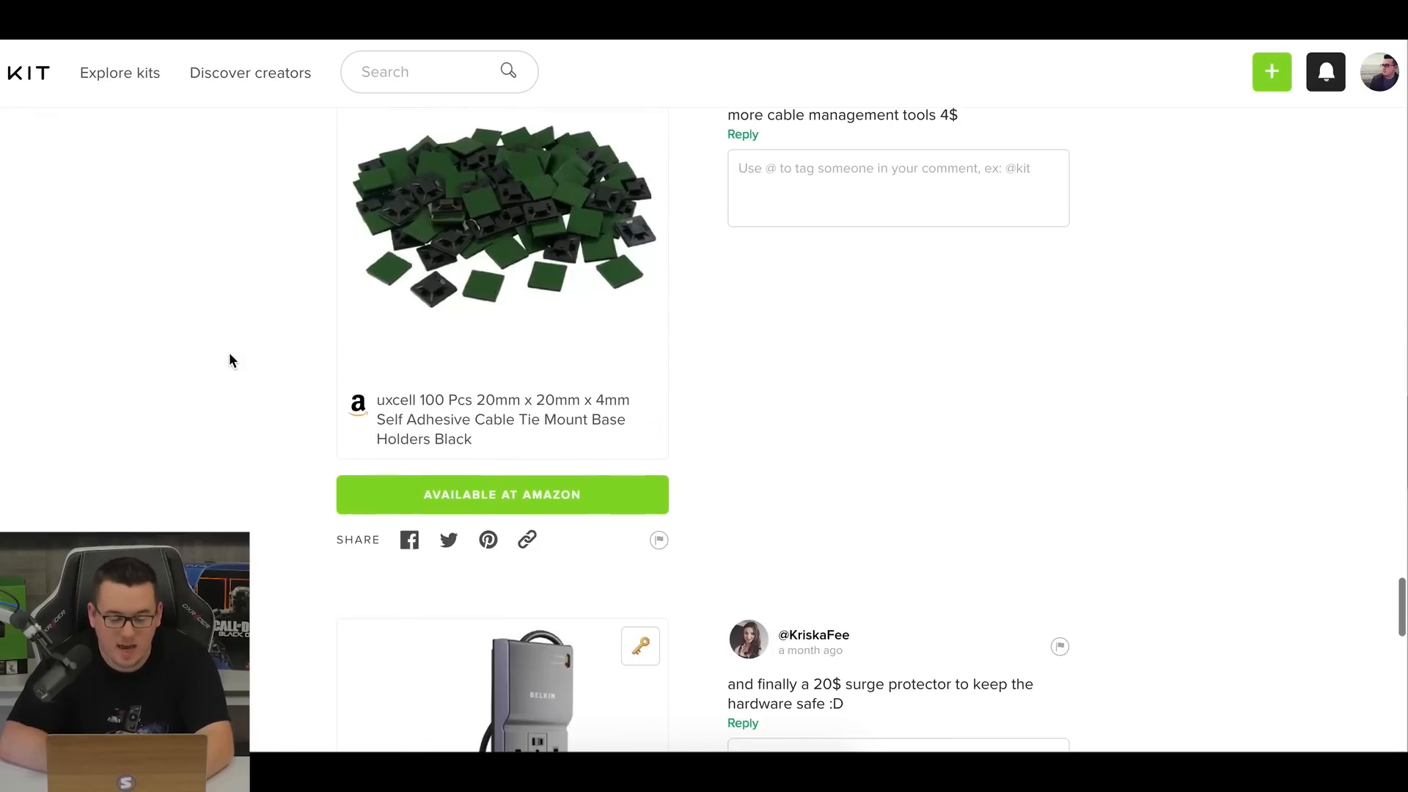
pyautogui.scroll(-3)
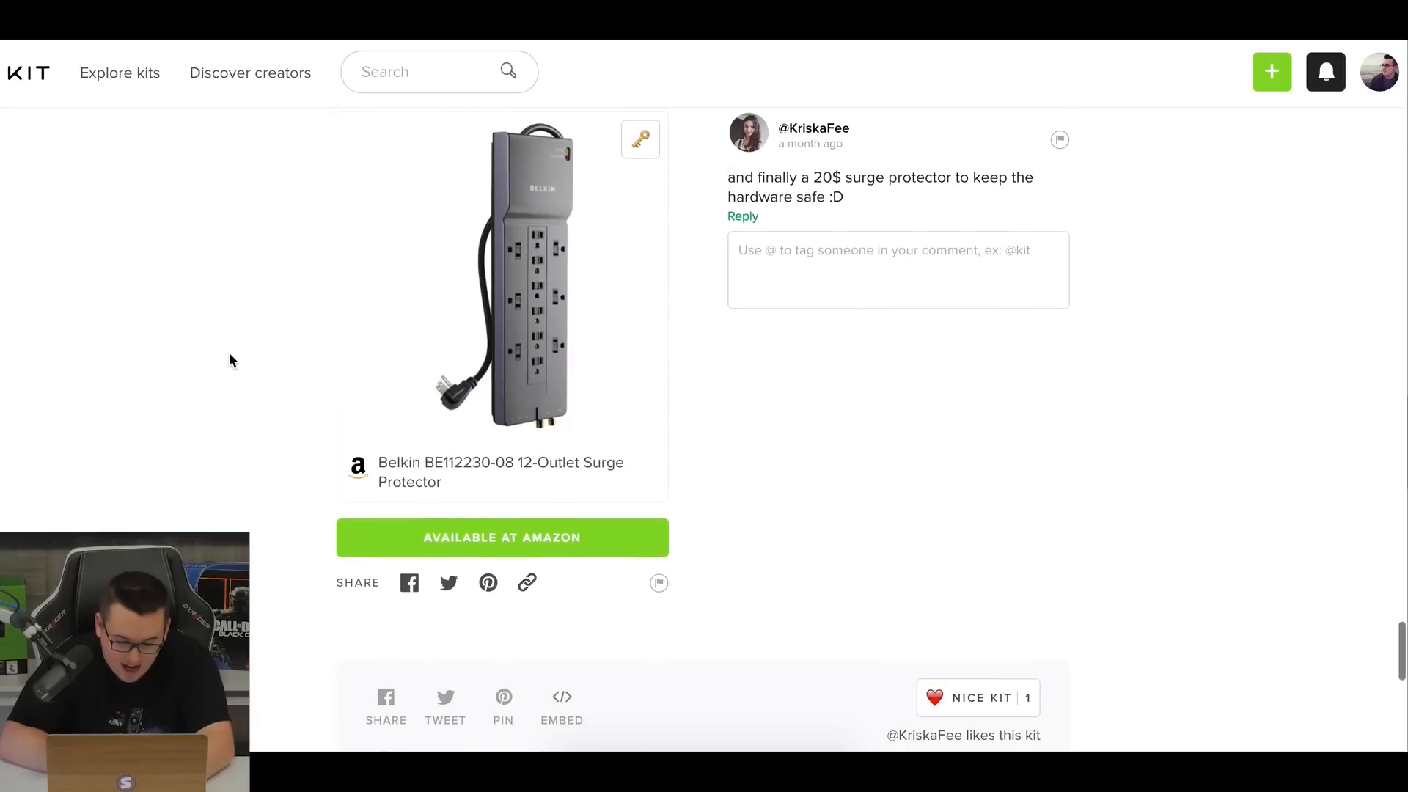
pyautogui.scroll(-3)
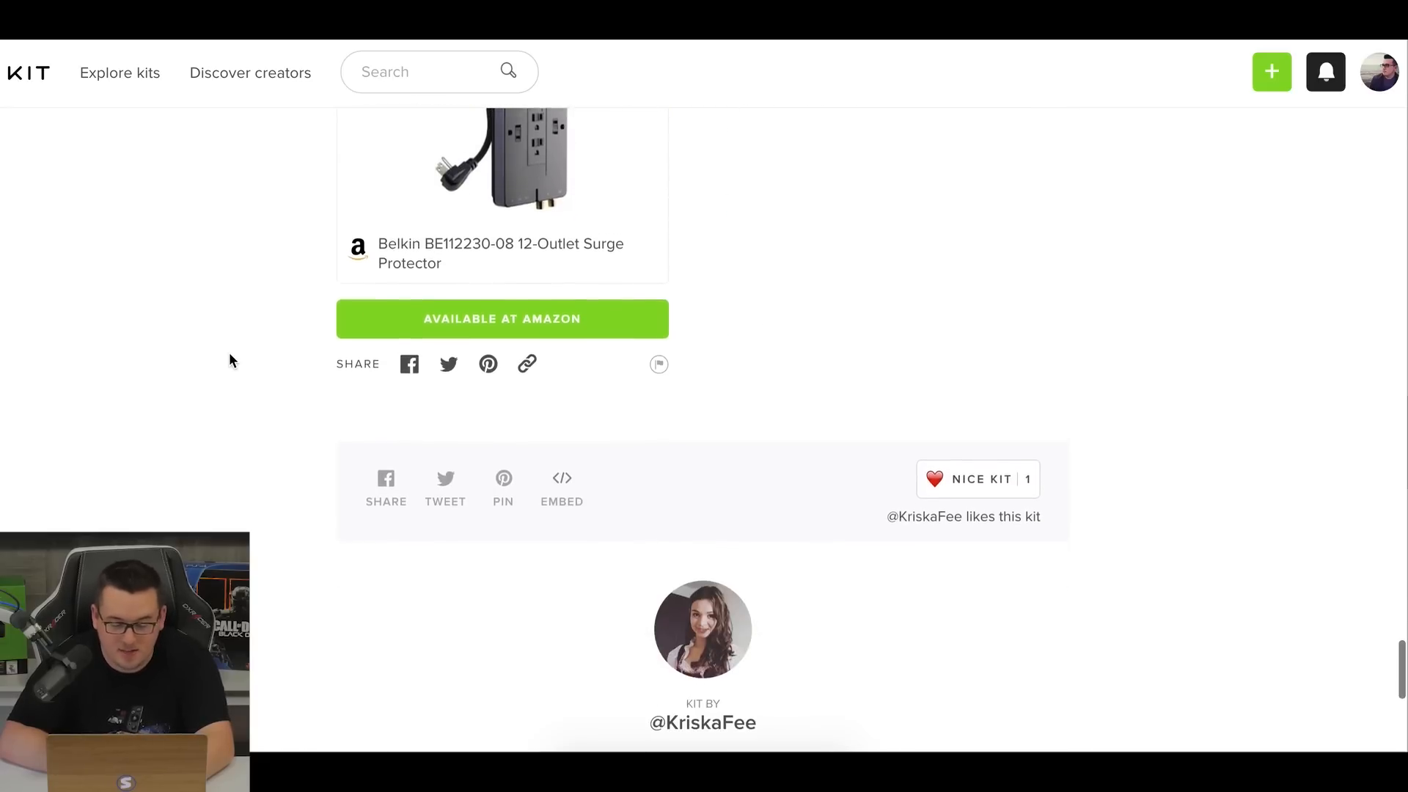
pyautogui.scroll(-3)
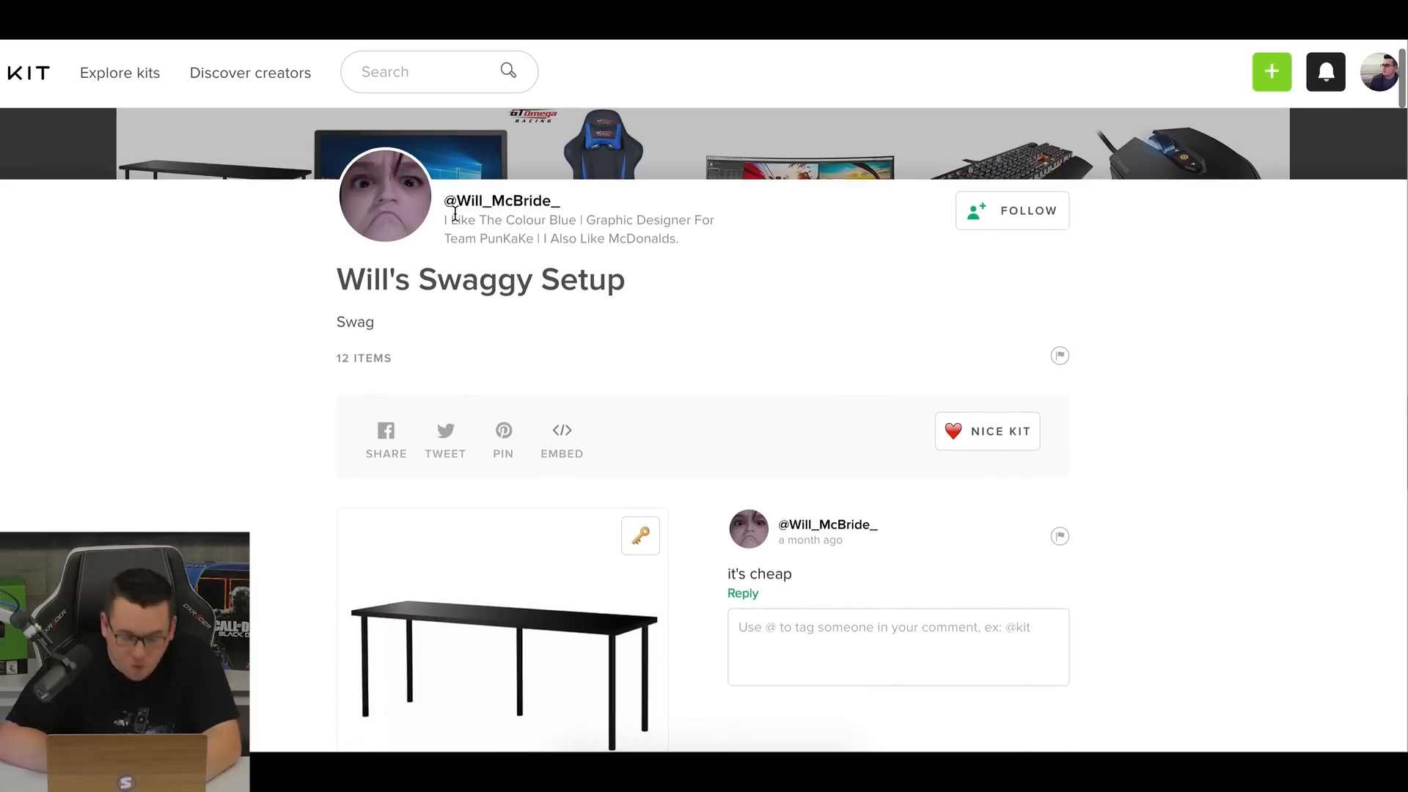
pyautogui.scroll(-3)
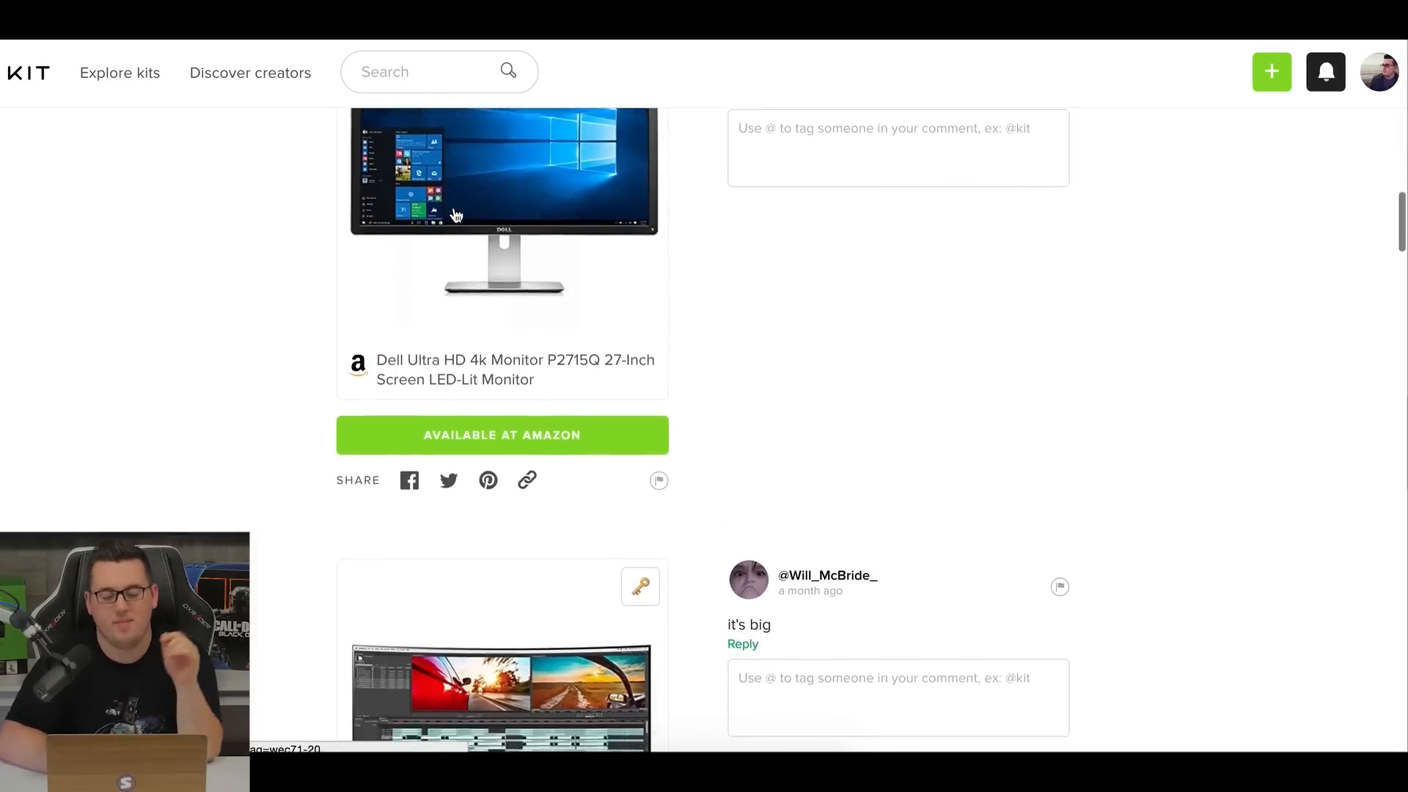
pyautogui.scroll(-3)
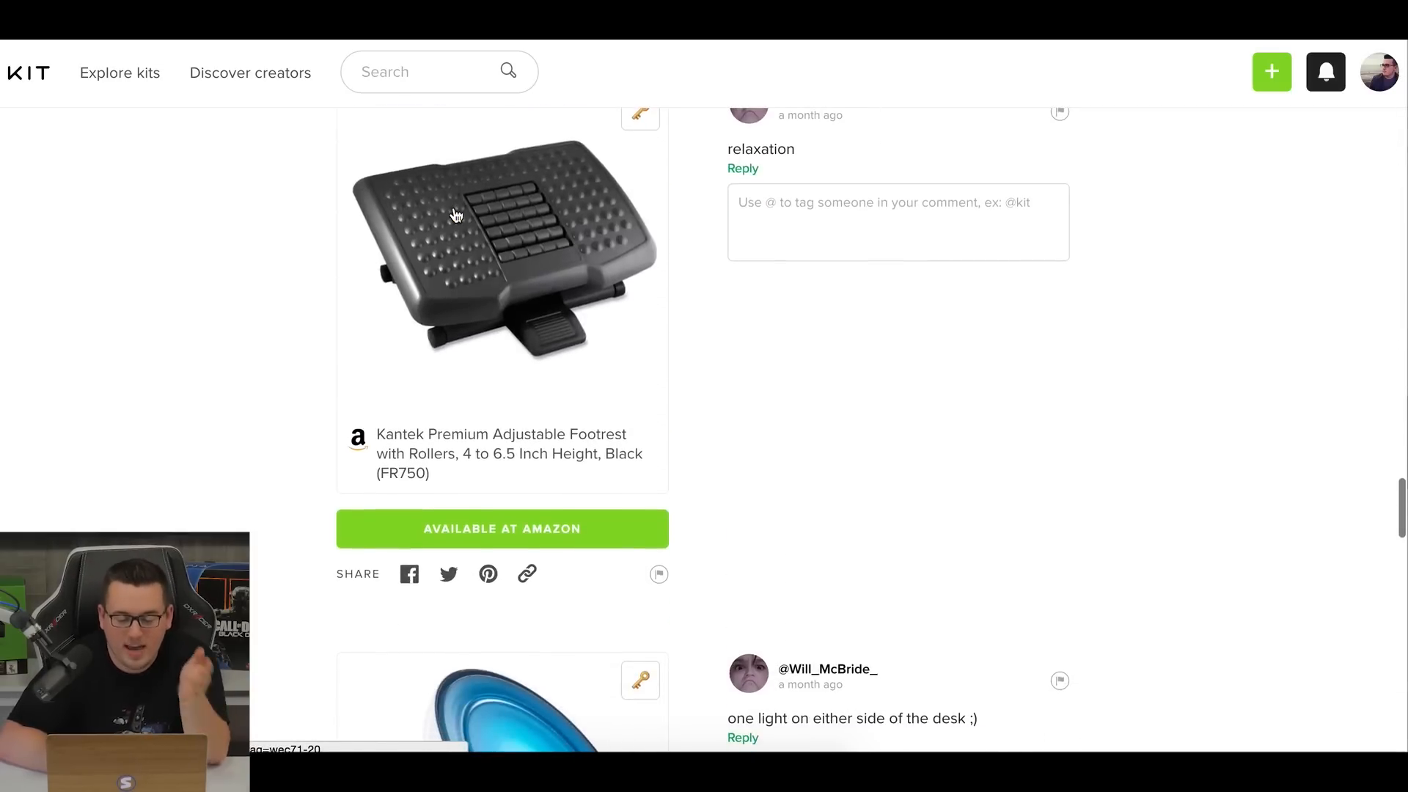
pyautogui.scroll(-3)
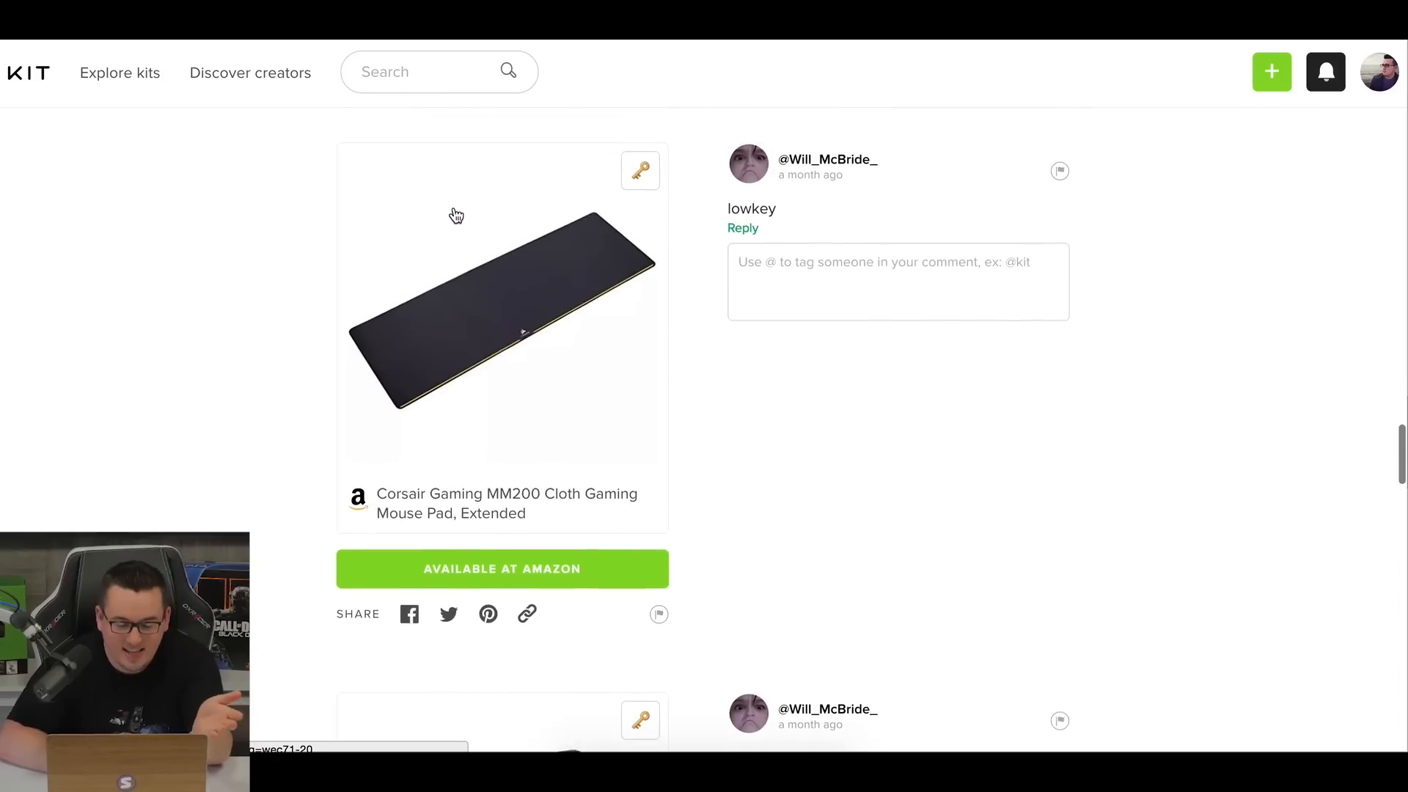
pyautogui.scroll(-3)
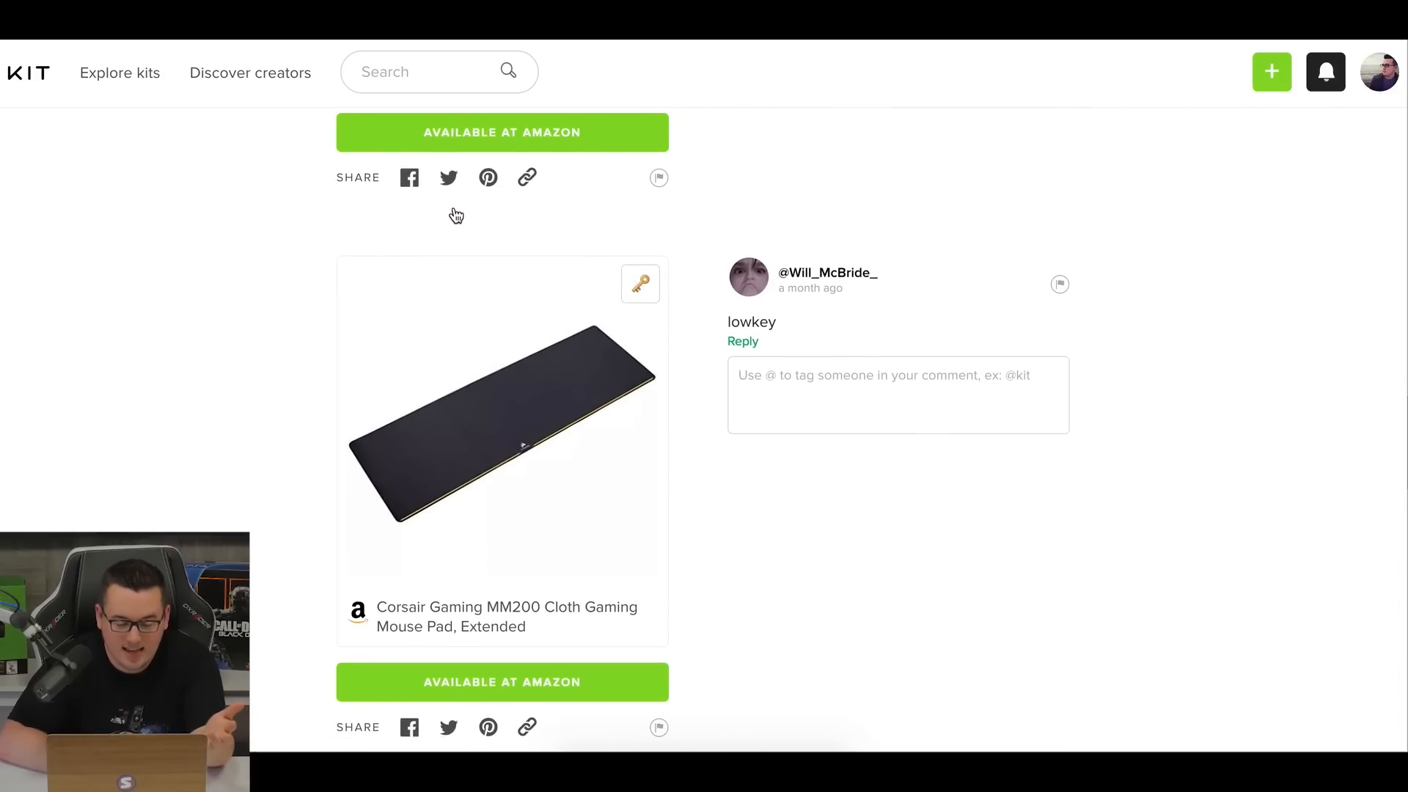
pyautogui.scroll(3)
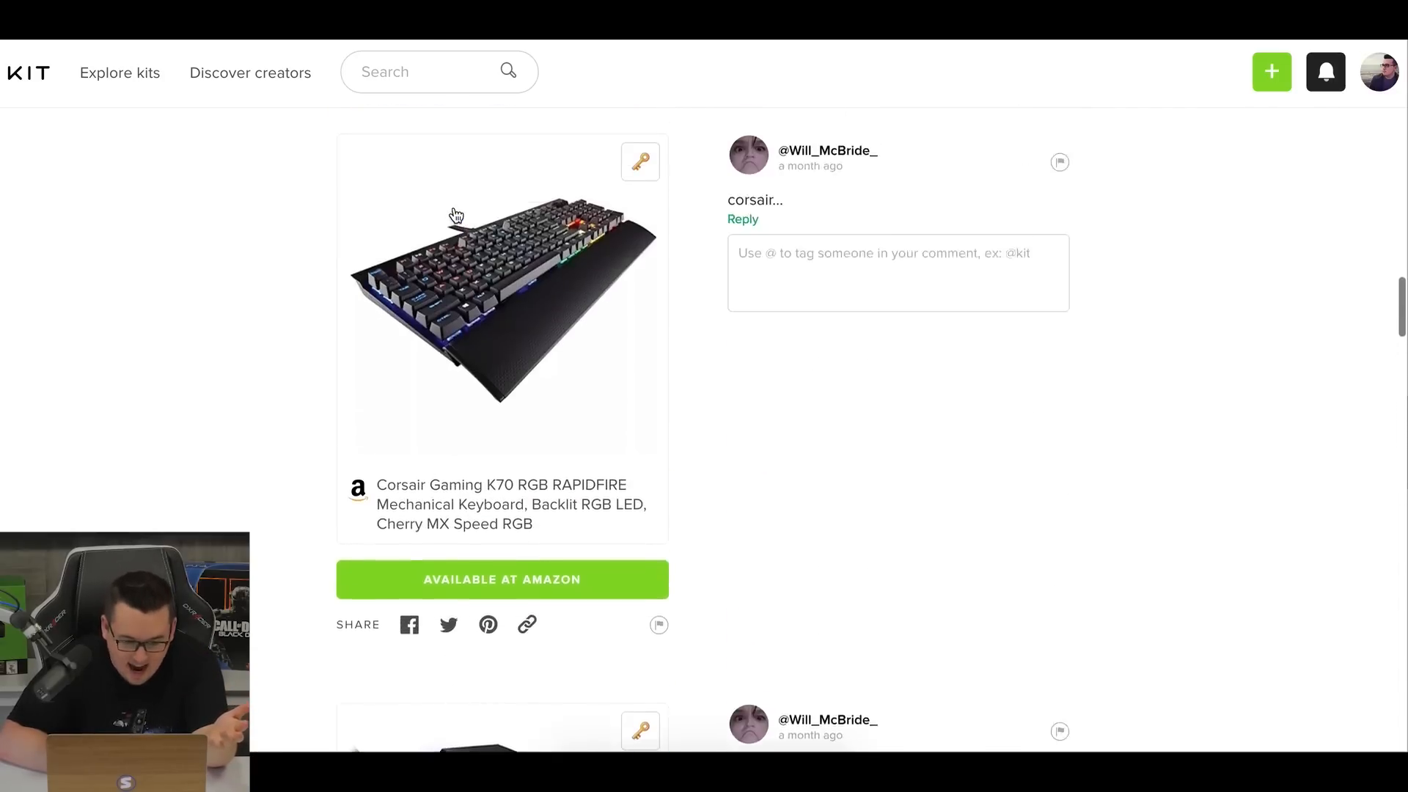
pyautogui.scroll(-3)
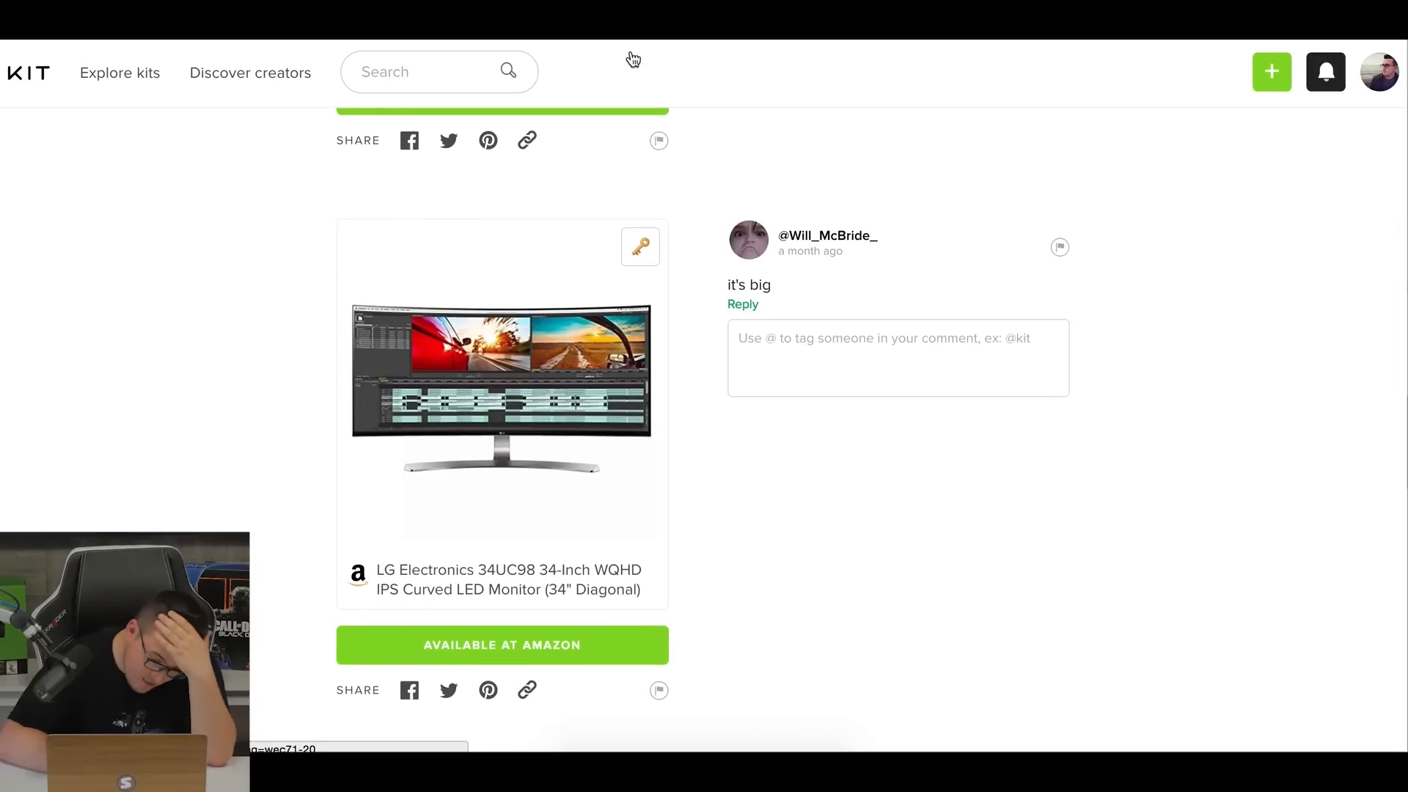
# Open ElliotLepley's 11-item 'Swashin Gaming Setup $1000' kit.
pyautogui.click(502, 645)
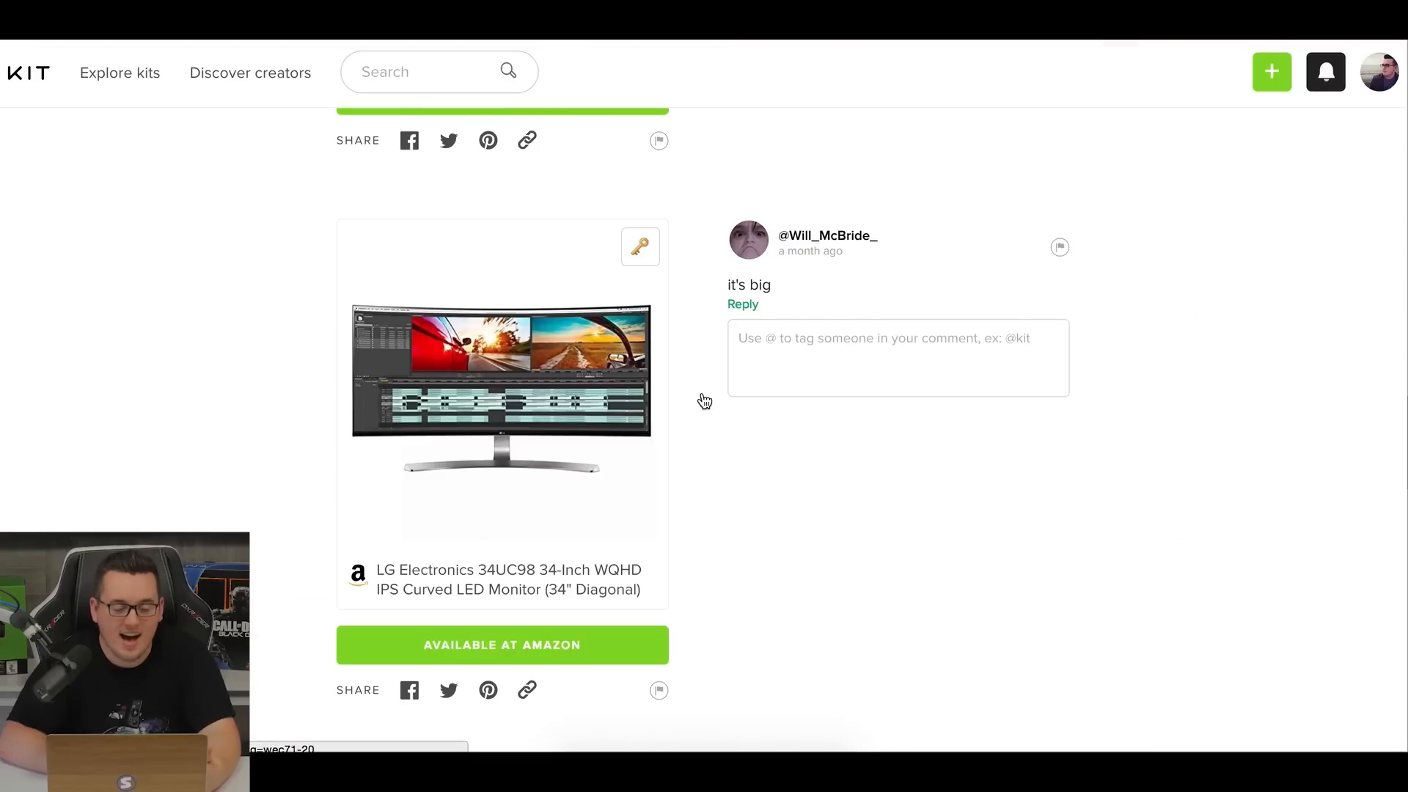
pyautogui.scroll(-3)
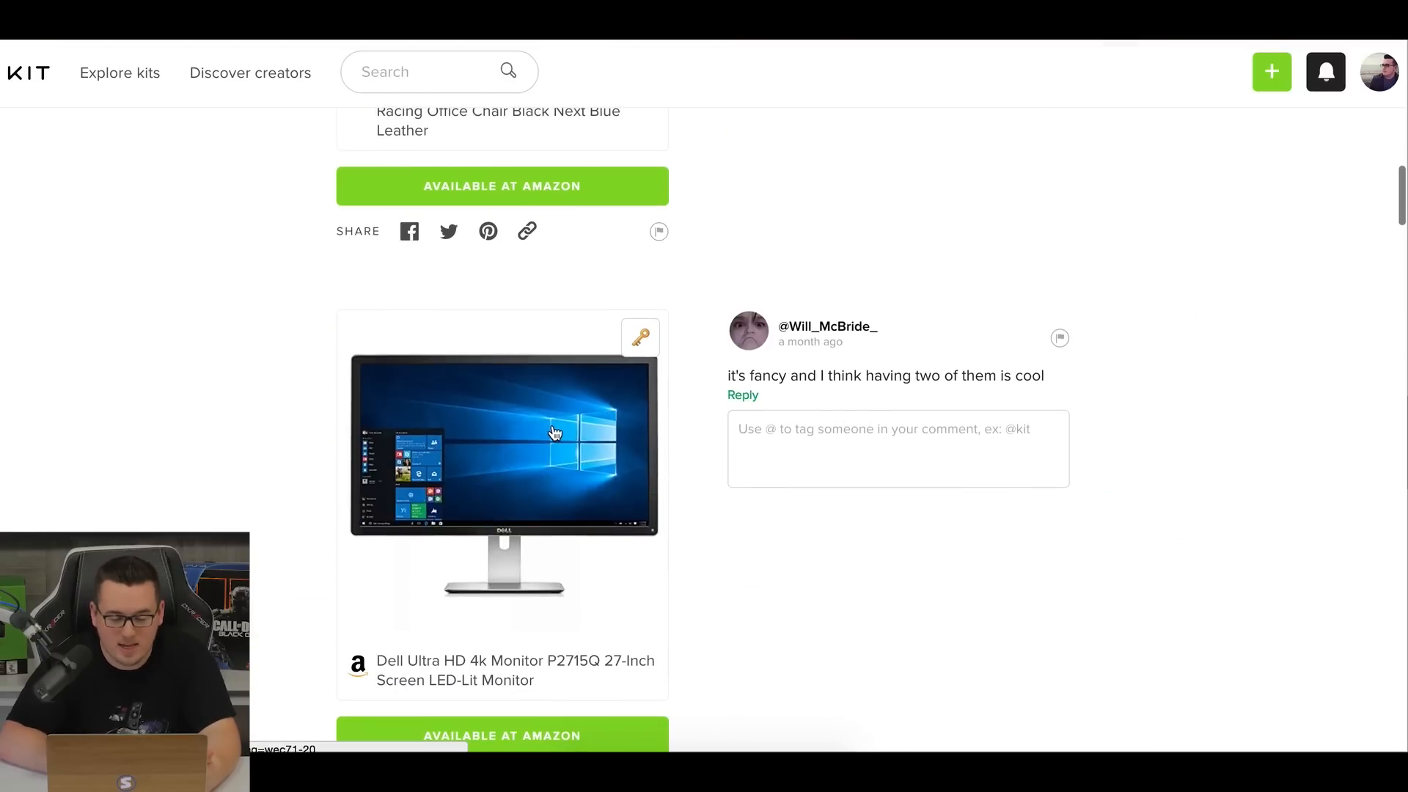
pyautogui.scroll(-3)
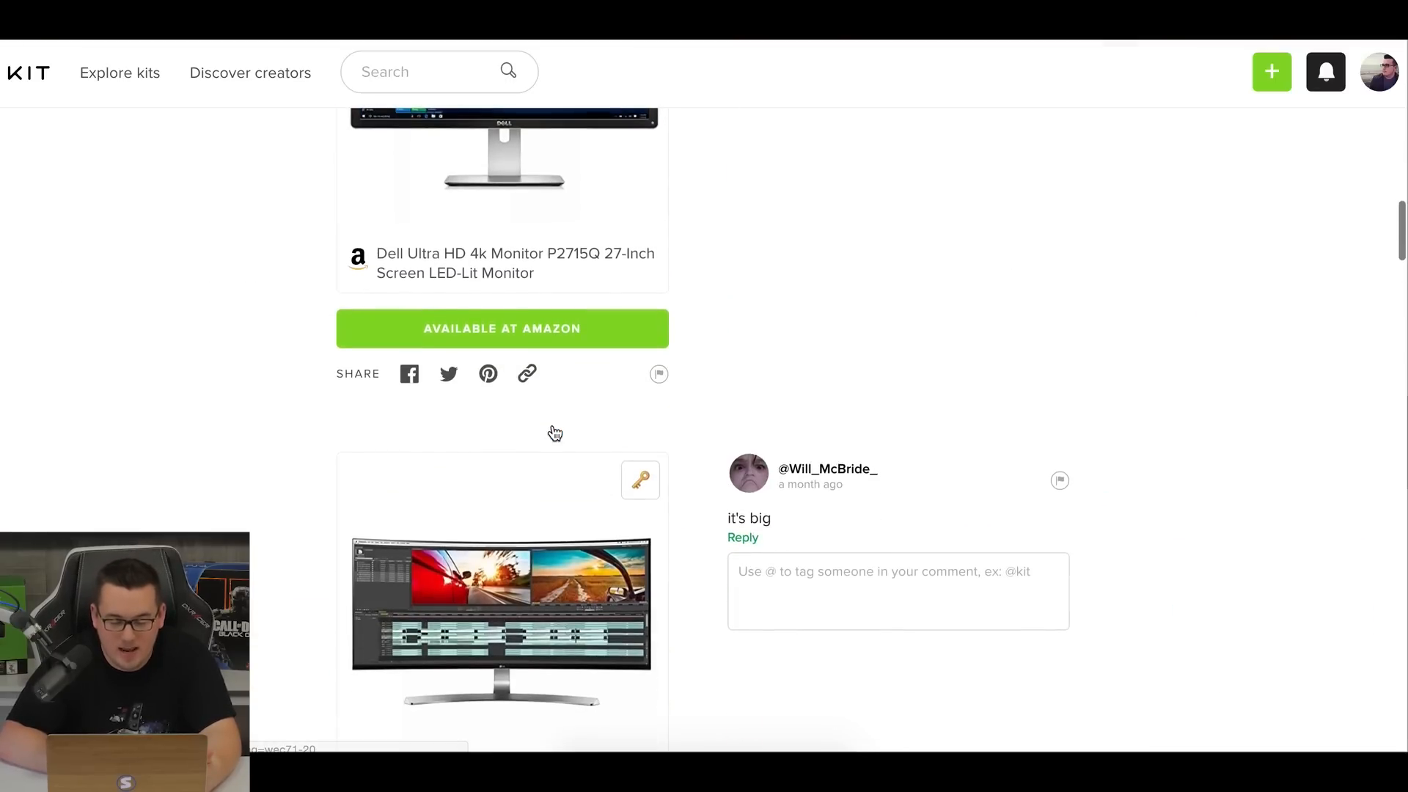
pyautogui.click(501, 328)
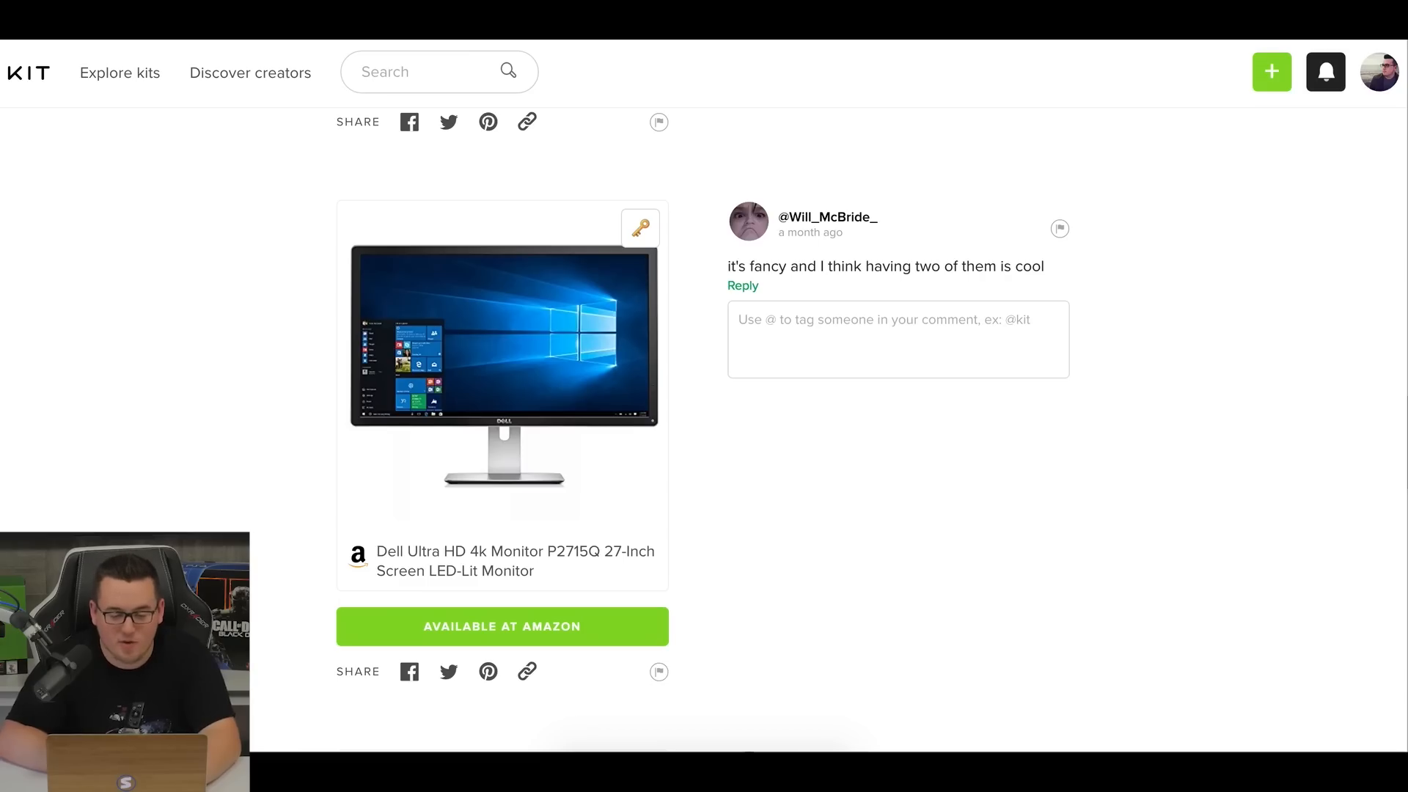
pyautogui.scroll(3)
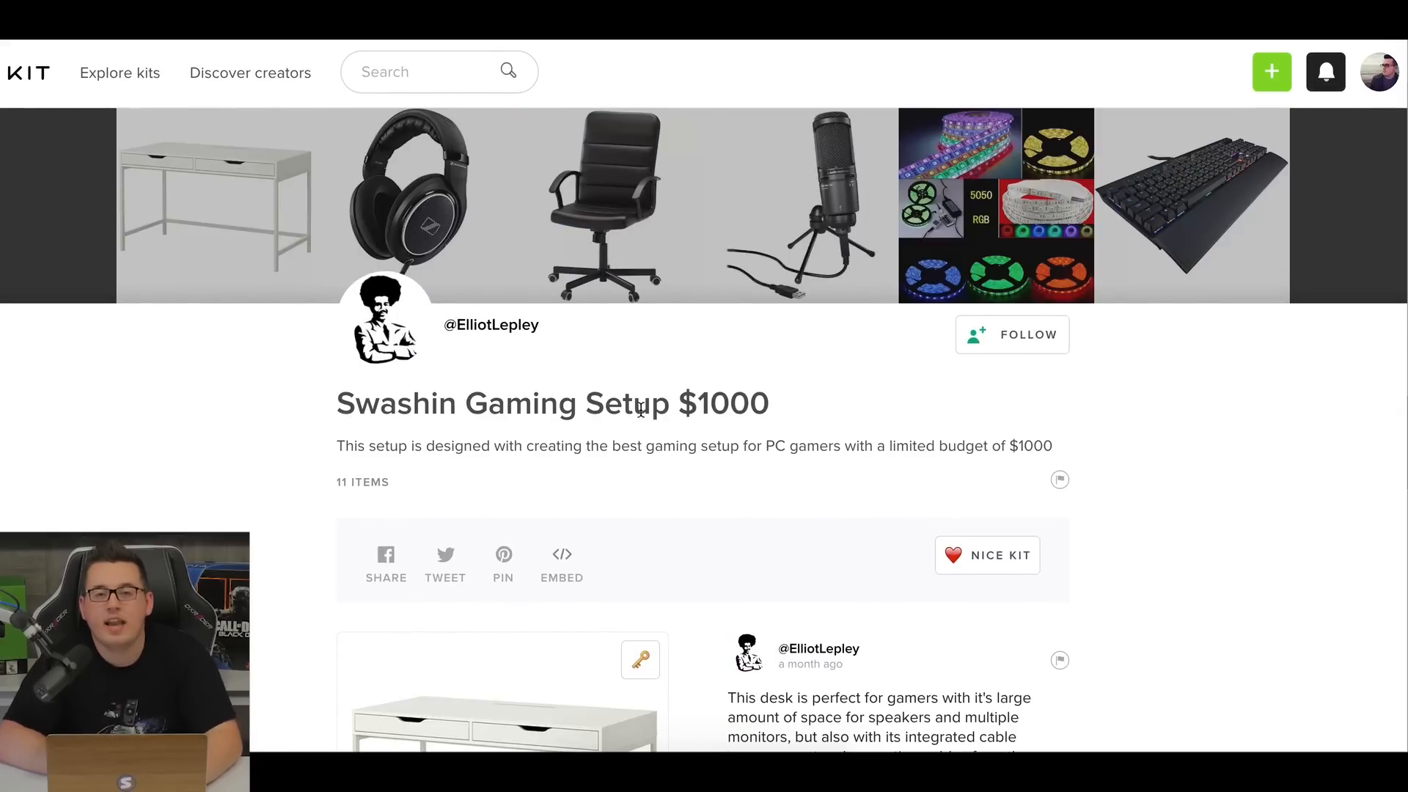
# Scroll through the first half of the Swashin Gaming Setup $1000 item list.
pyautogui.scroll(-3)
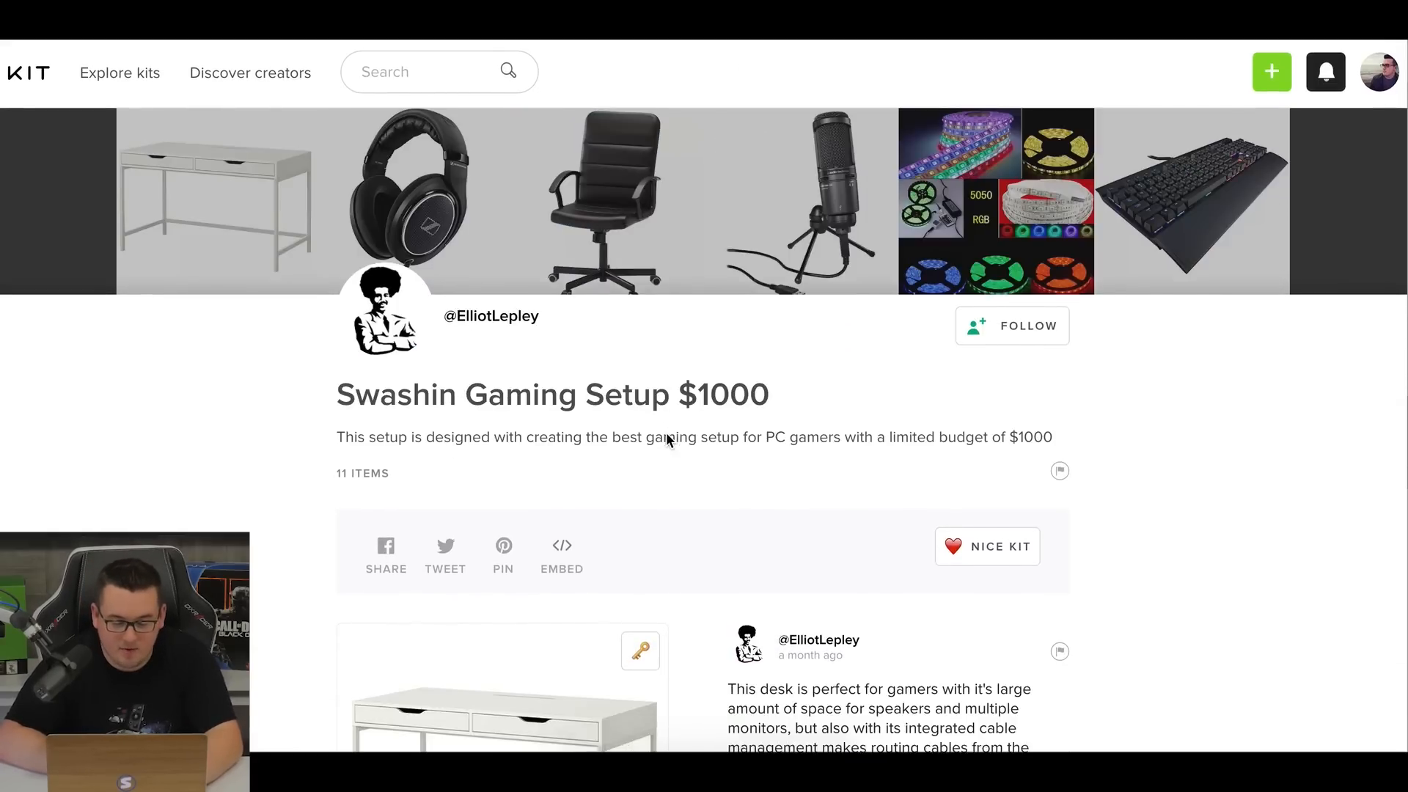
pyautogui.scroll(-3)
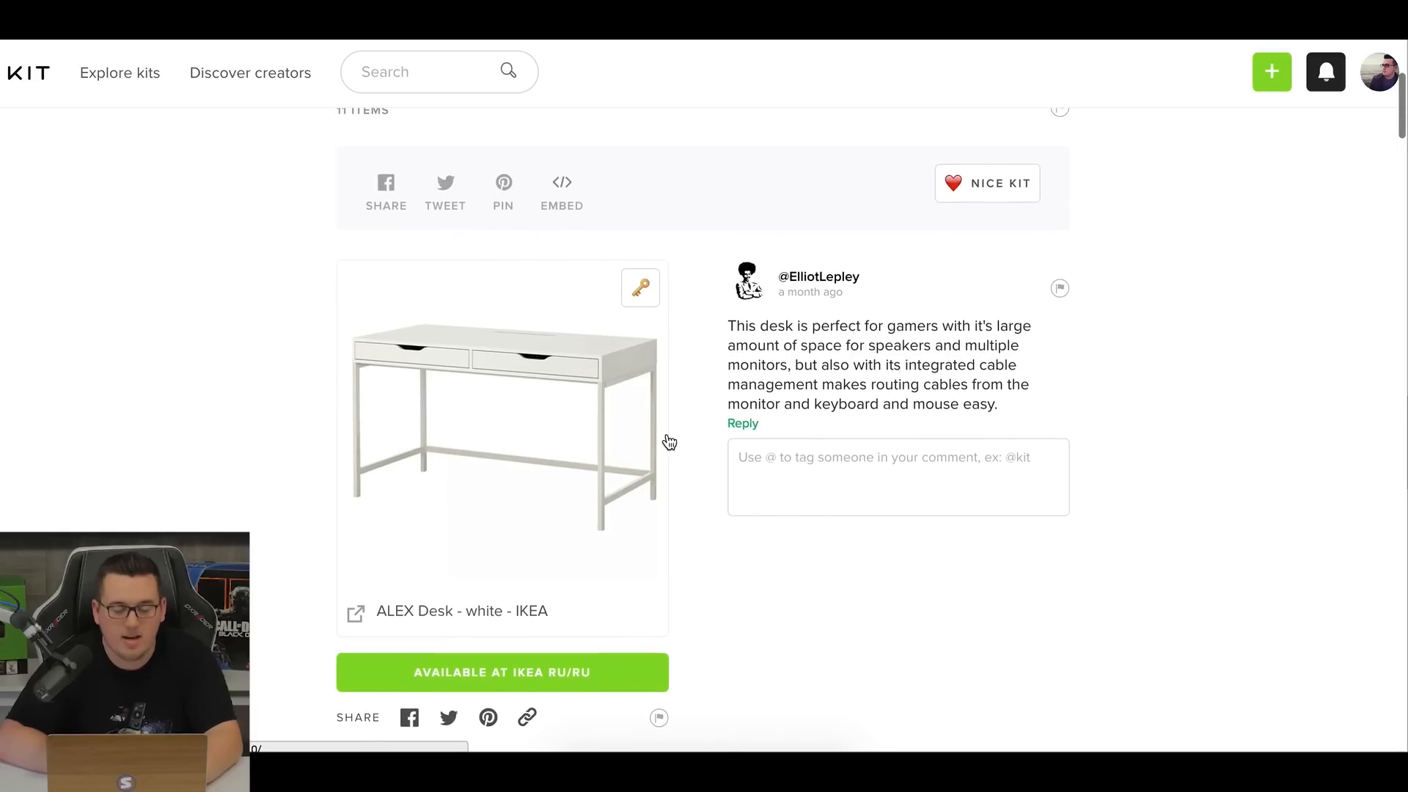
pyautogui.scroll(-3)
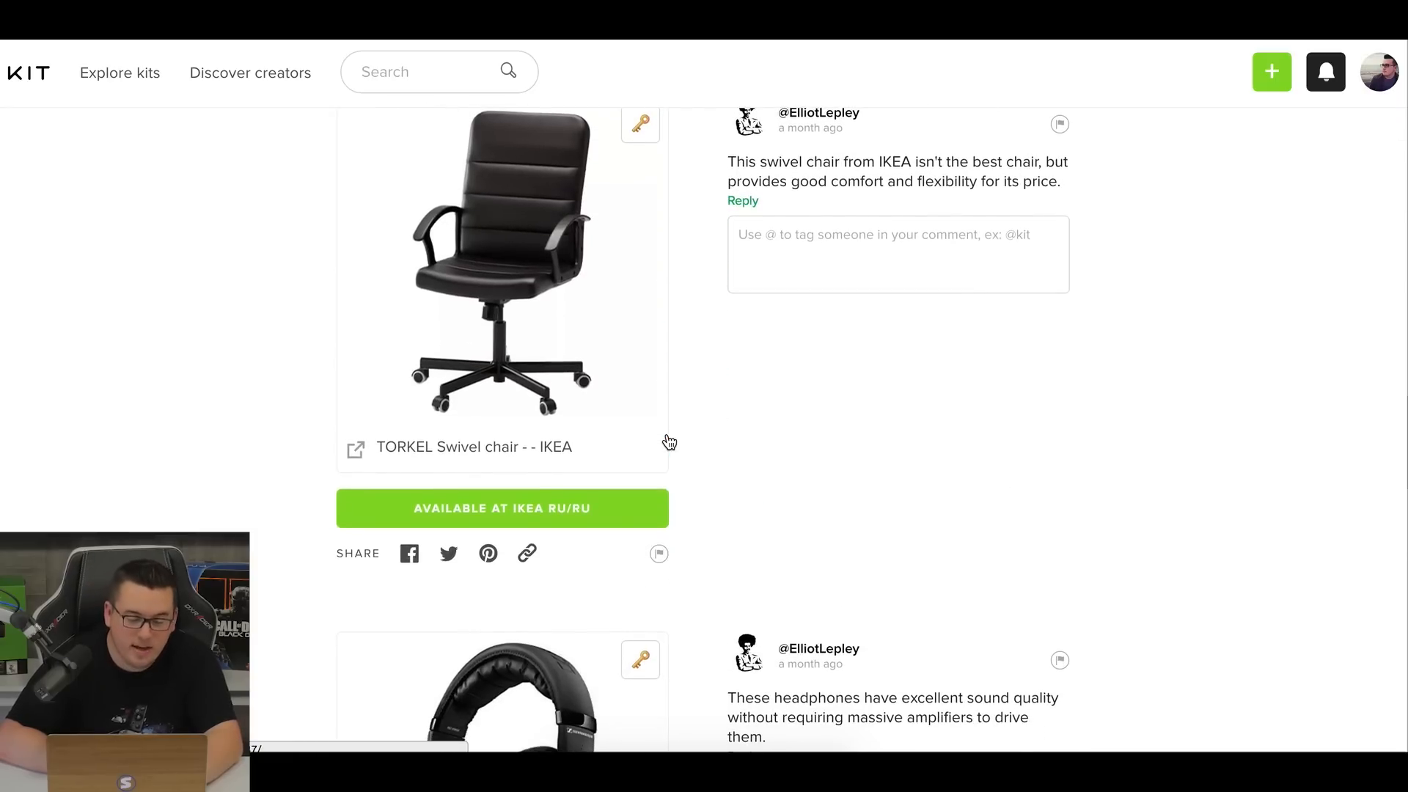
pyautogui.scroll(-3)
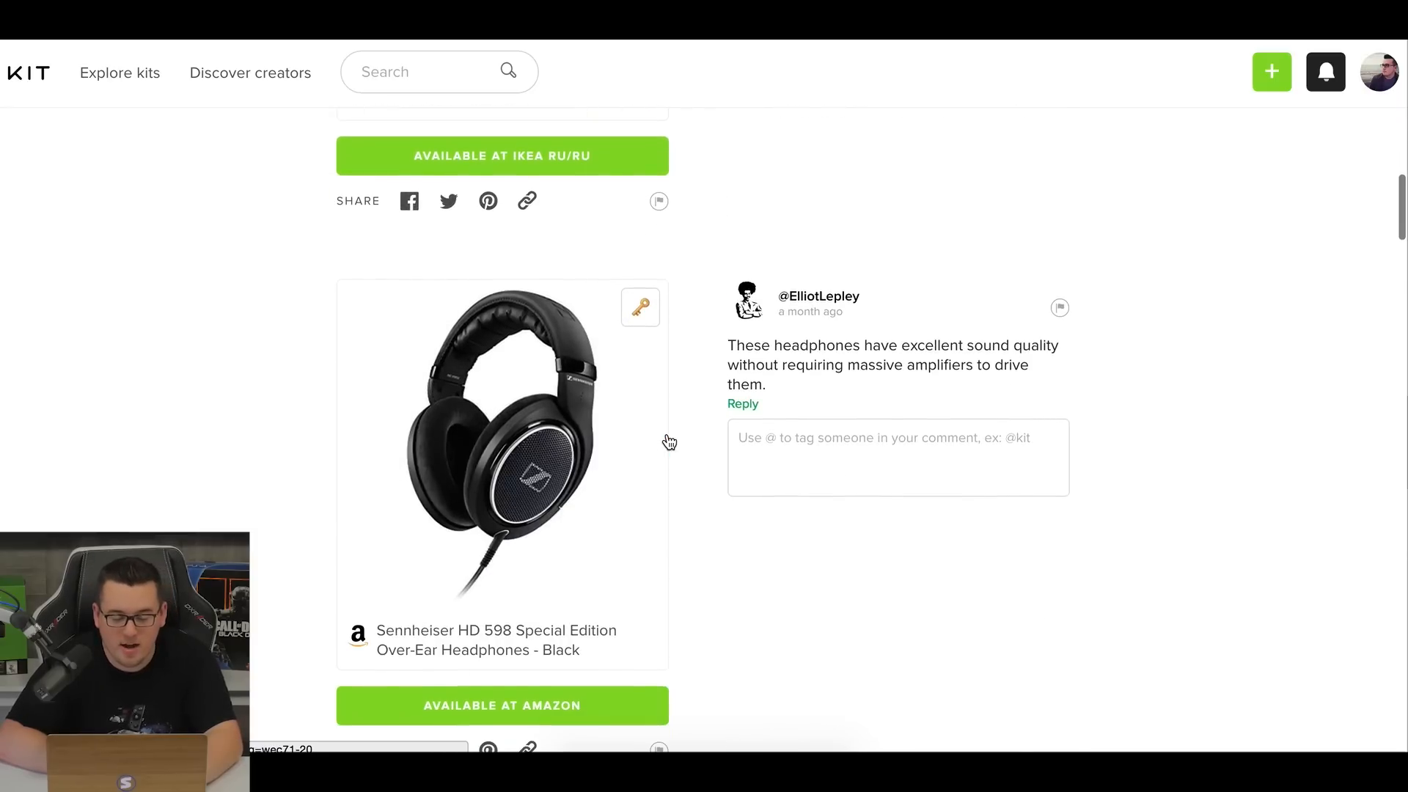
pyautogui.scroll(-3)
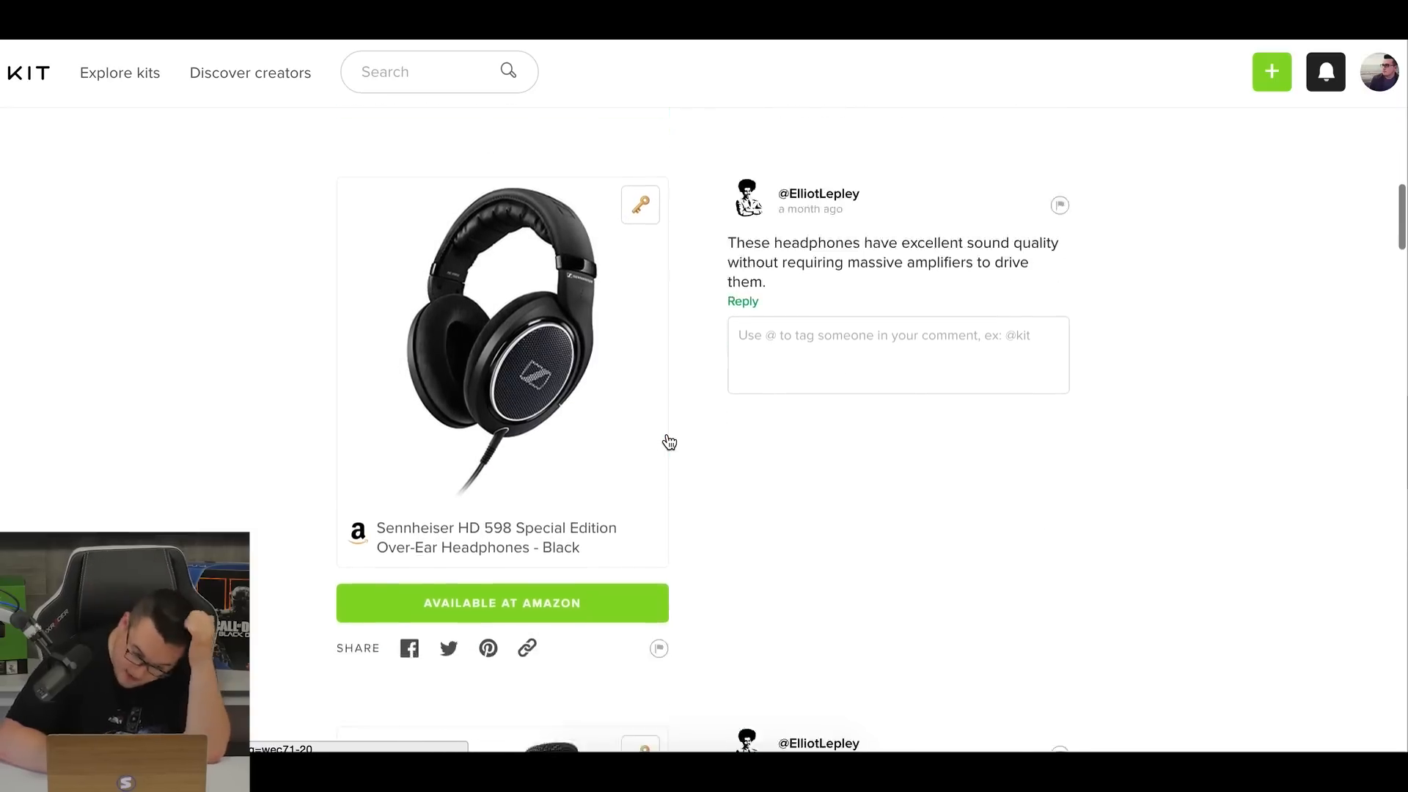
pyautogui.scroll(-3)
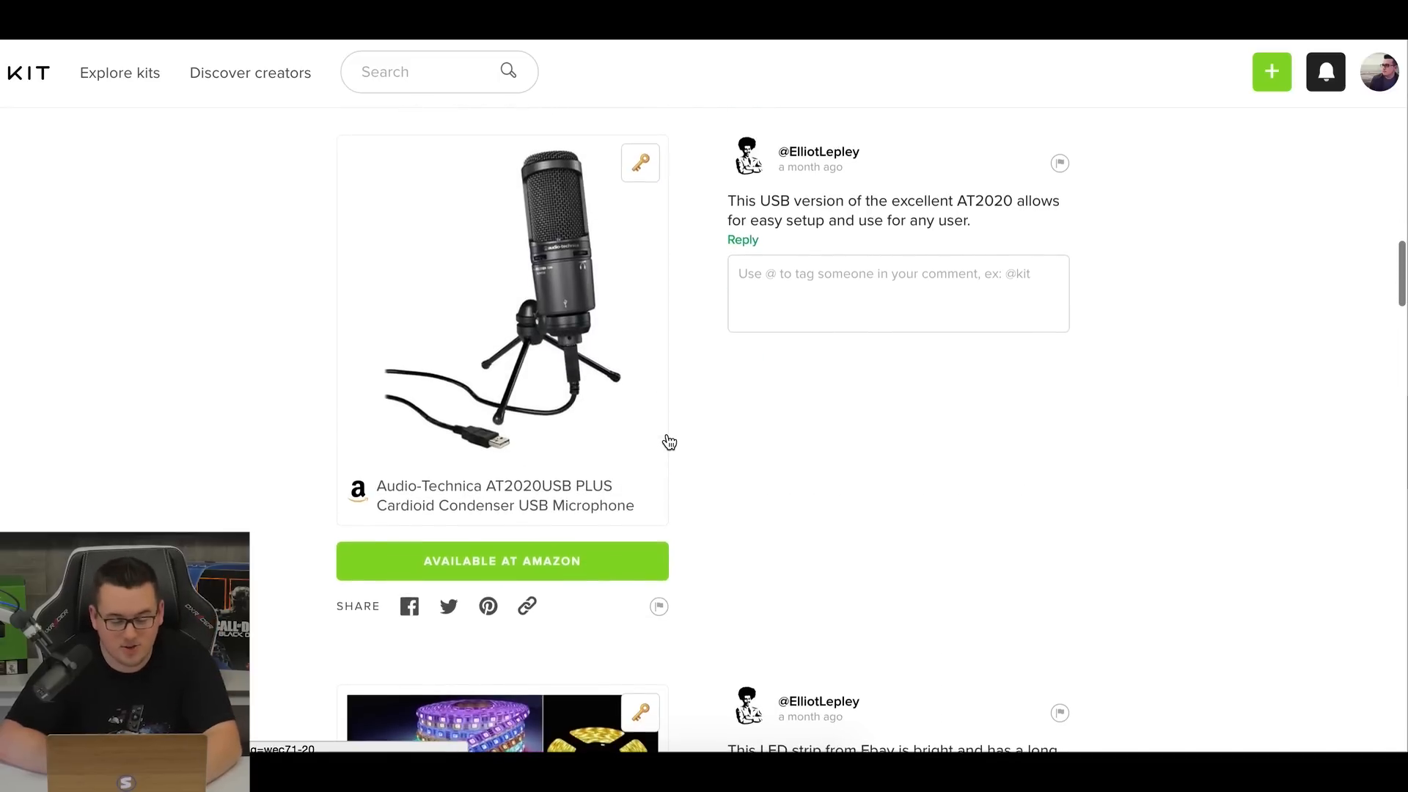
pyautogui.scroll(-3)
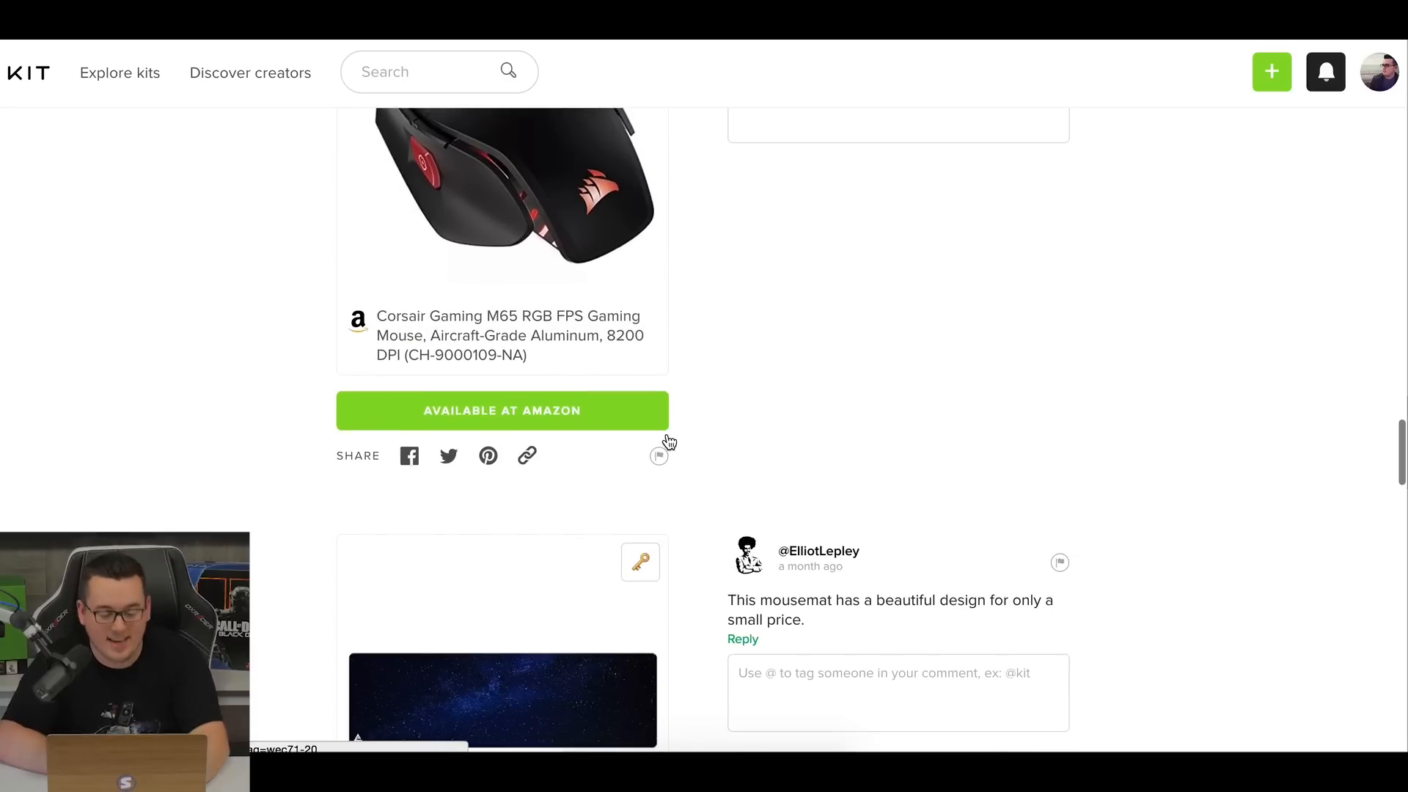
pyautogui.scroll(3)
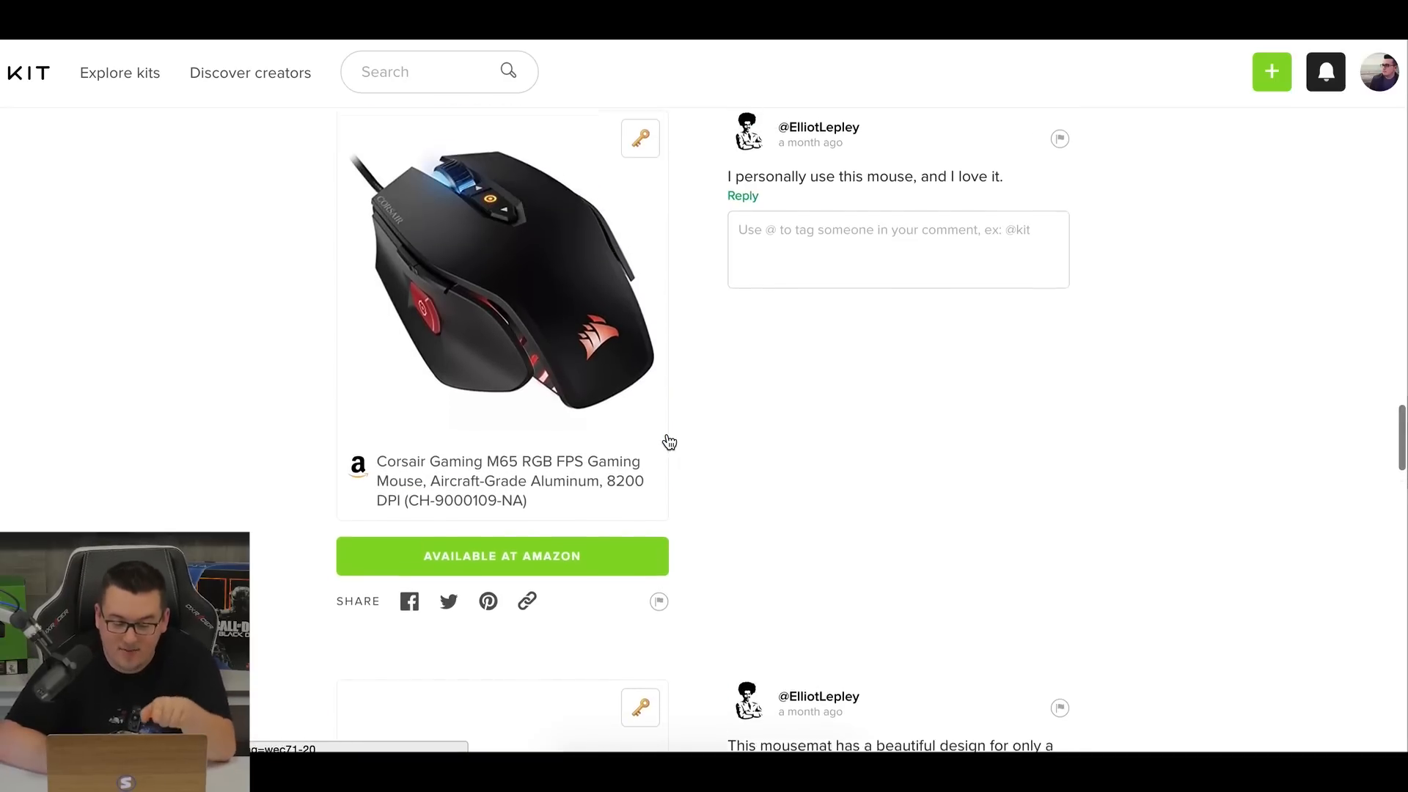
pyautogui.scroll(-3)
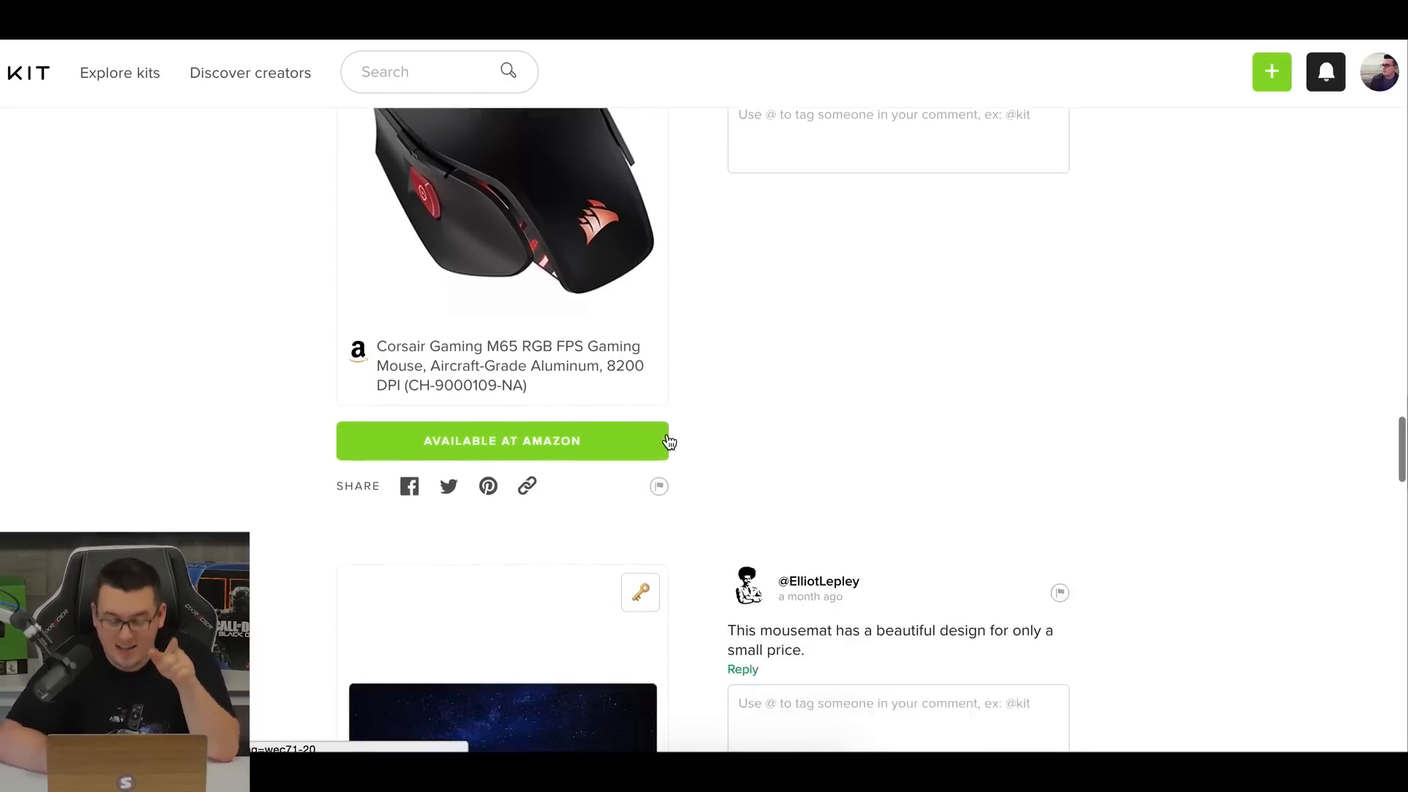
pyautogui.scroll(-3)
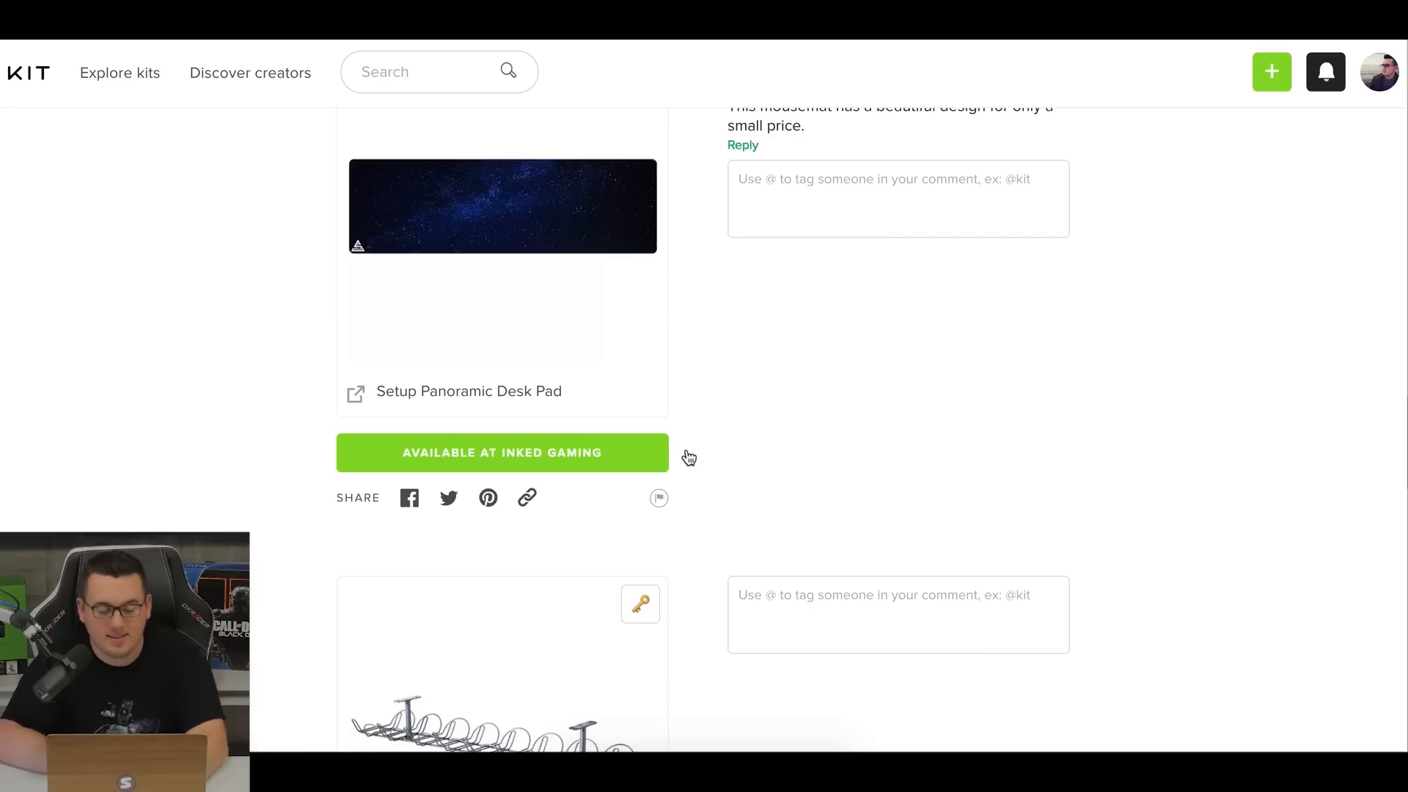
pyautogui.moveTo(739, 418)
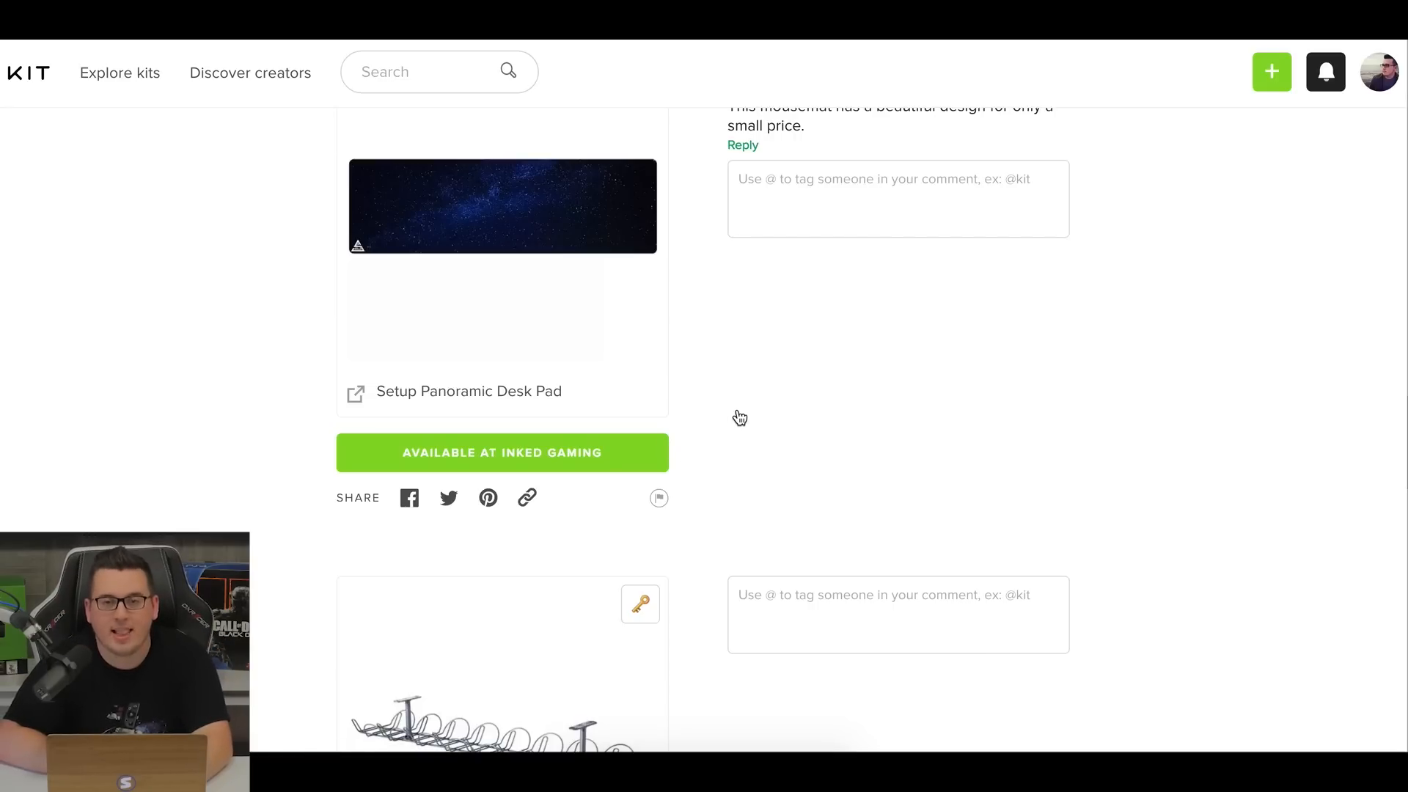
# Finish the list through the Elevation Lab headphone mount and Acer monitor.
pyautogui.scroll(-3)
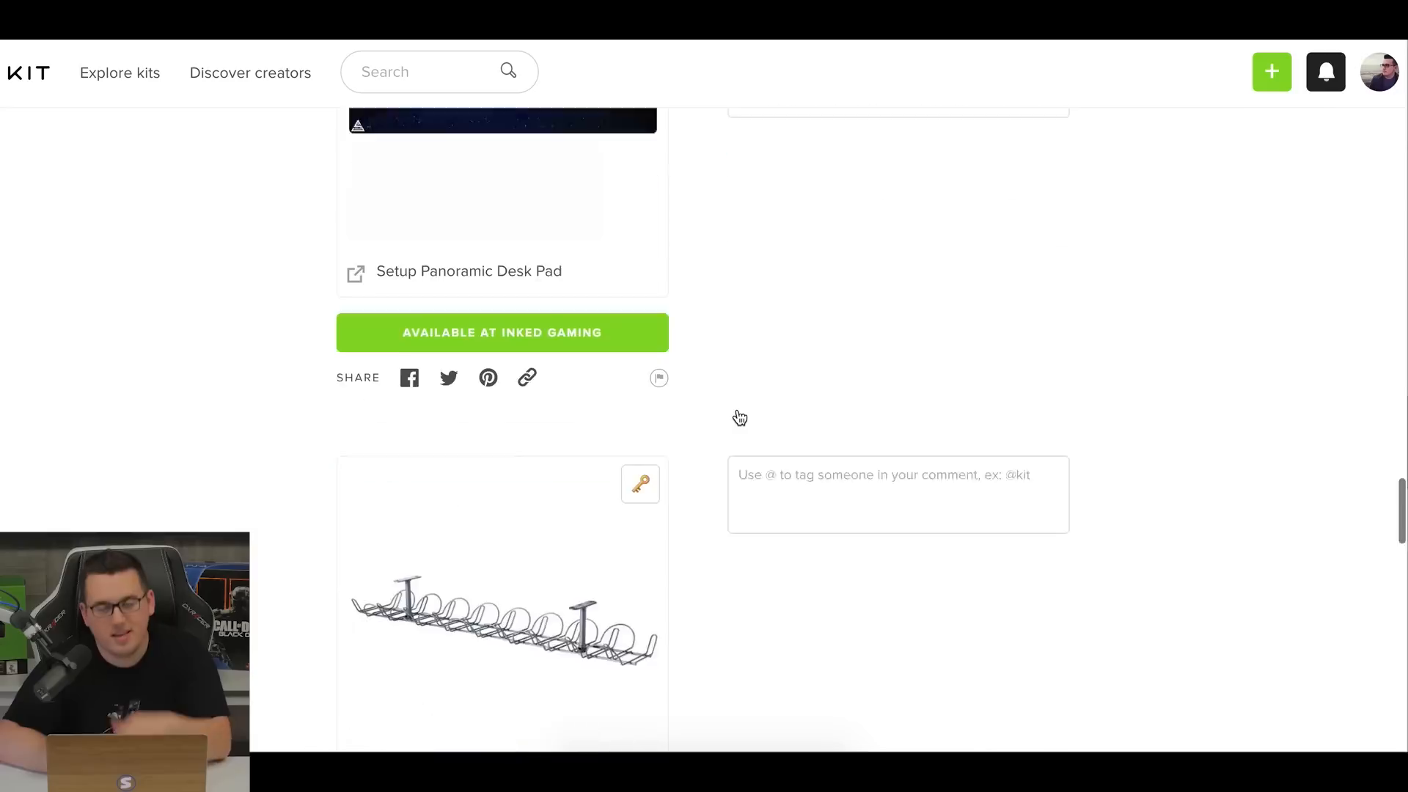
pyautogui.scroll(-3)
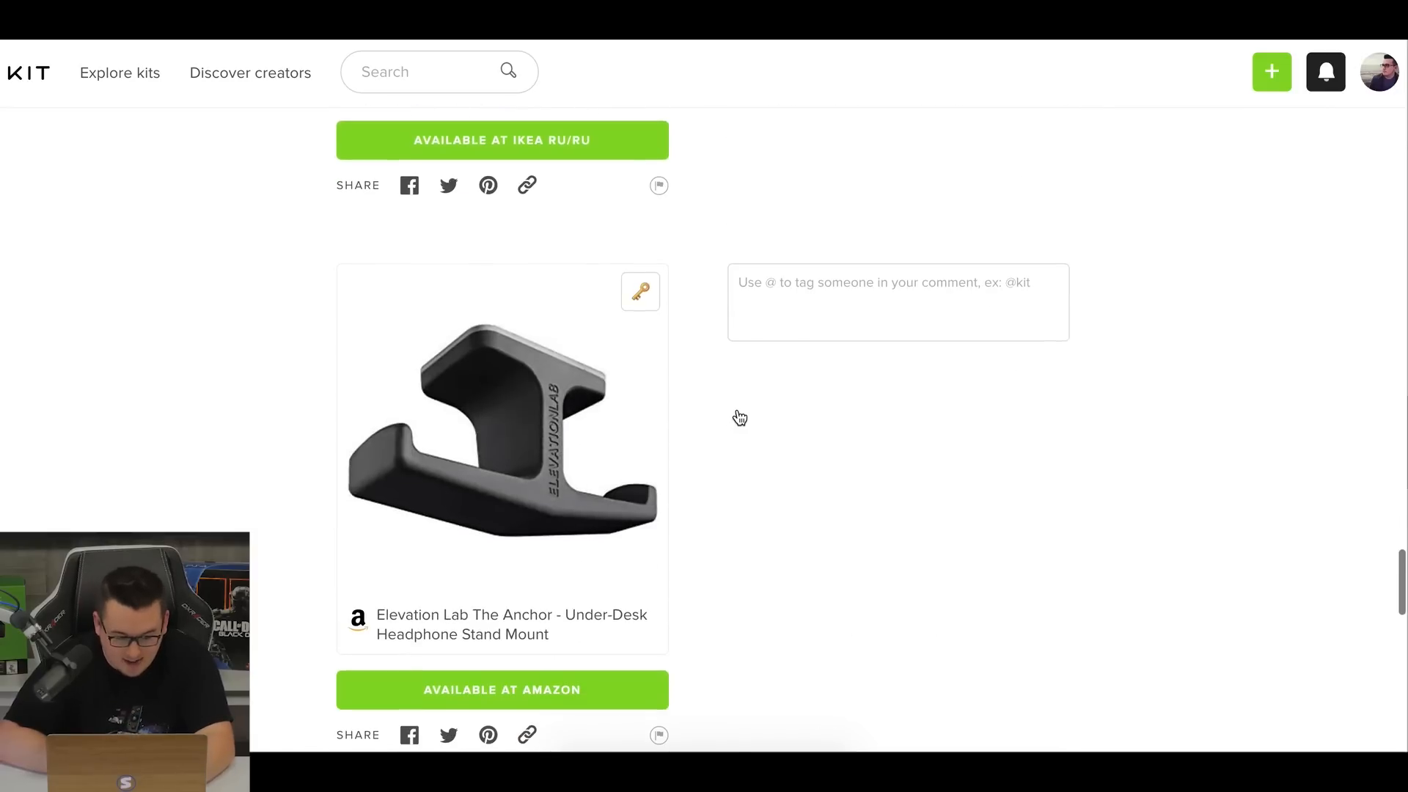
pyautogui.scroll(-3)
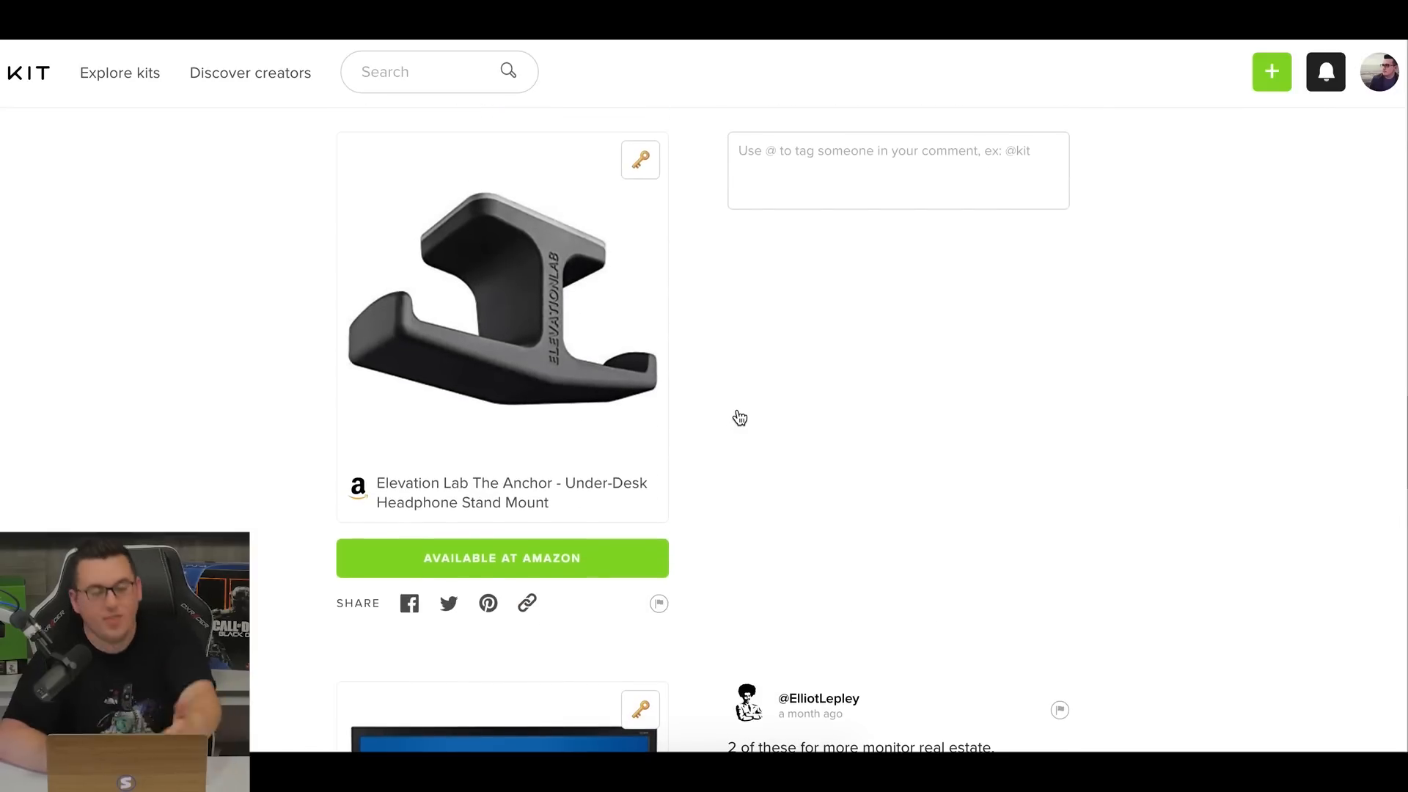
pyautogui.scroll(-3)
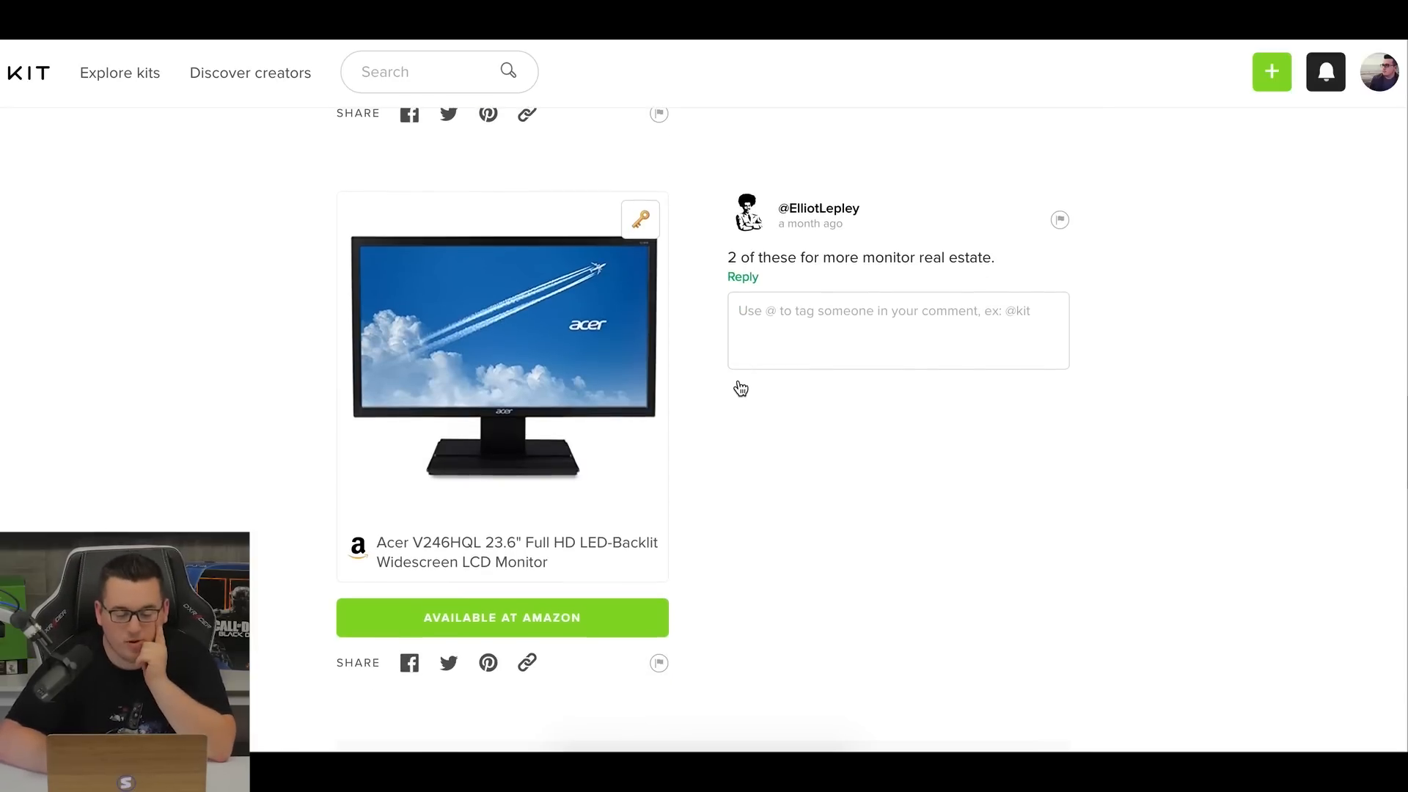
pyautogui.scroll(-3)
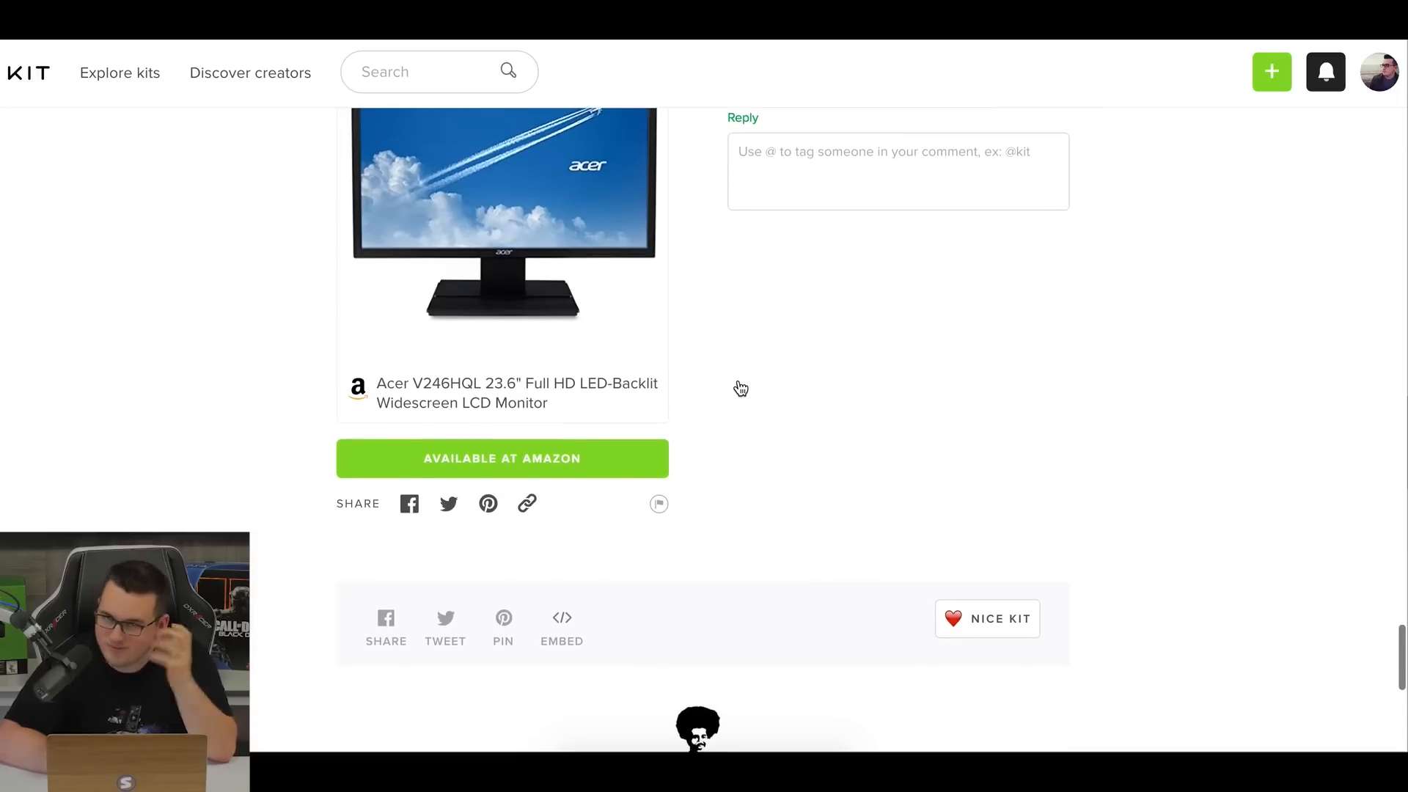
pyautogui.scroll(3)
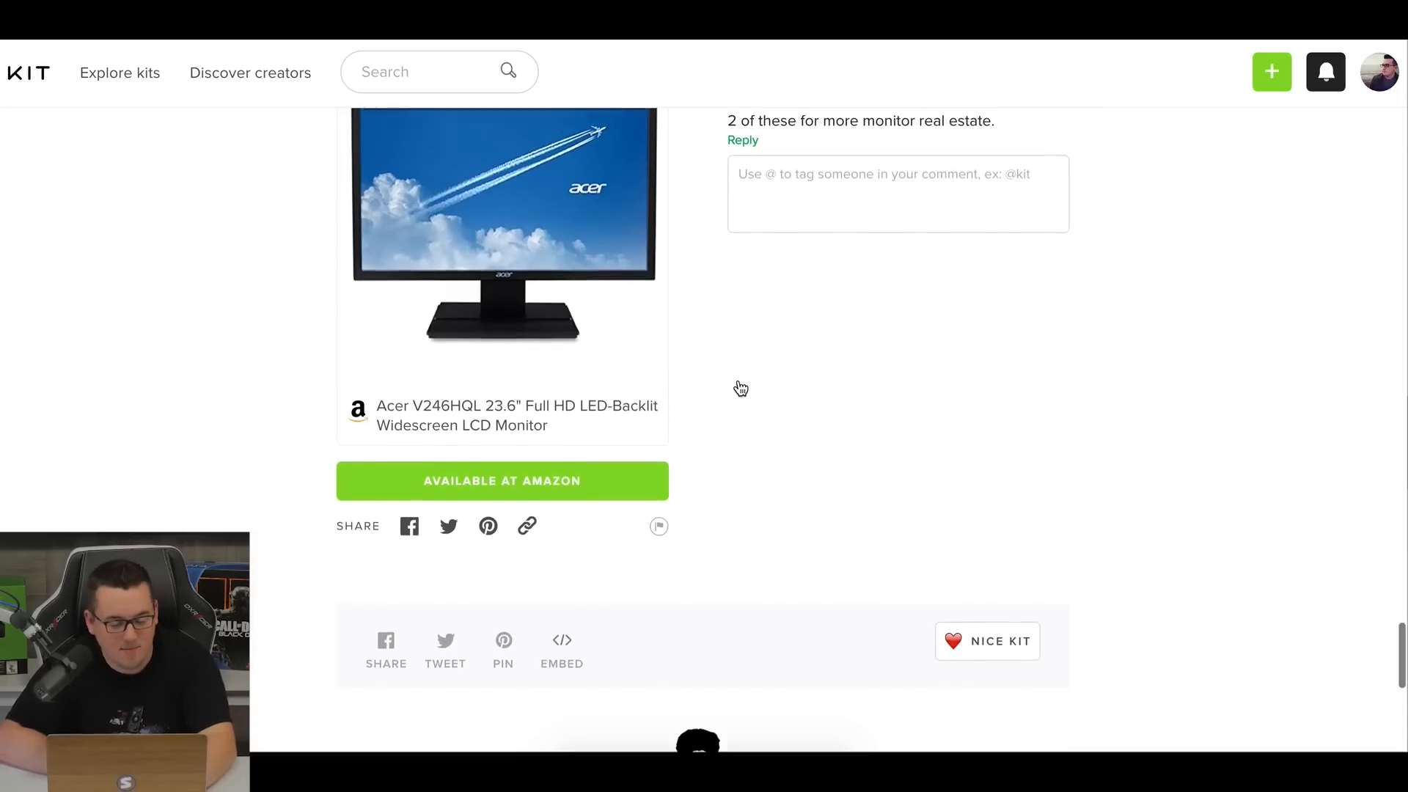
pyautogui.scroll(3)
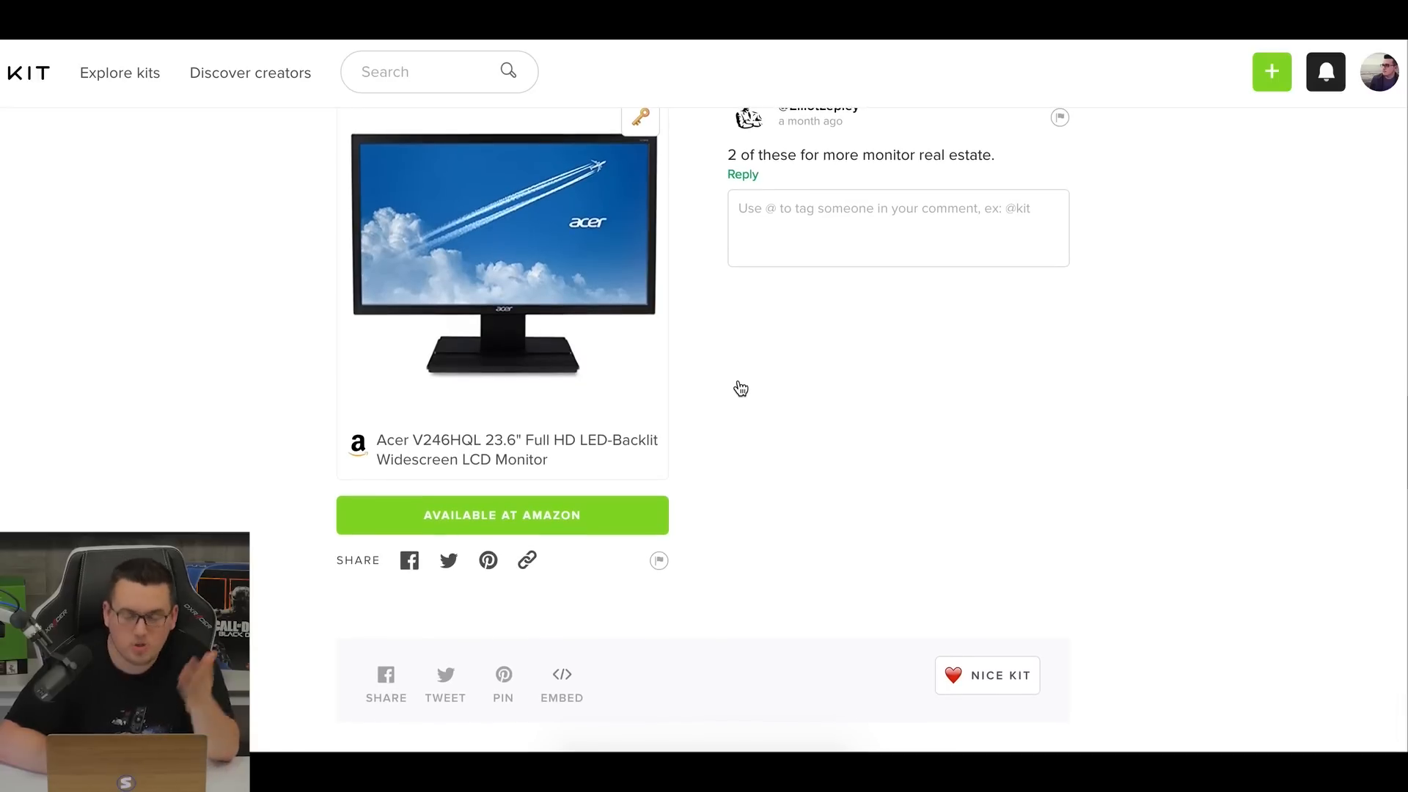
pyautogui.scroll(-3)
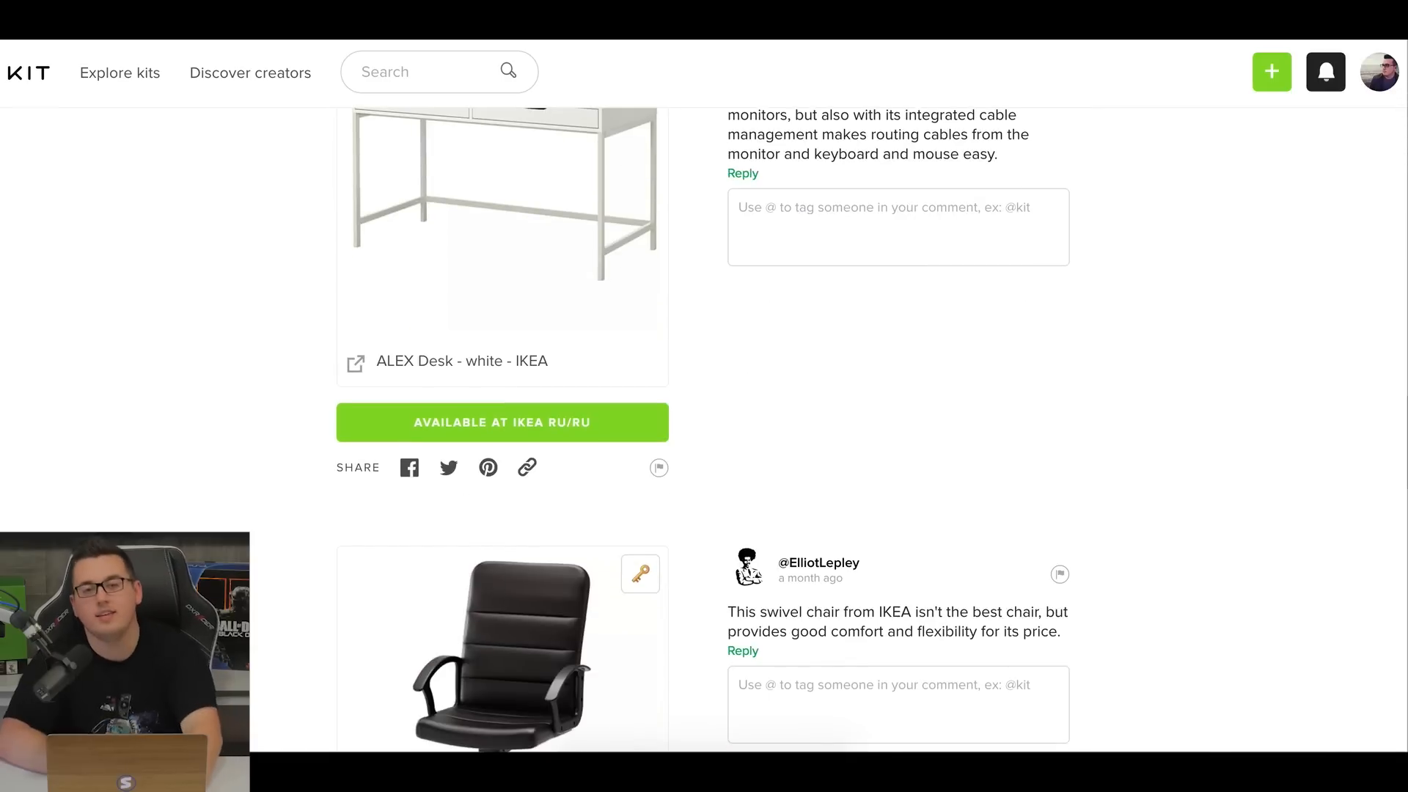
pyautogui.scroll(3)
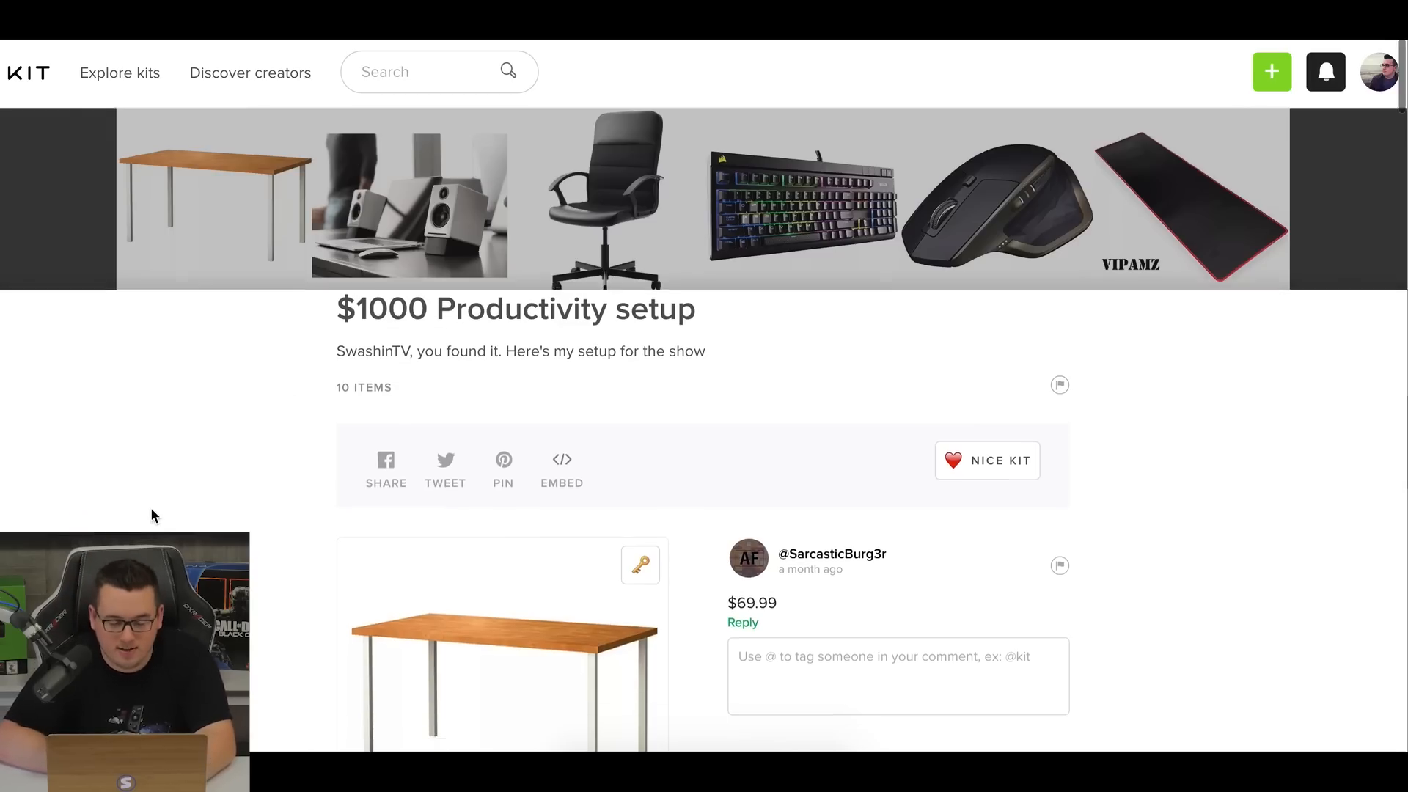
# Review the Productivity kit's mouse, mouse pad, FIXA cable set and Satechi LED strip.
pyautogui.scroll(-3)
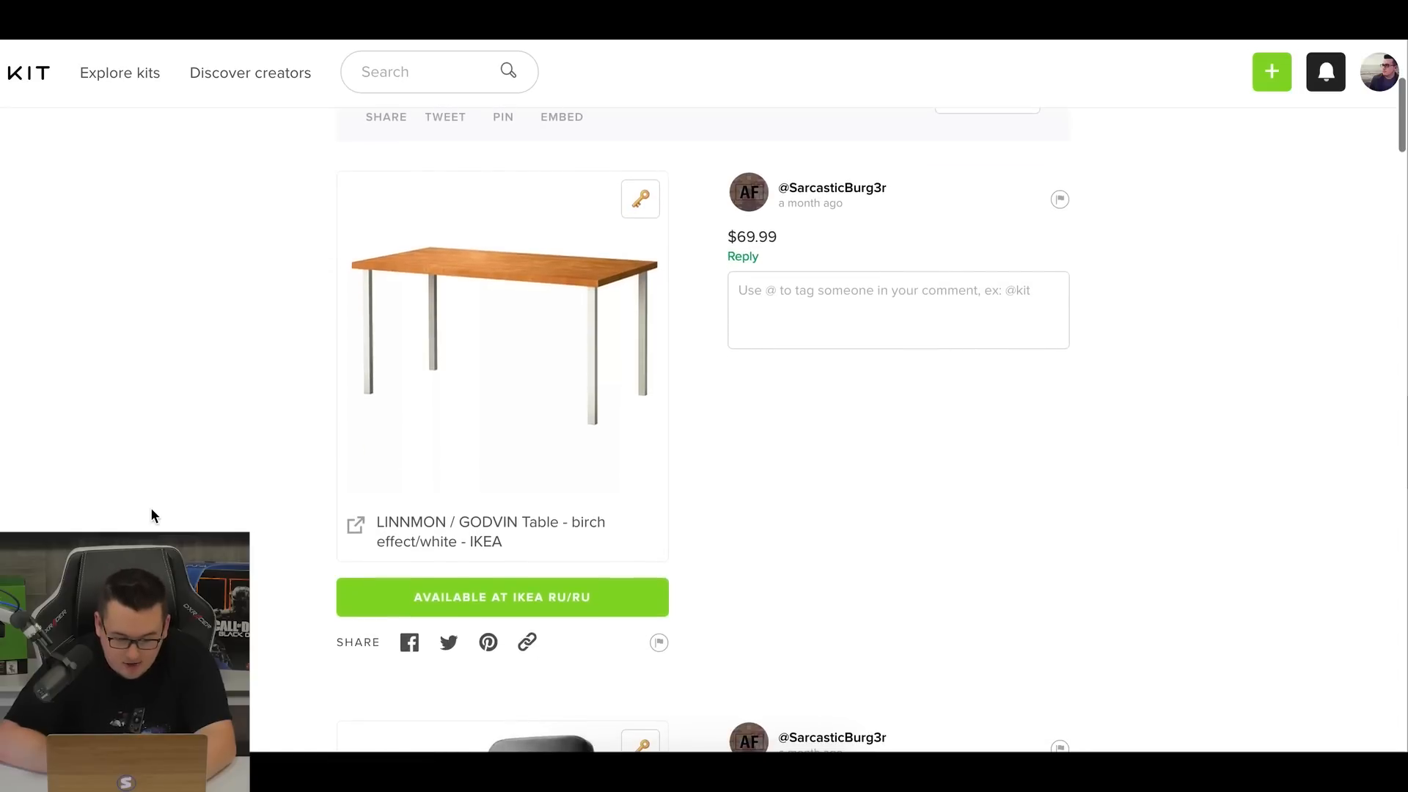
pyautogui.scroll(-3)
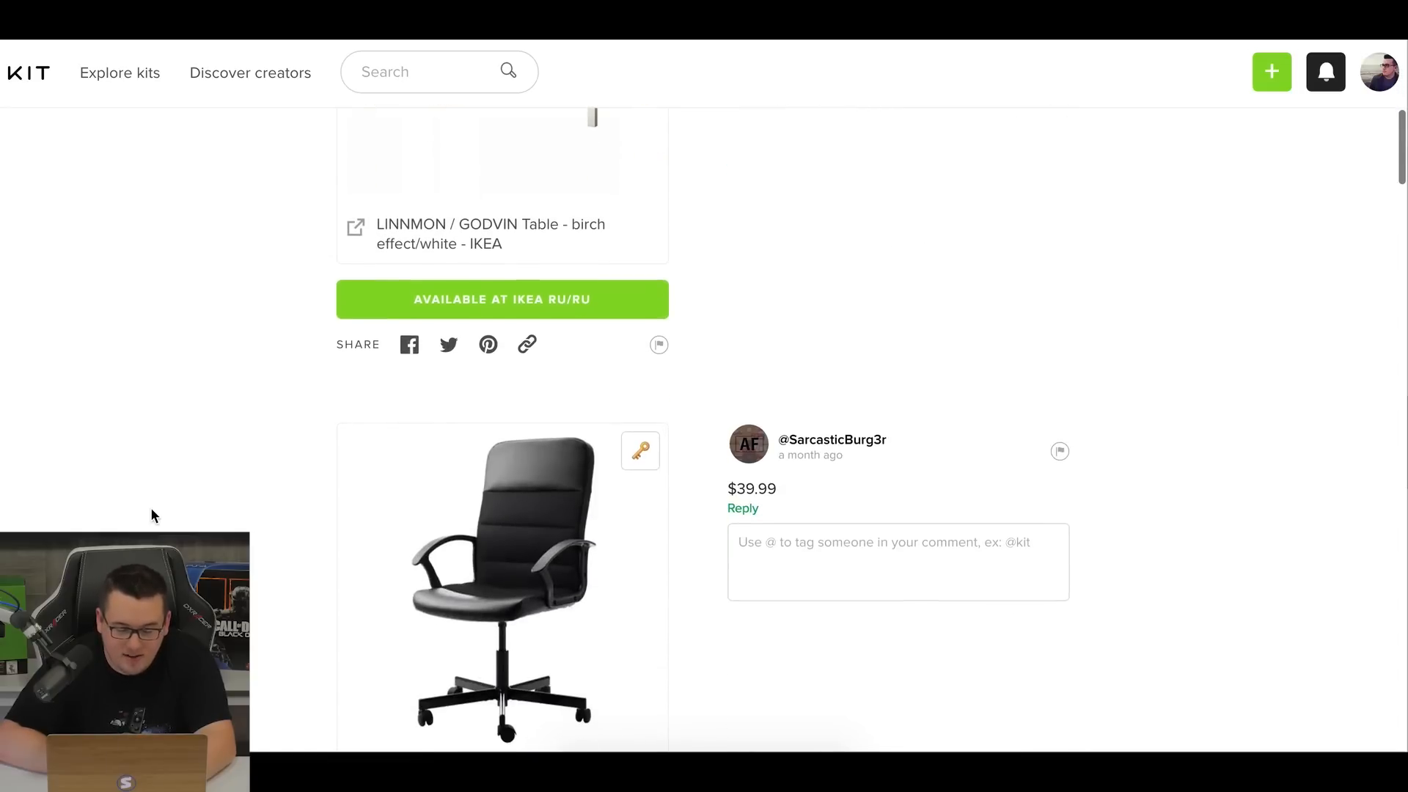
pyautogui.scroll(-3)
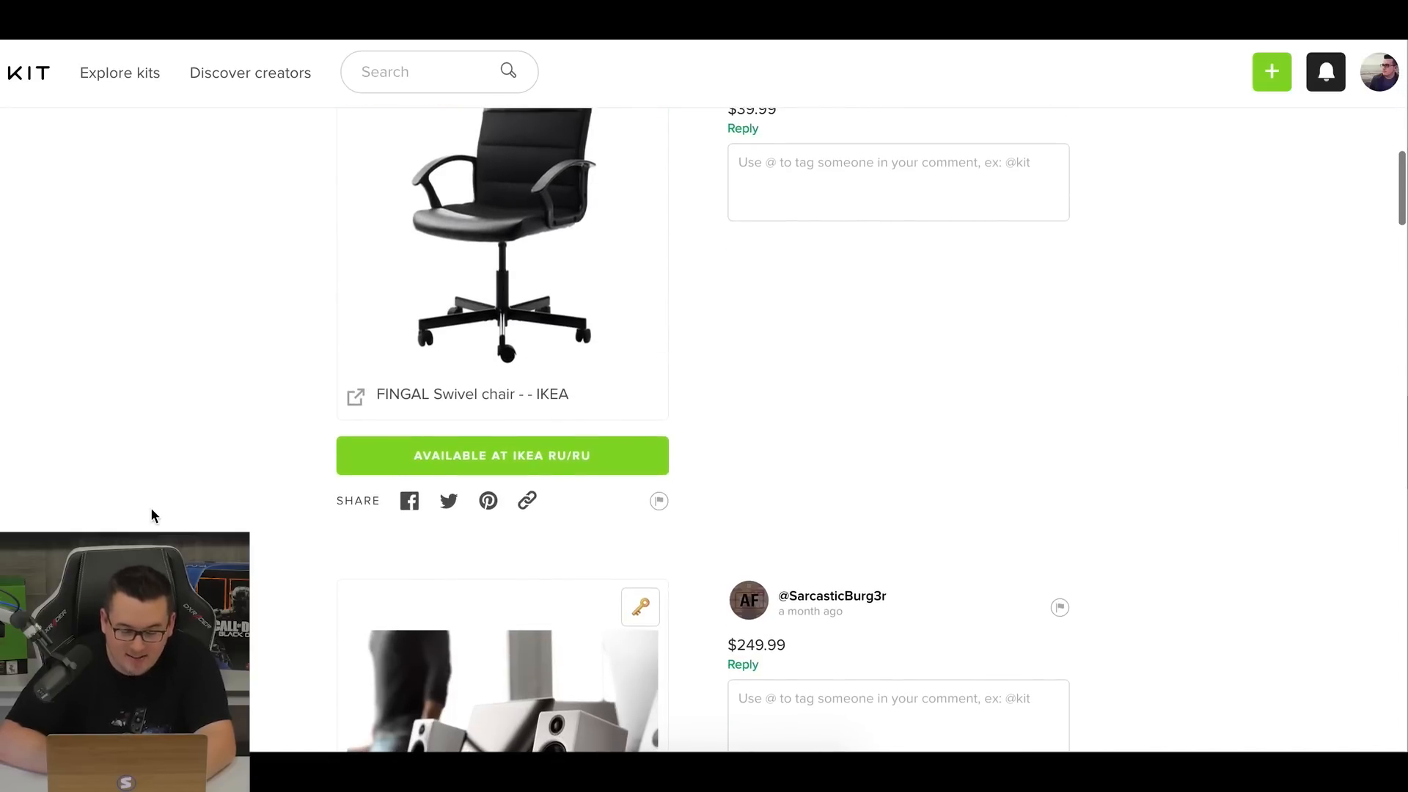
pyautogui.scroll(-3)
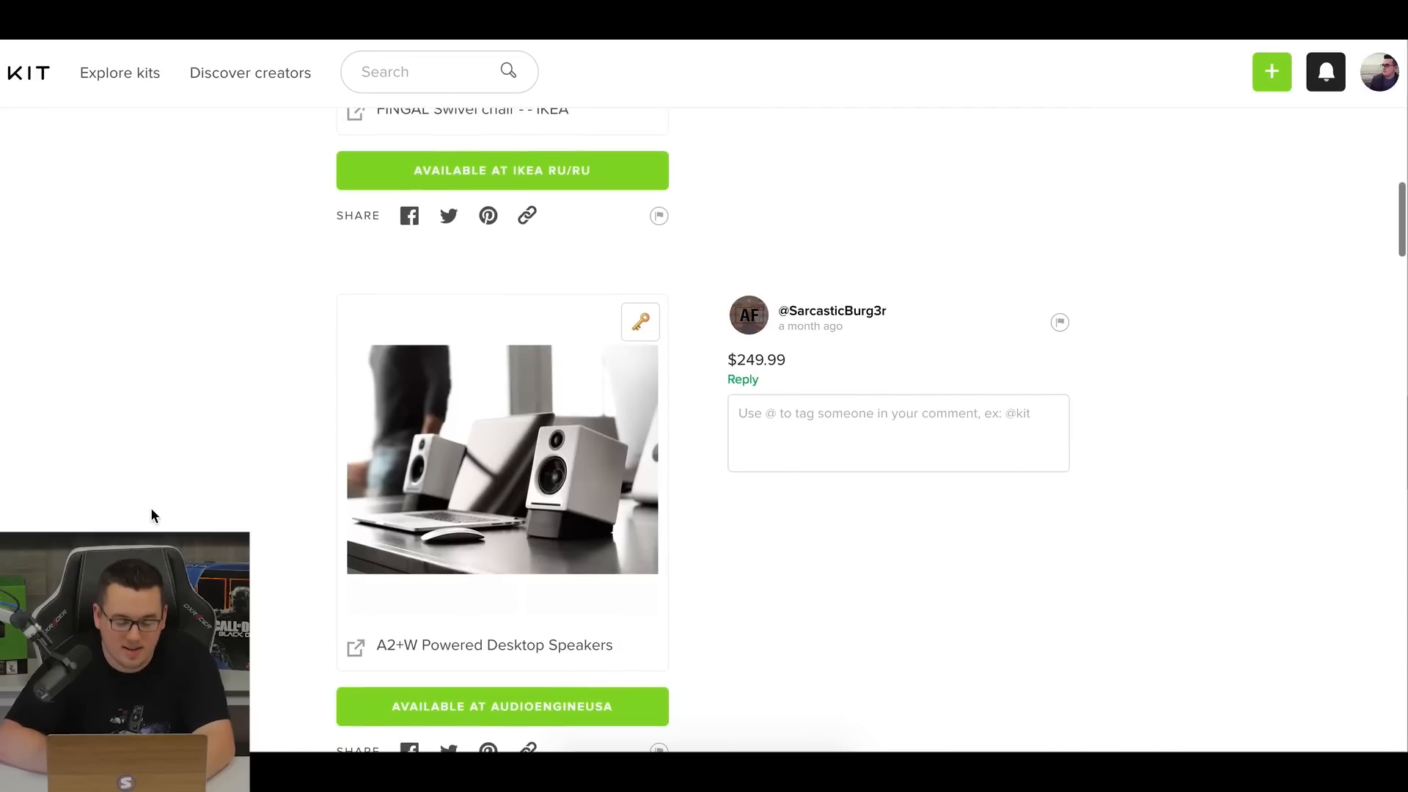
pyautogui.scroll(-3)
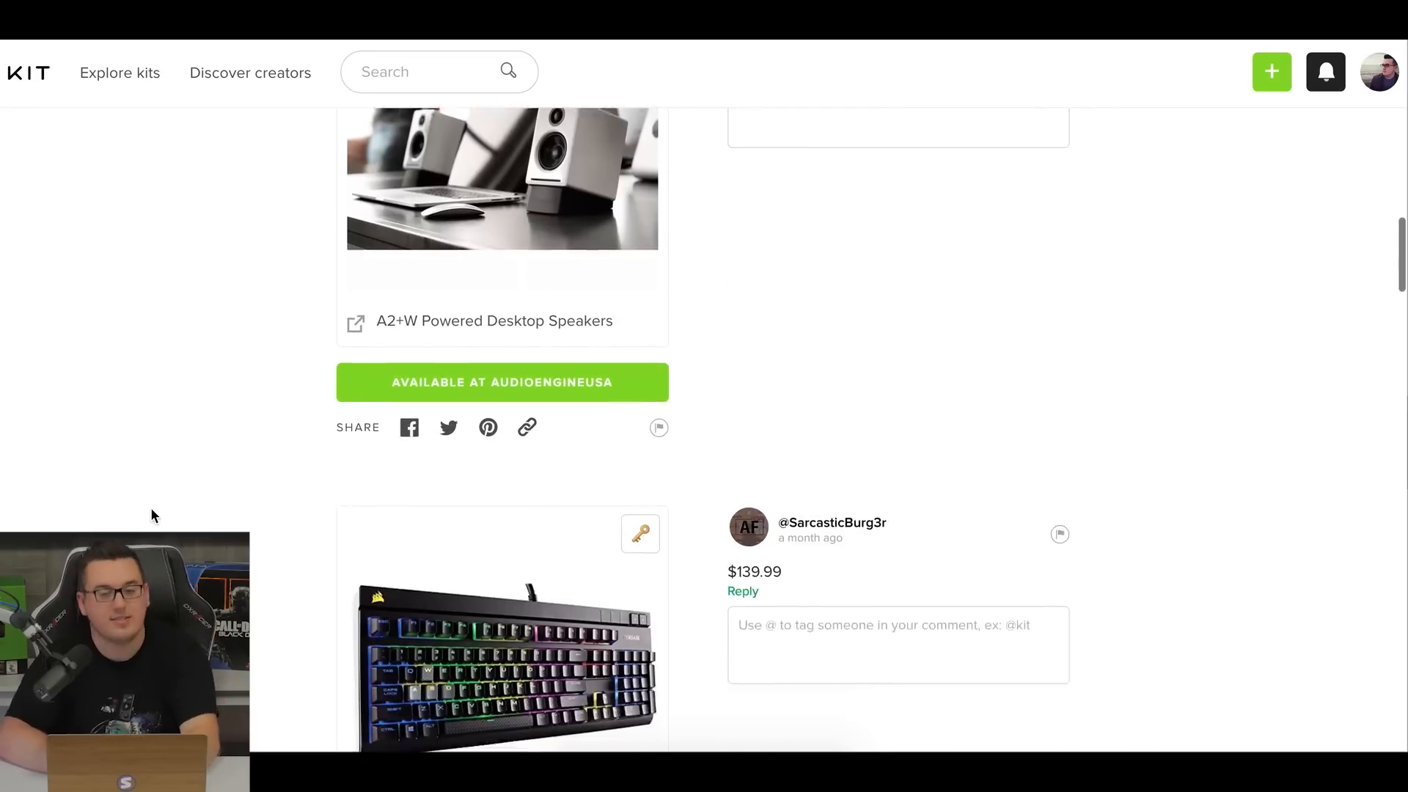
pyautogui.scroll(-3)
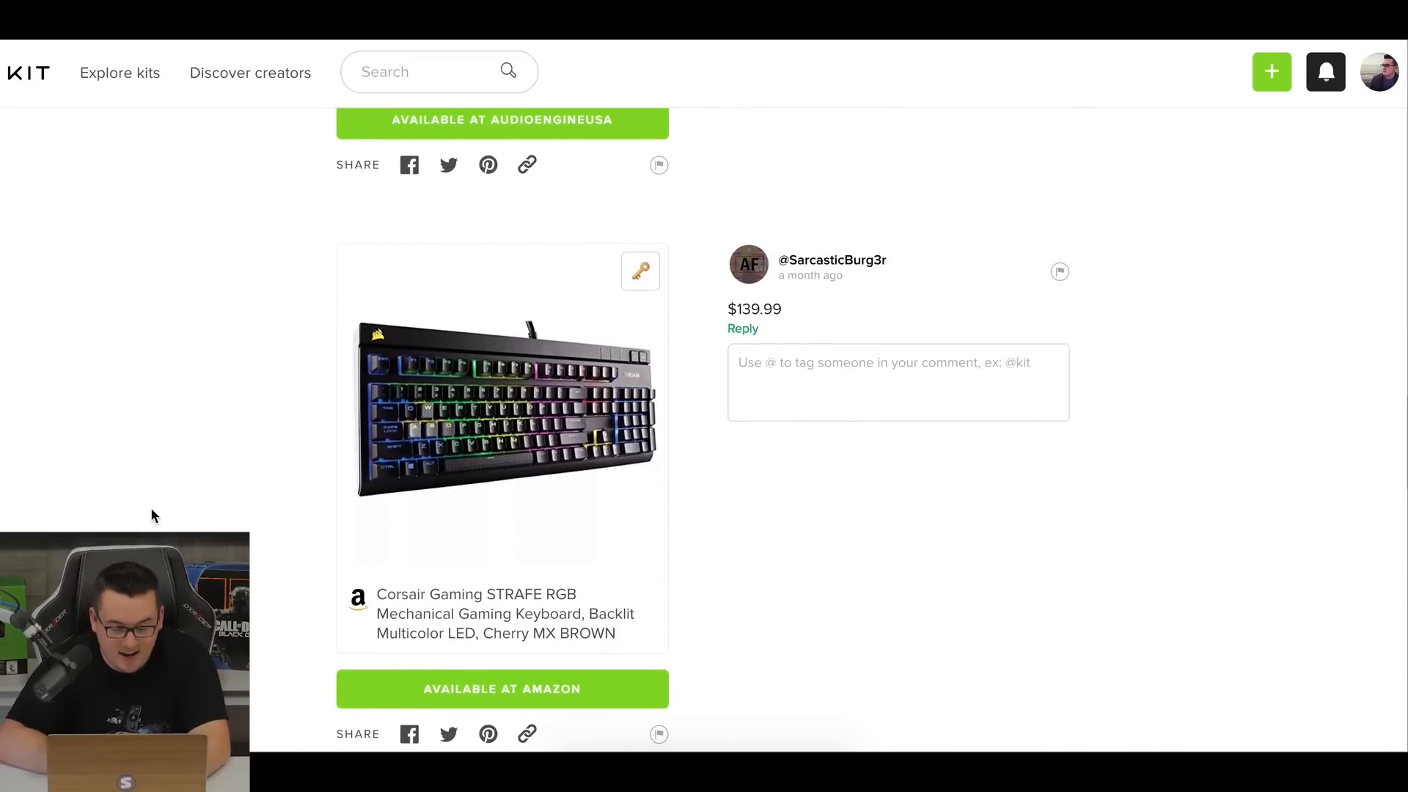
pyautogui.scroll(-3)
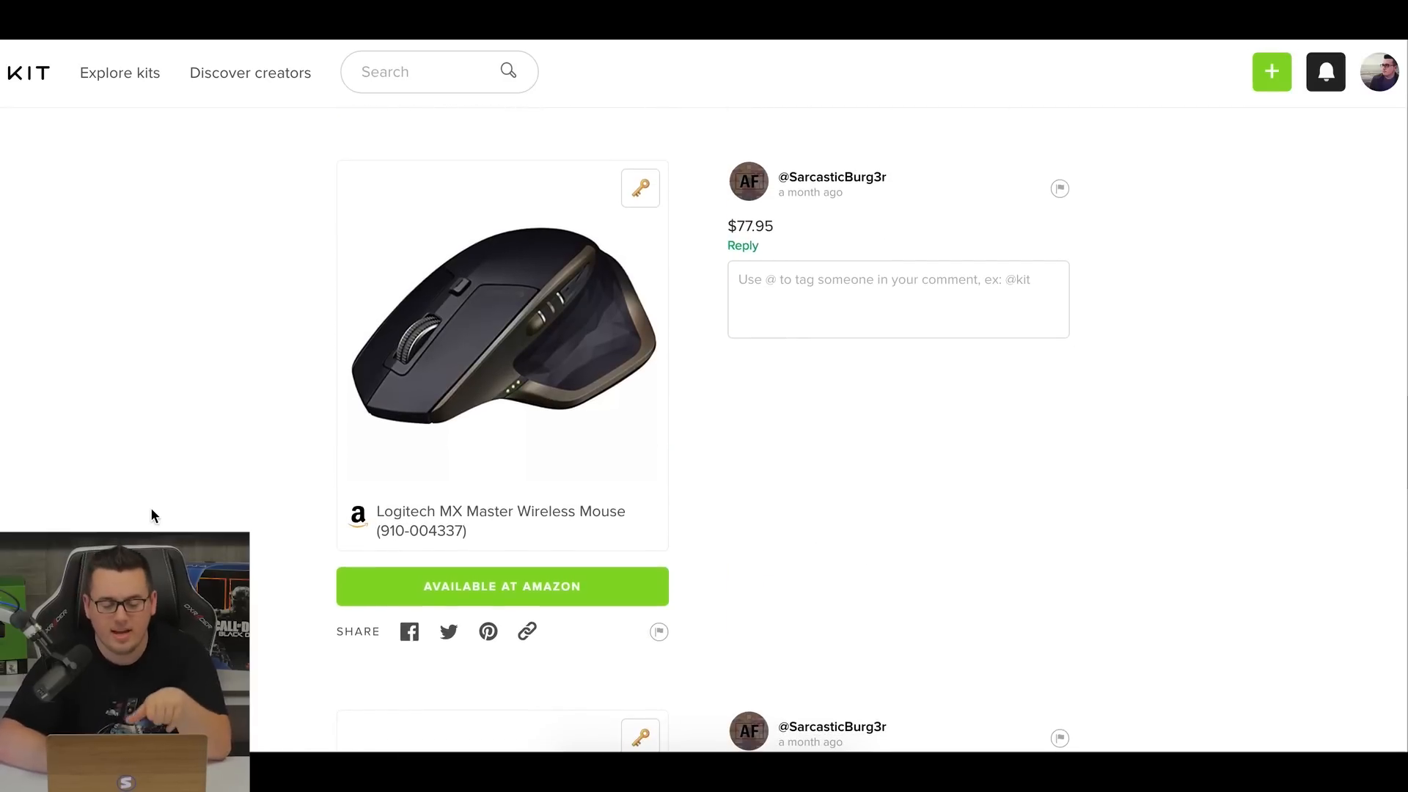
pyautogui.scroll(-3)
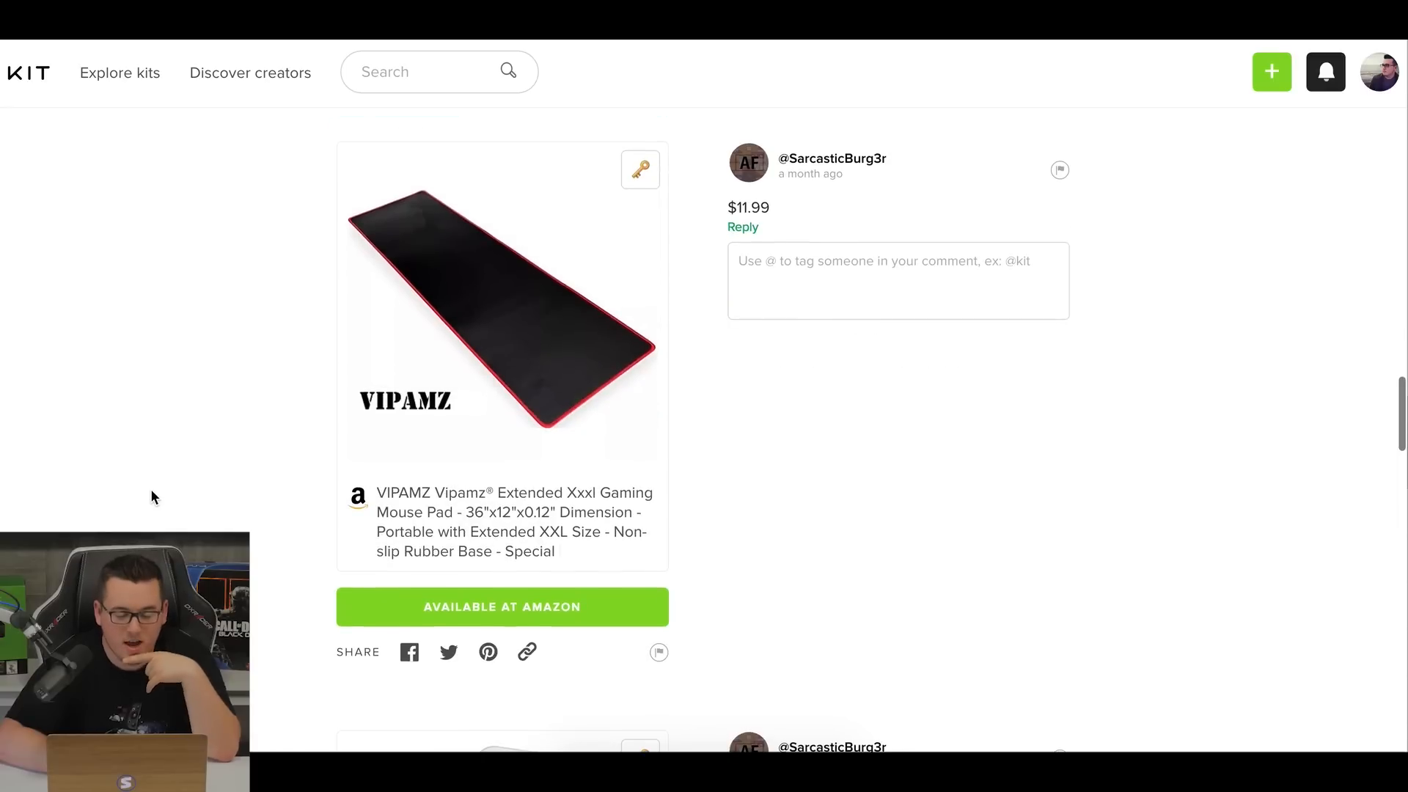
# Continue past the Dell monitor and Mount-It! wall mount, then scroll back up.
pyautogui.scroll(-3)
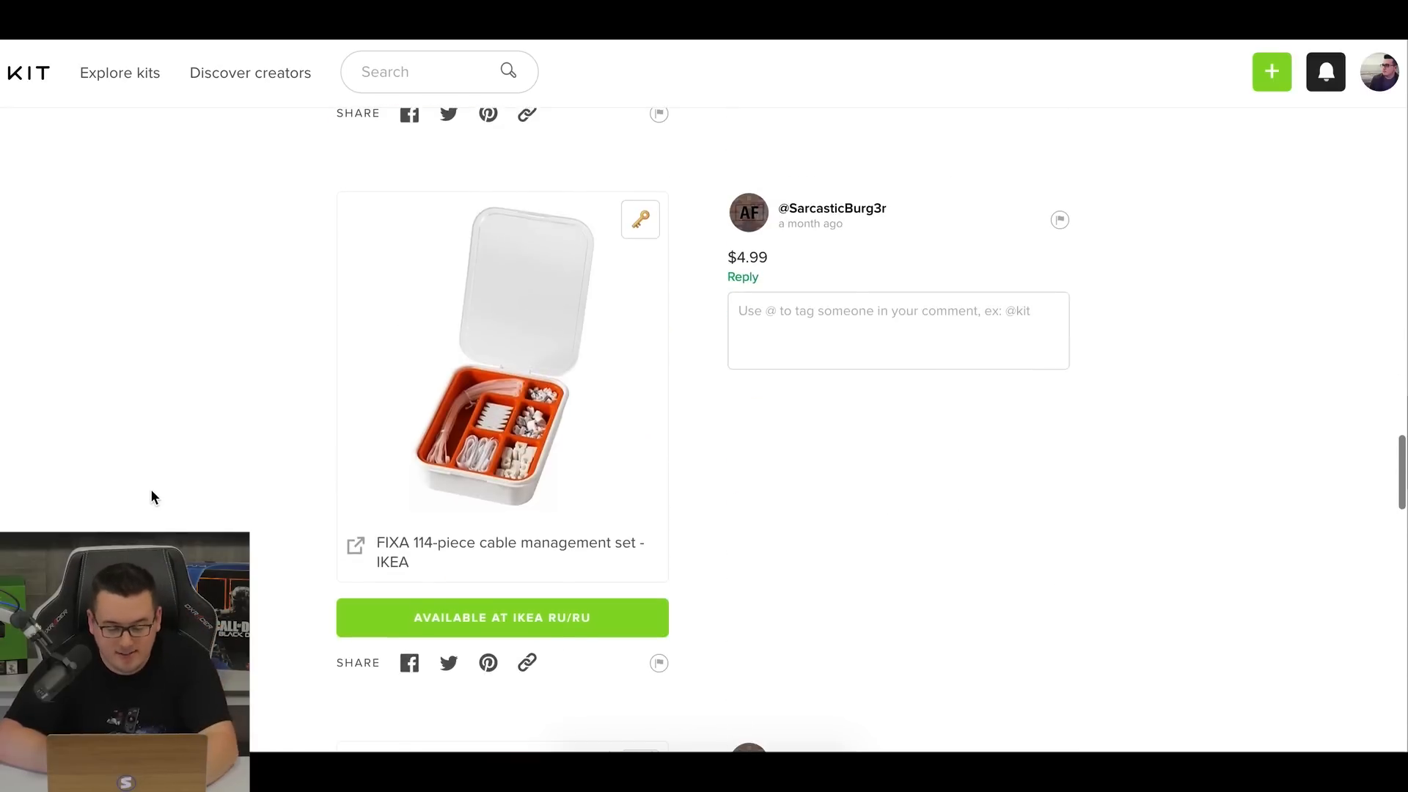
pyautogui.scroll(-3)
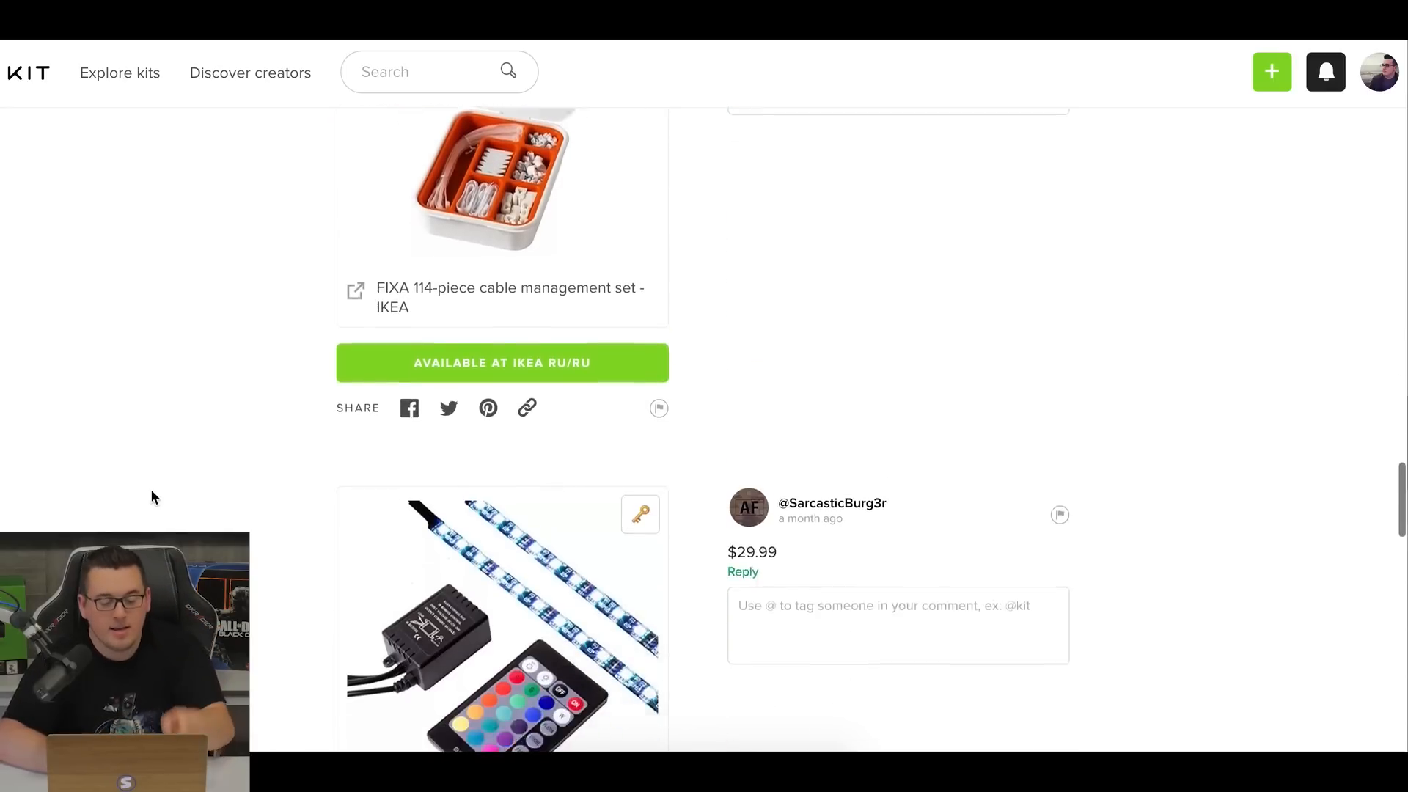
pyautogui.scroll(-3)
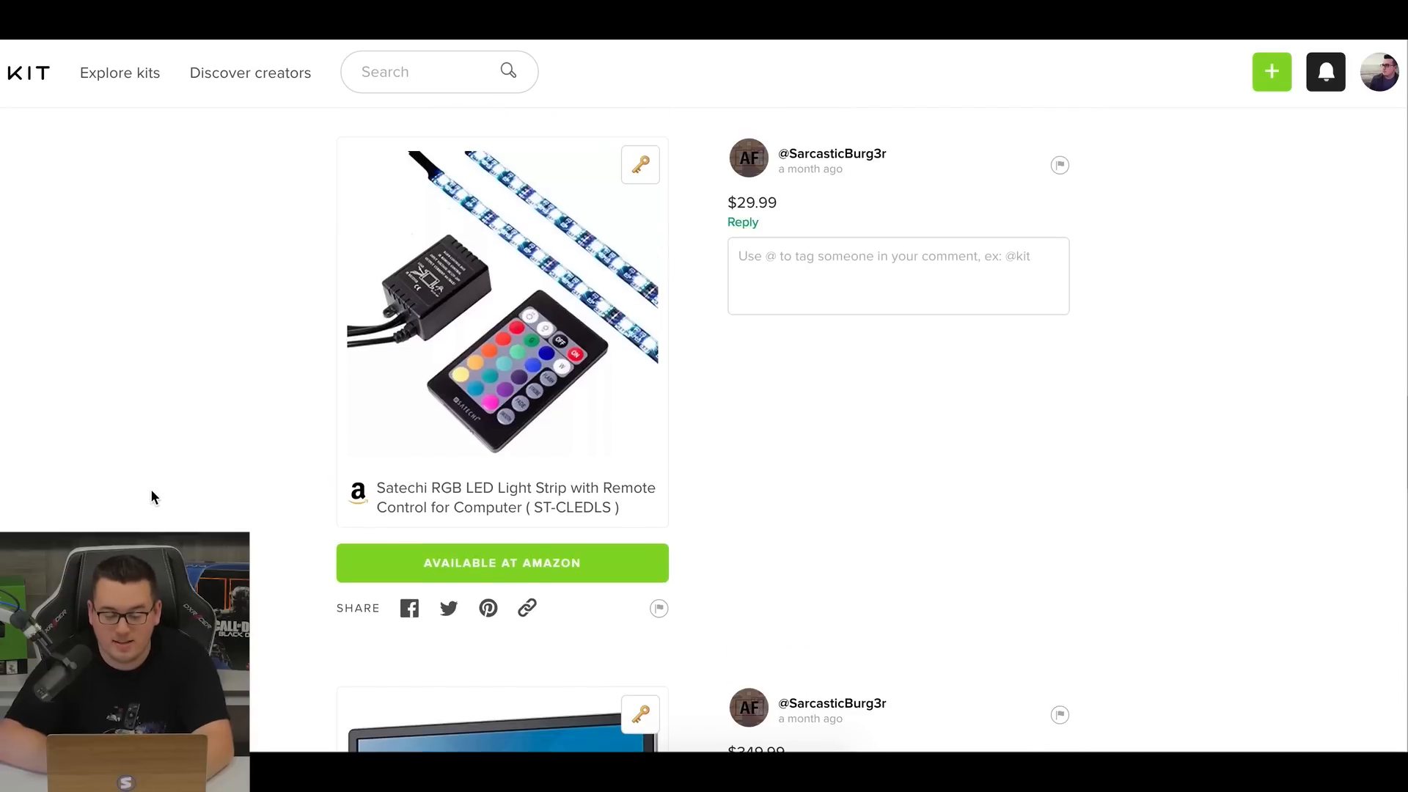
pyautogui.scroll(-3)
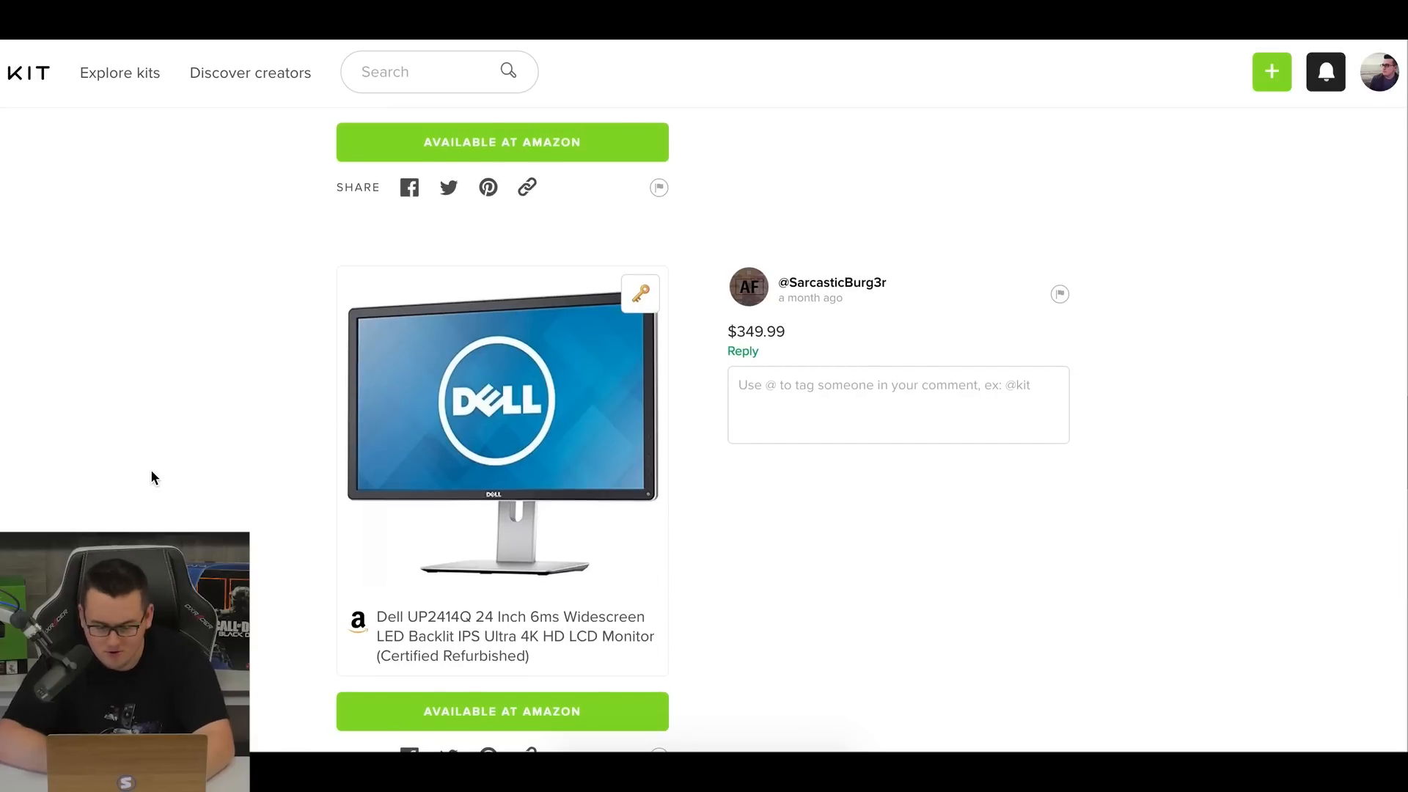
pyautogui.scroll(-3)
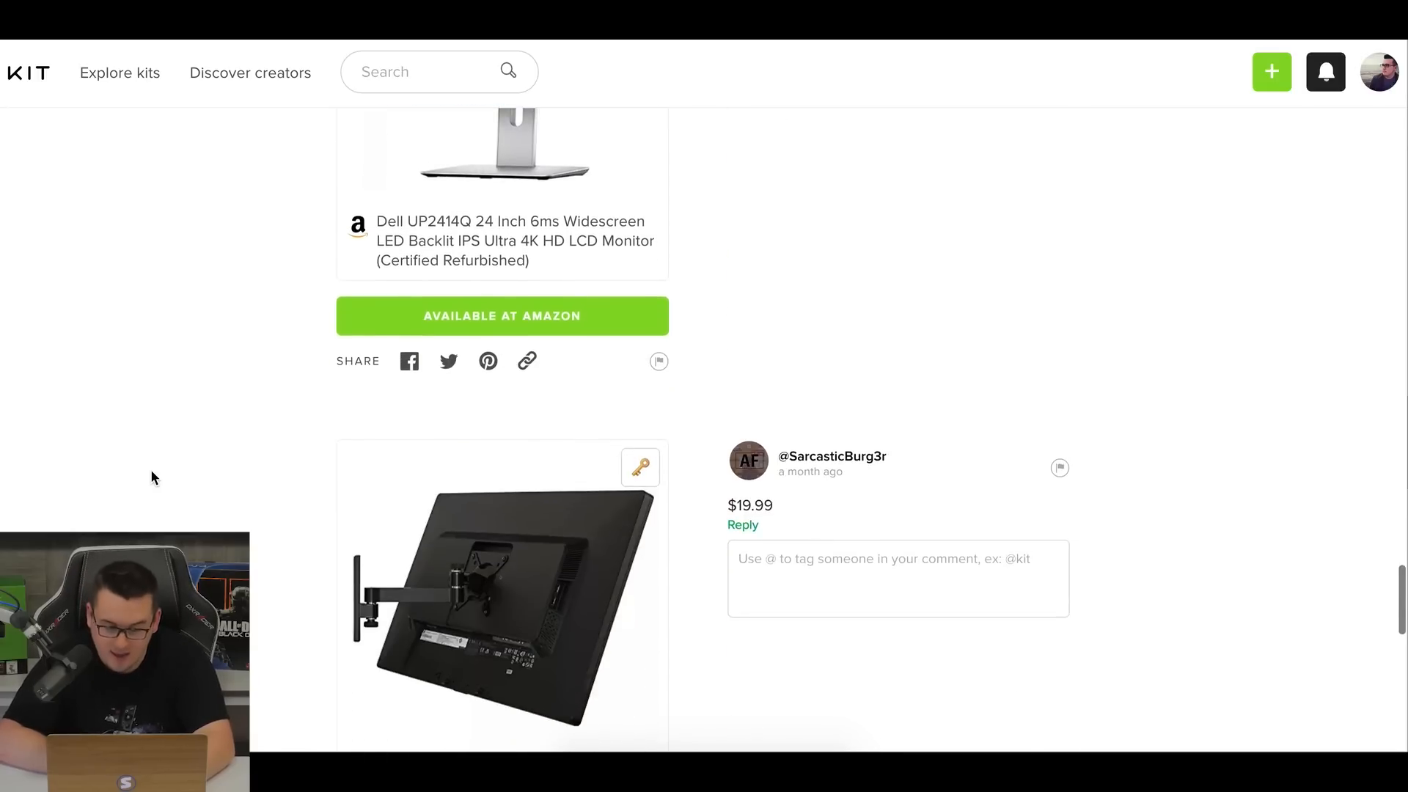
pyautogui.scroll(-3)
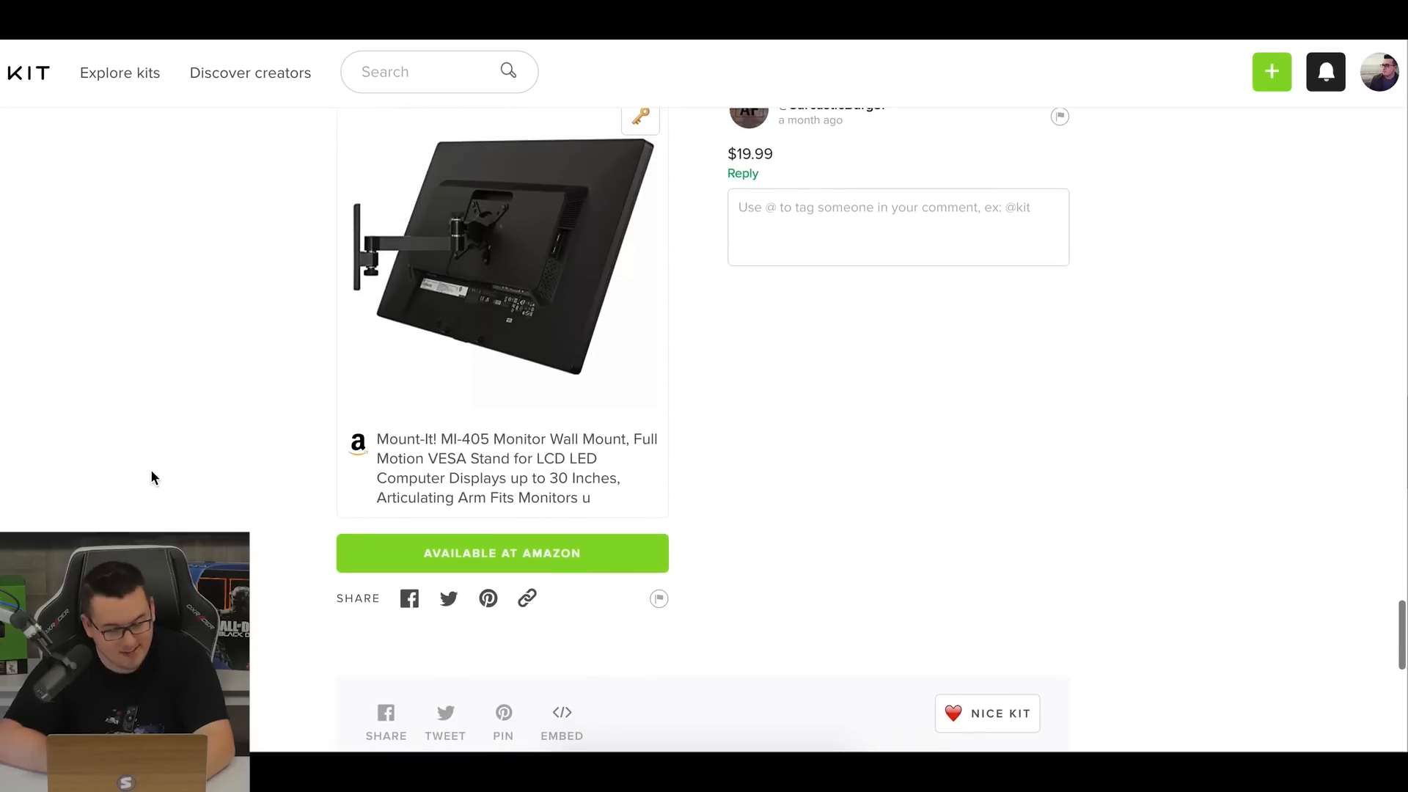
pyautogui.scroll(3)
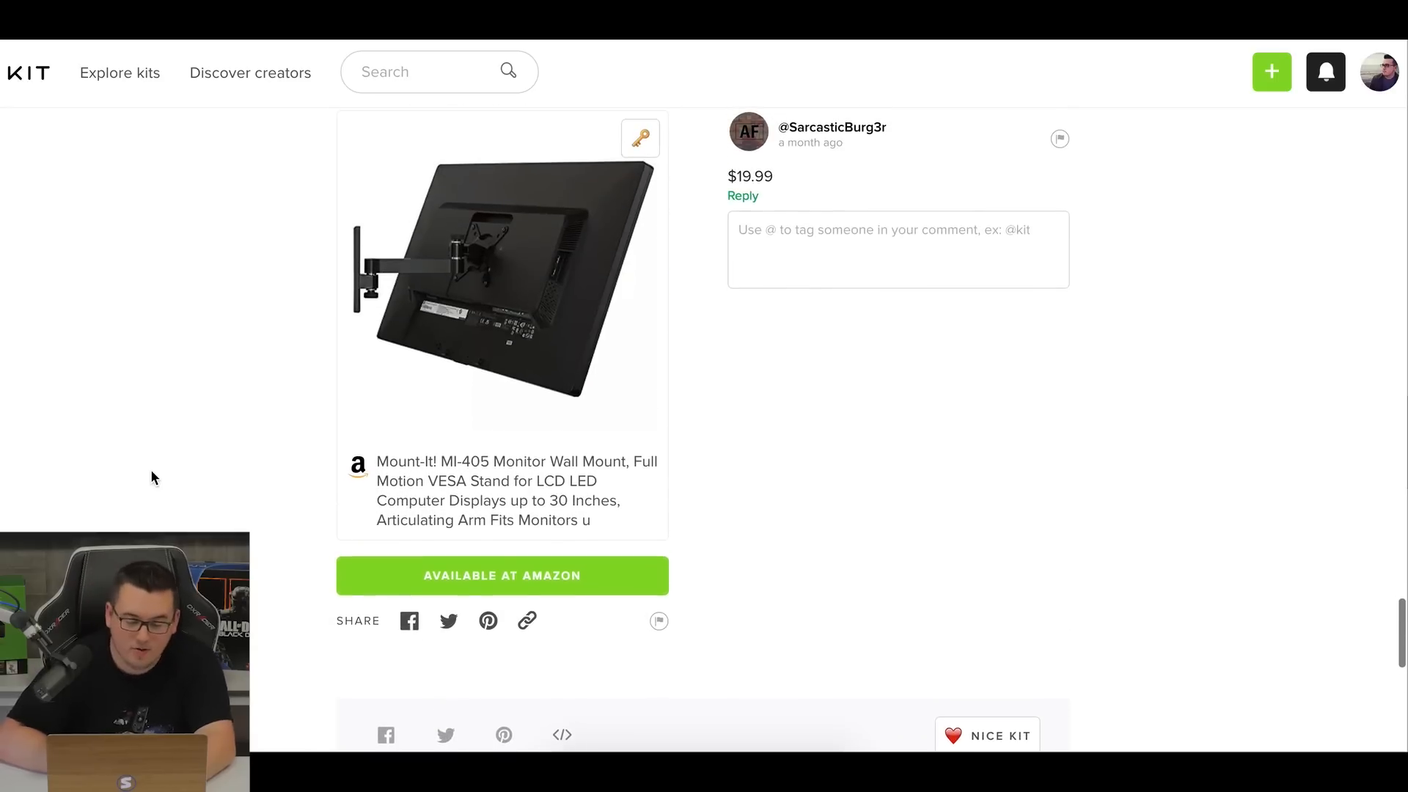
pyautogui.scroll(3)
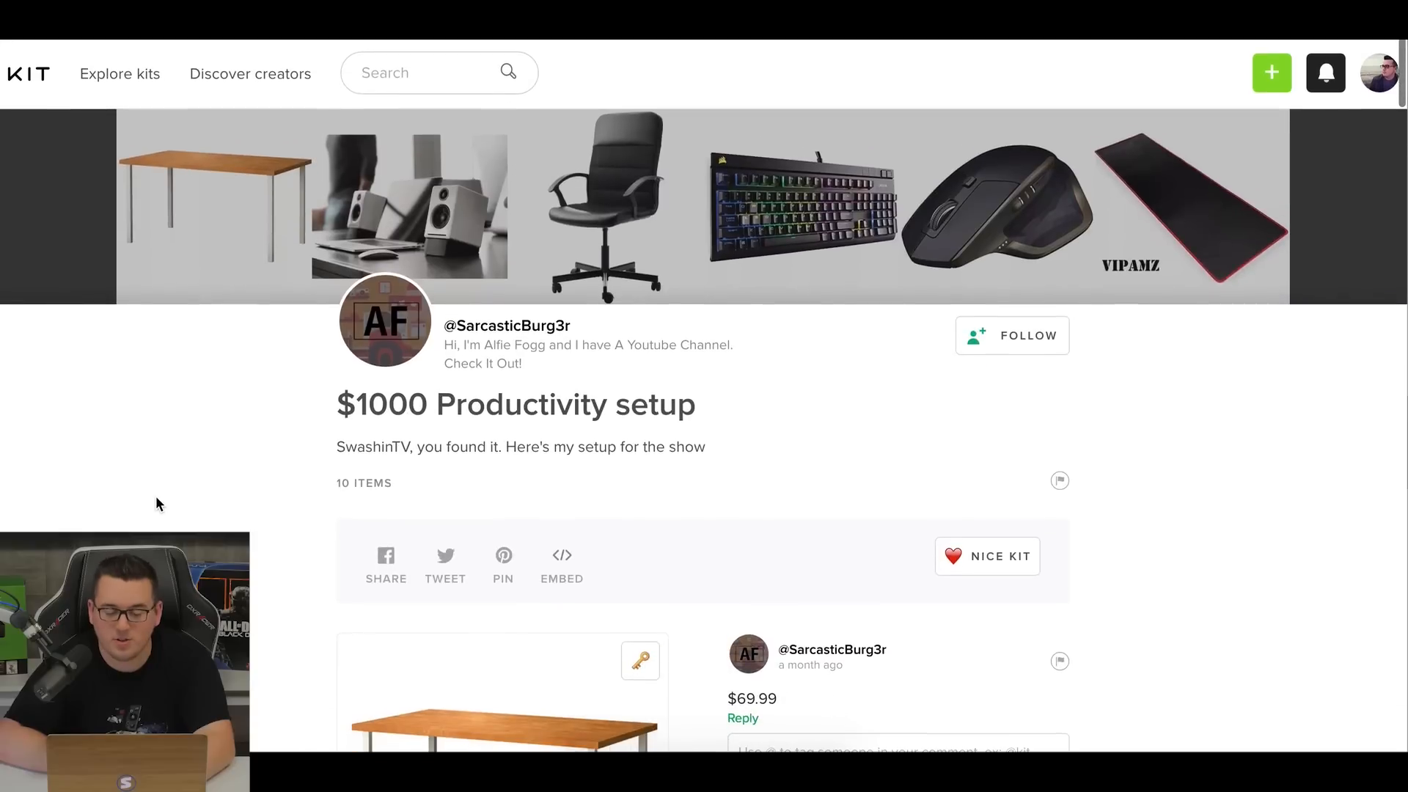
pyautogui.moveTo(220, 497)
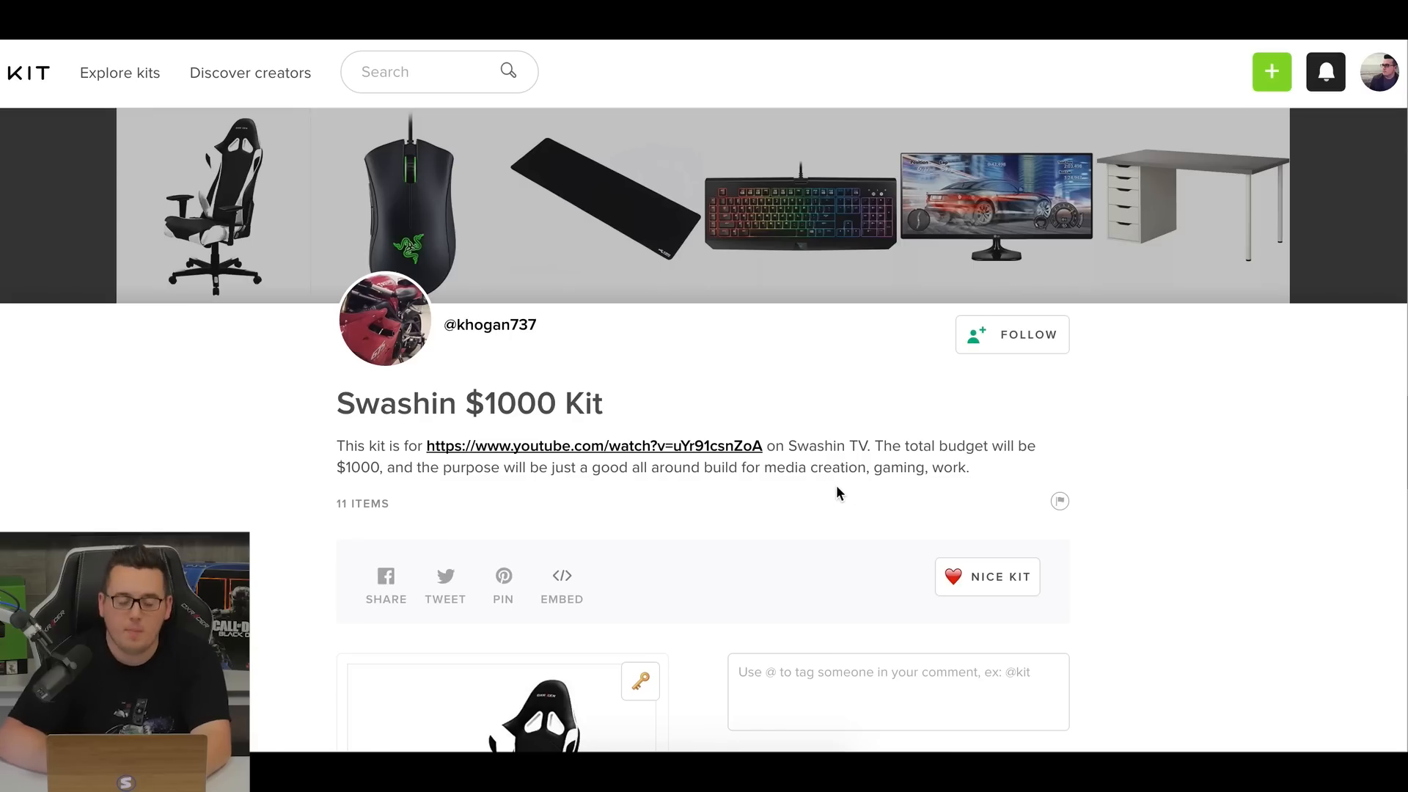
pyautogui.moveTo(822, 499)
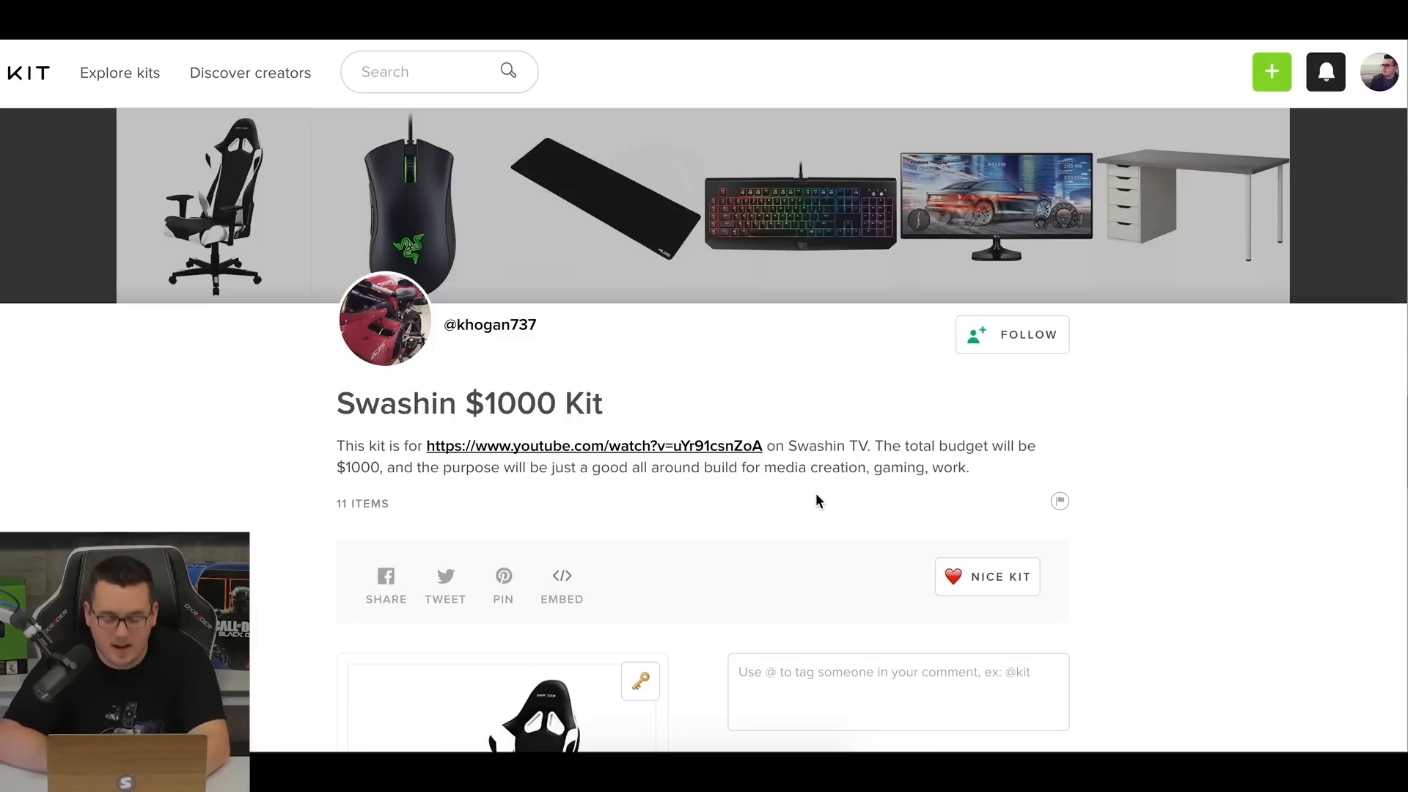
pyautogui.scroll(-3)
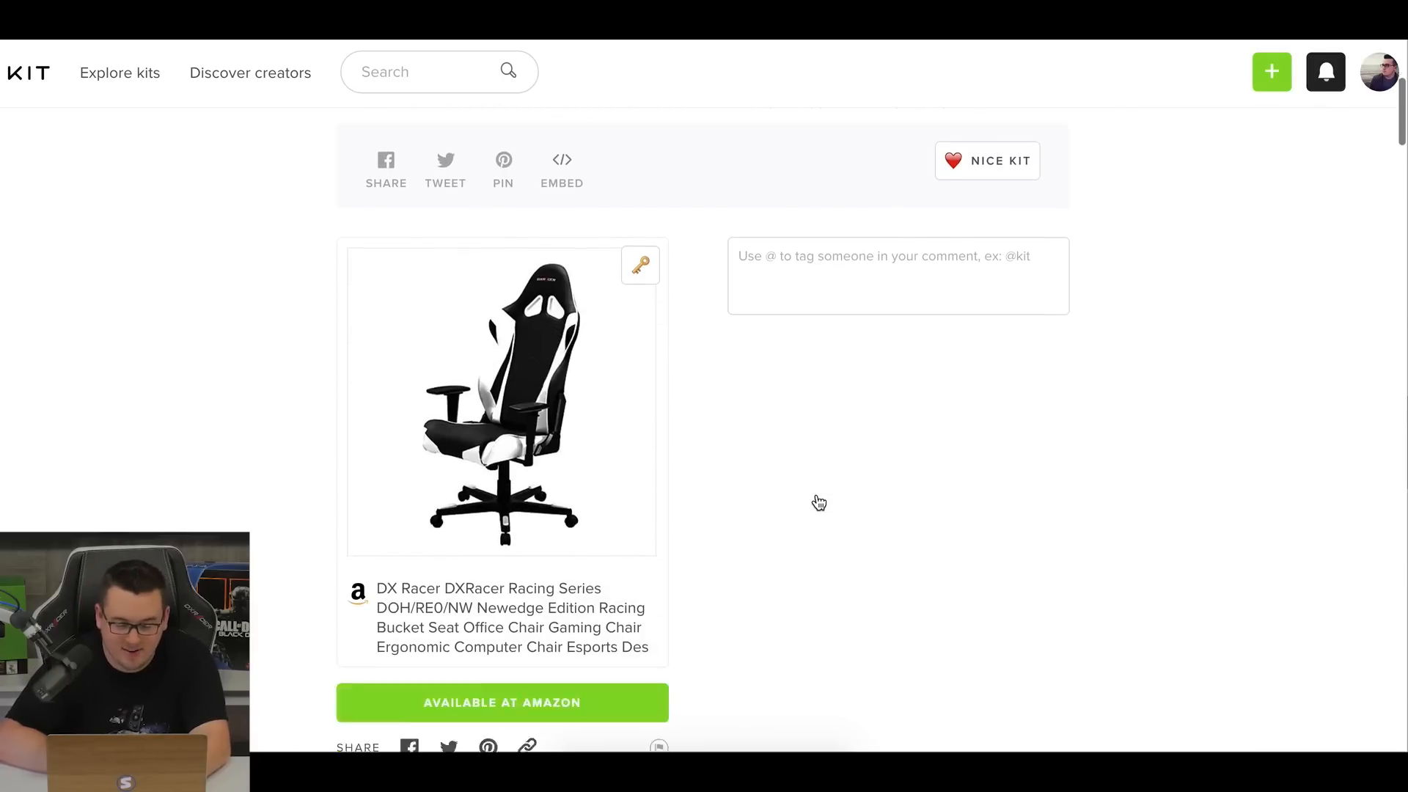
pyautogui.scroll(-3)
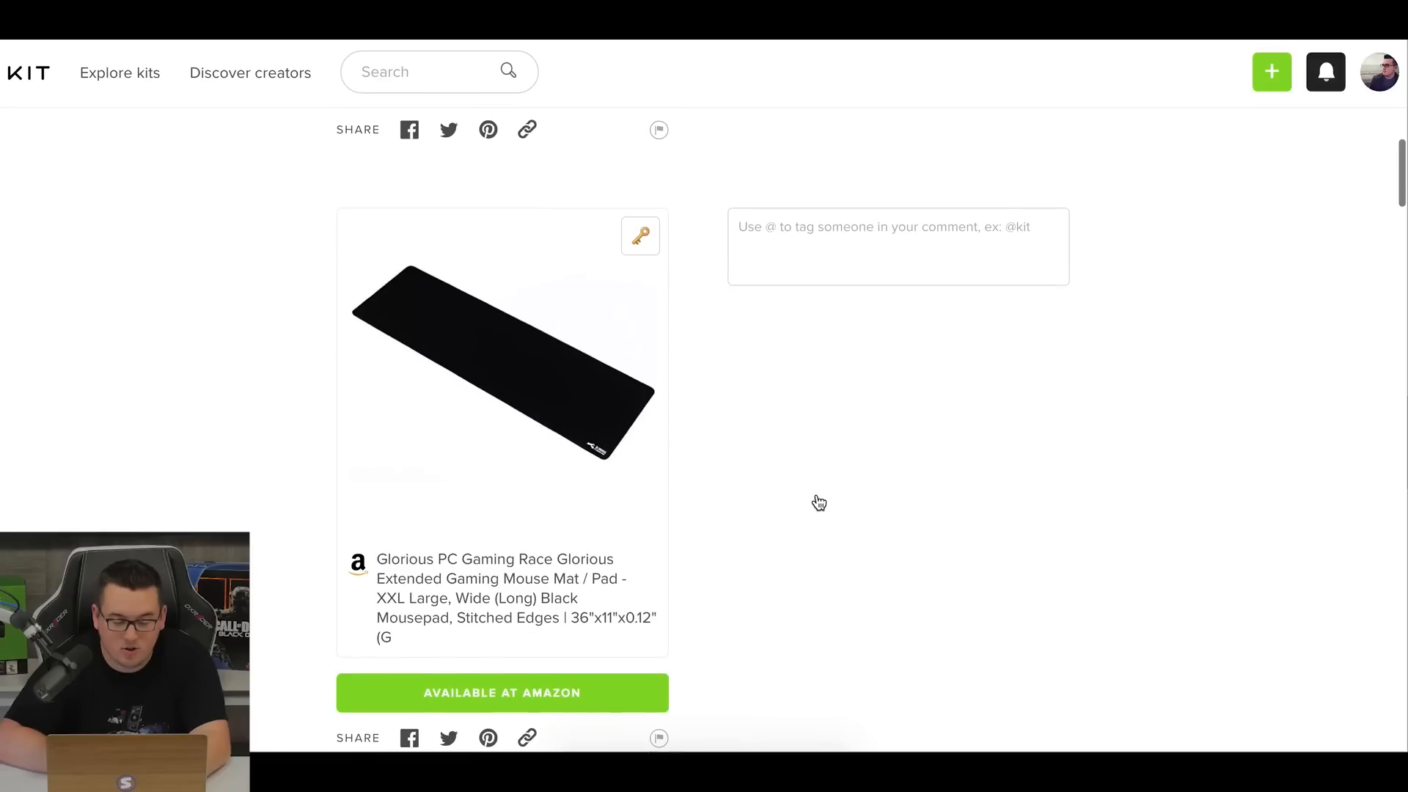
pyautogui.scroll(-3)
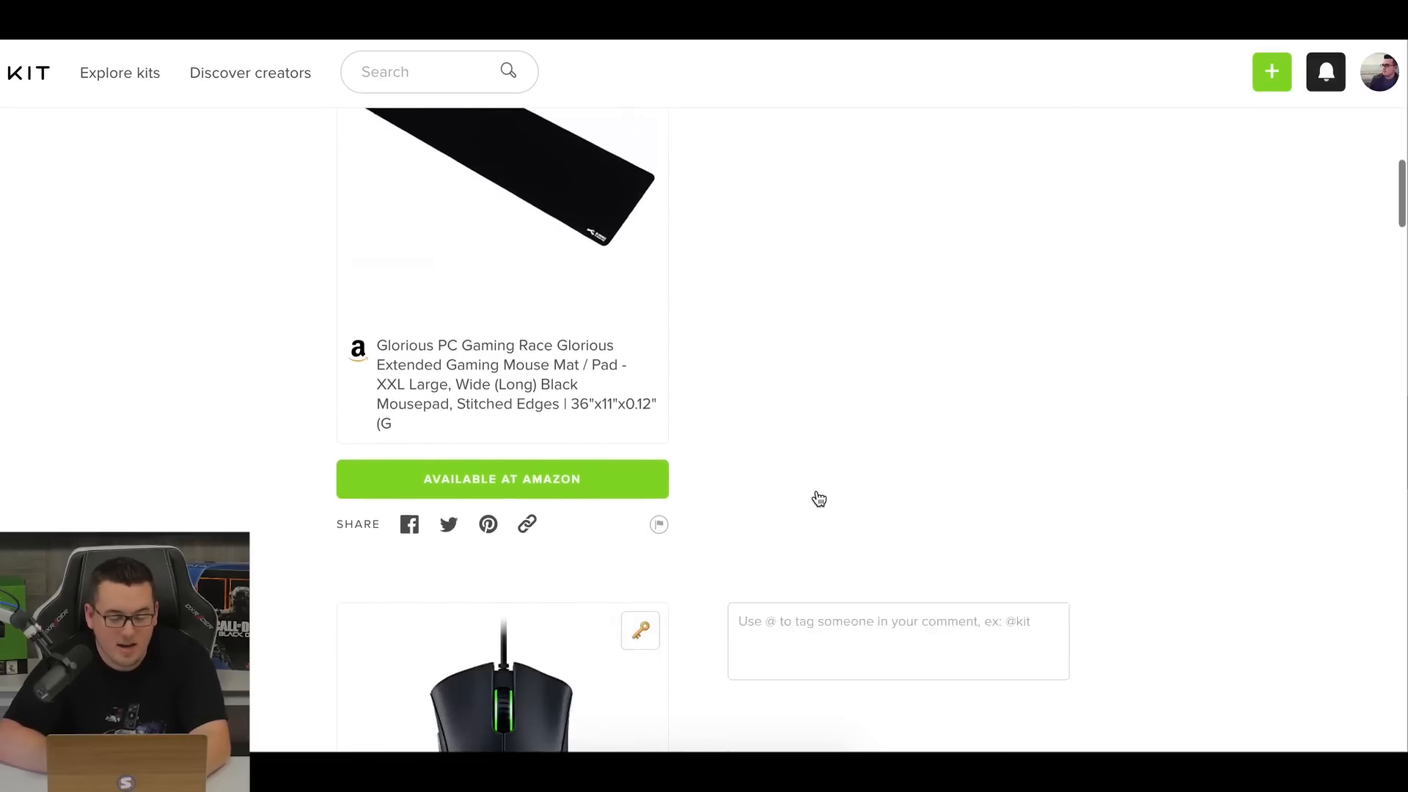
pyautogui.scroll(-3)
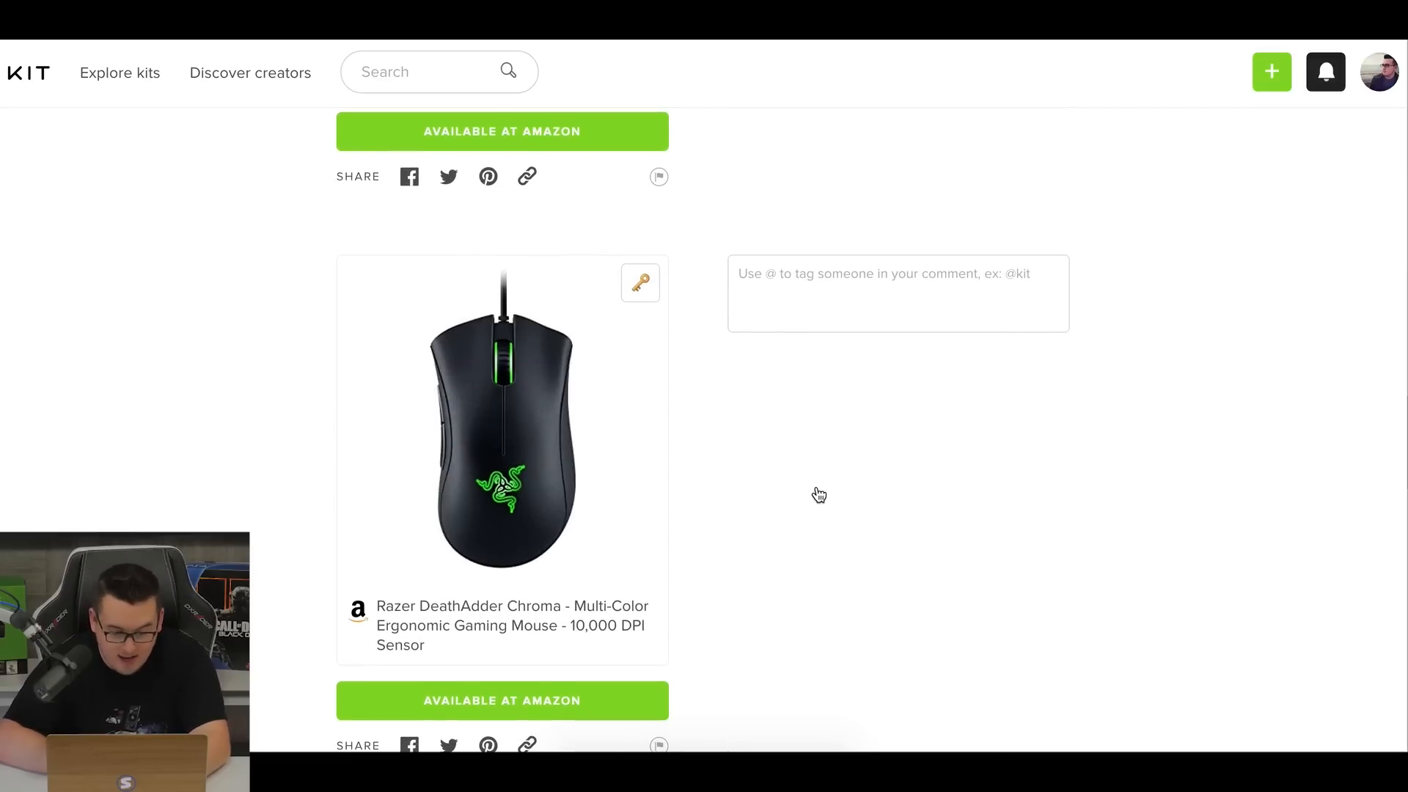
pyautogui.scroll(-3)
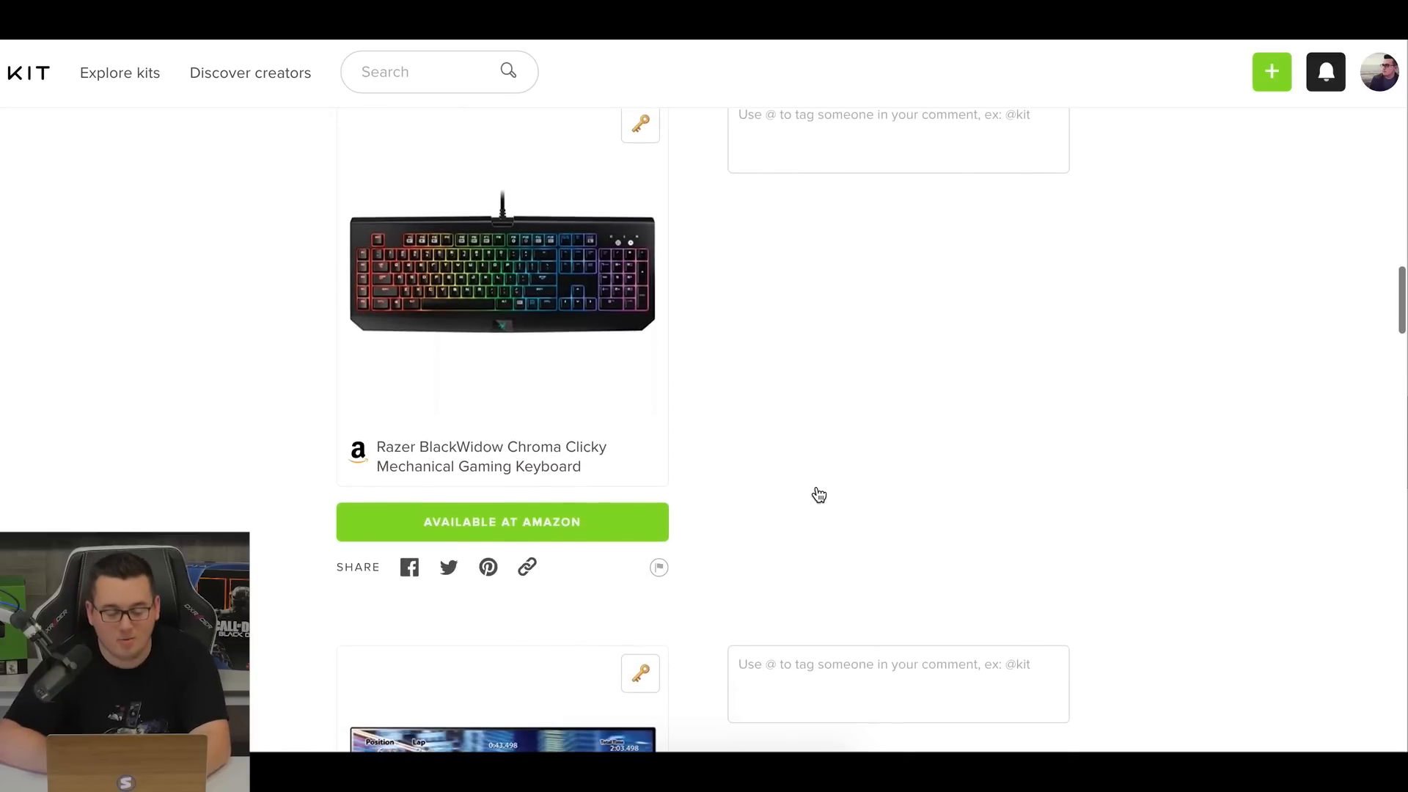
pyautogui.scroll(-3)
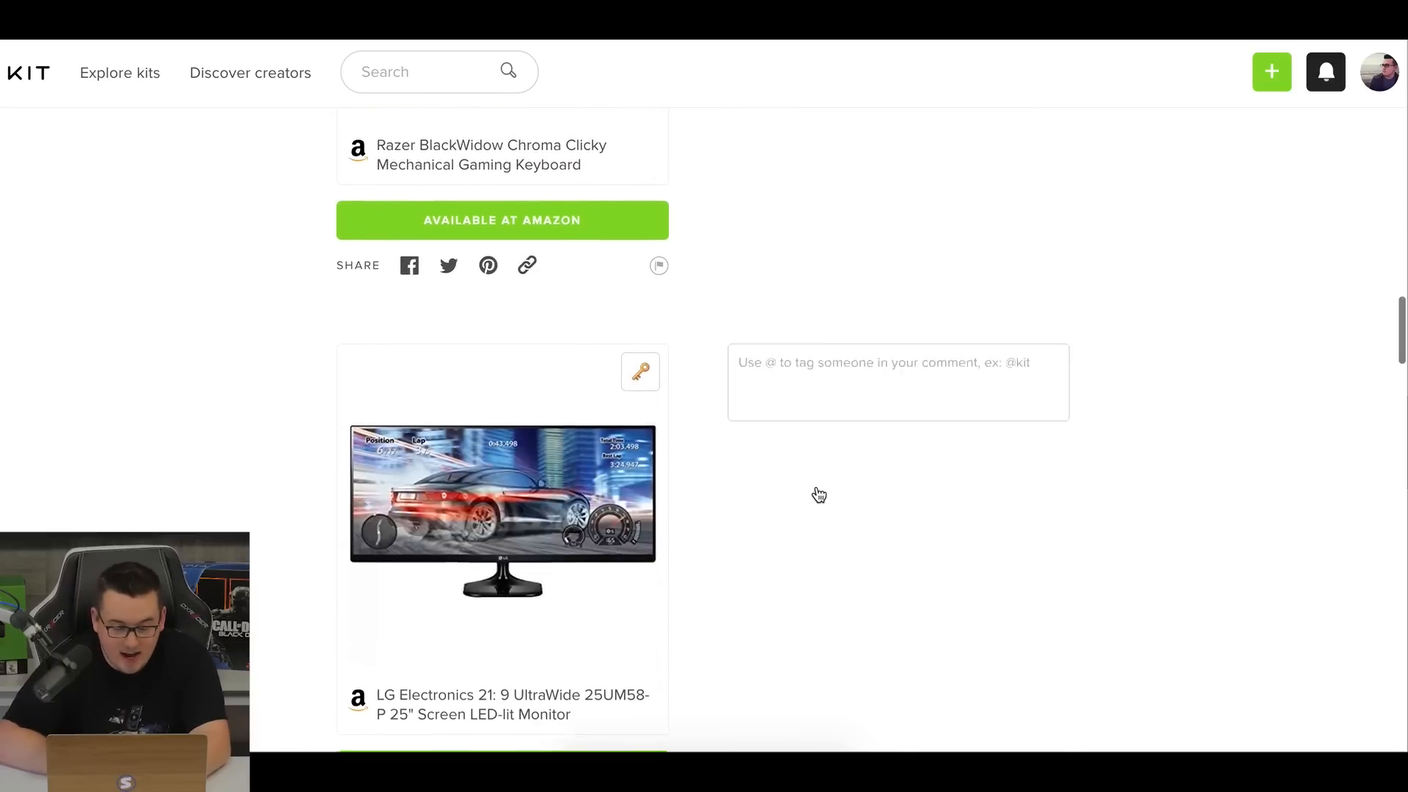
pyautogui.scroll(-3)
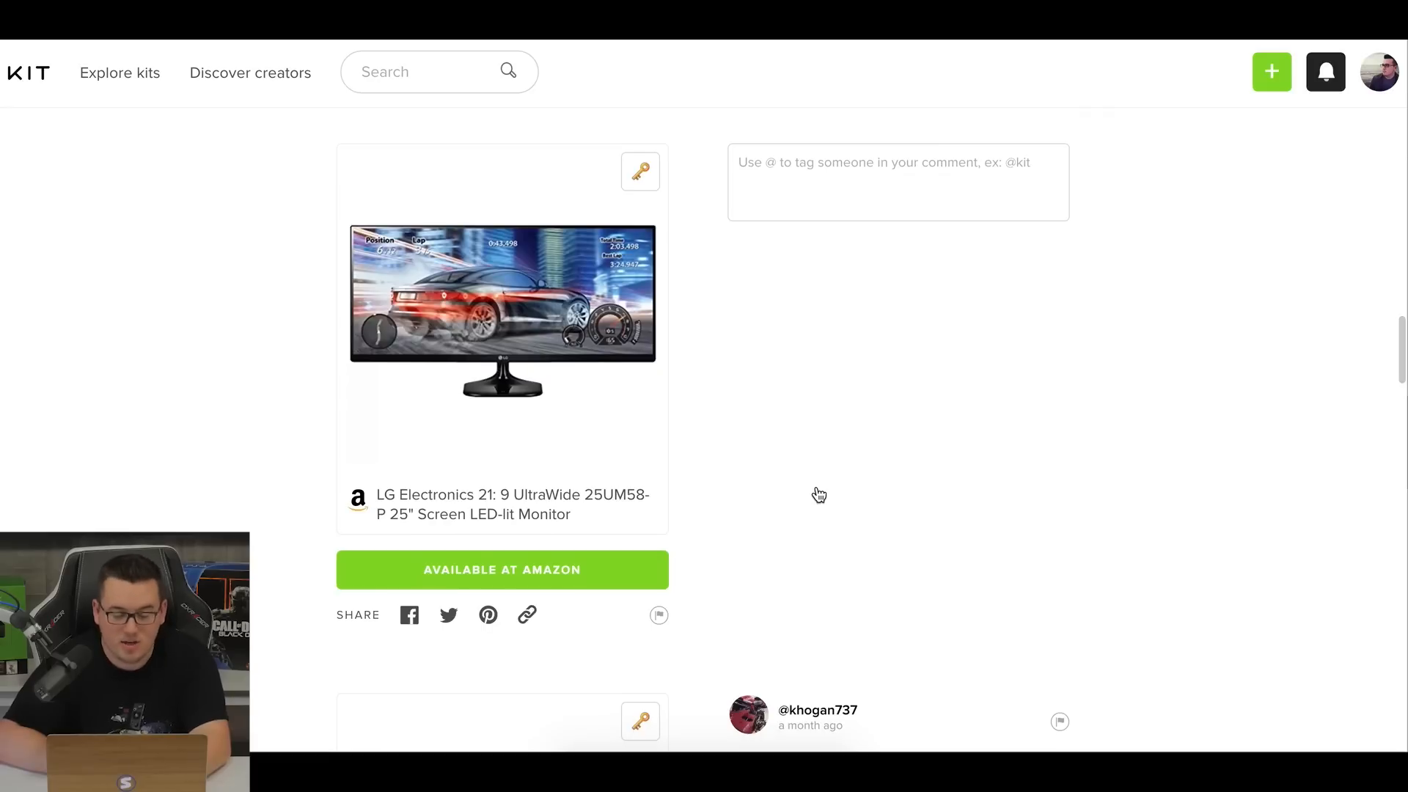
# Review the LINNMON/ALEX desk, Razer headset, cable tray, headphone stand and LED strip.
pyautogui.scroll(-3)
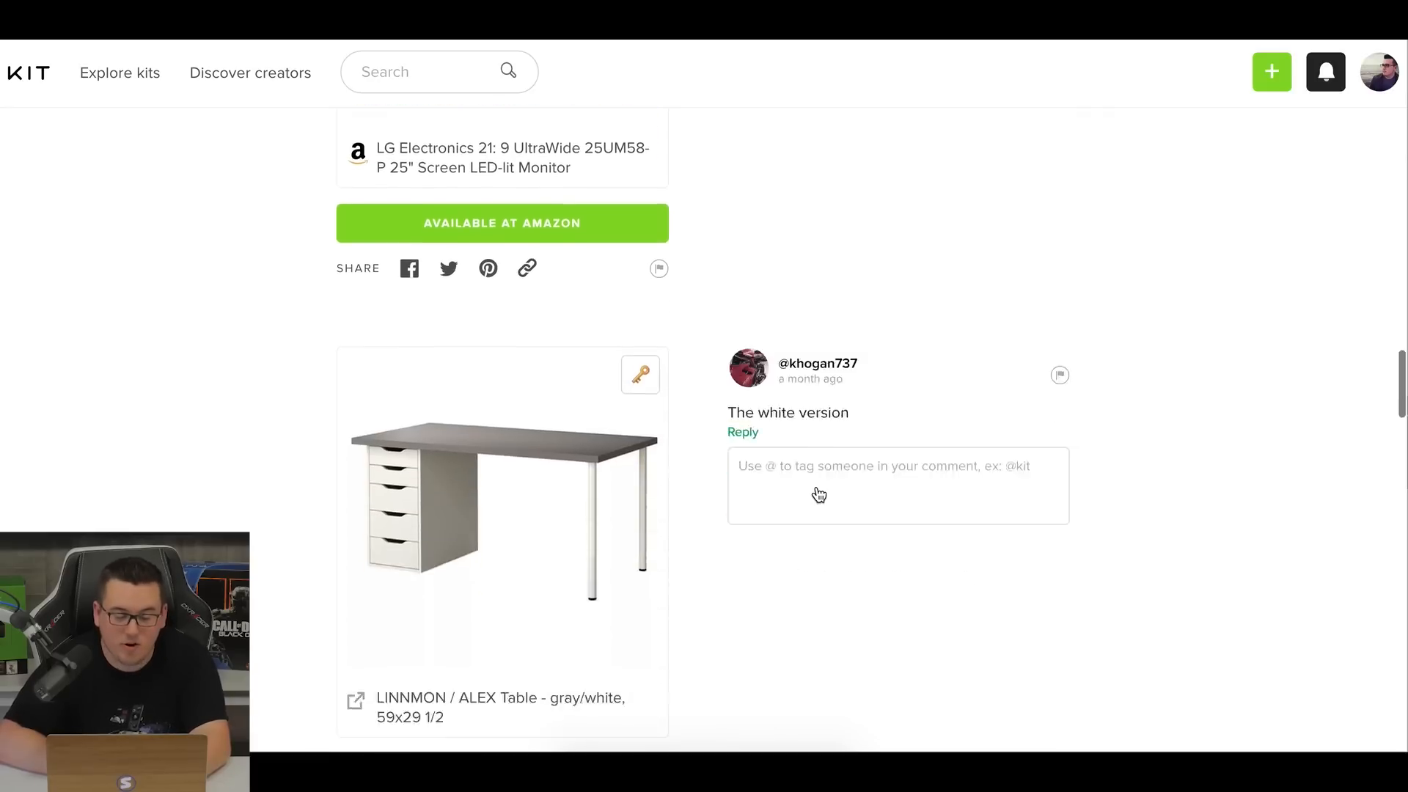
pyautogui.scroll(-3)
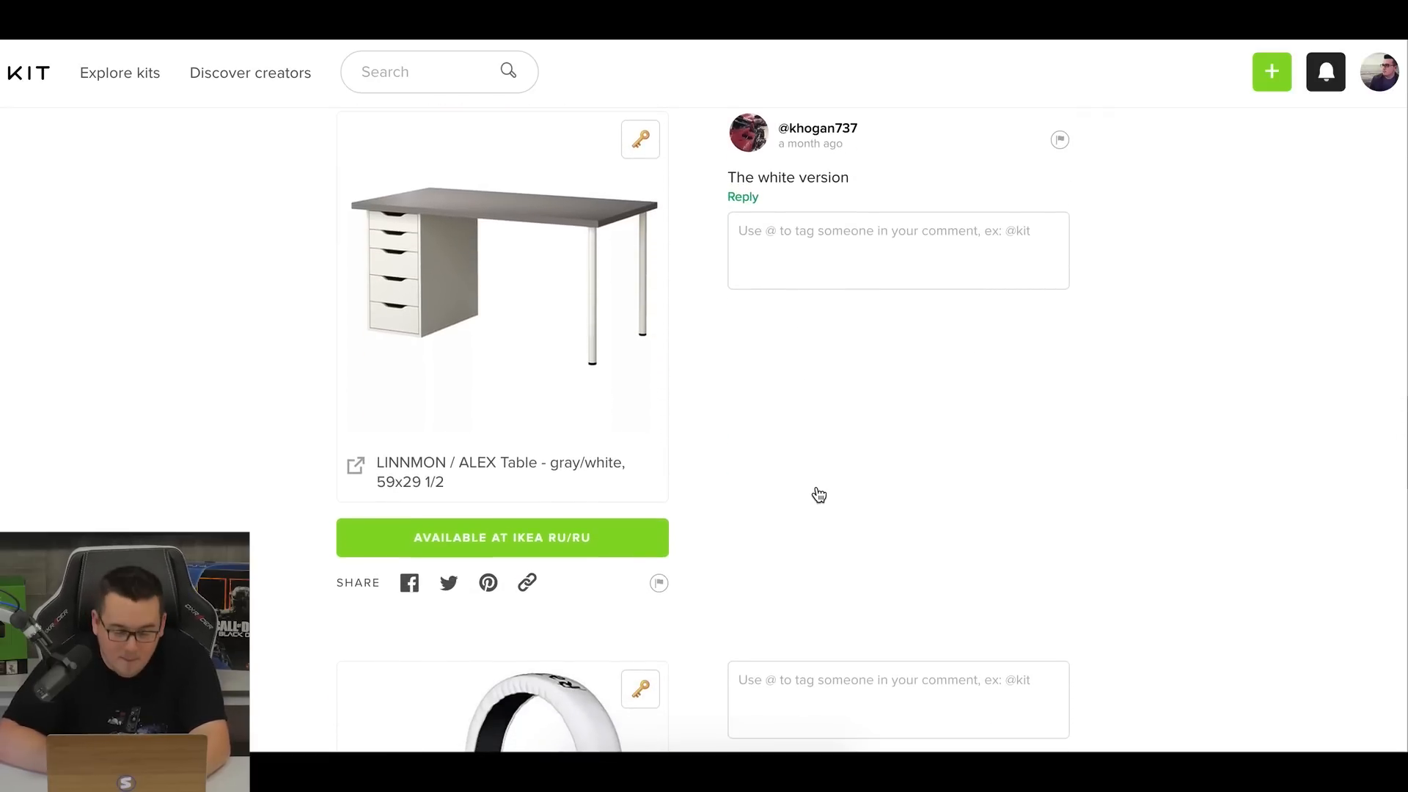
pyautogui.scroll(-3)
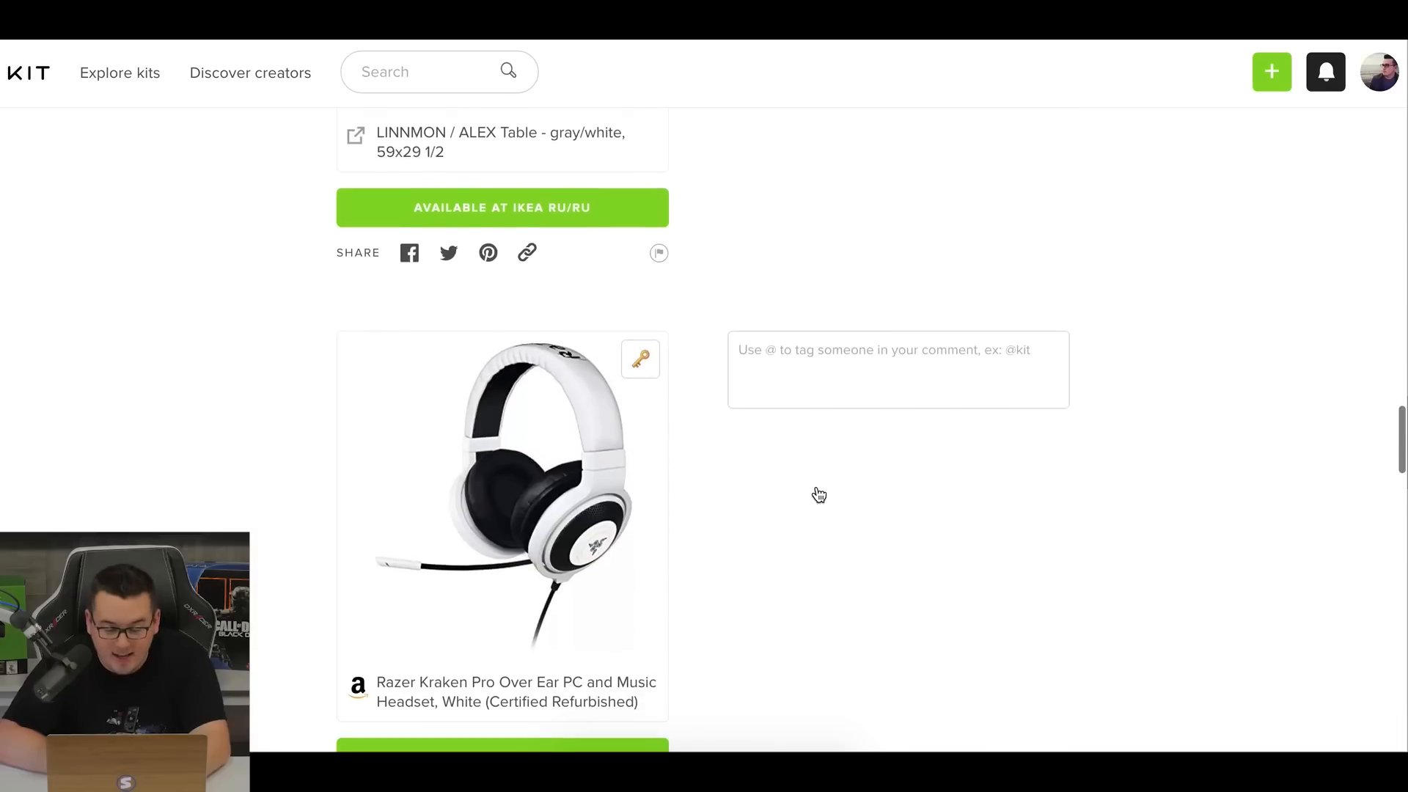
pyautogui.scroll(-3)
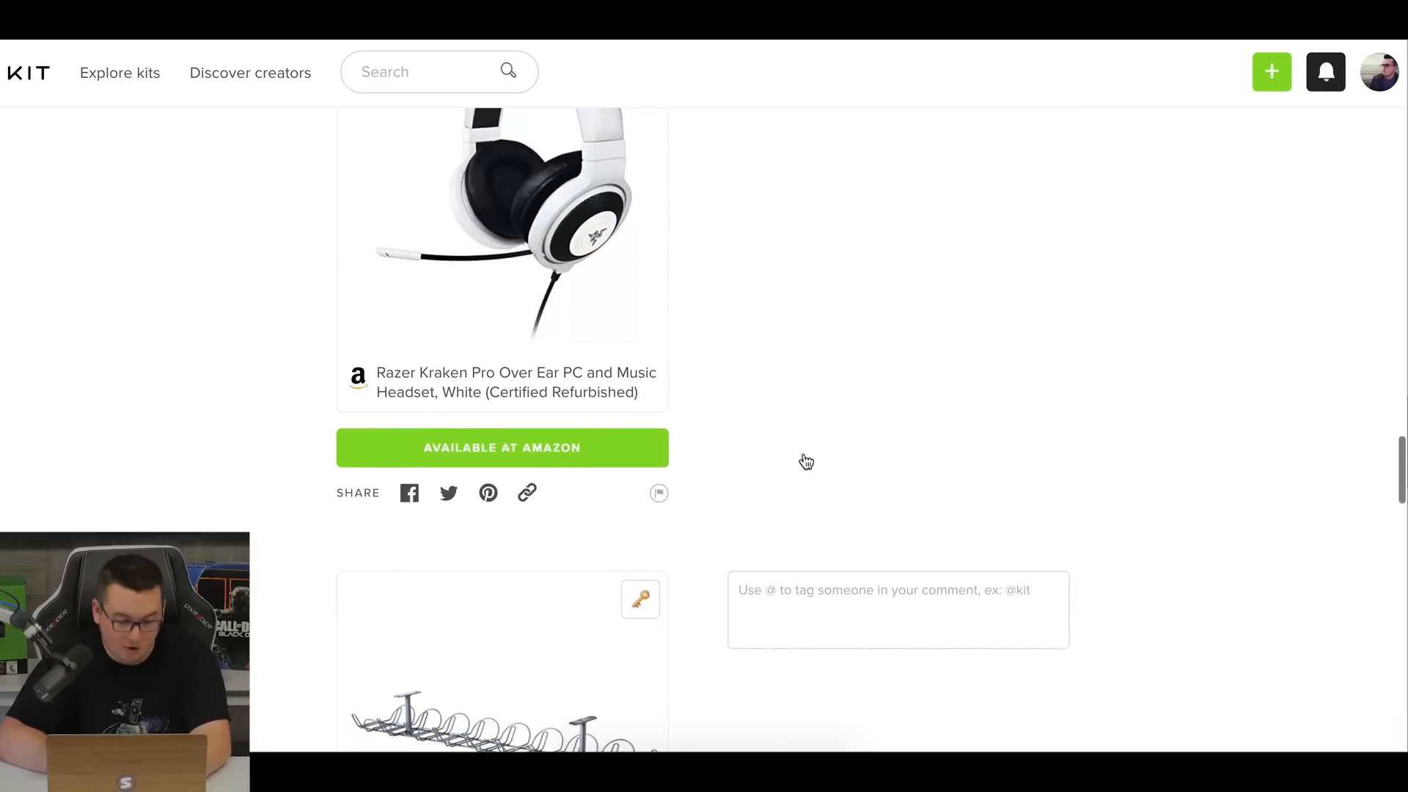
pyautogui.scroll(-3)
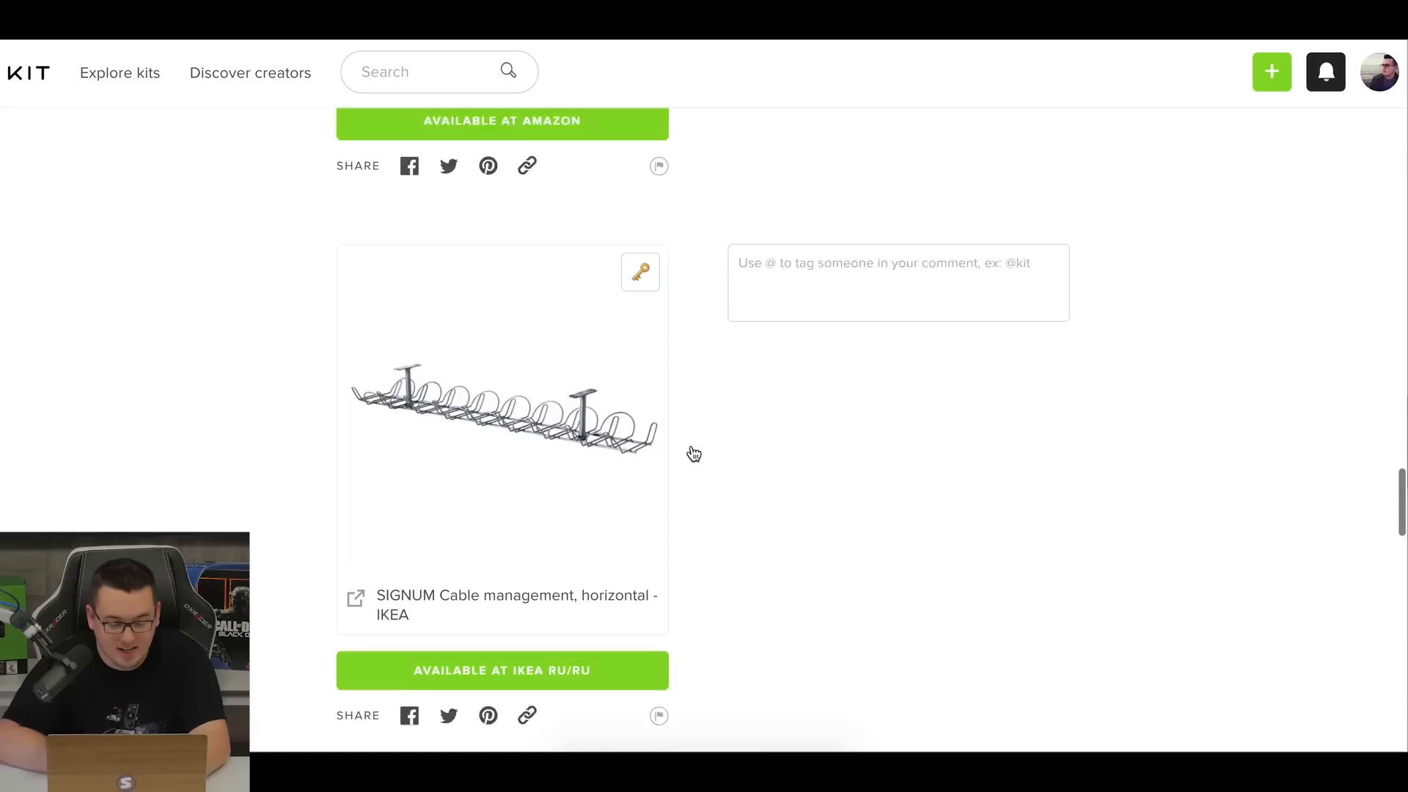
pyautogui.scroll(3)
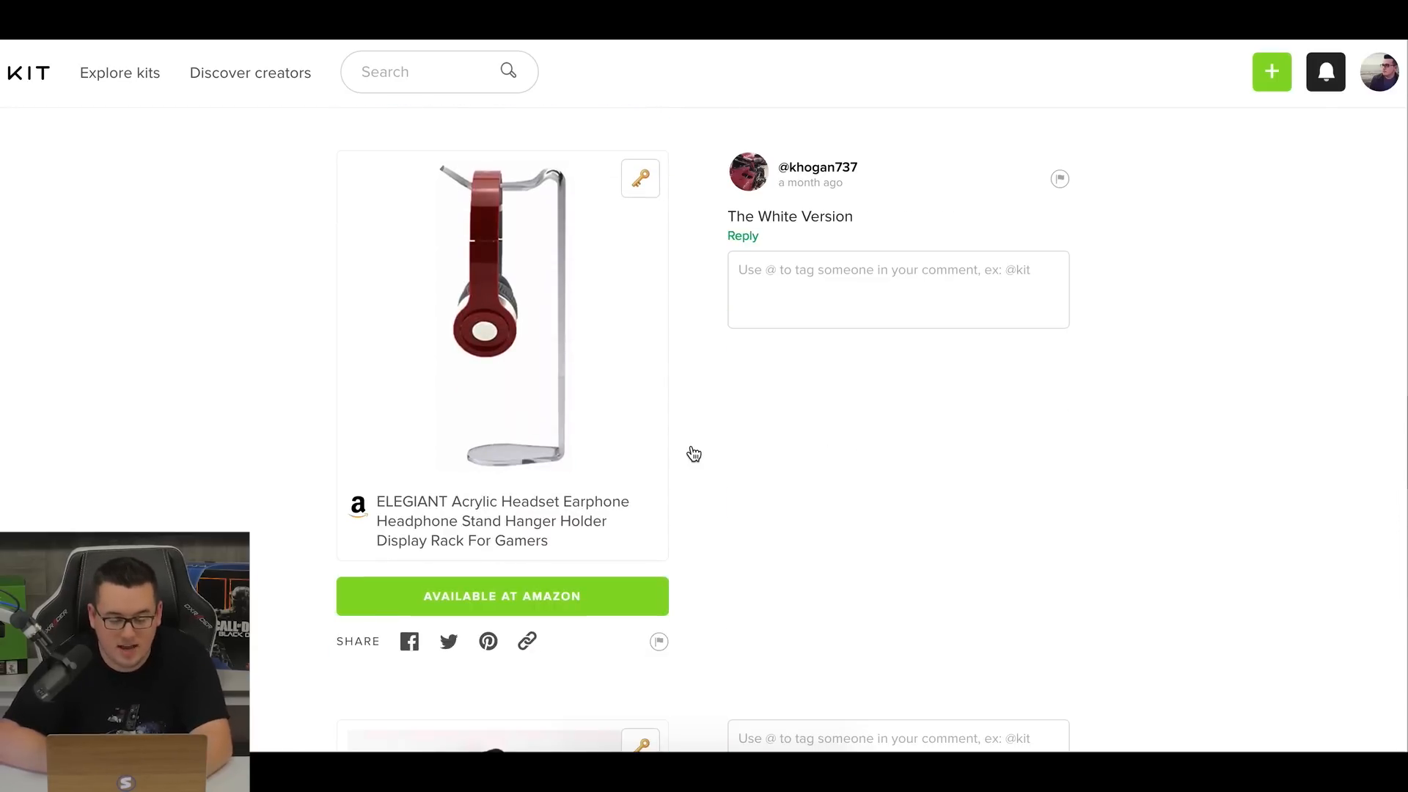
pyautogui.scroll(-3)
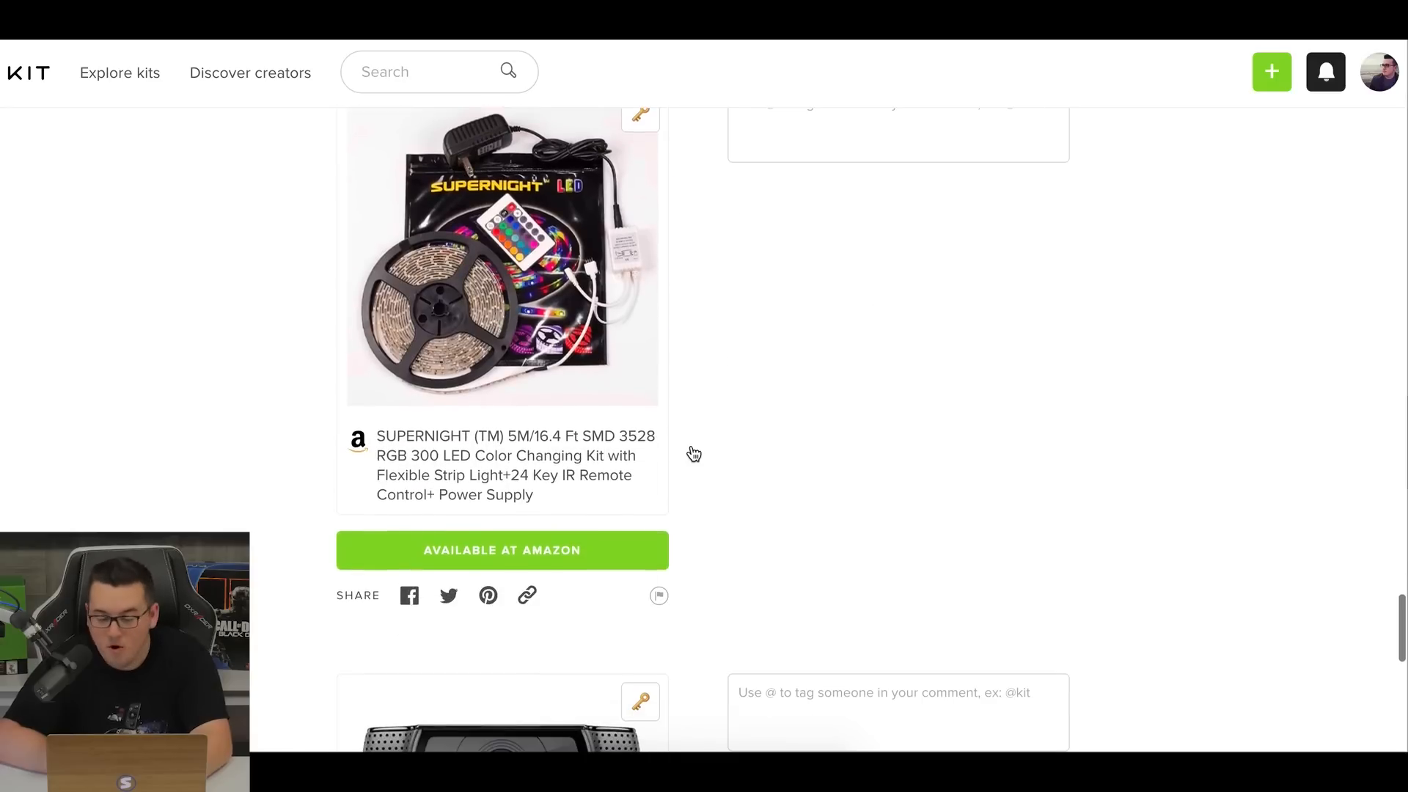
pyautogui.scroll(-3)
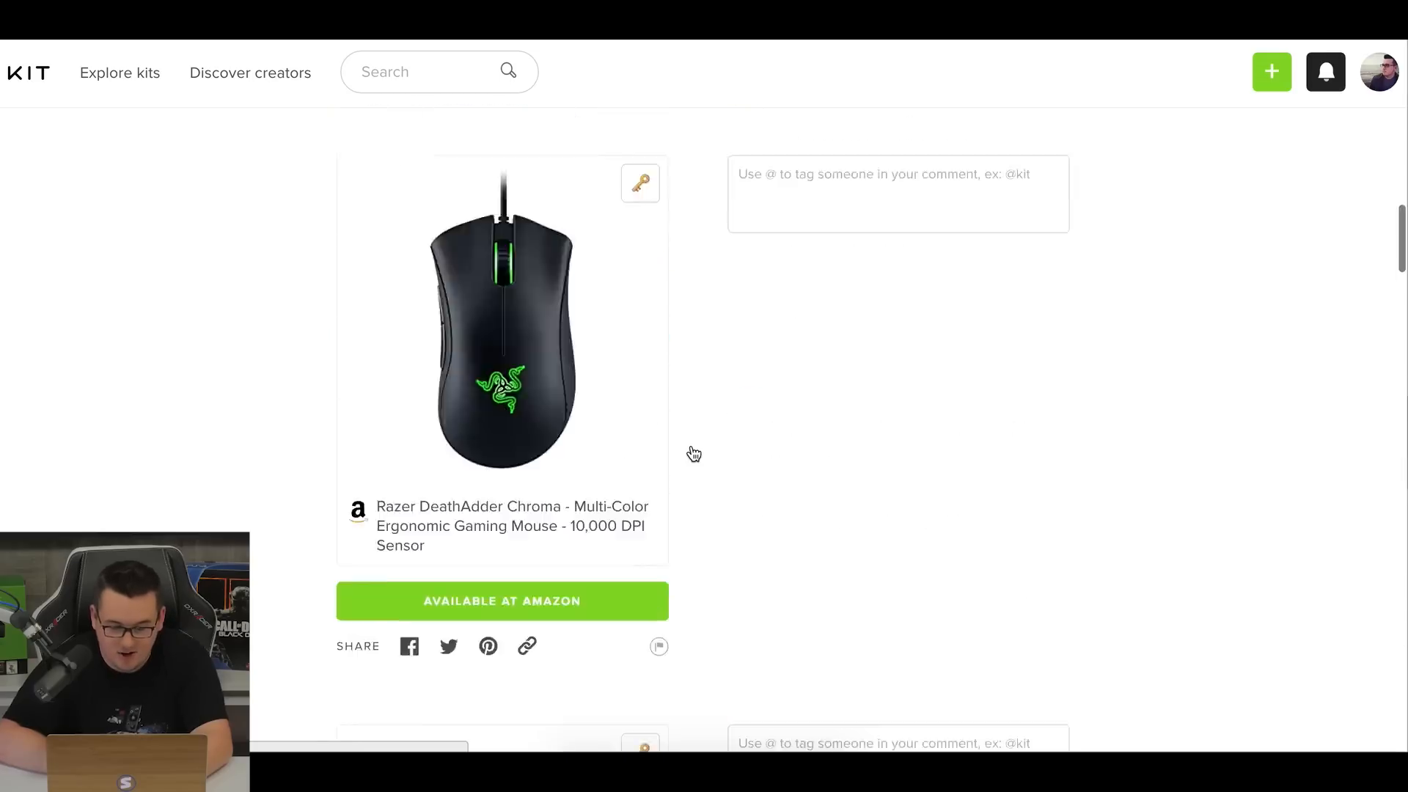
pyautogui.scroll(3)
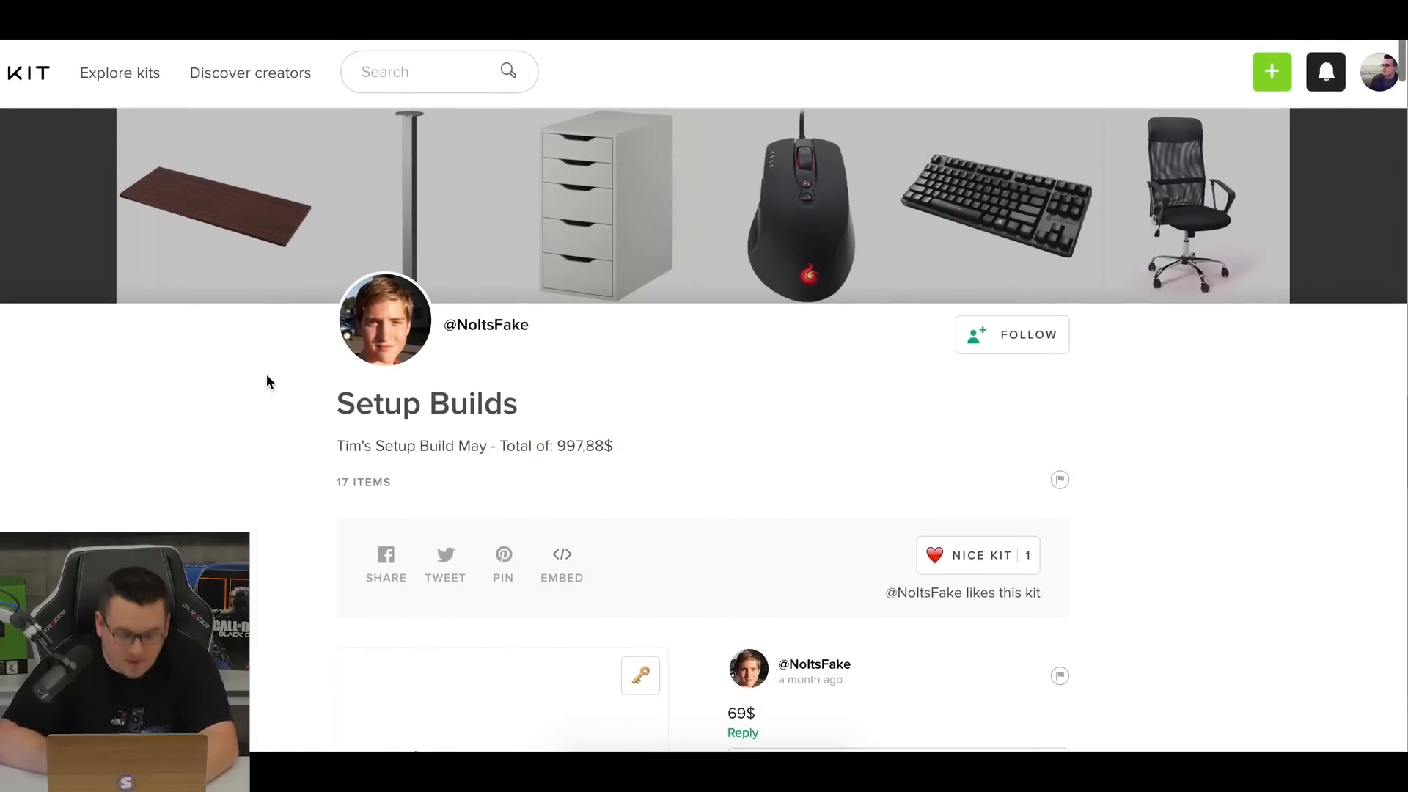
# Browse NoltsFake's kit from the SÄLJAN countertop past the CM Storm mouse, chair and Siberia headset.
pyautogui.scroll(-3)
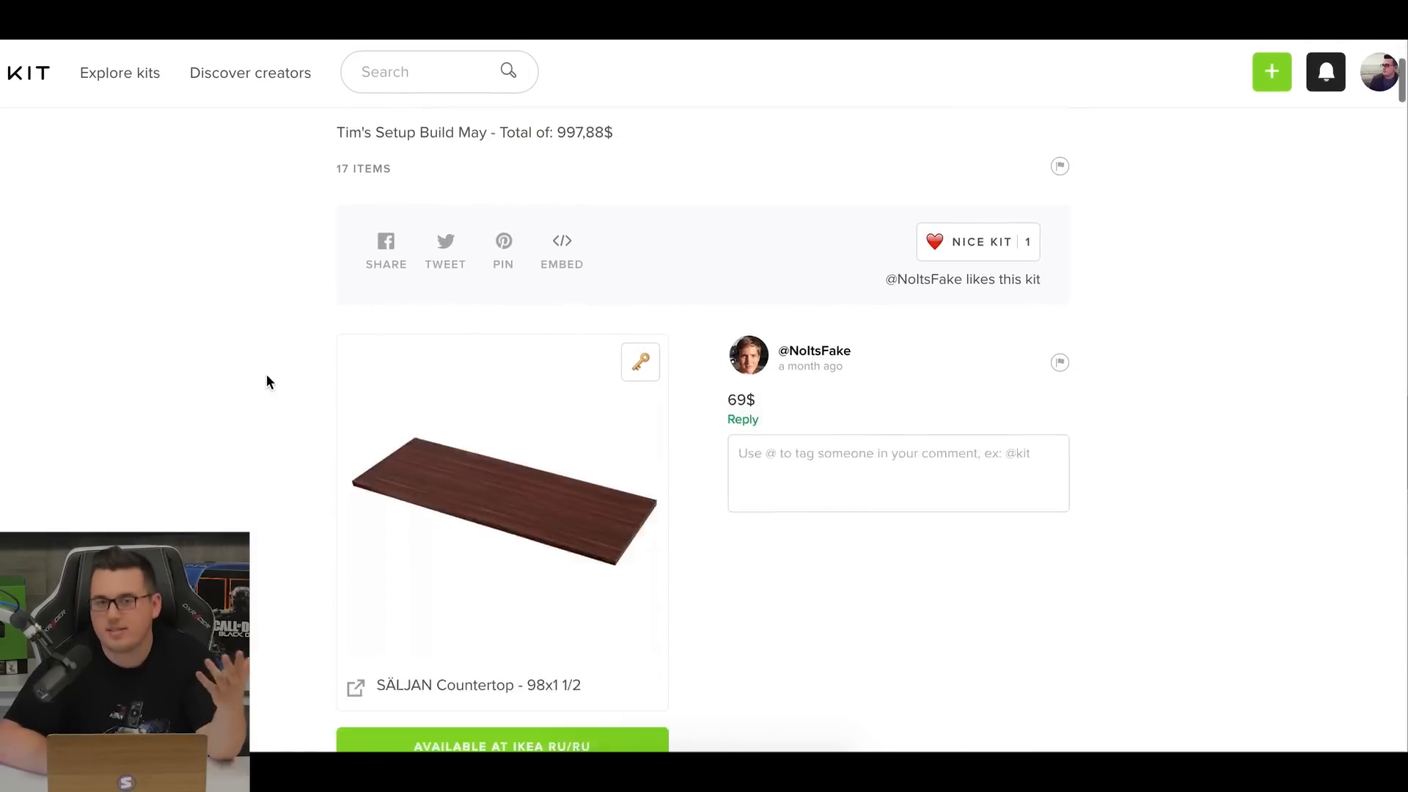
pyautogui.scroll(-3)
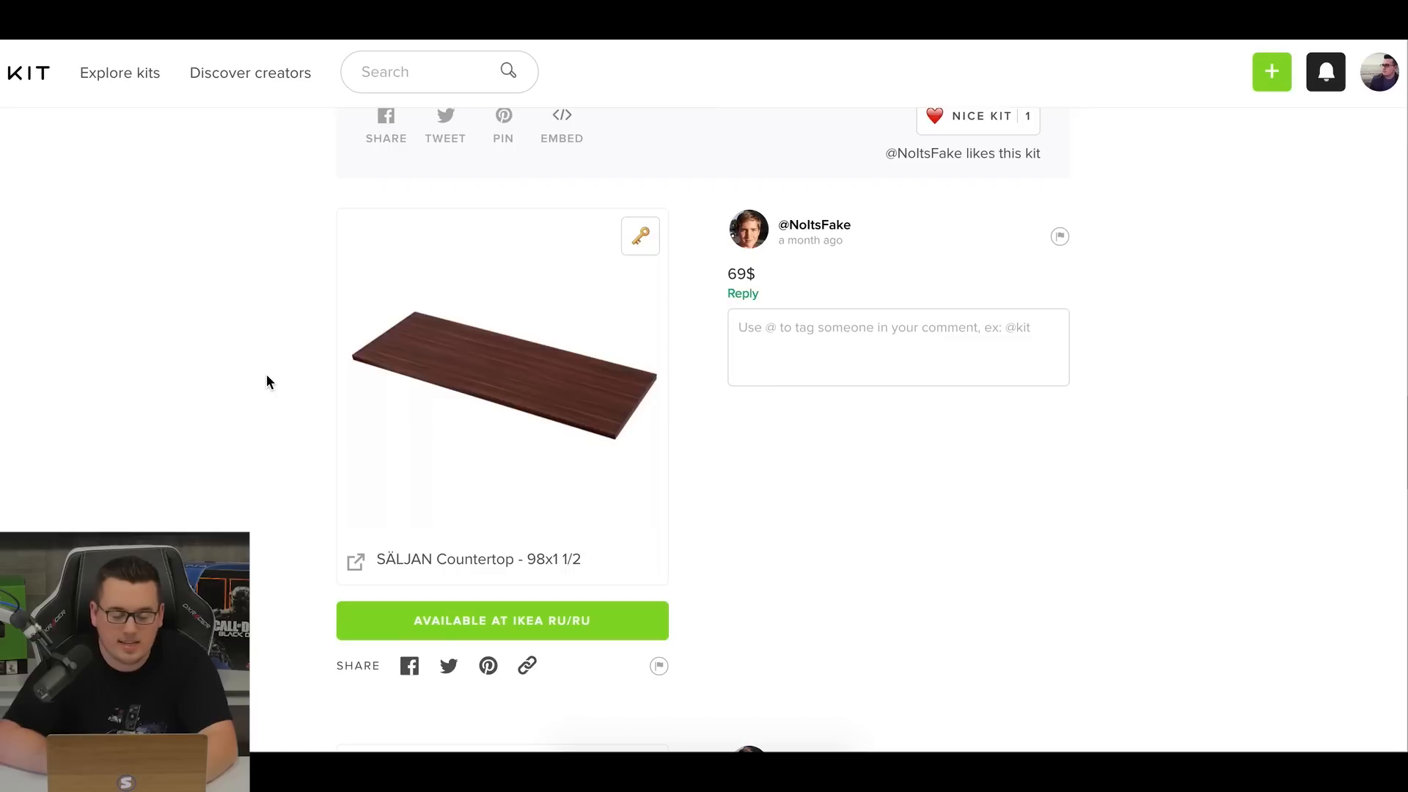
pyautogui.scroll(-3)
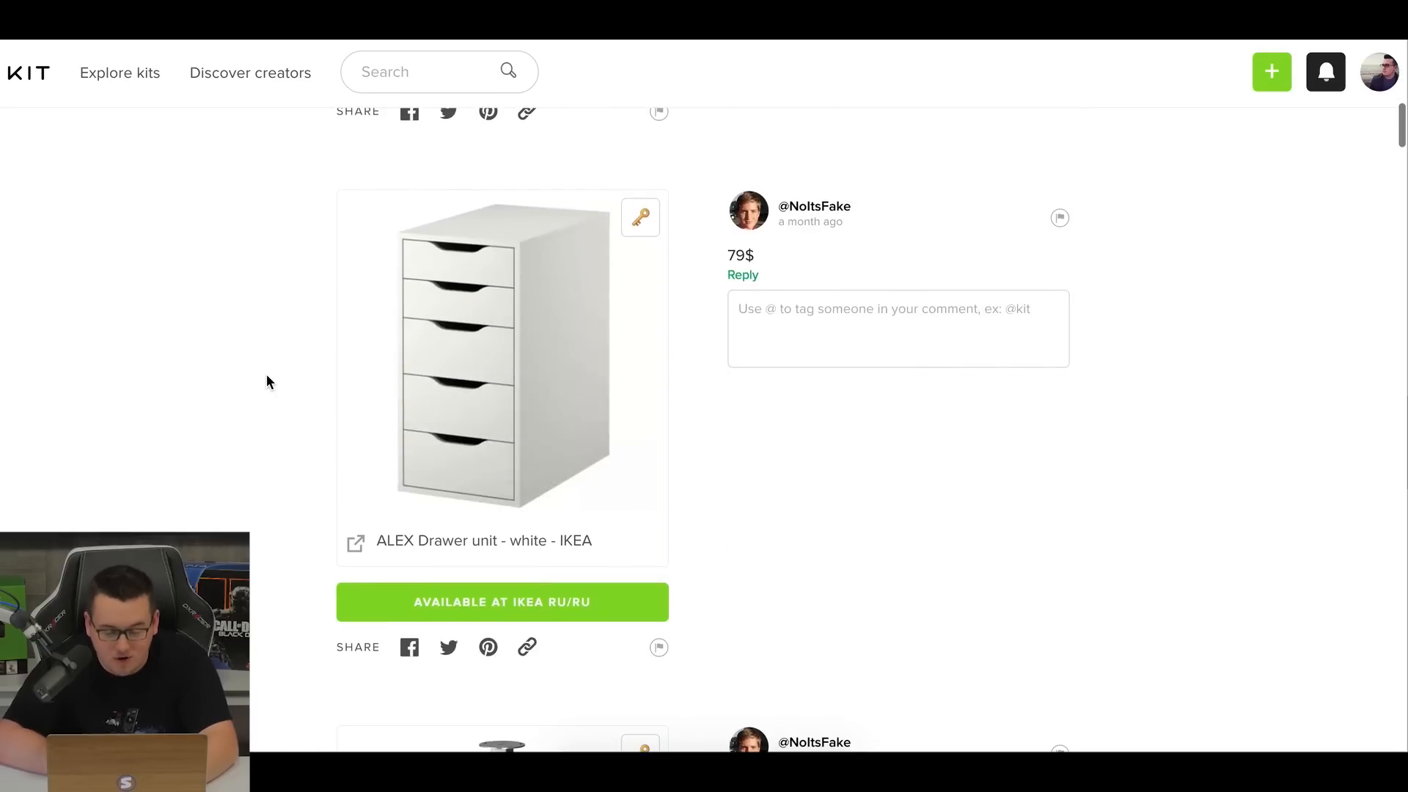
pyautogui.scroll(-3)
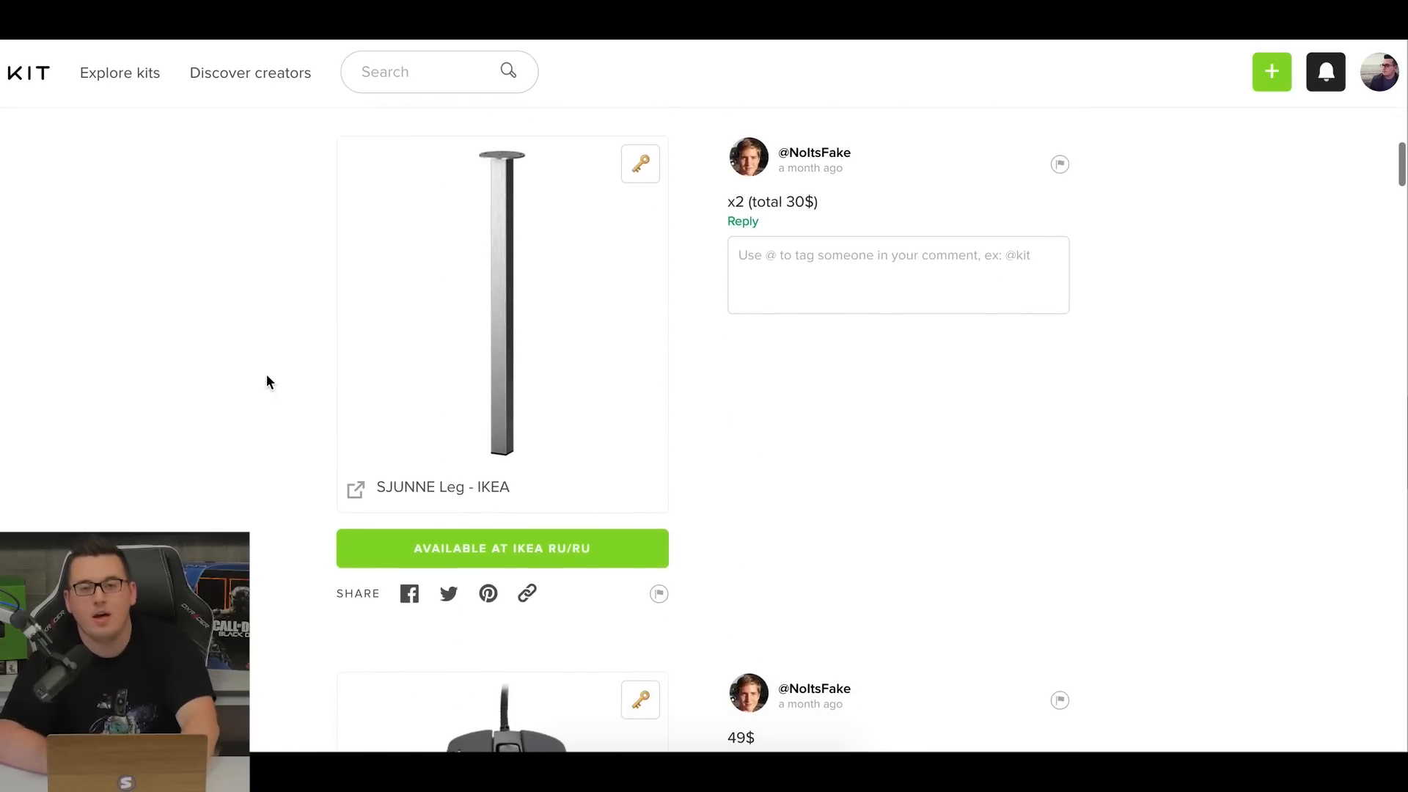
pyautogui.scroll(-3)
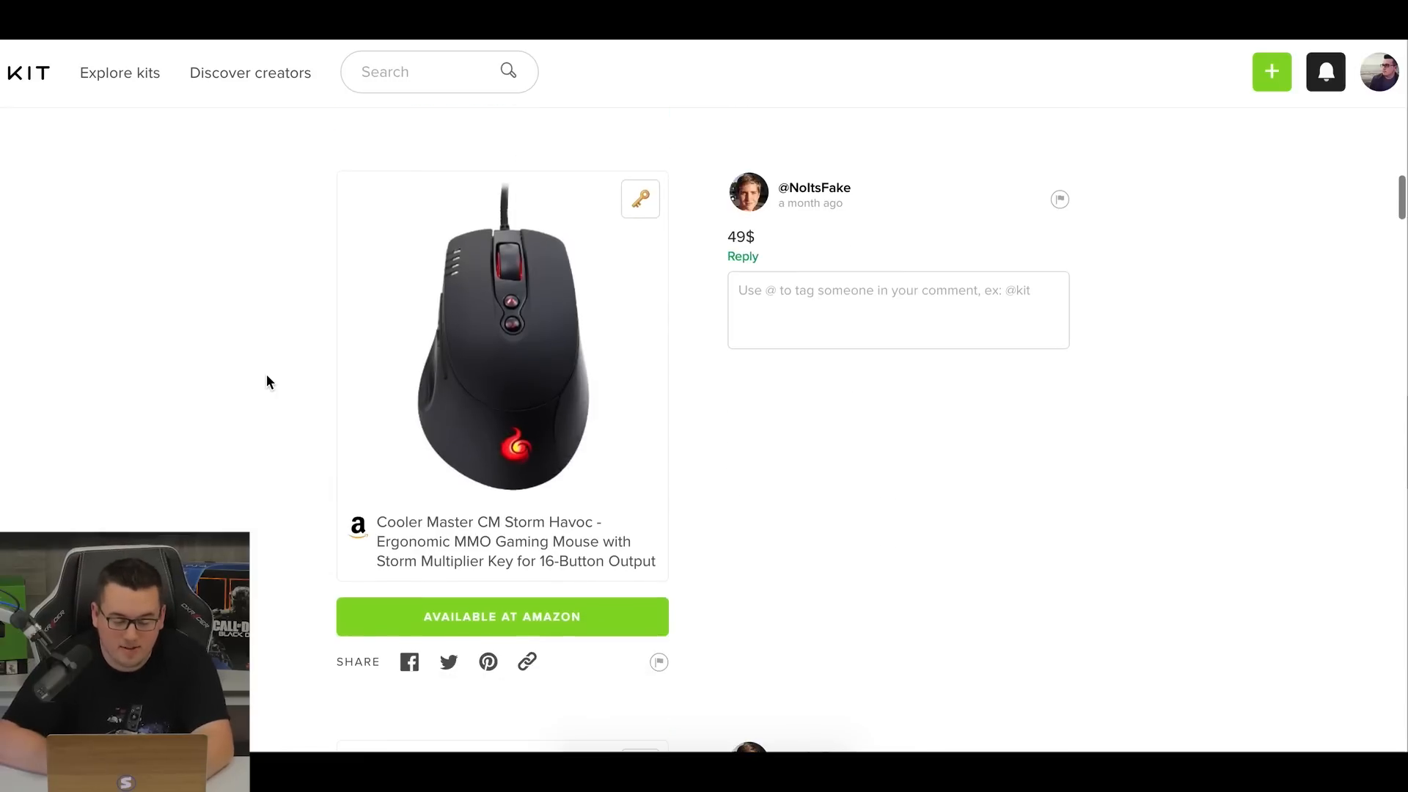
pyautogui.scroll(-3)
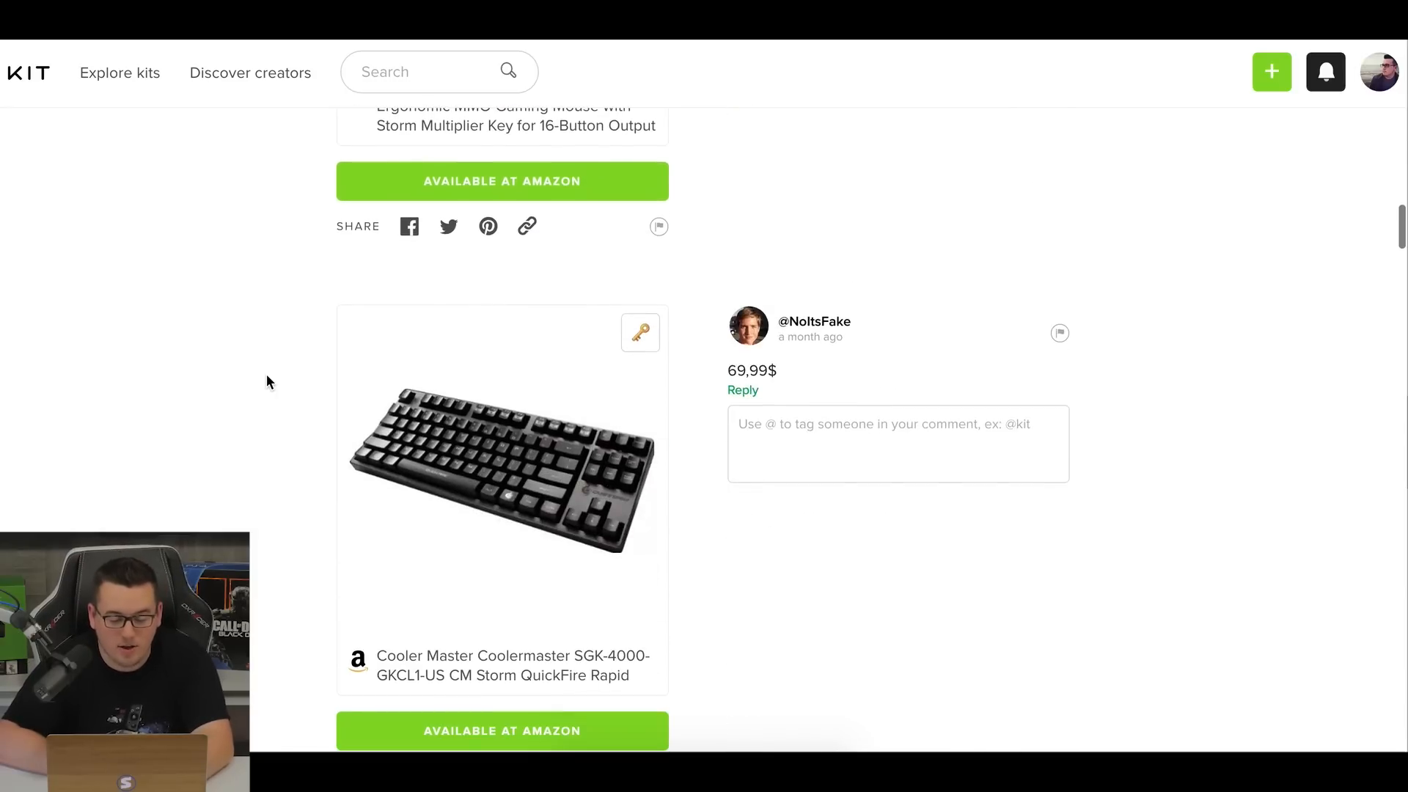
pyautogui.scroll(-3)
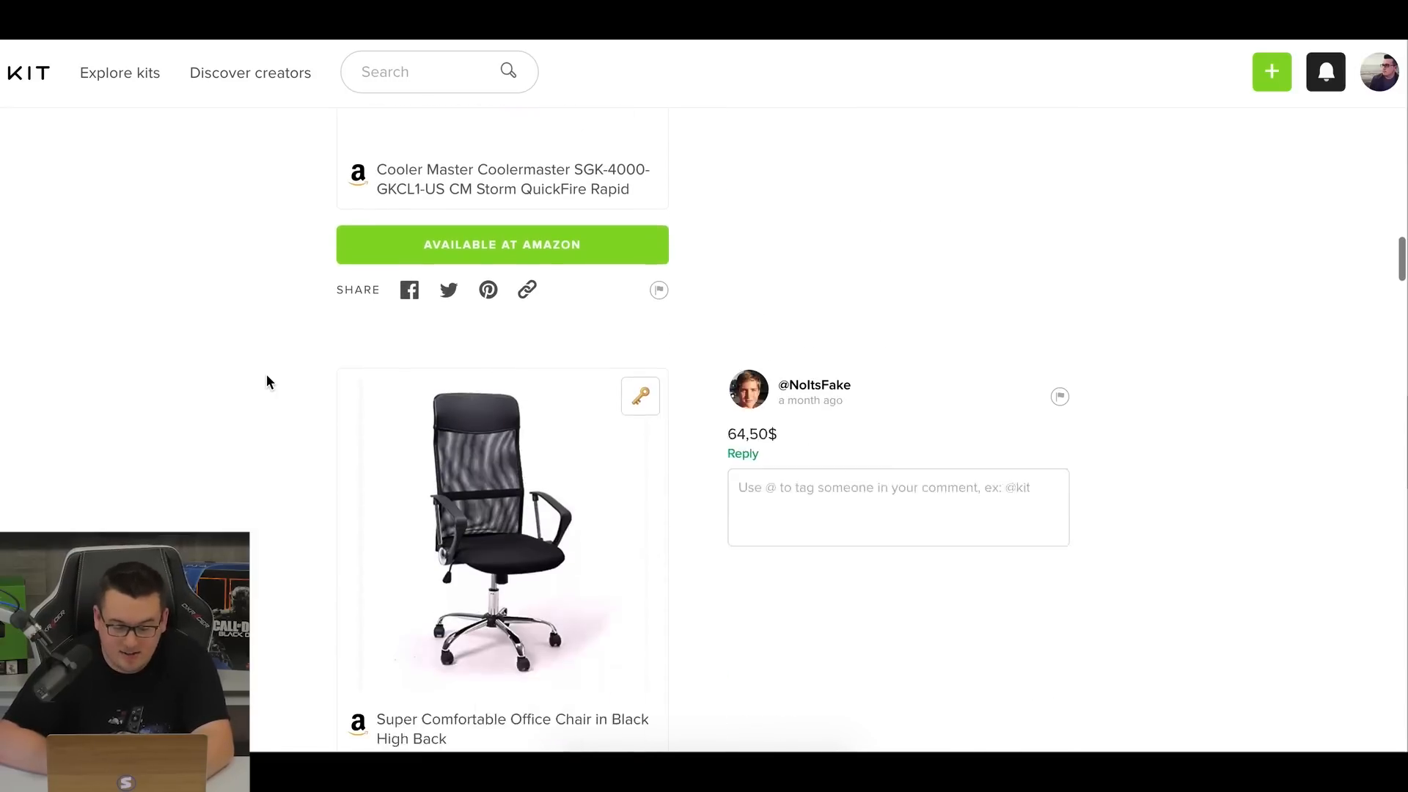
pyautogui.scroll(-3)
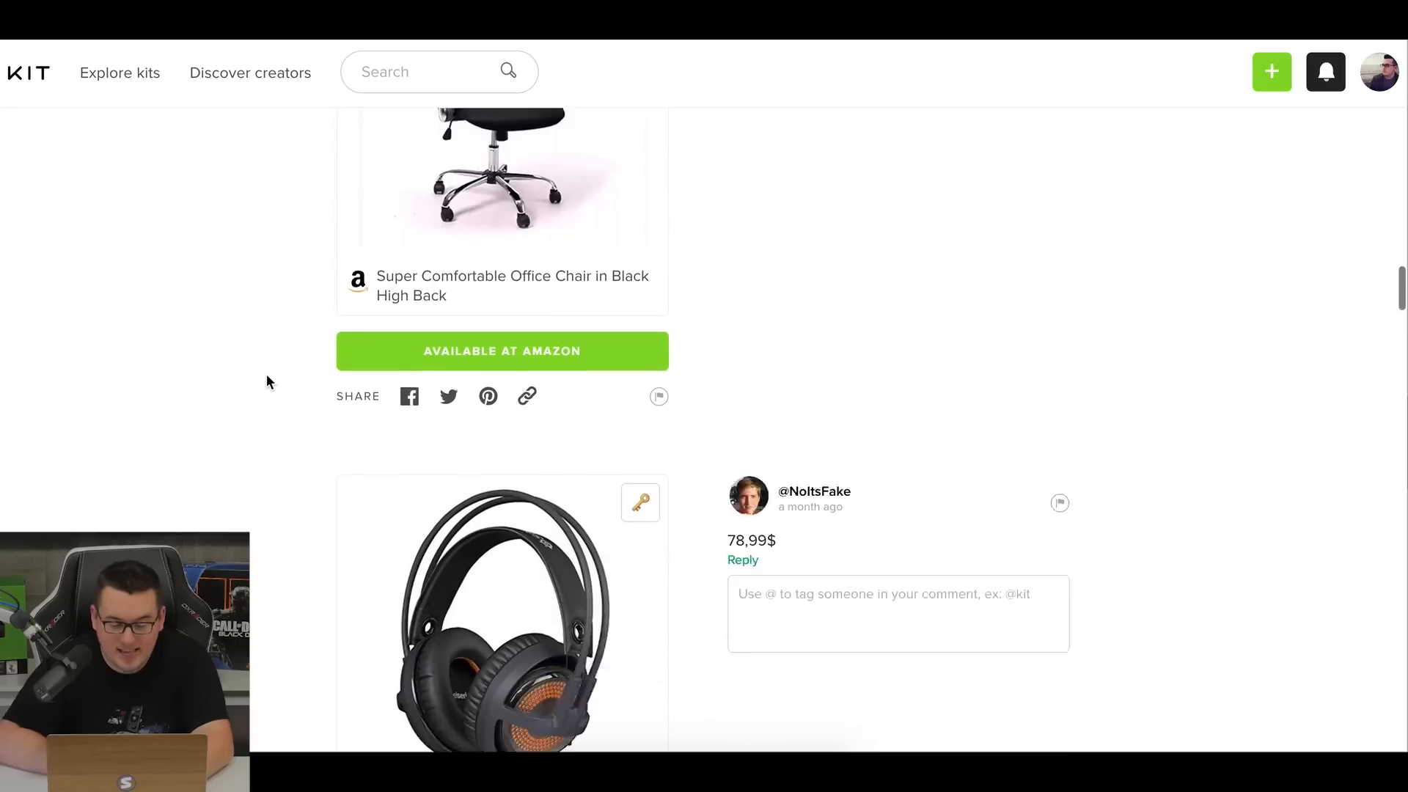
pyautogui.scroll(-3)
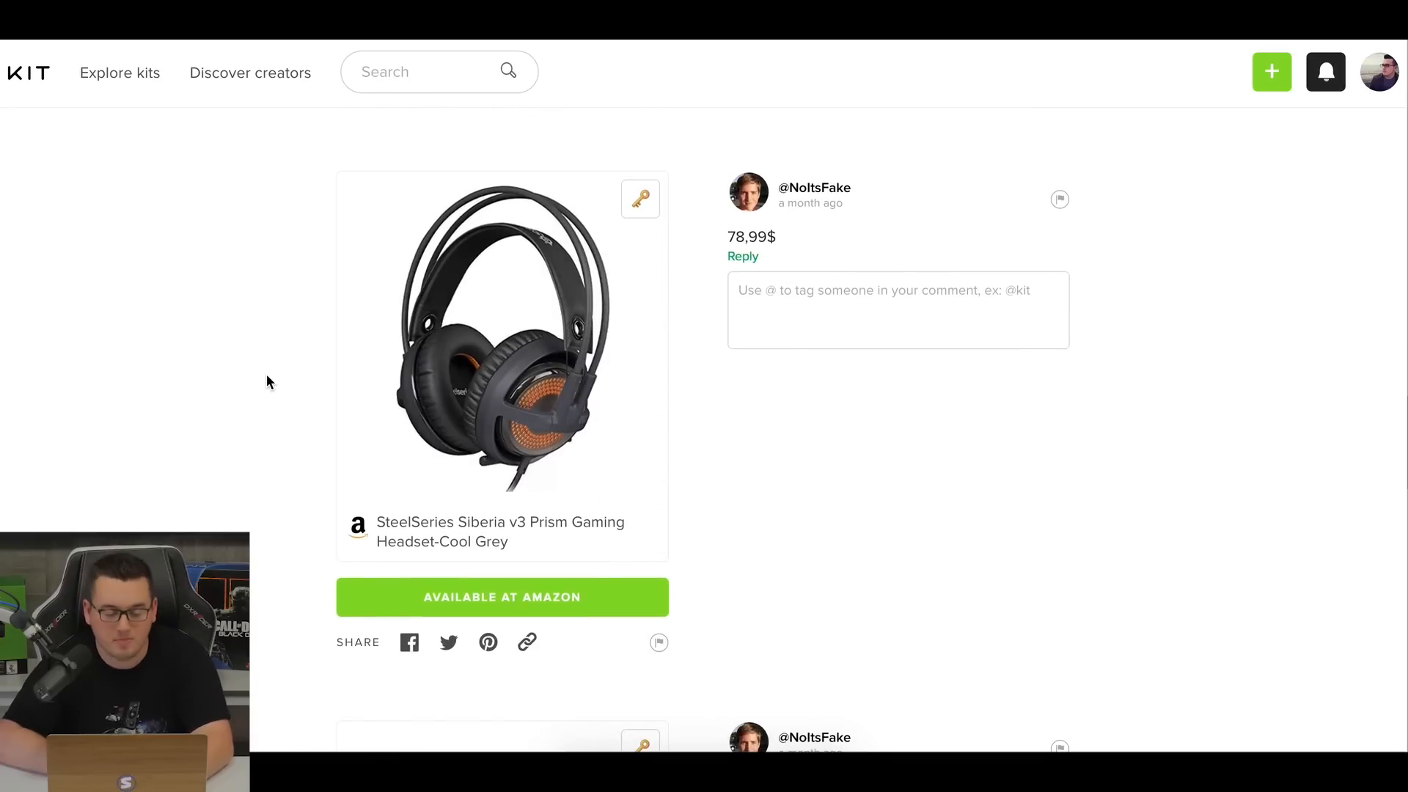
pyautogui.scroll(-3)
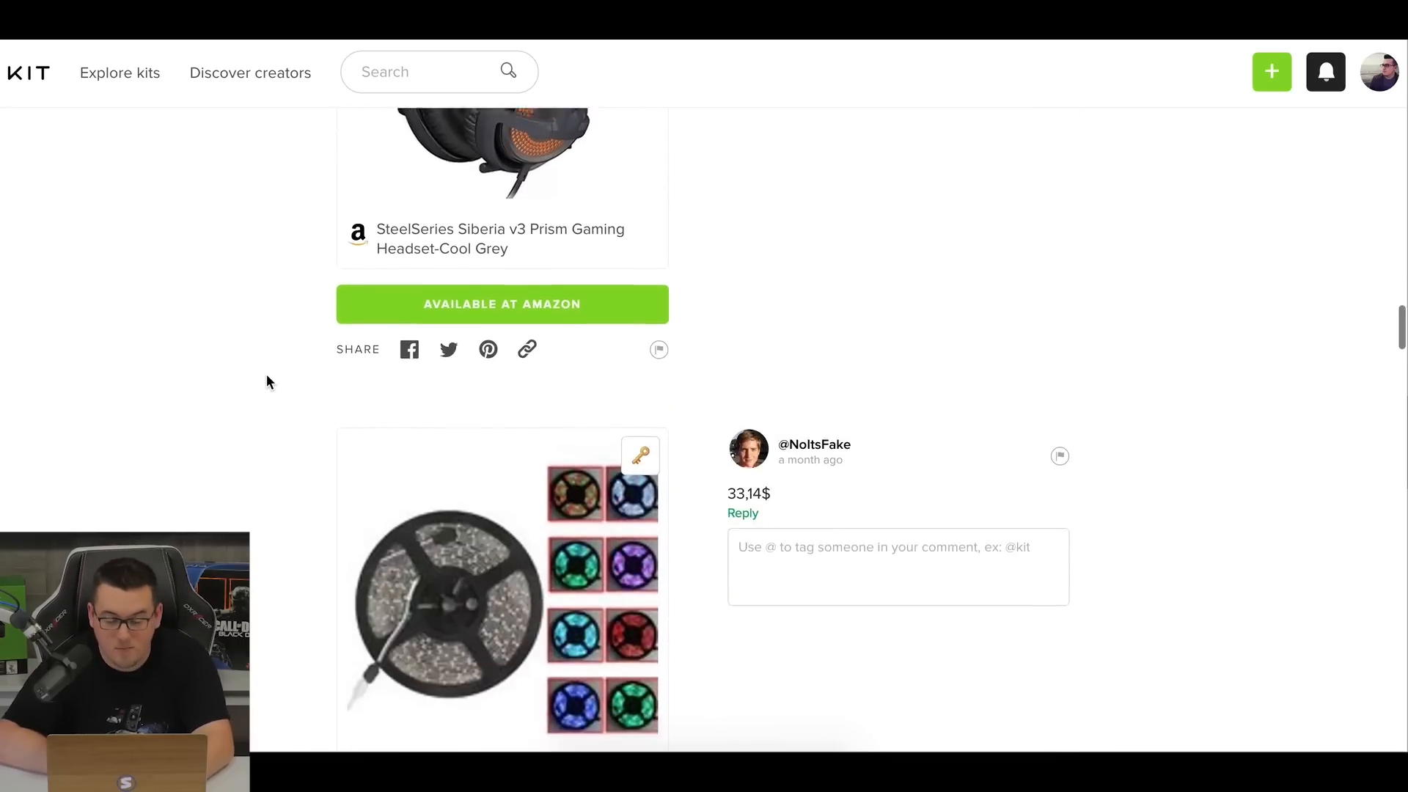
pyautogui.scroll(-3)
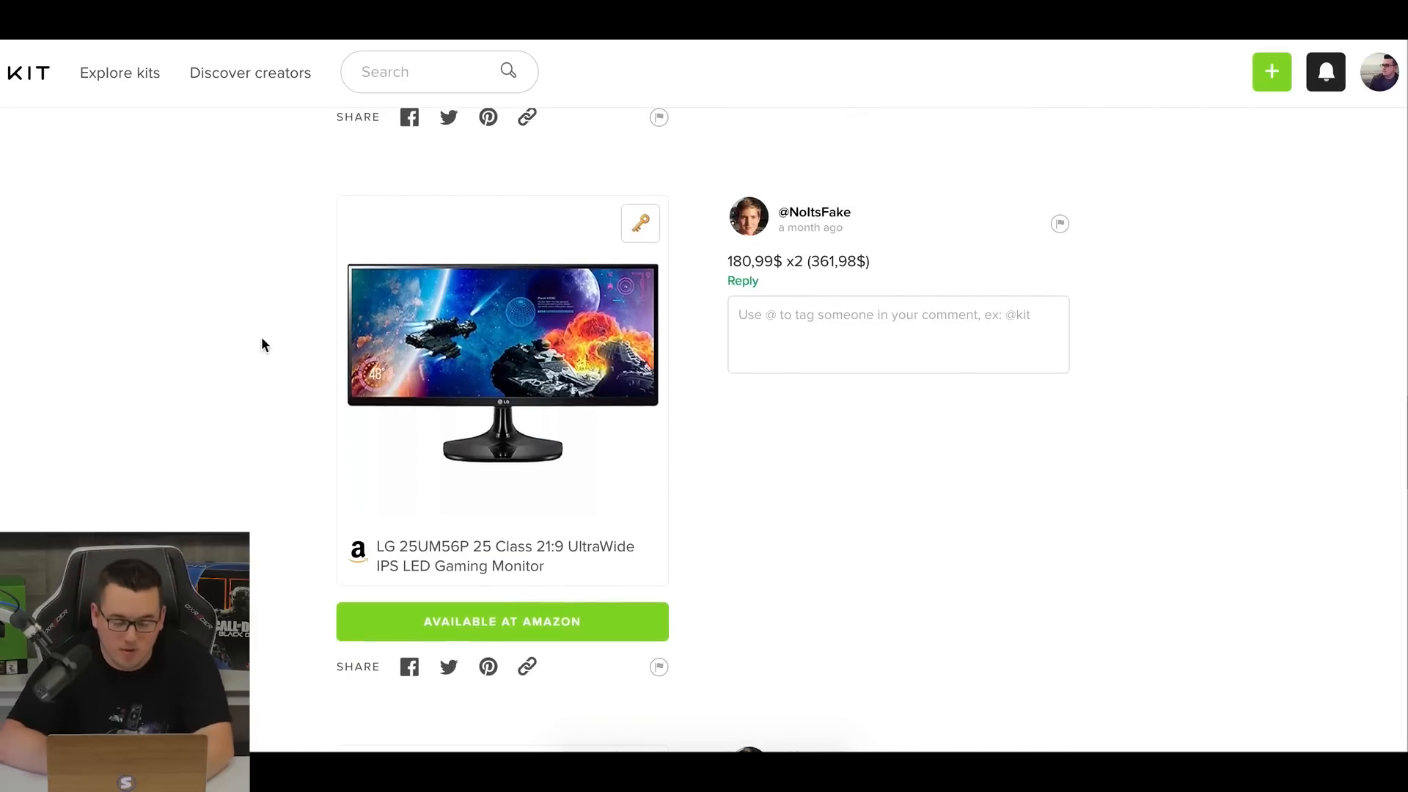
# Compare the UltraWide, mouse pad, FEJKA plant and Mount-It! mount prices, reaching the NOTTI light.
pyautogui.scroll(-3)
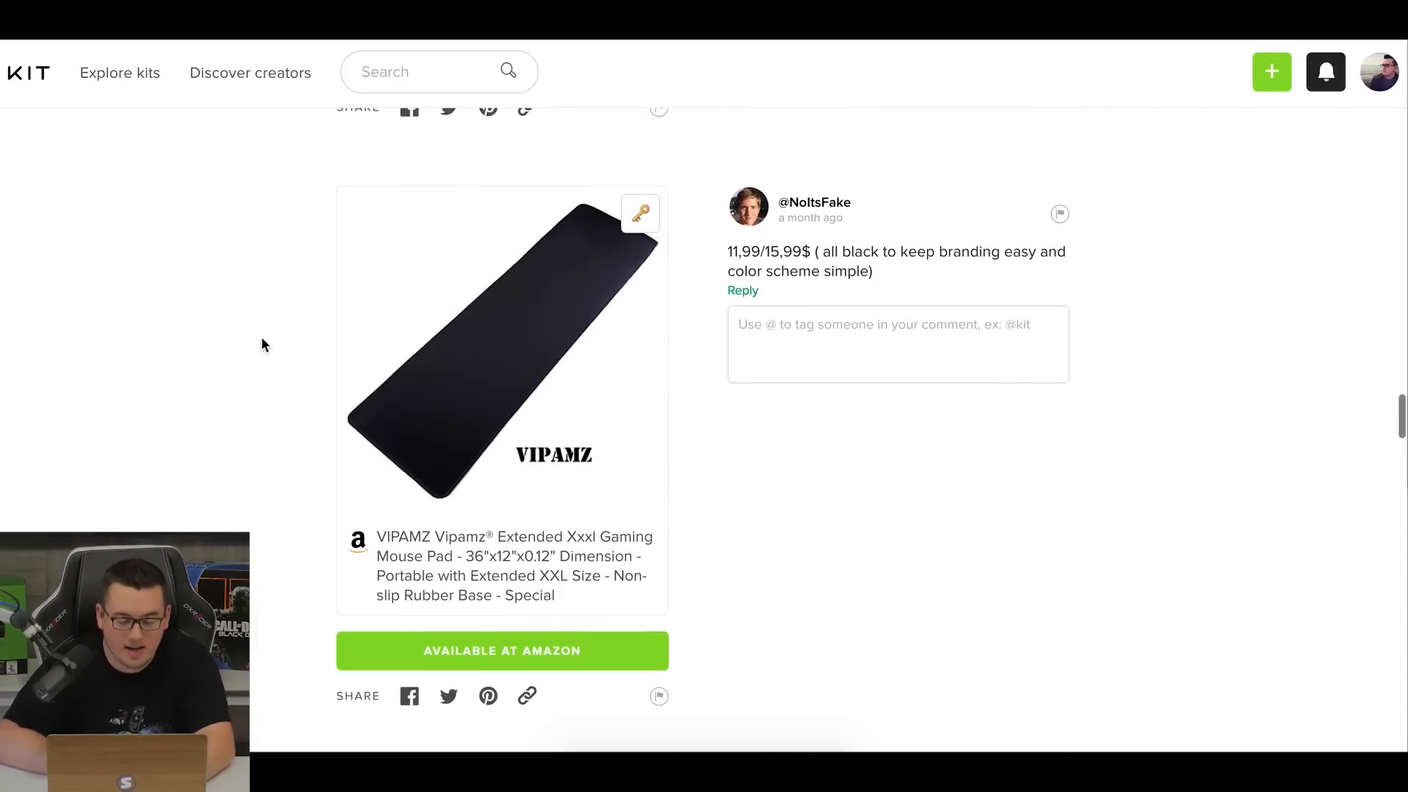
pyautogui.scroll(-3)
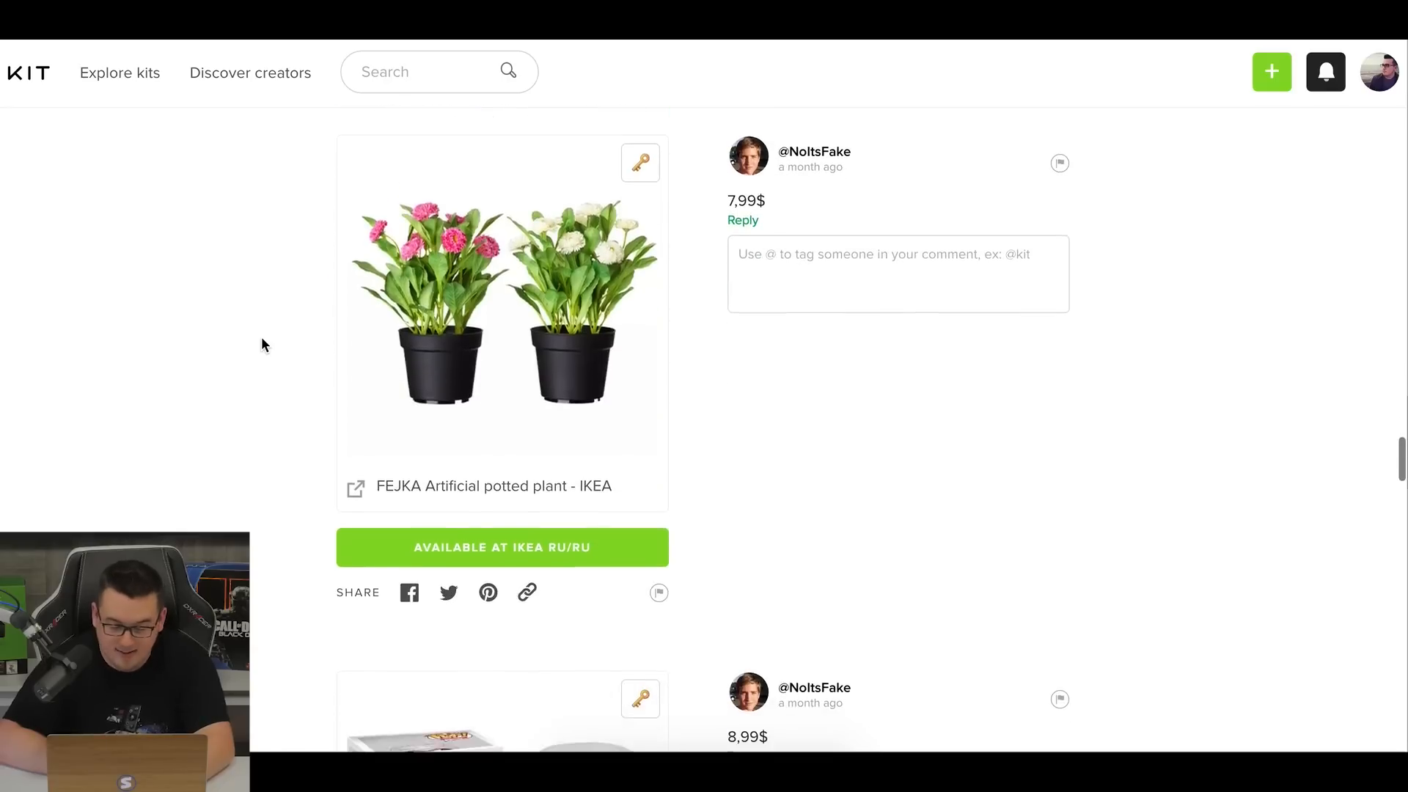
pyautogui.scroll(-3)
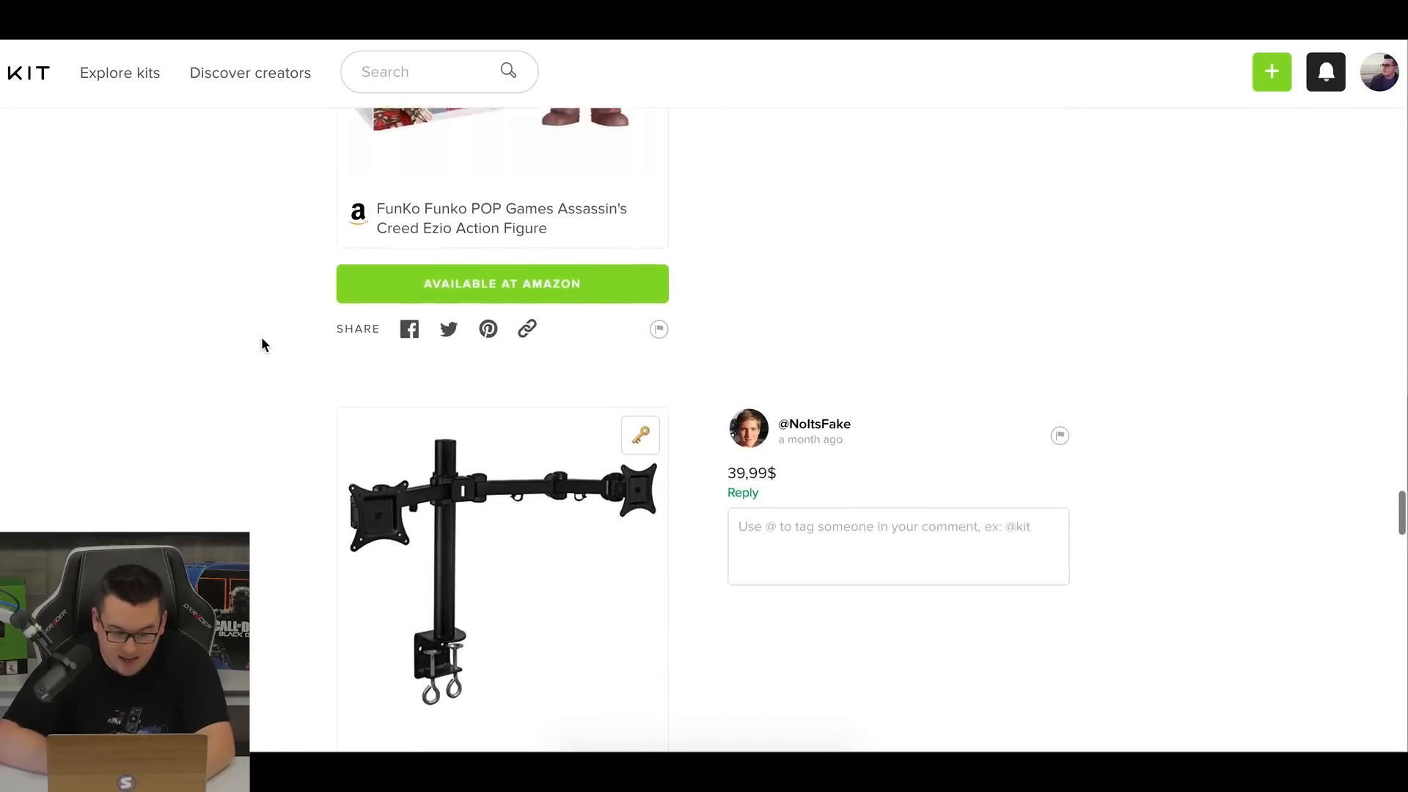
pyautogui.scroll(-3)
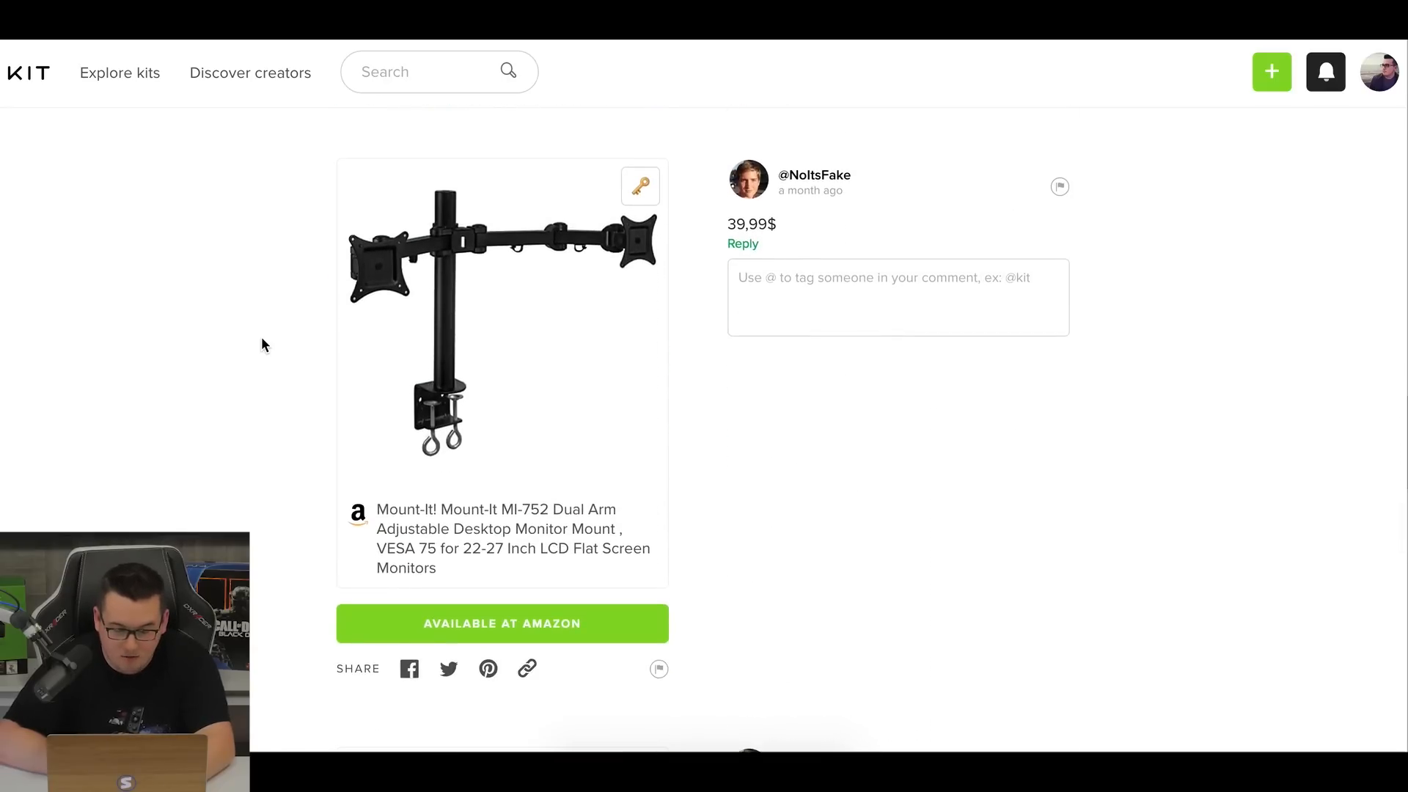
pyautogui.scroll(-3)
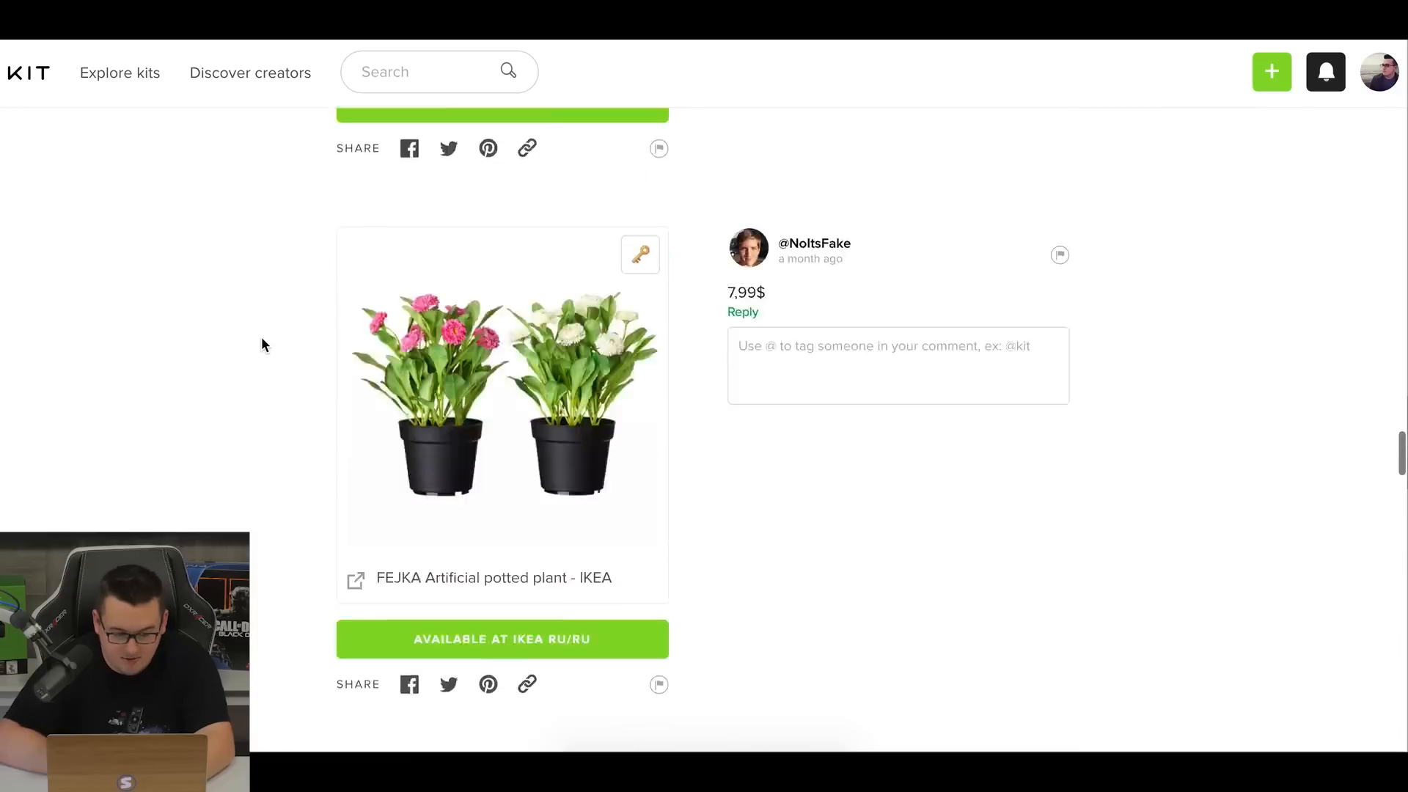
pyautogui.scroll(-3)
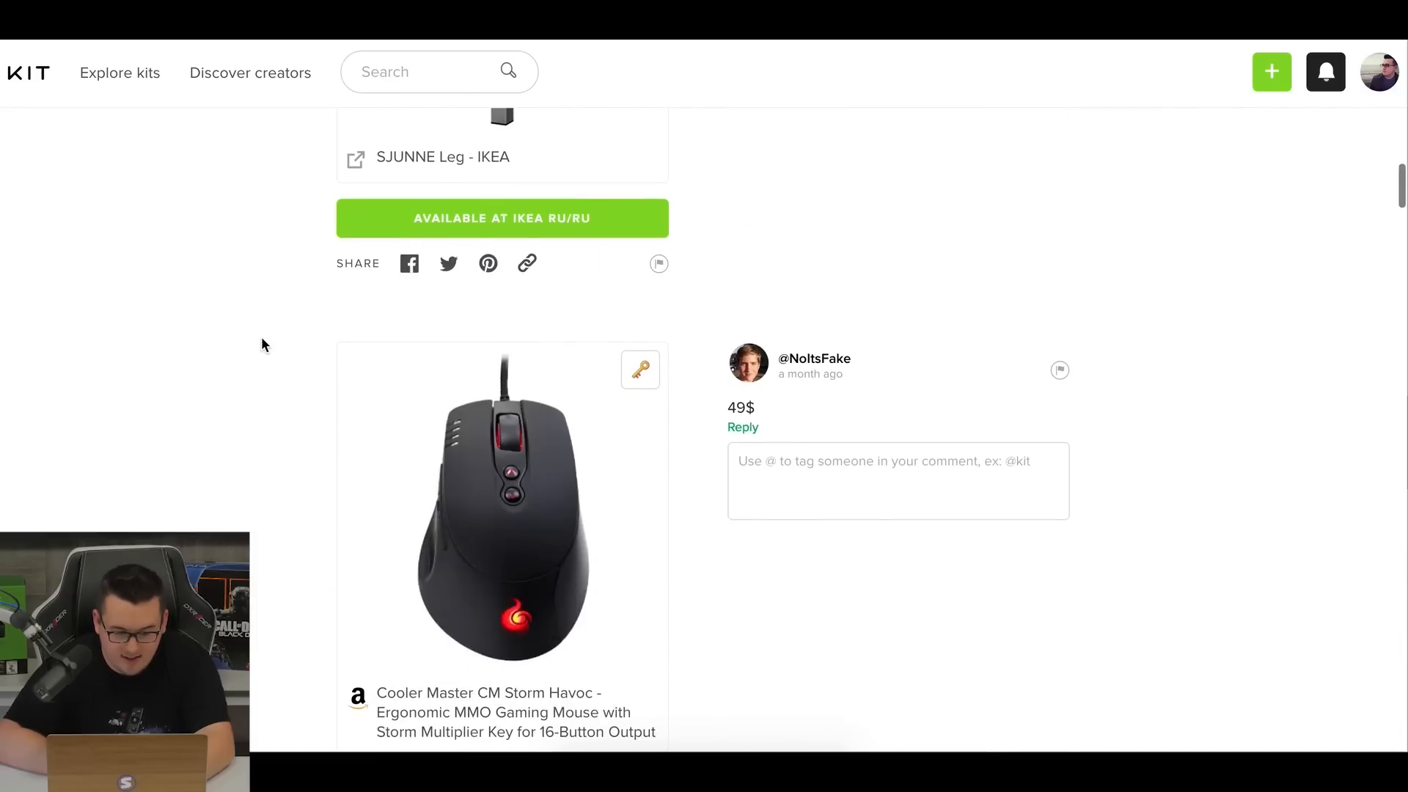
pyautogui.scroll(-3)
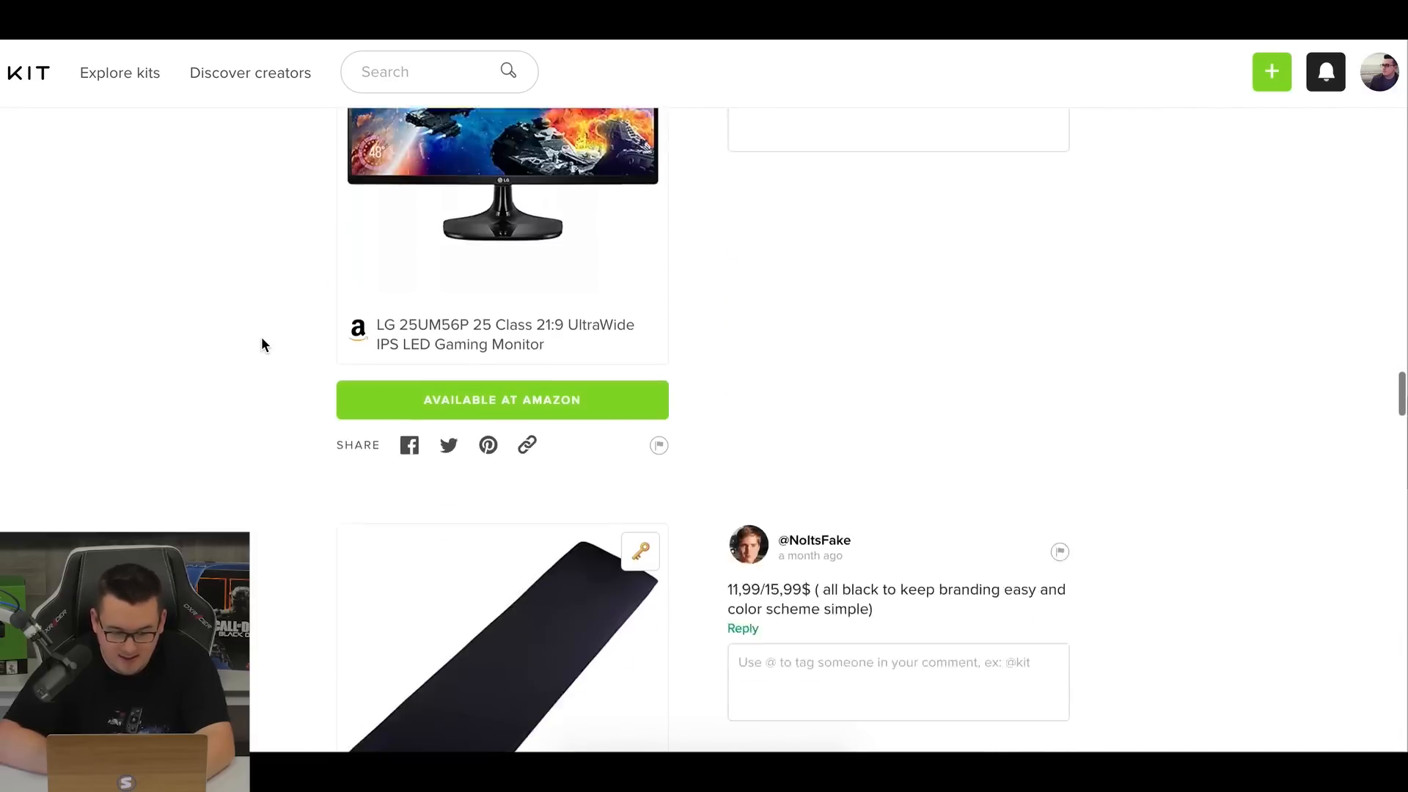
pyautogui.scroll(3)
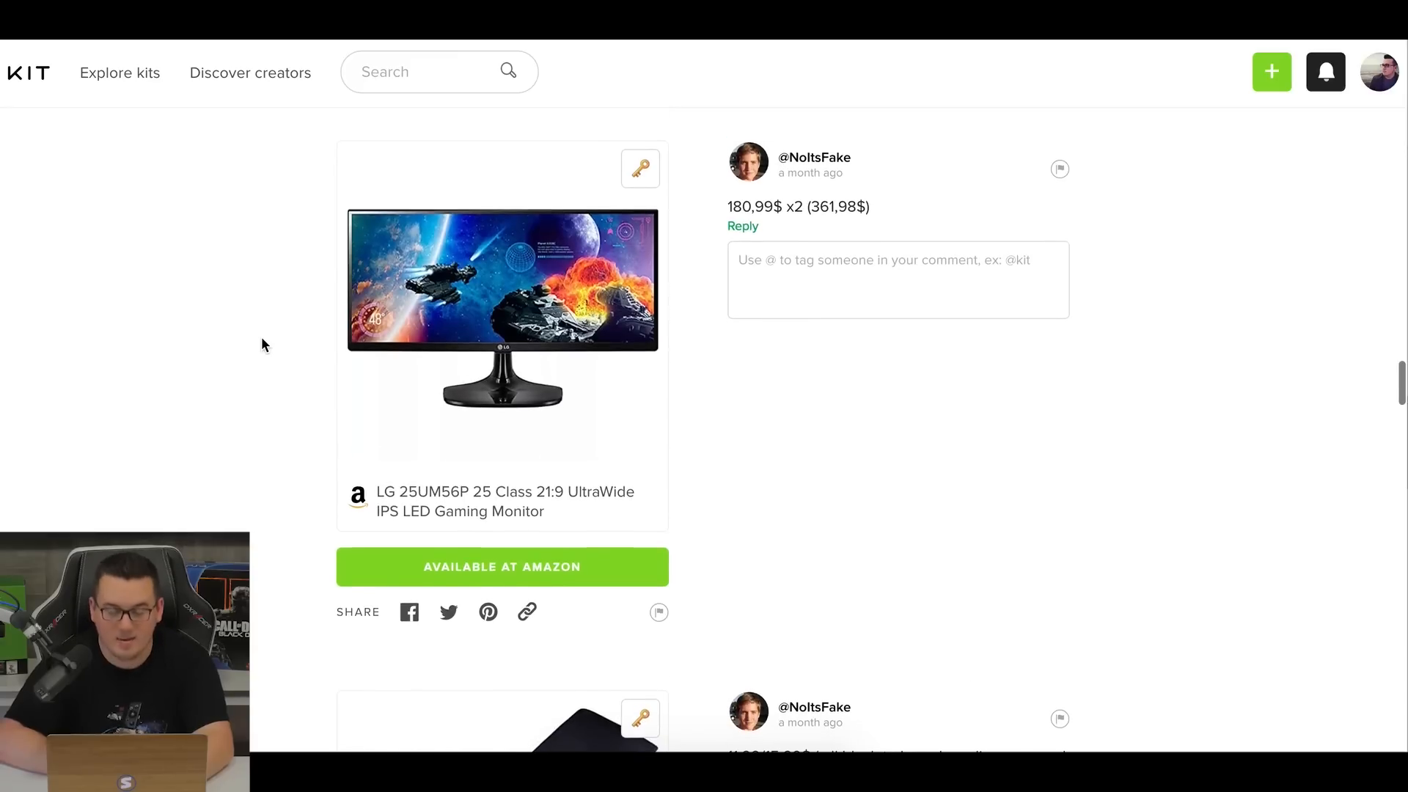
pyautogui.scroll(-3)
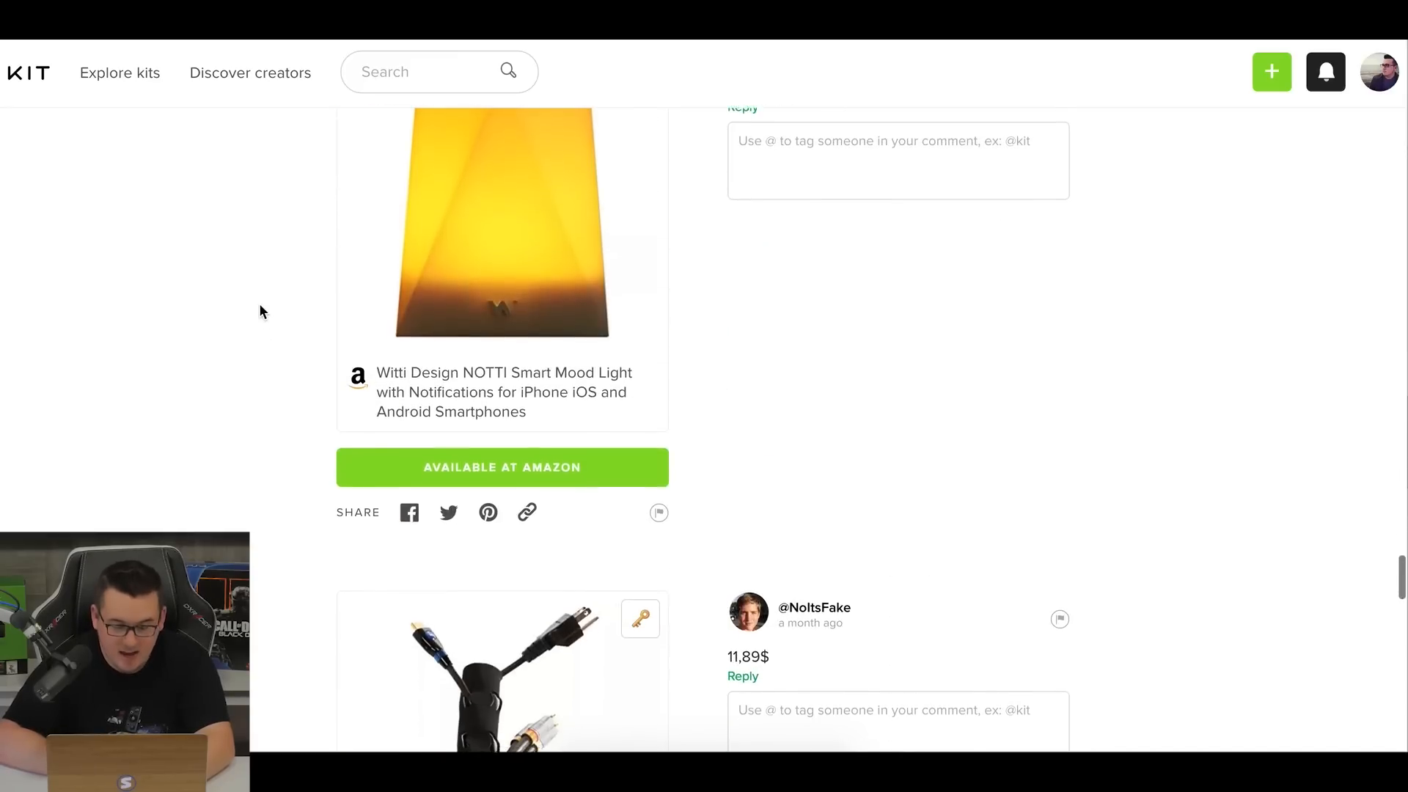
# Review the NOTTI light, OmniMount cable sleeve, Anker USB hub and flamingo ornament prices.
pyautogui.scroll(-3)
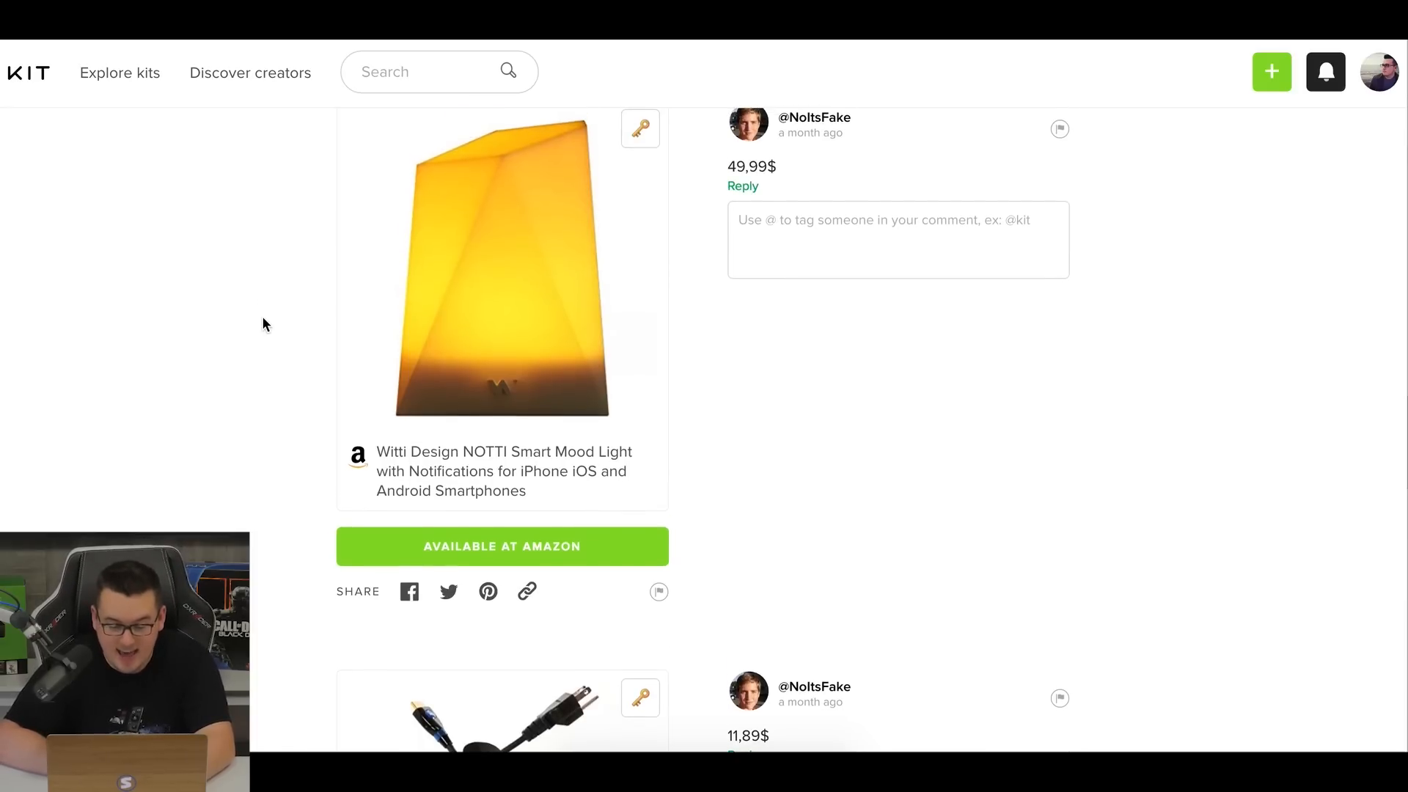
pyautogui.scroll(-3)
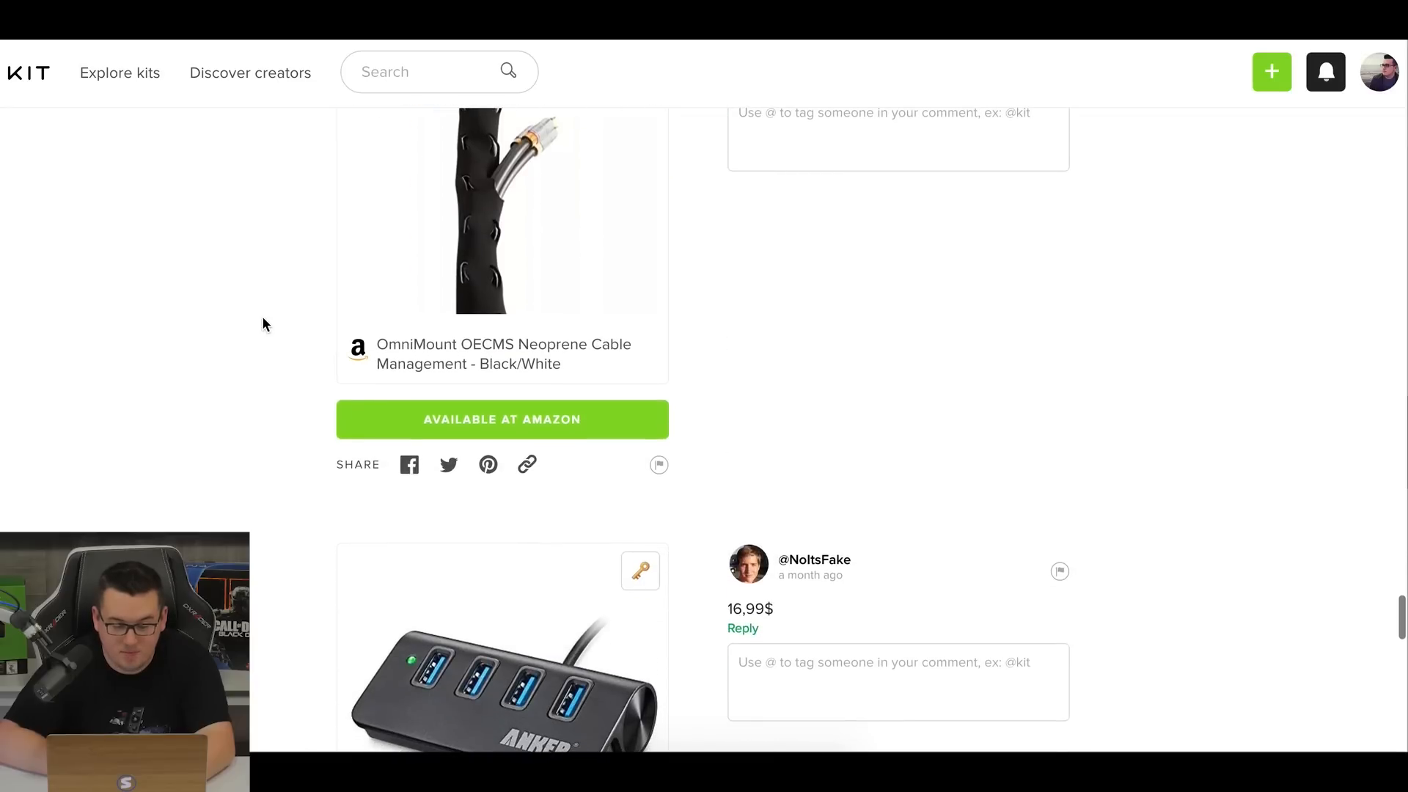
pyautogui.scroll(-3)
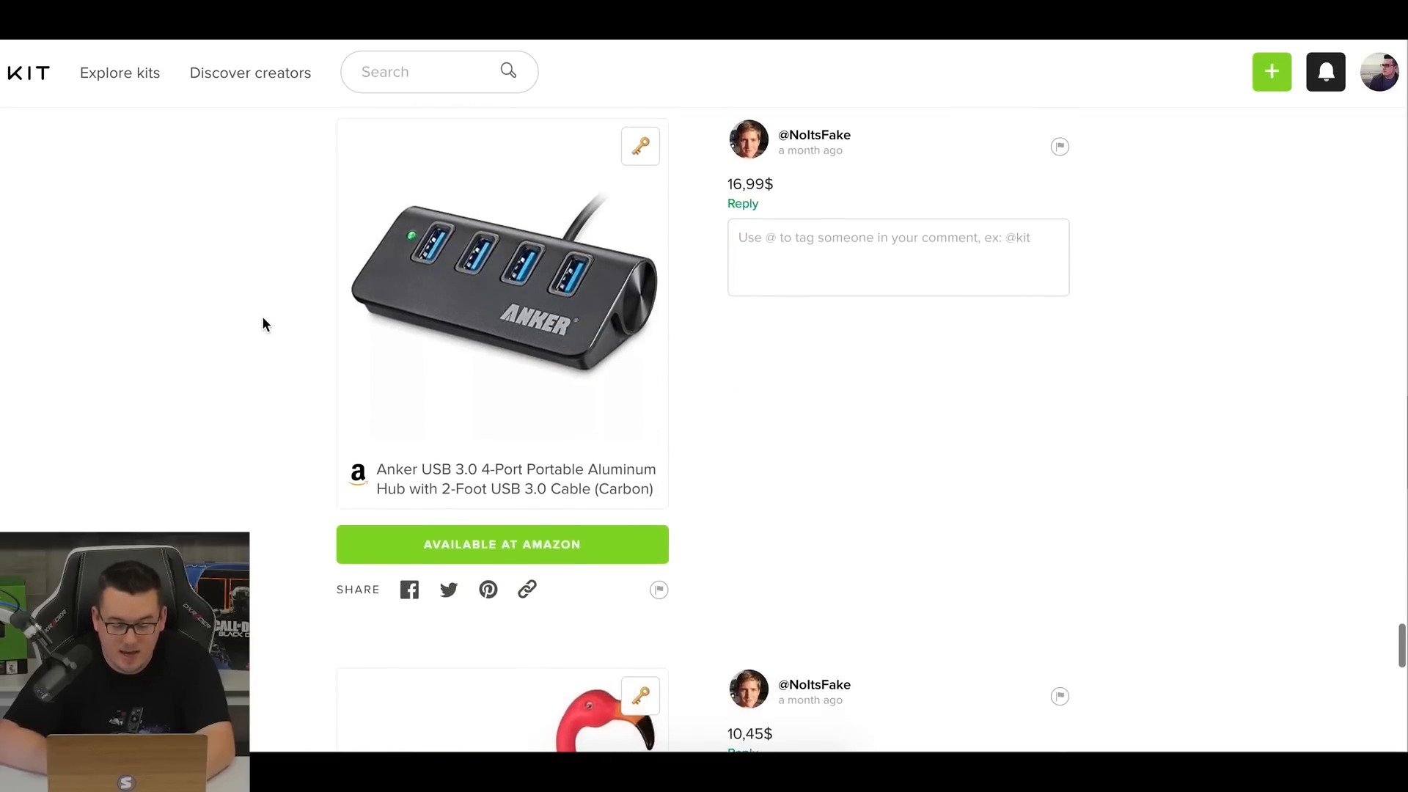
pyautogui.scroll(-3)
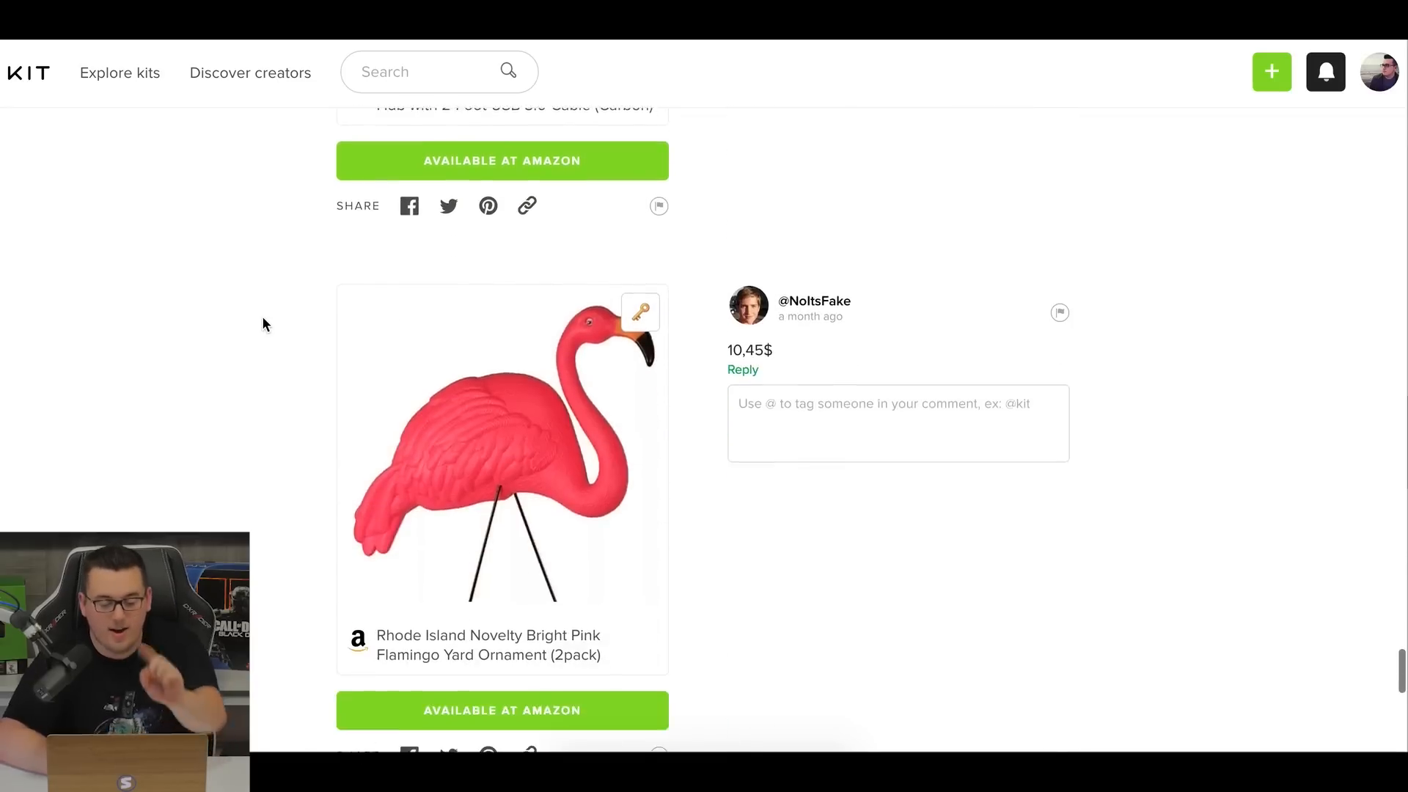
pyautogui.scroll(-3)
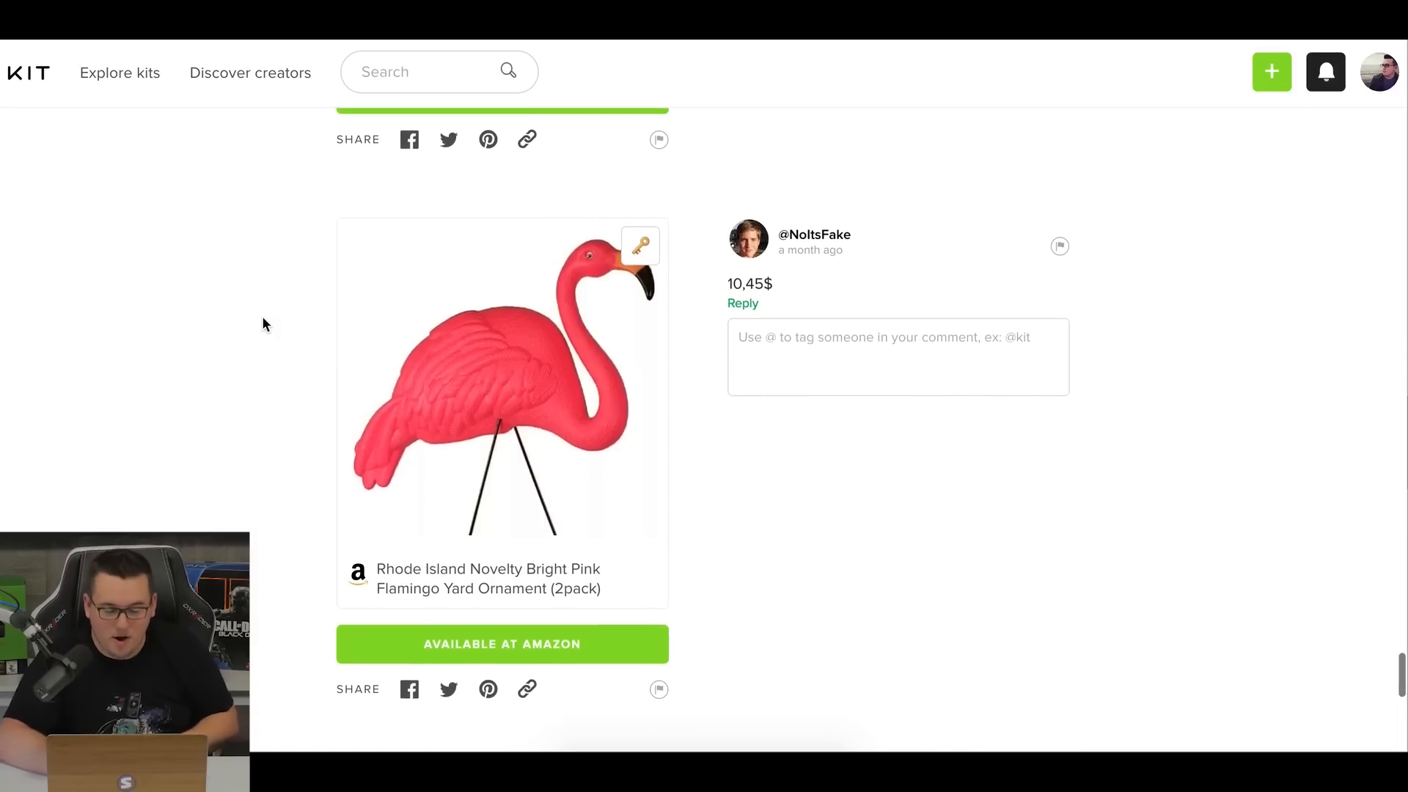
pyautogui.scroll(-3)
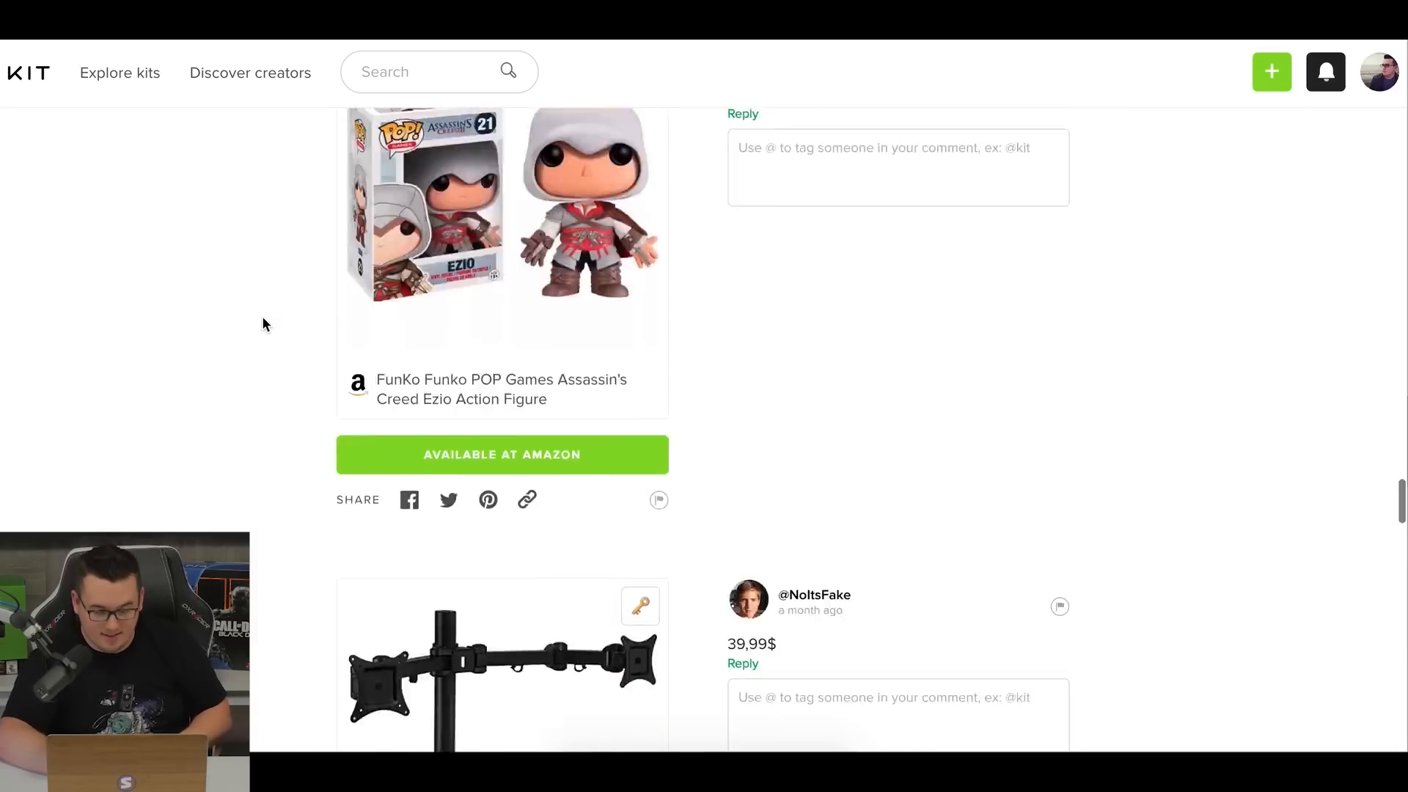